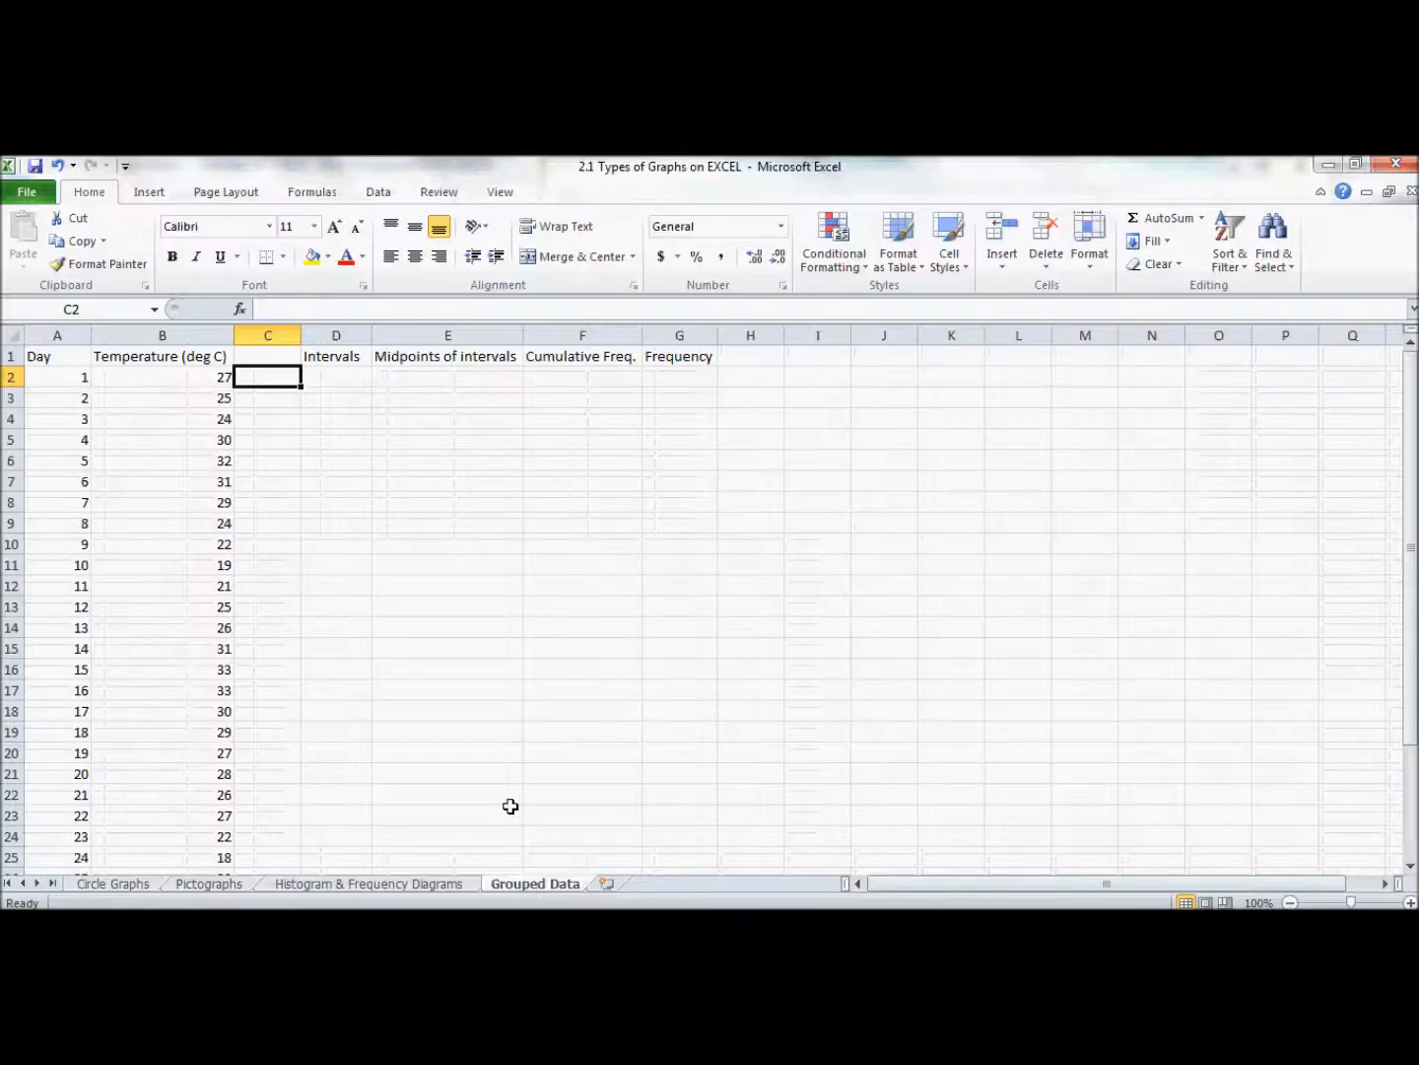
mouse_move(387, 678)
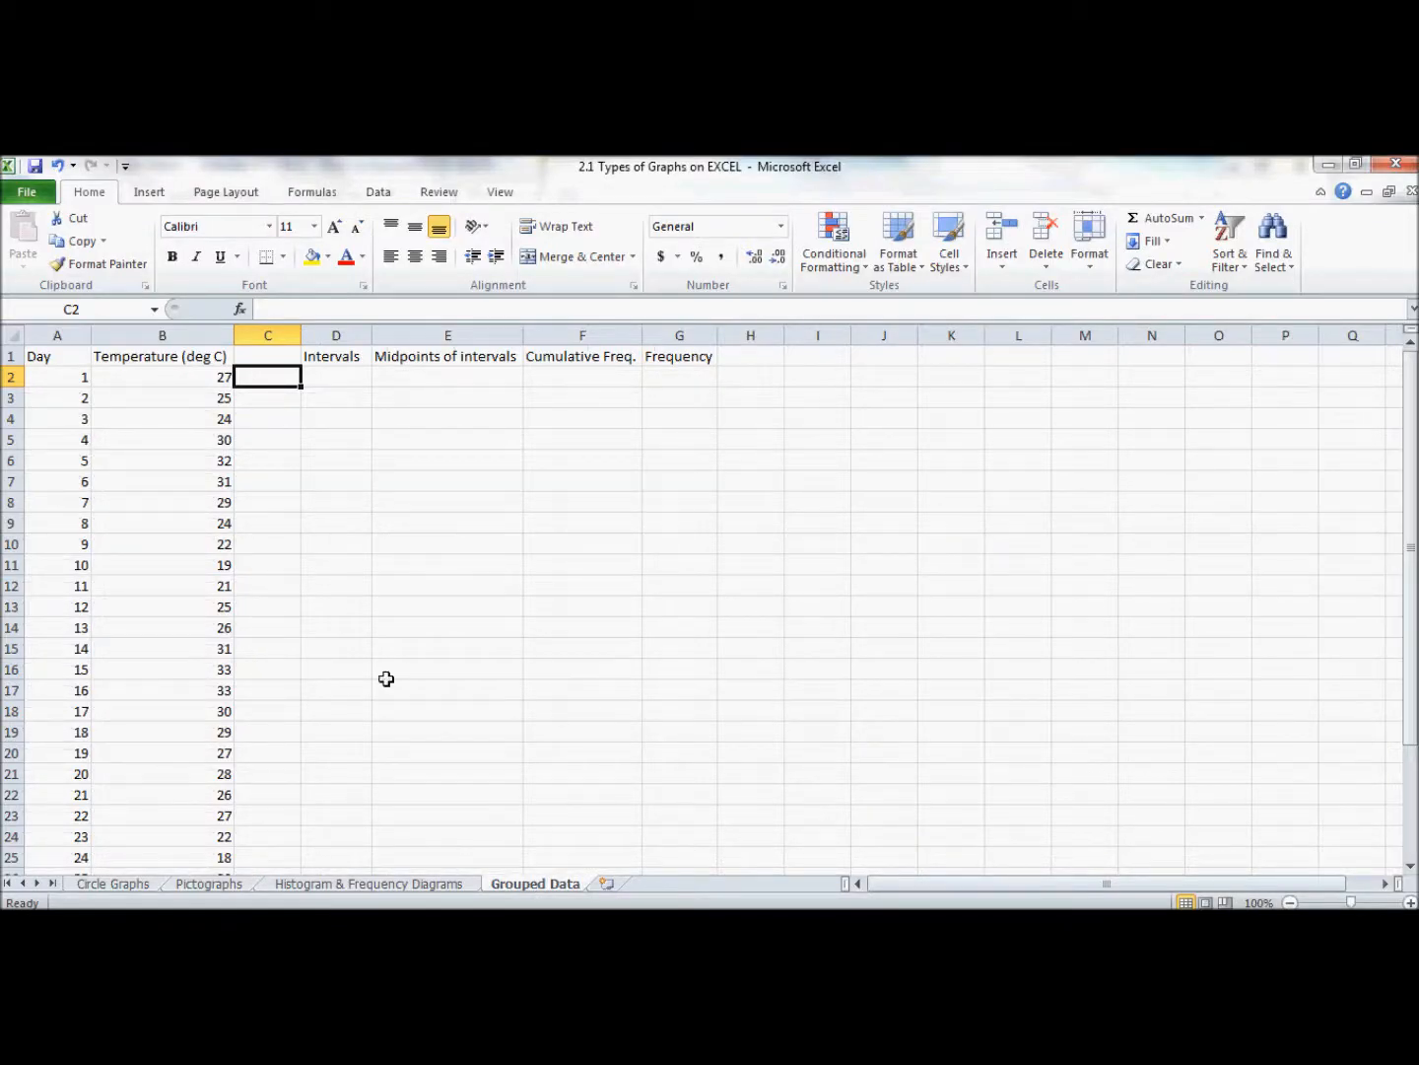
mouse_move(75, 374)
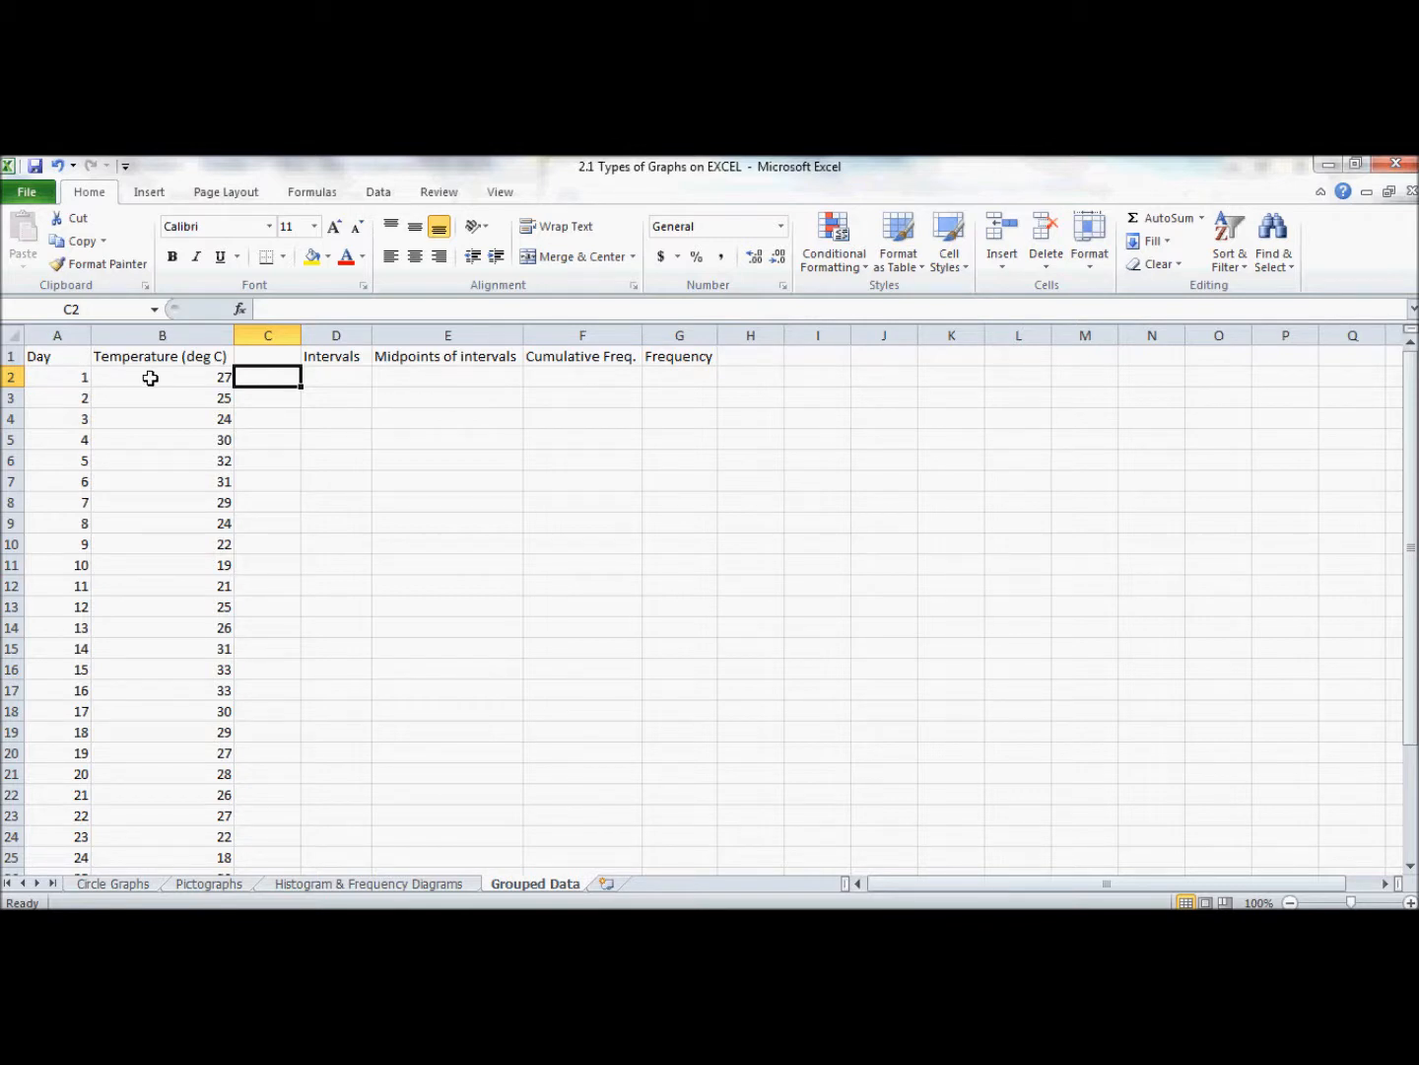
mouse_move(159, 379)
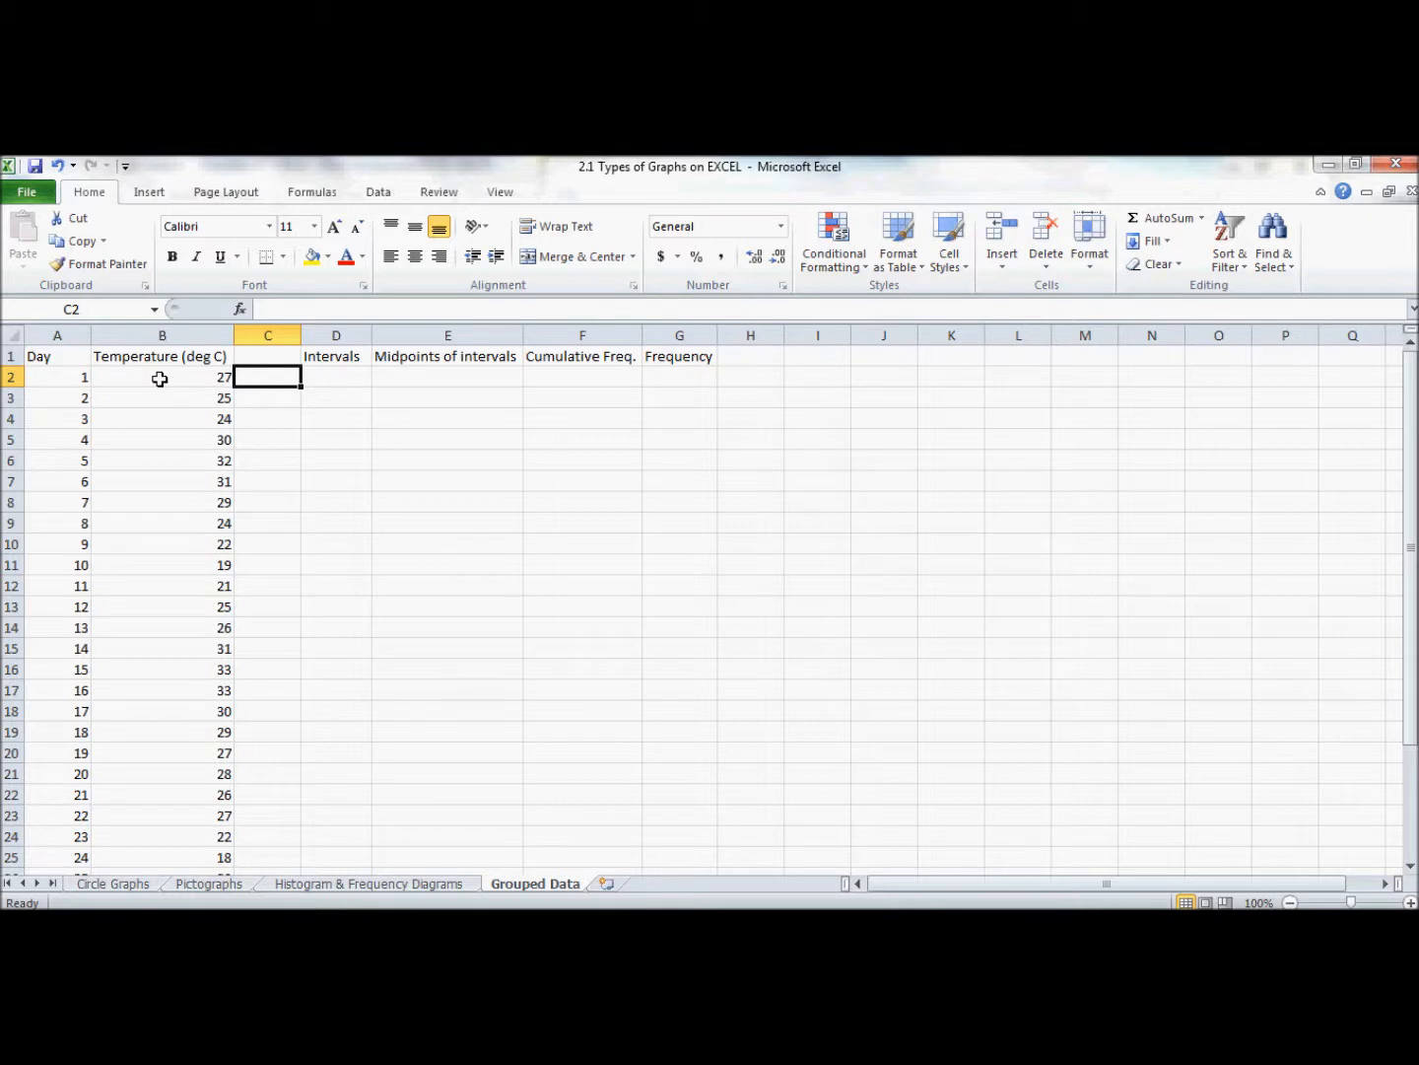
mouse_move(176, 377)
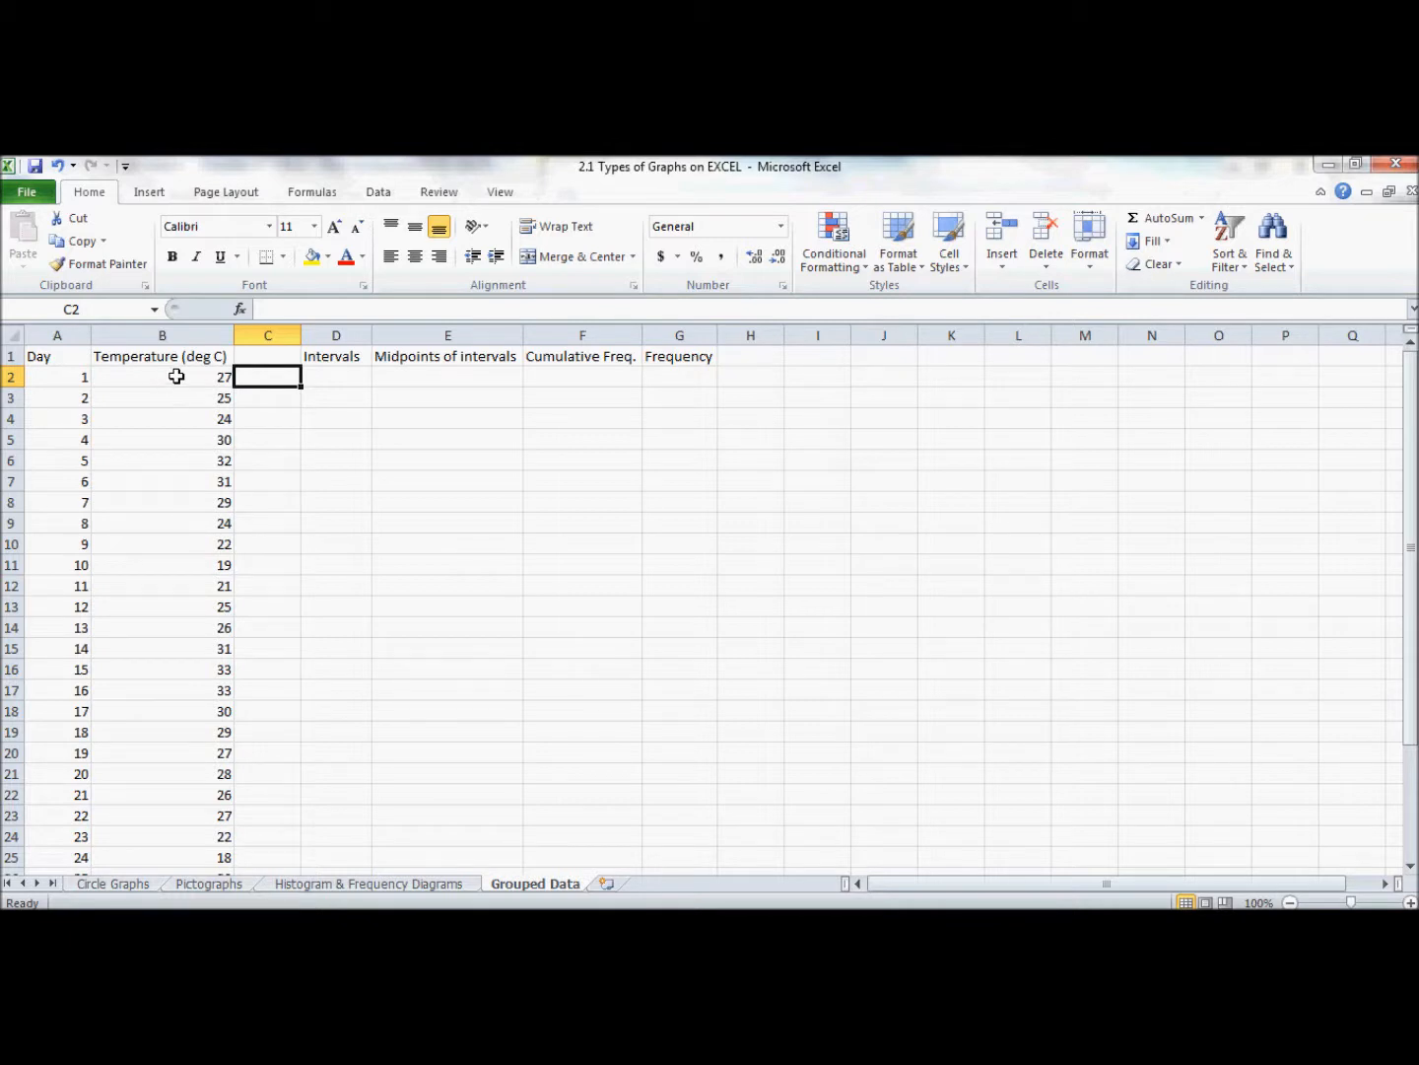
mouse_move(79, 382)
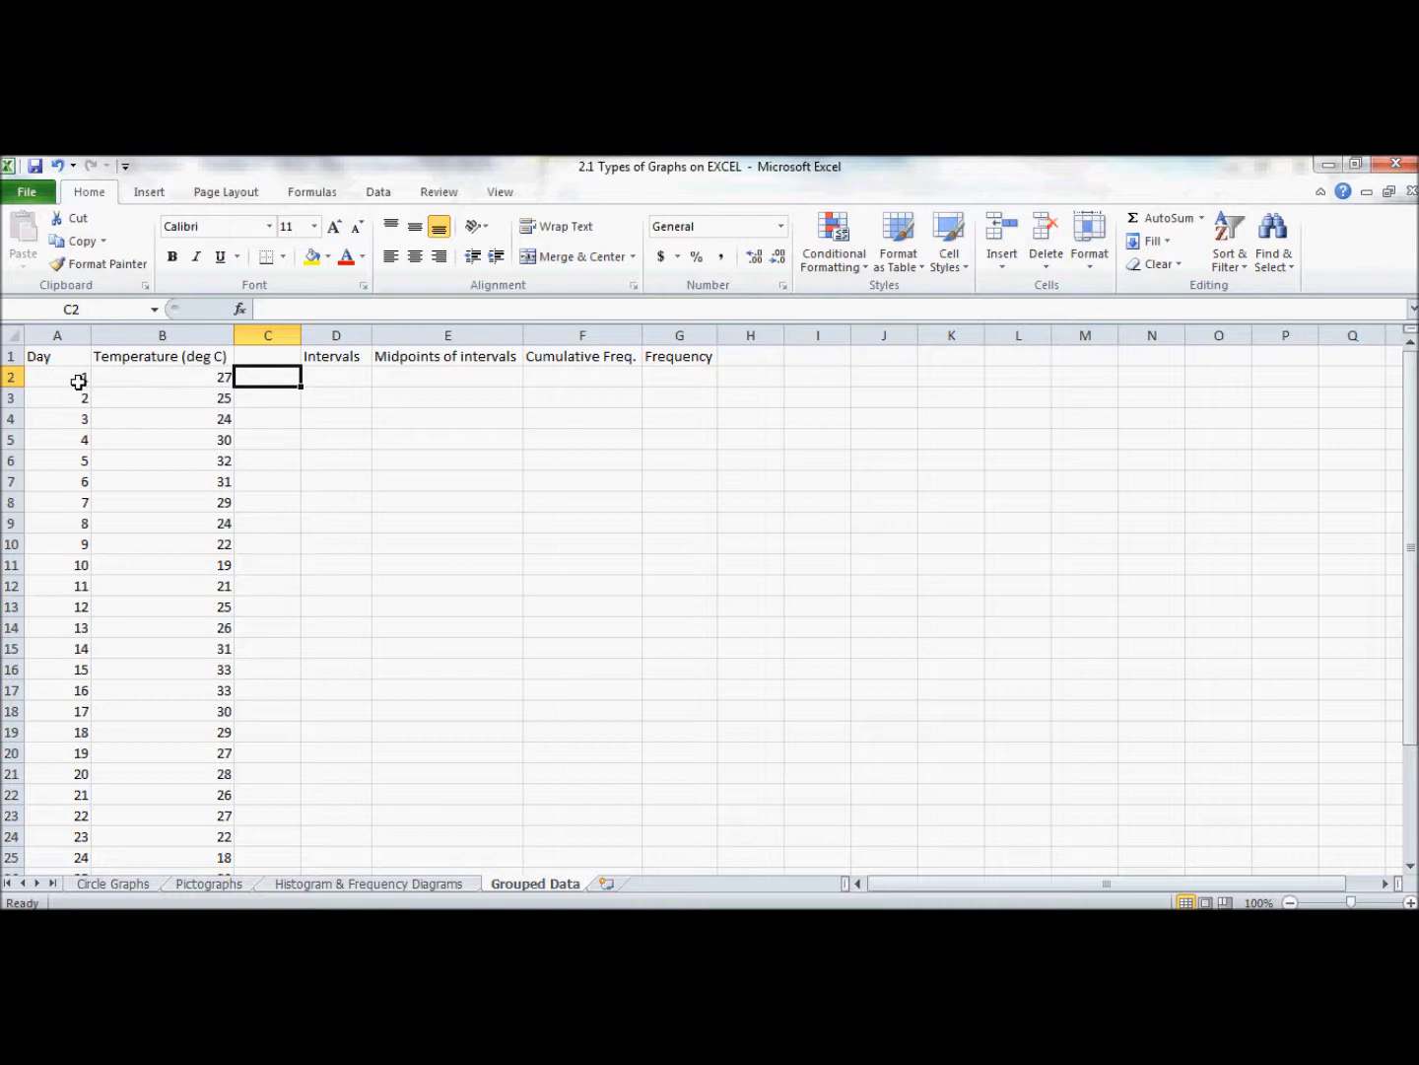
Select the first Intervals cell after checking the lowest (18) and highest (33) temperatures.
scroll(down, 3)
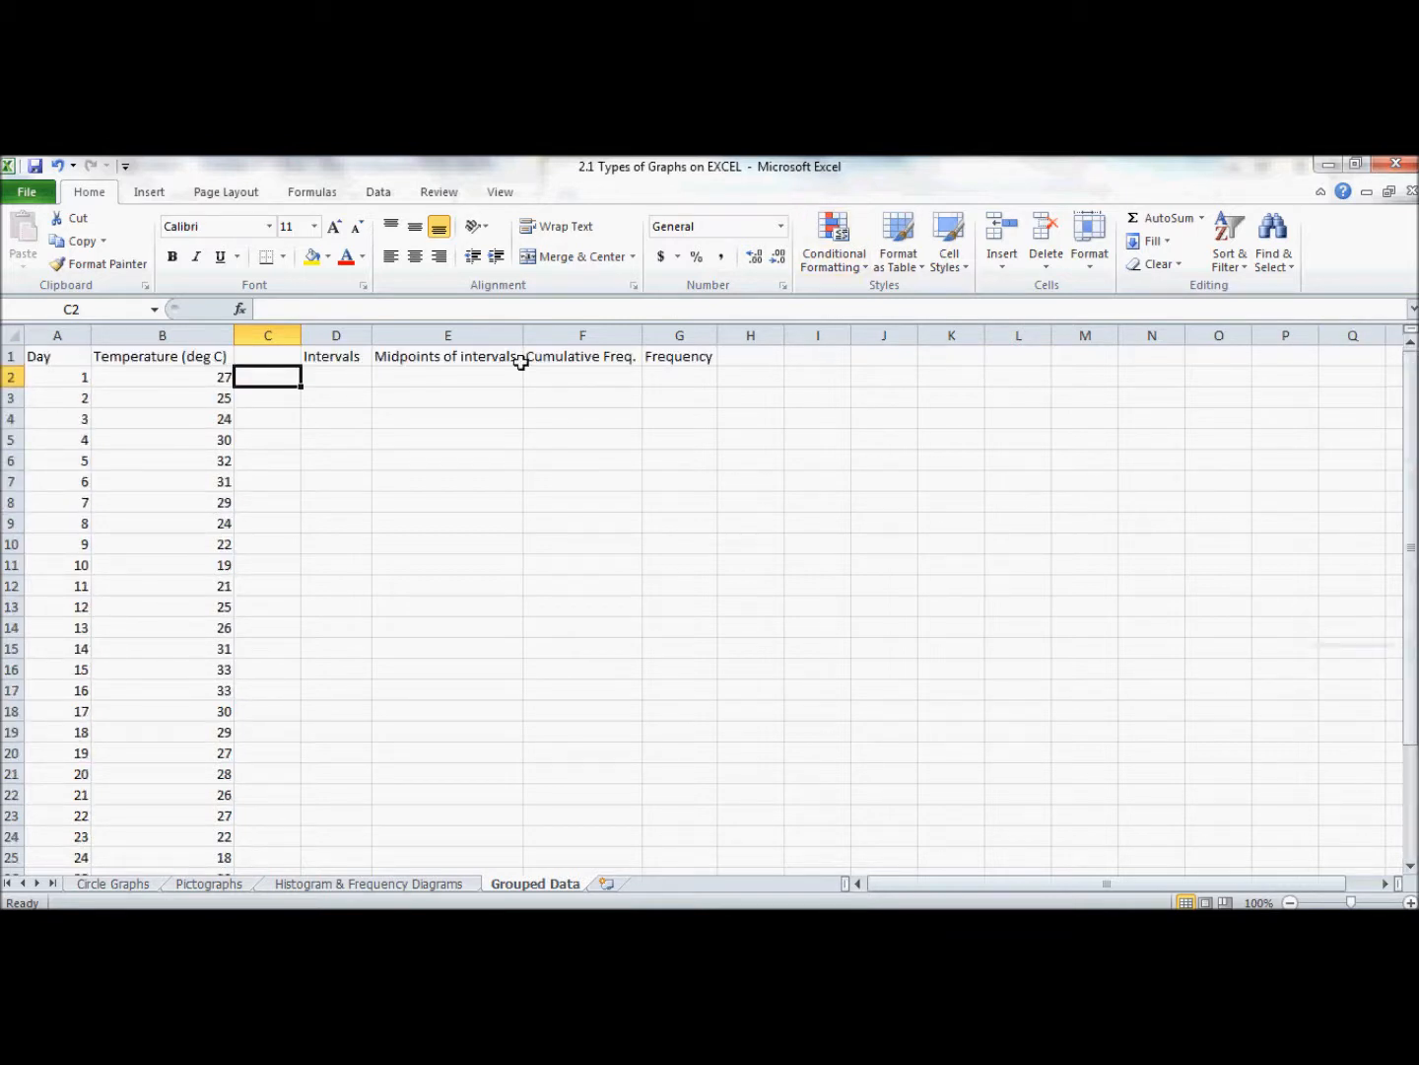
mouse_move(165, 382)
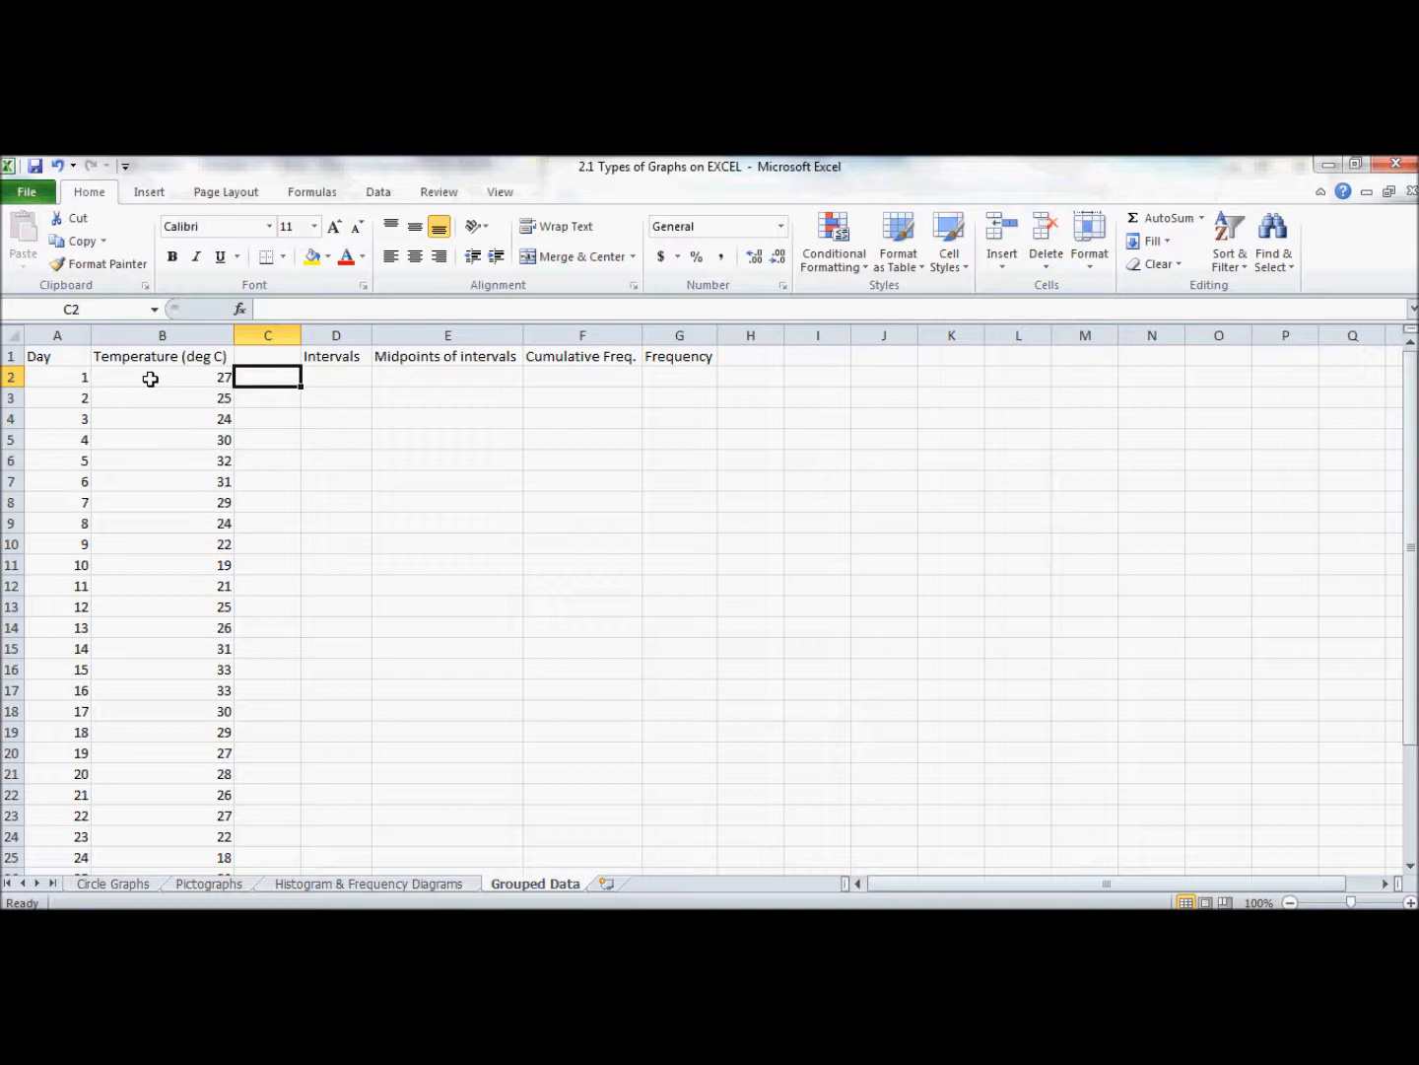
mouse_move(390, 382)
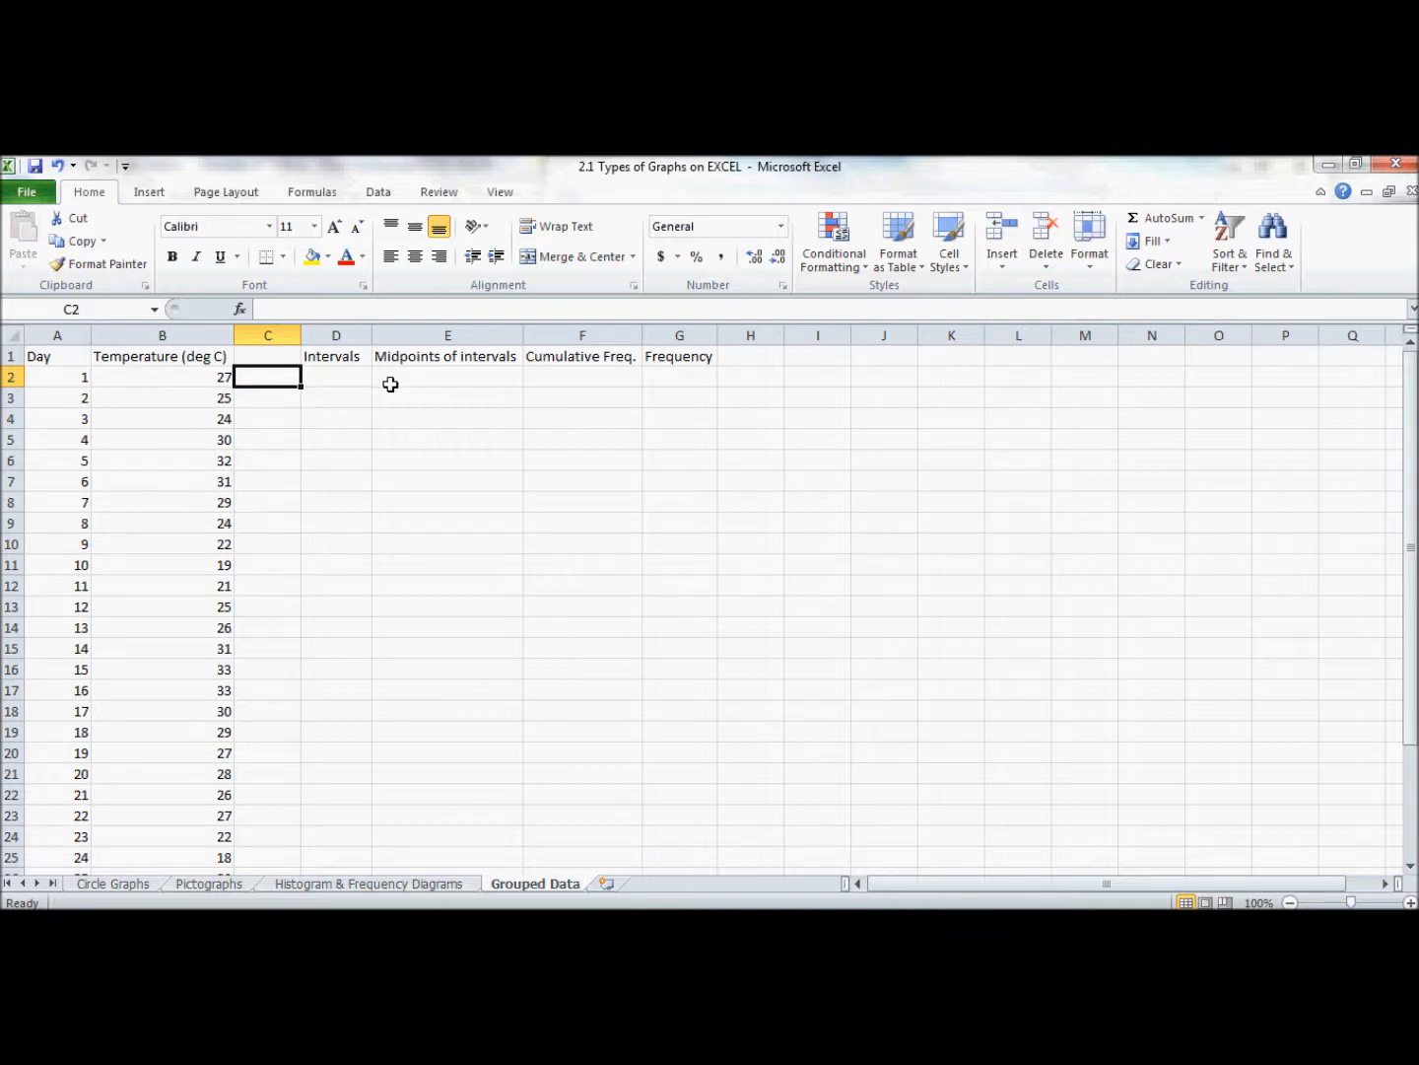
click(335, 376)
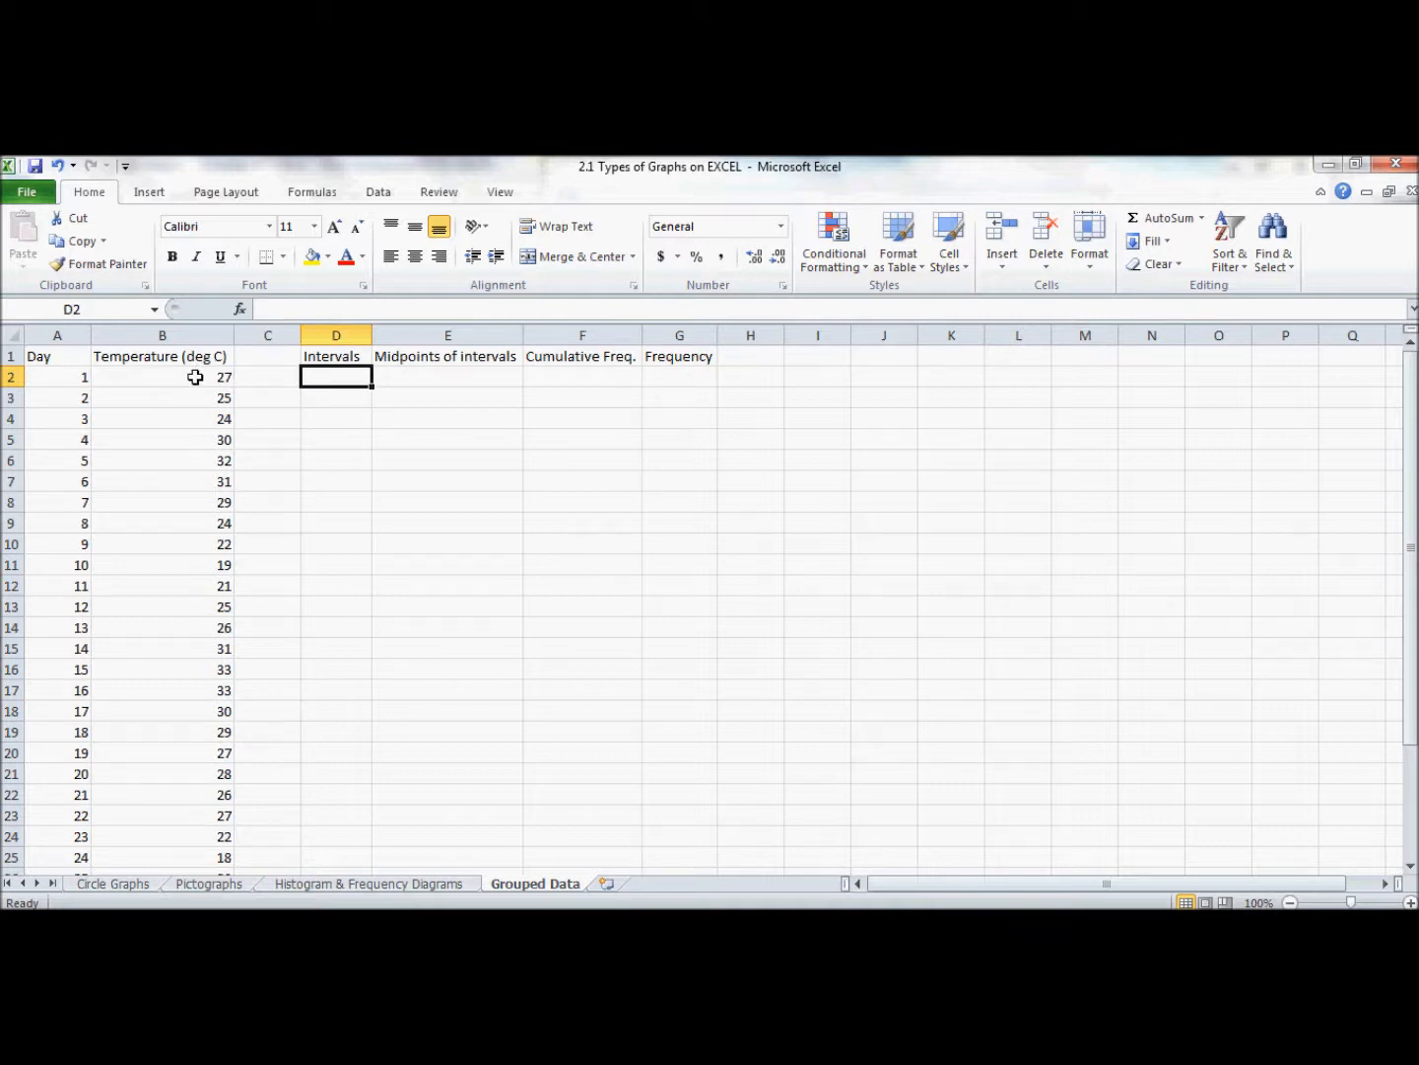
mouse_move(203, 377)
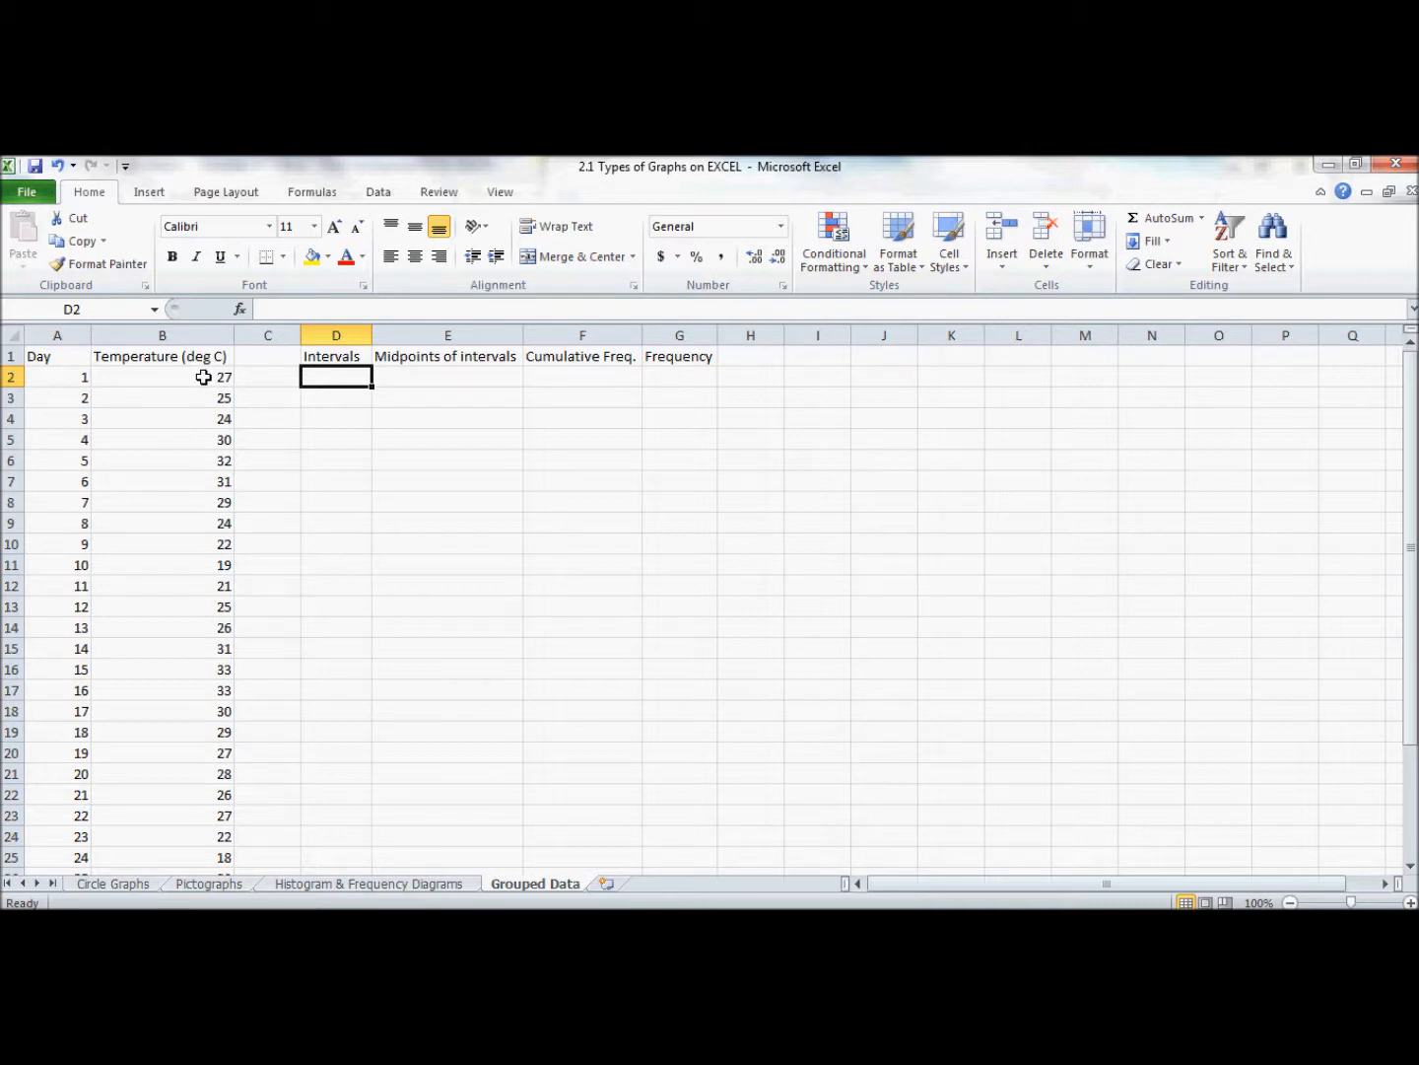
mouse_move(209, 560)
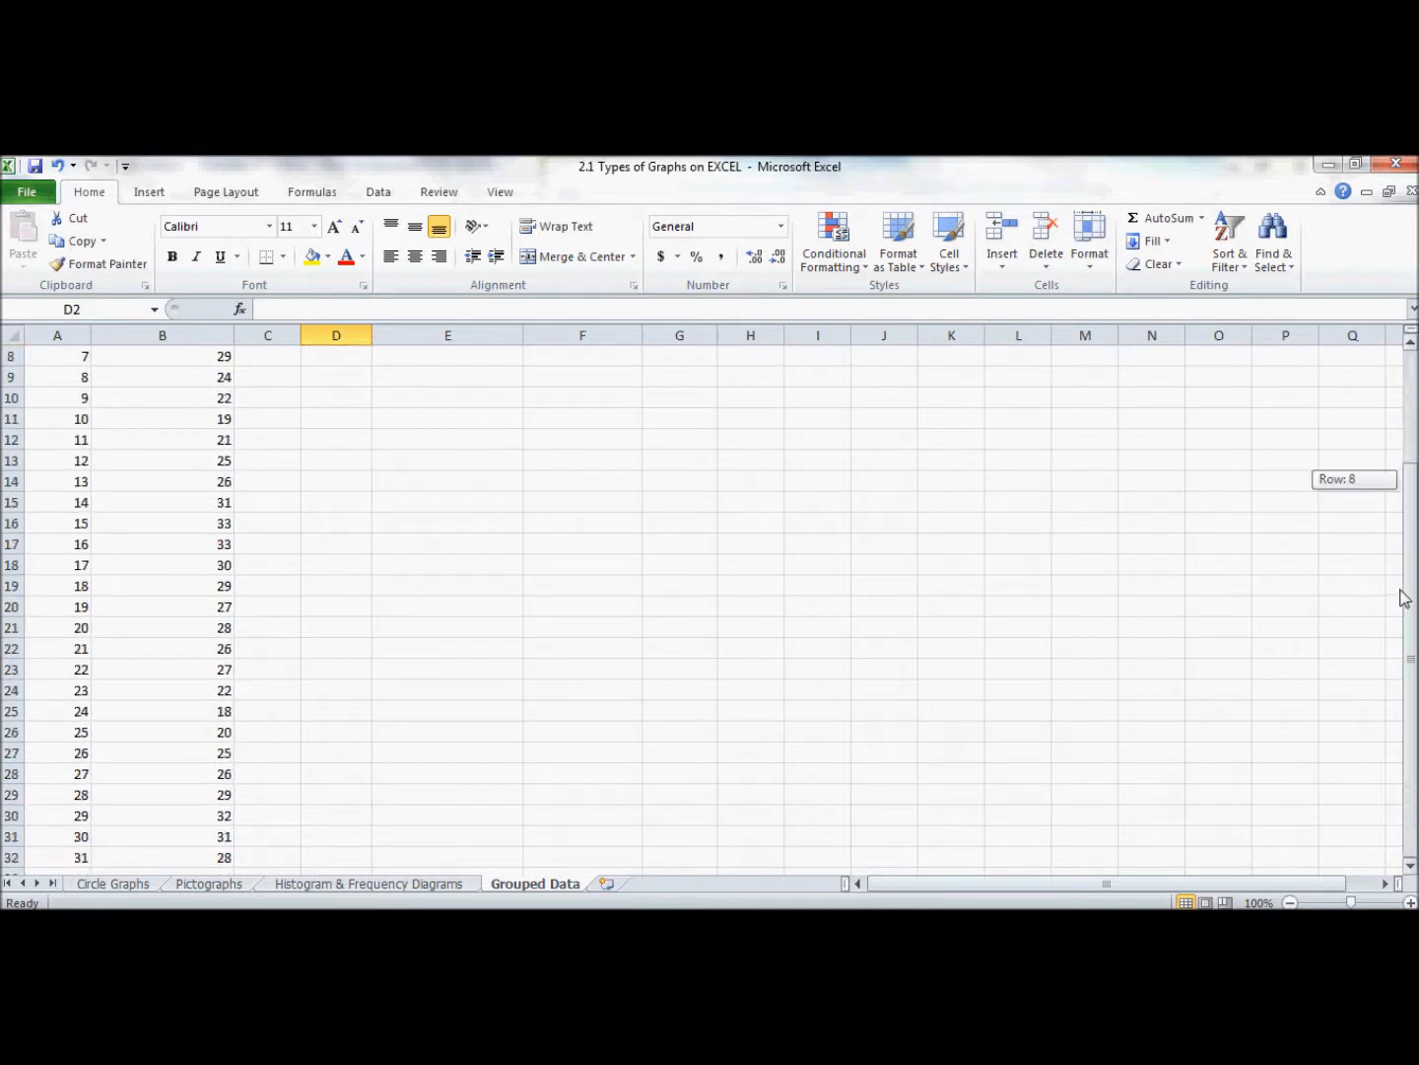
mouse_move(211, 710)
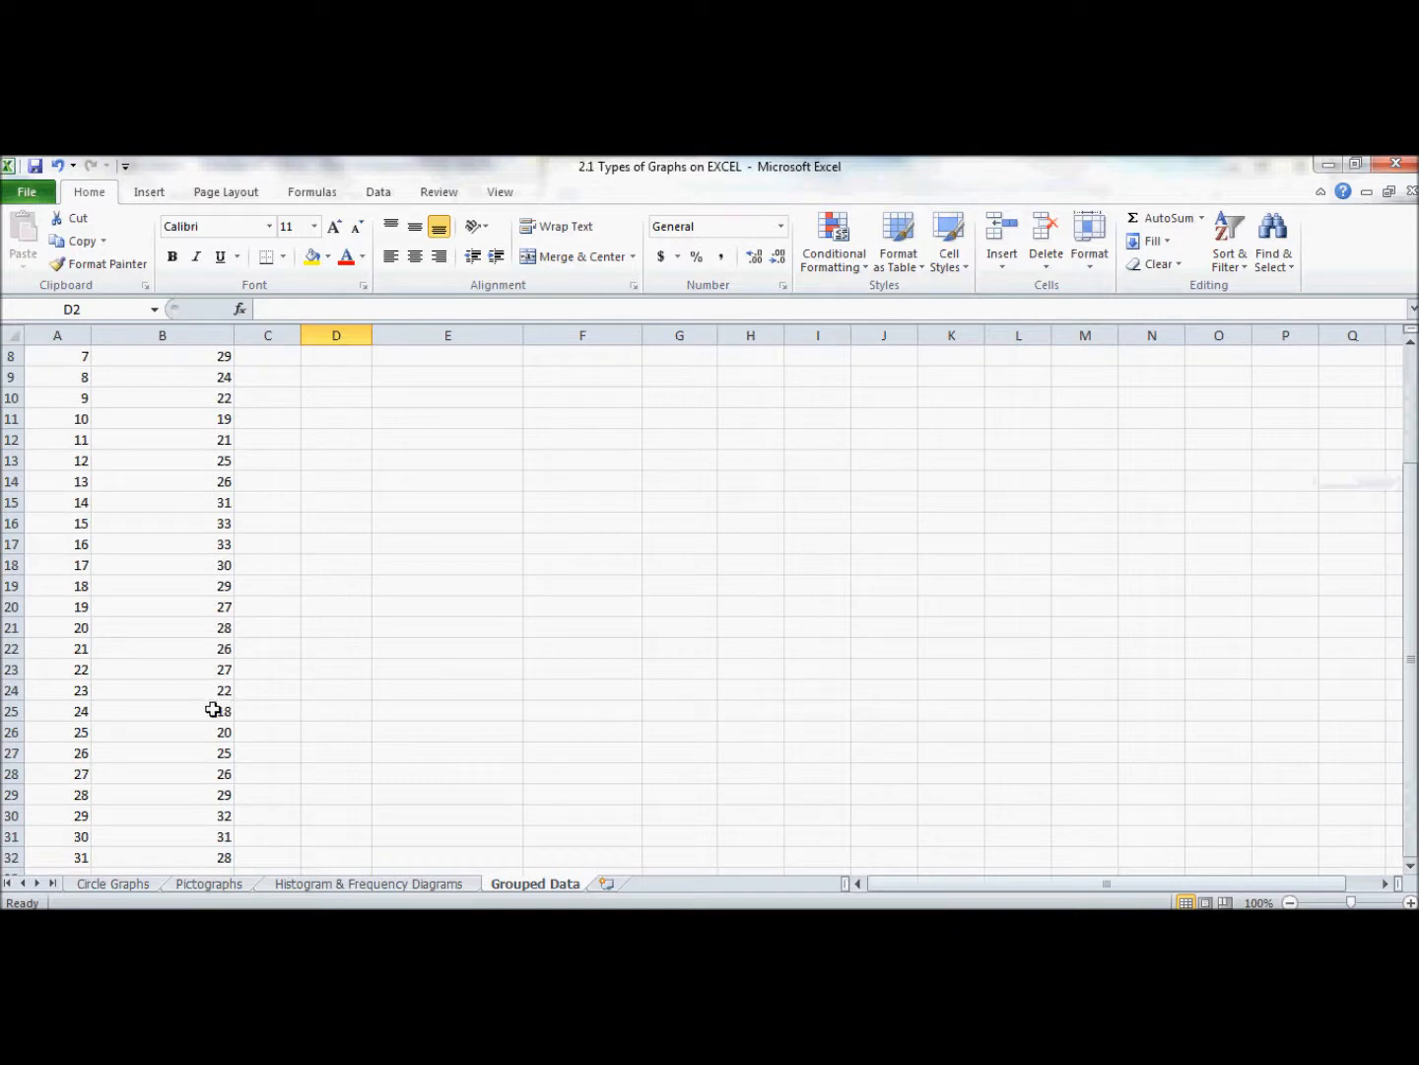
click(201, 709)
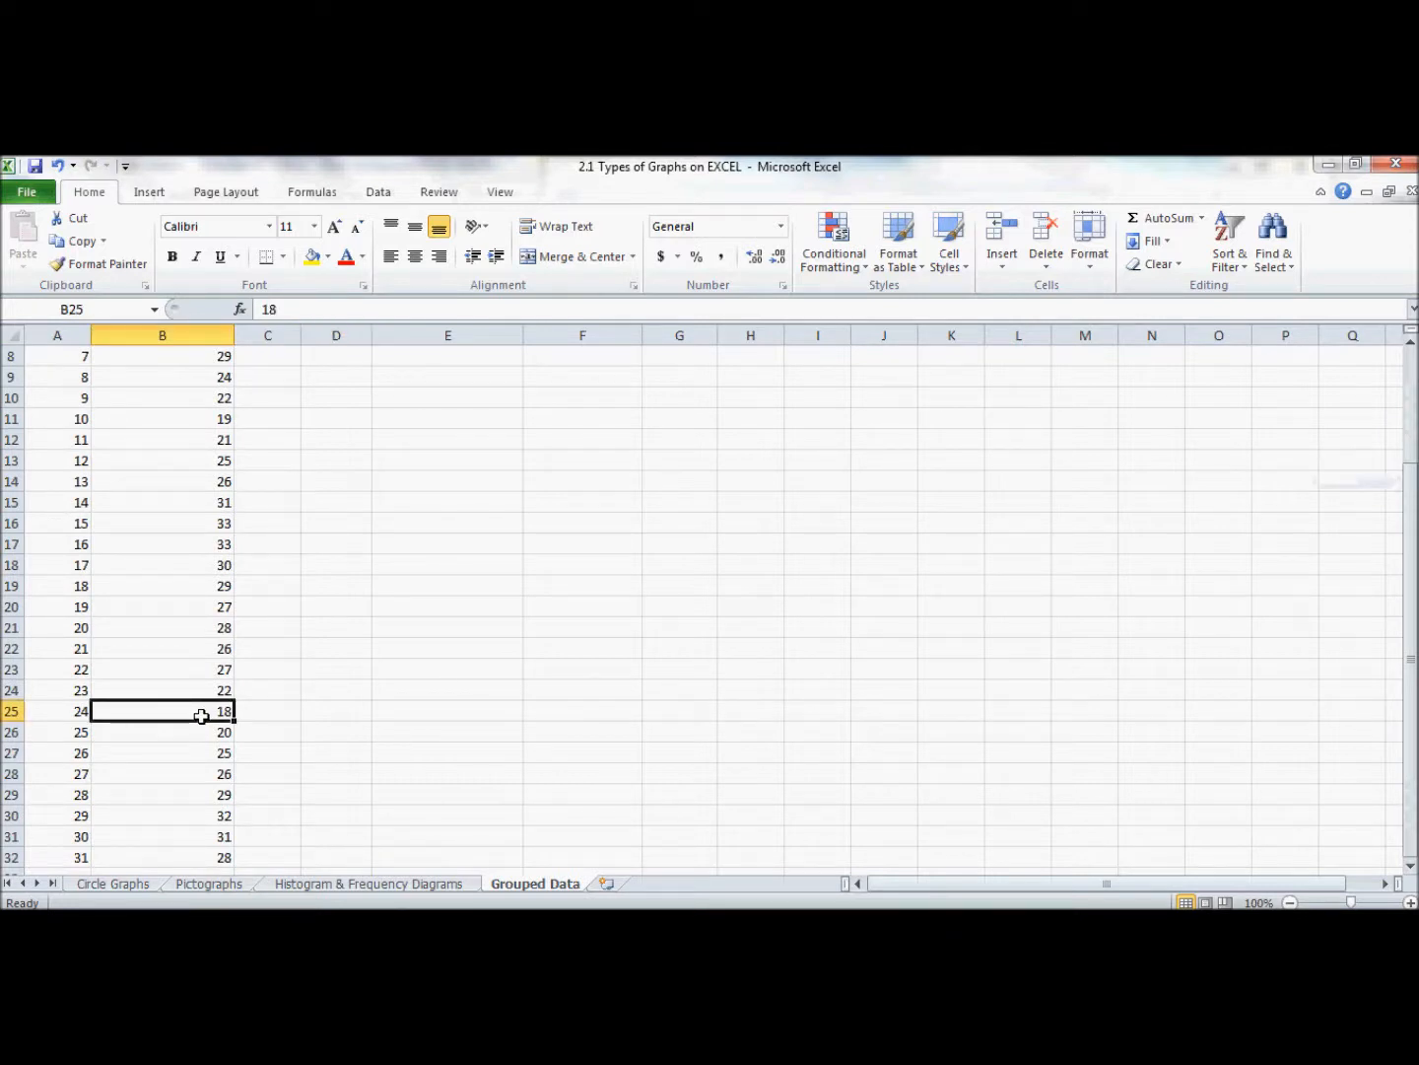
mouse_move(189, 548)
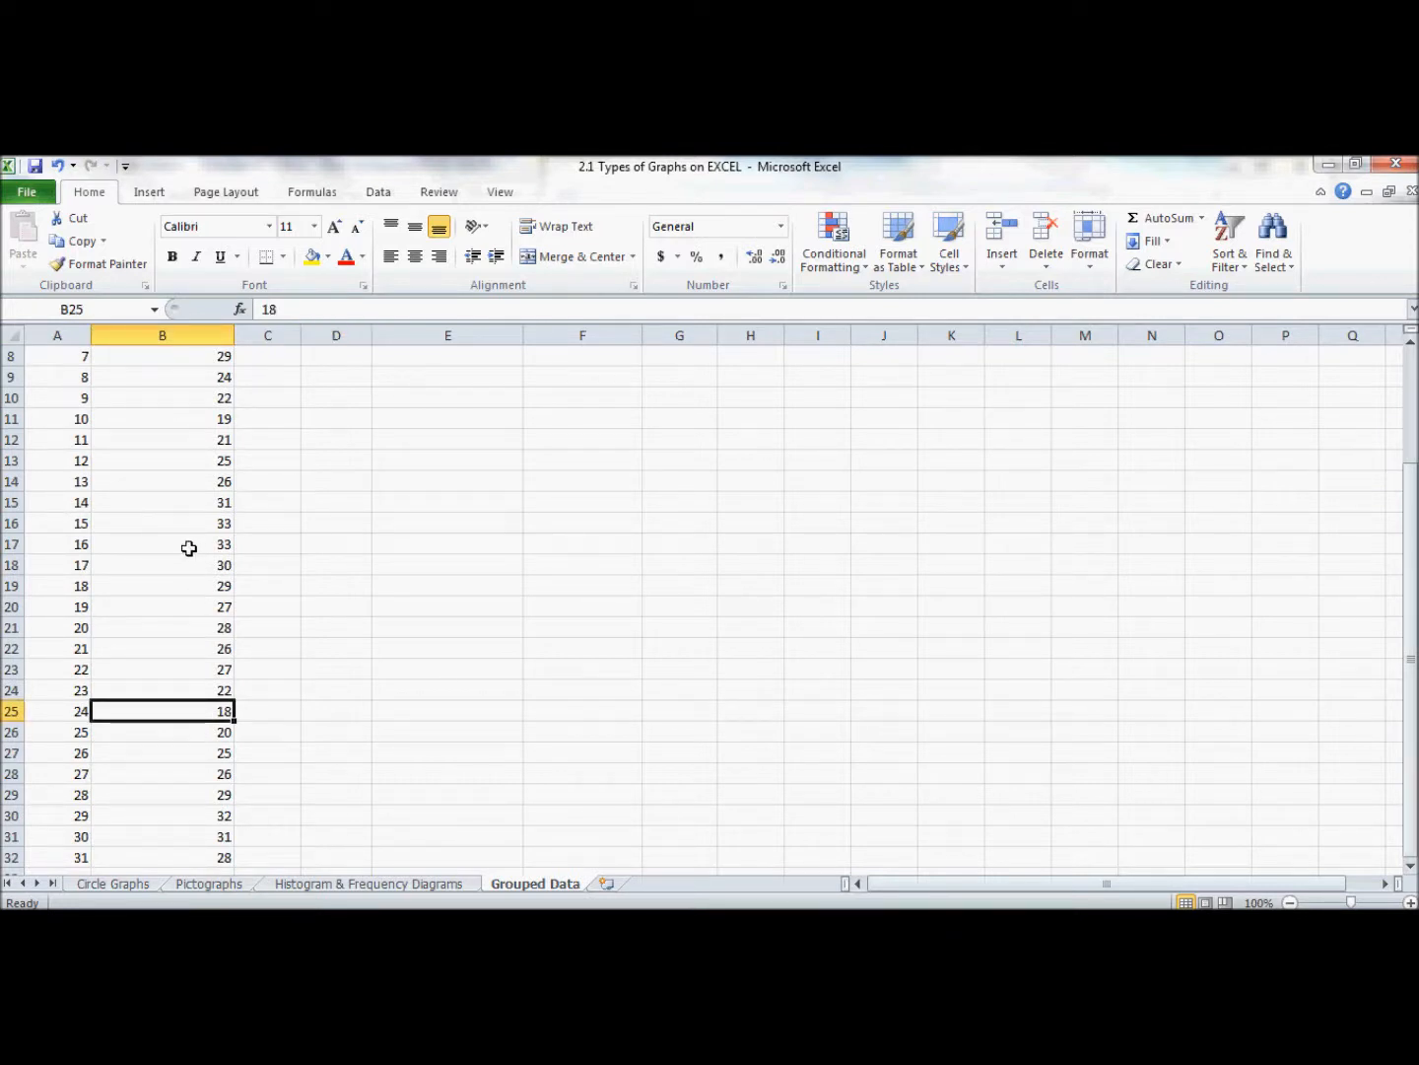
click(161, 544)
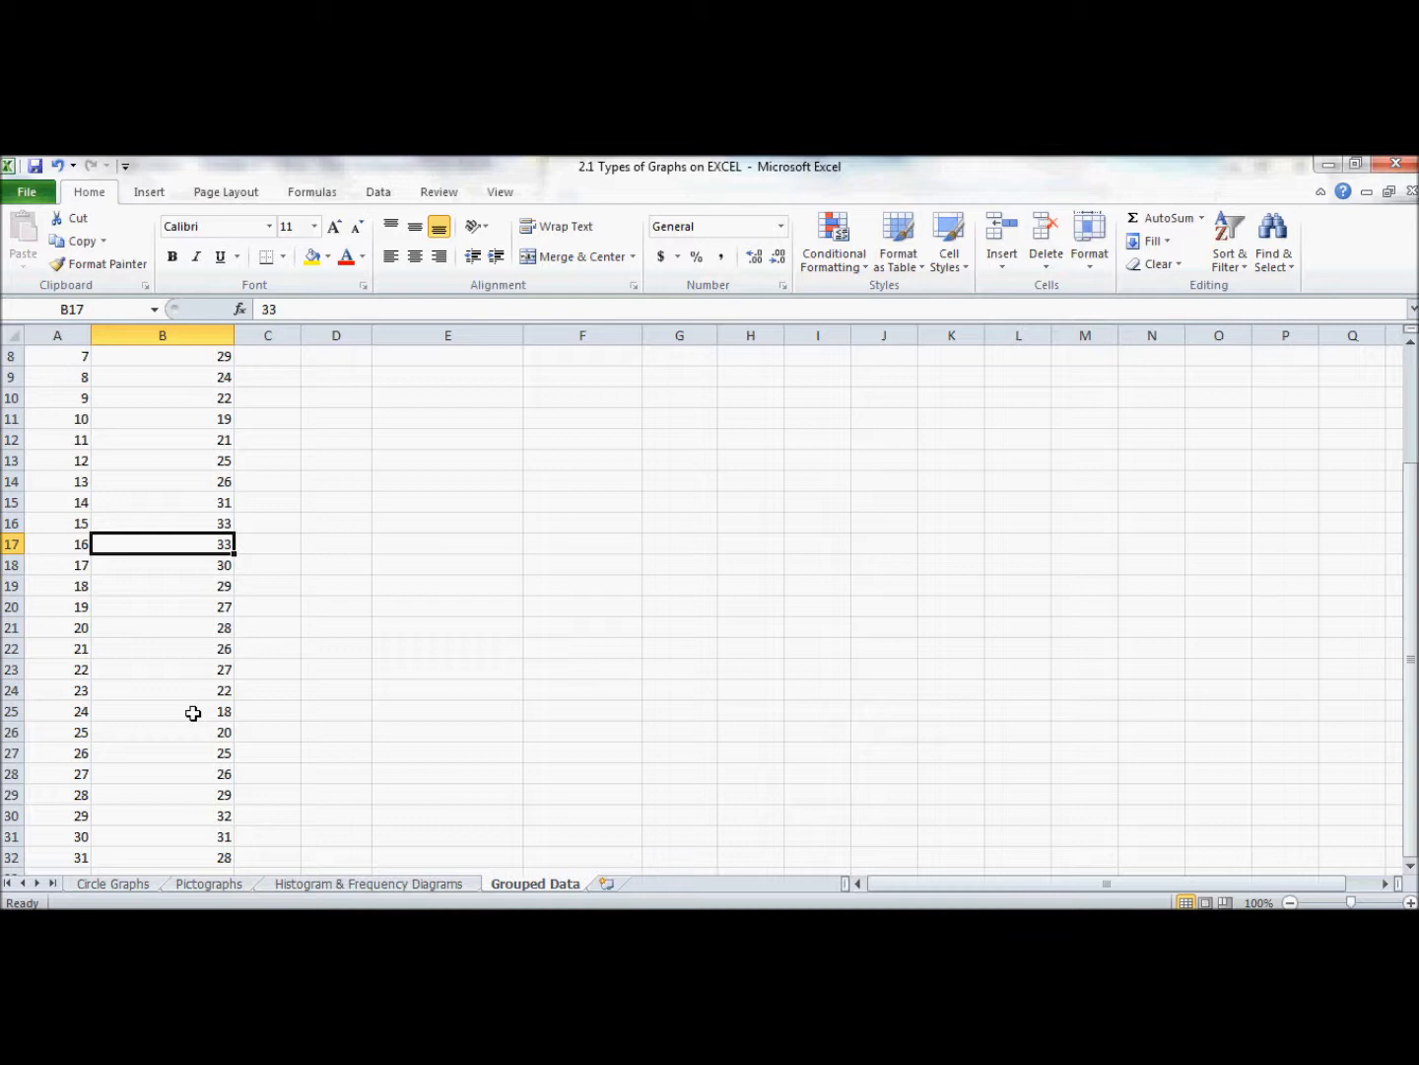
mouse_move(189, 542)
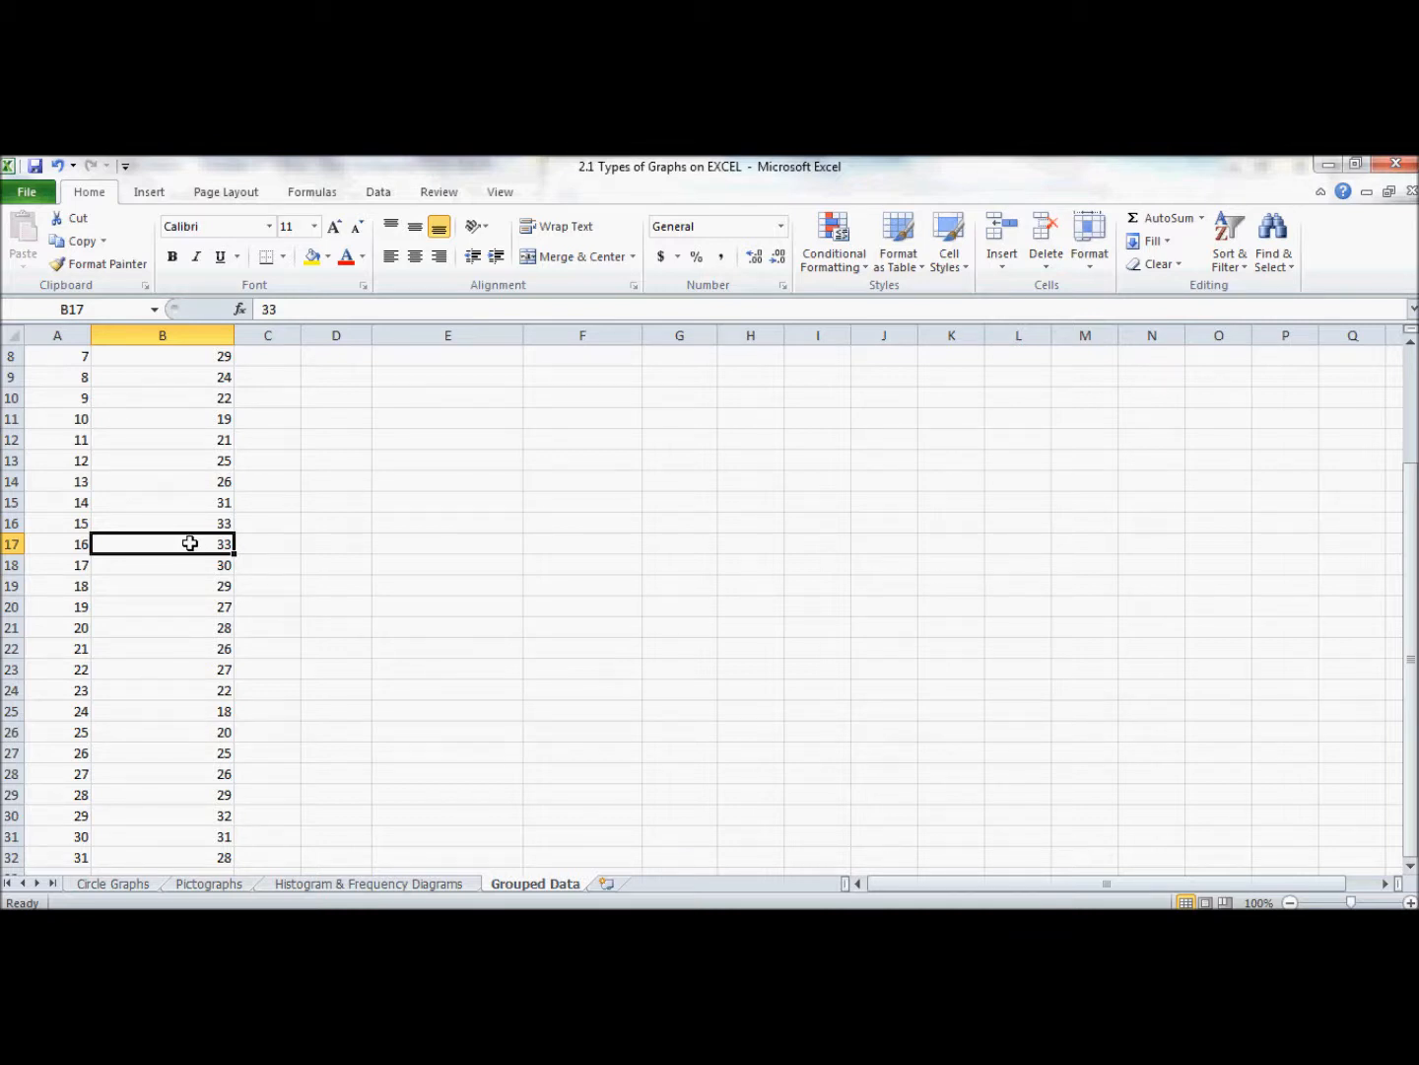
mouse_move(832, 457)
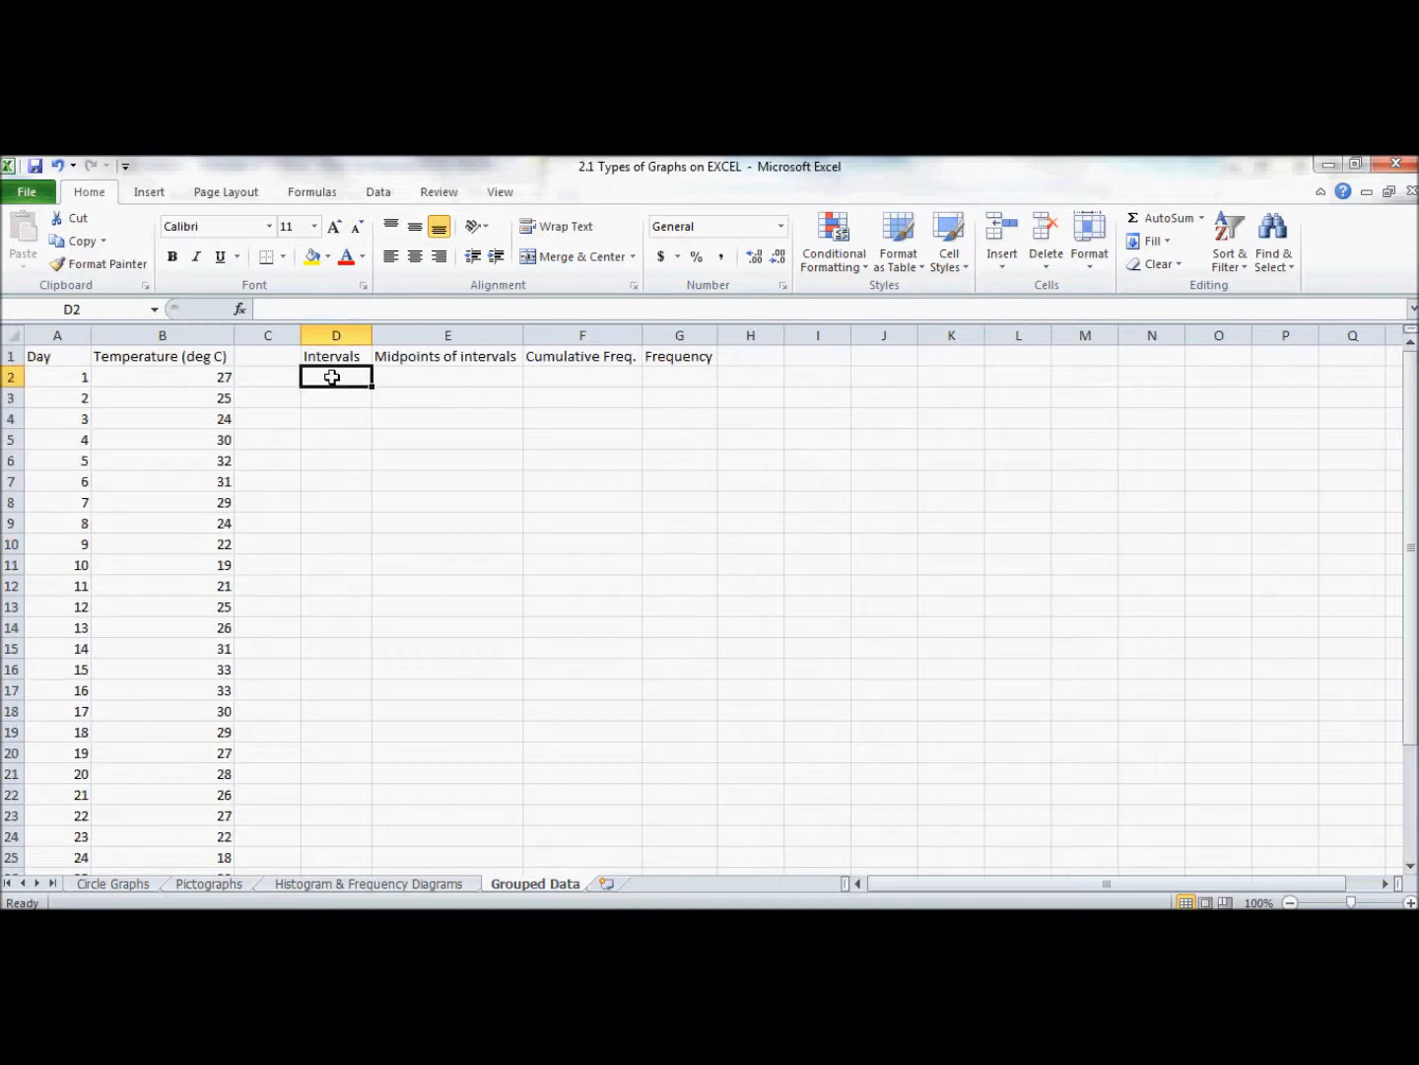
Enter the first interval [18, 21) and begin the second, [21, 24).
text([18)
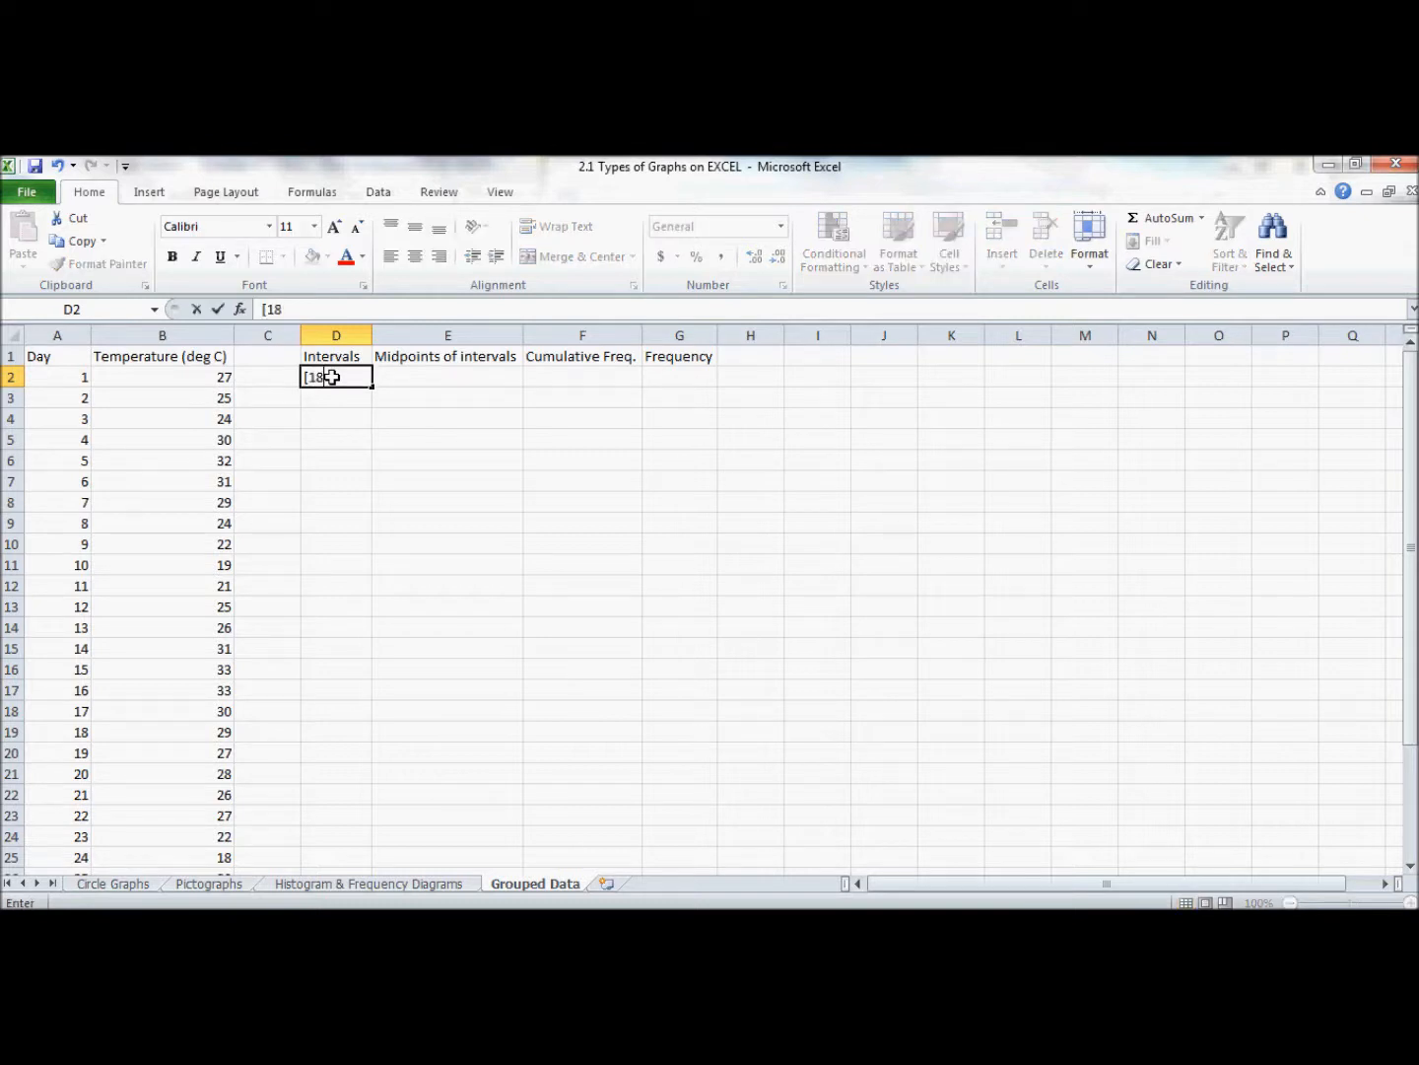
text(,)
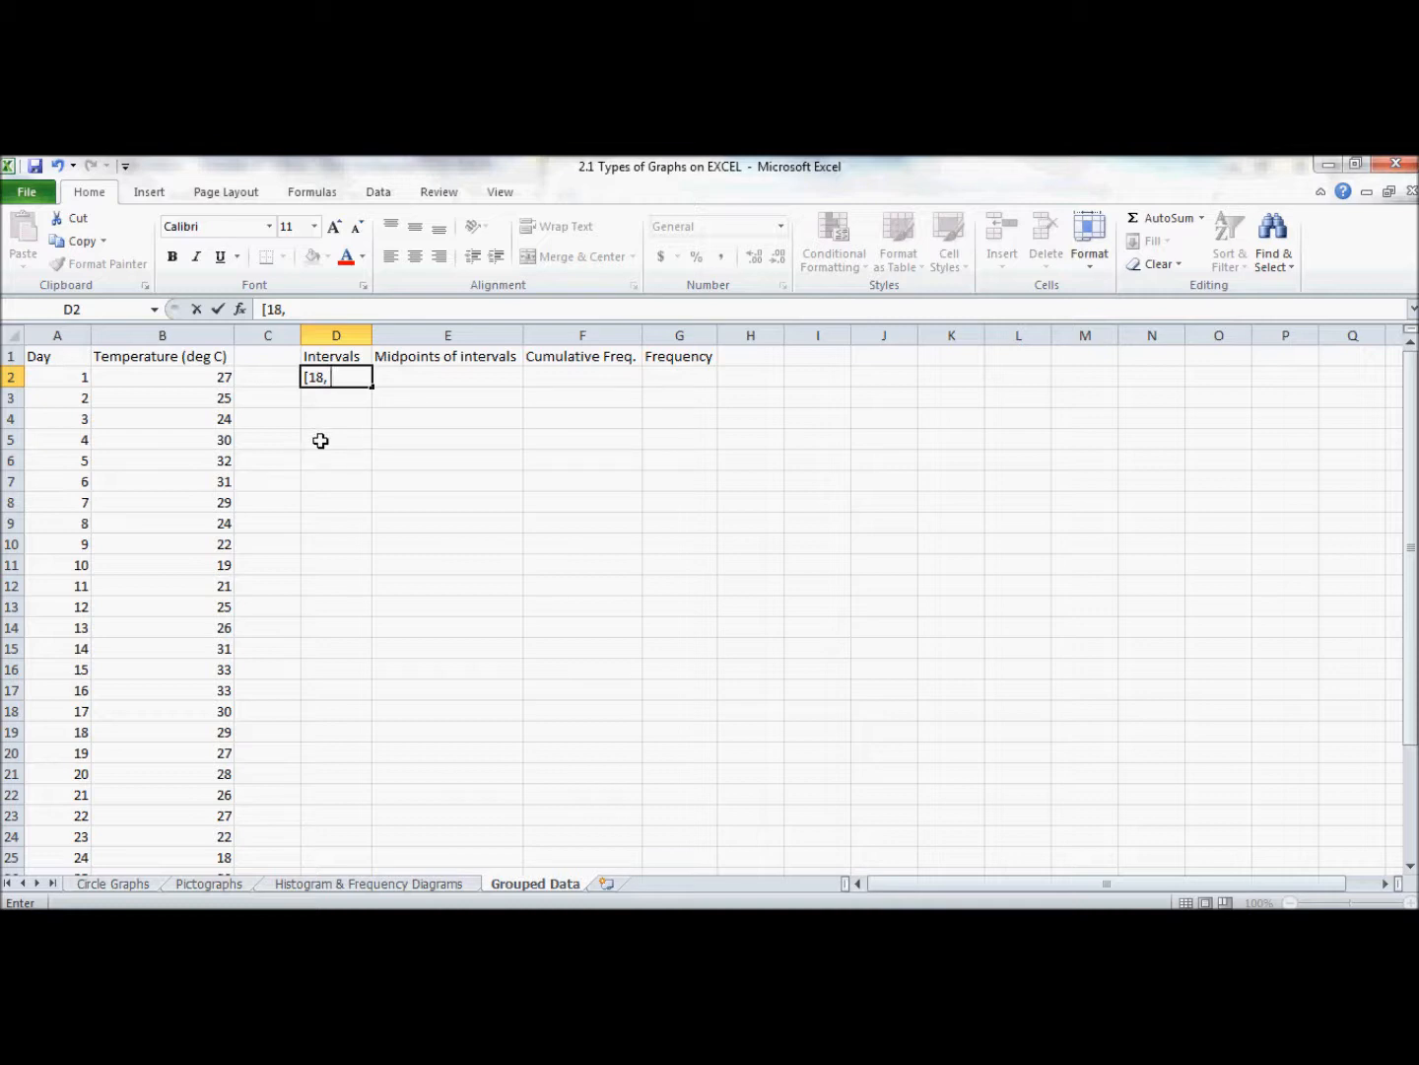
text(21)
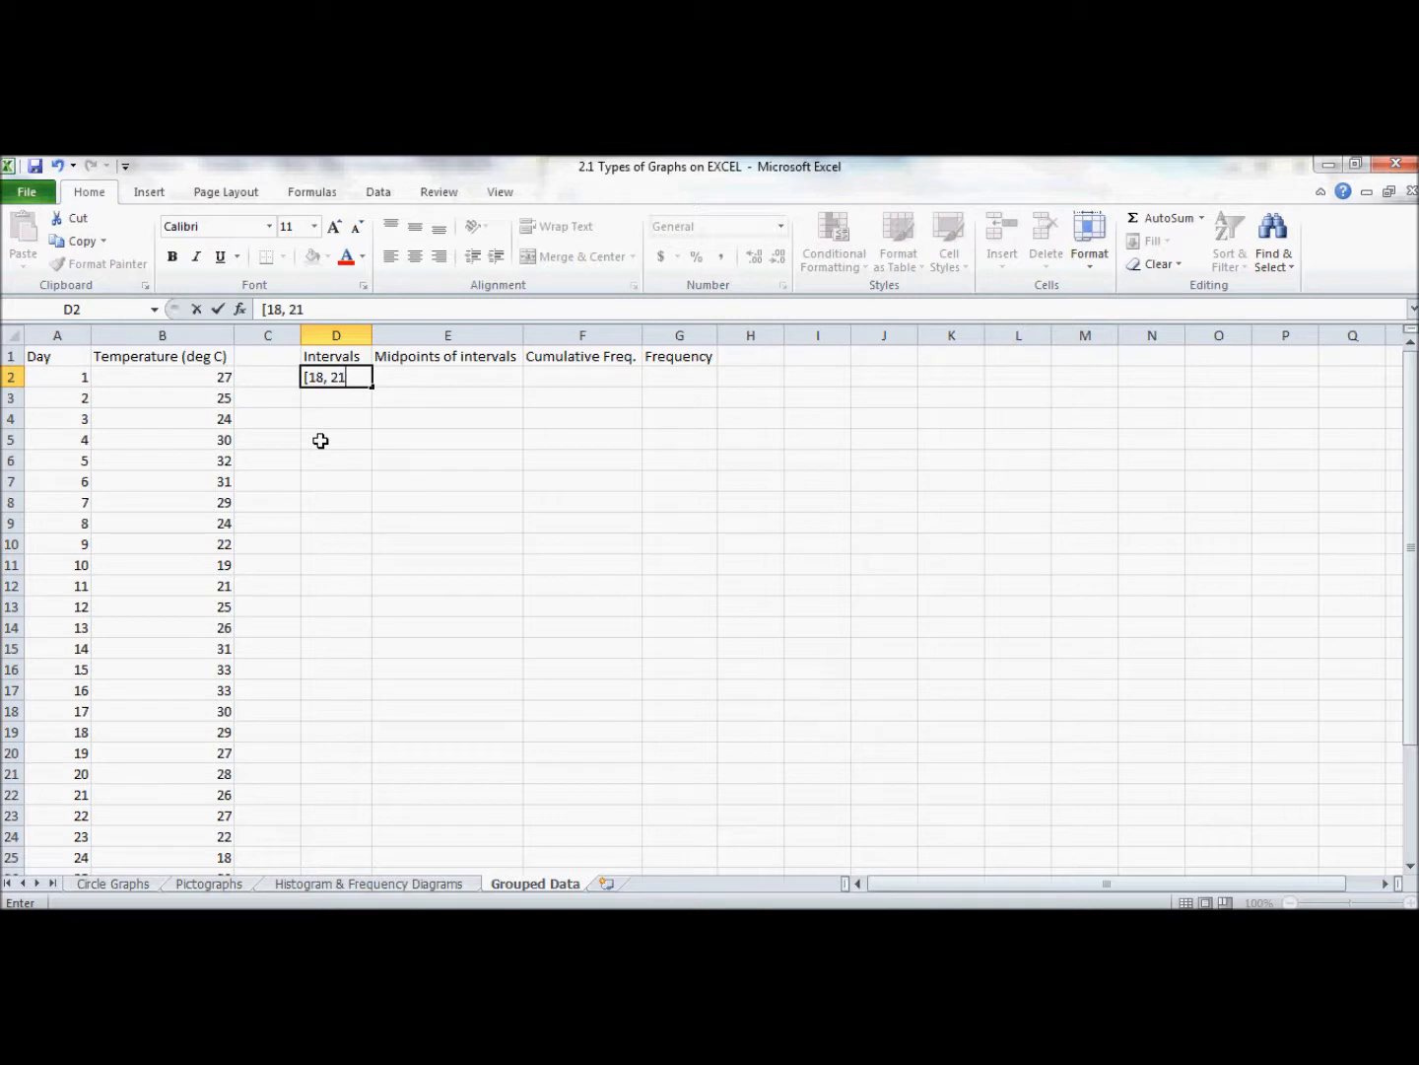
text())
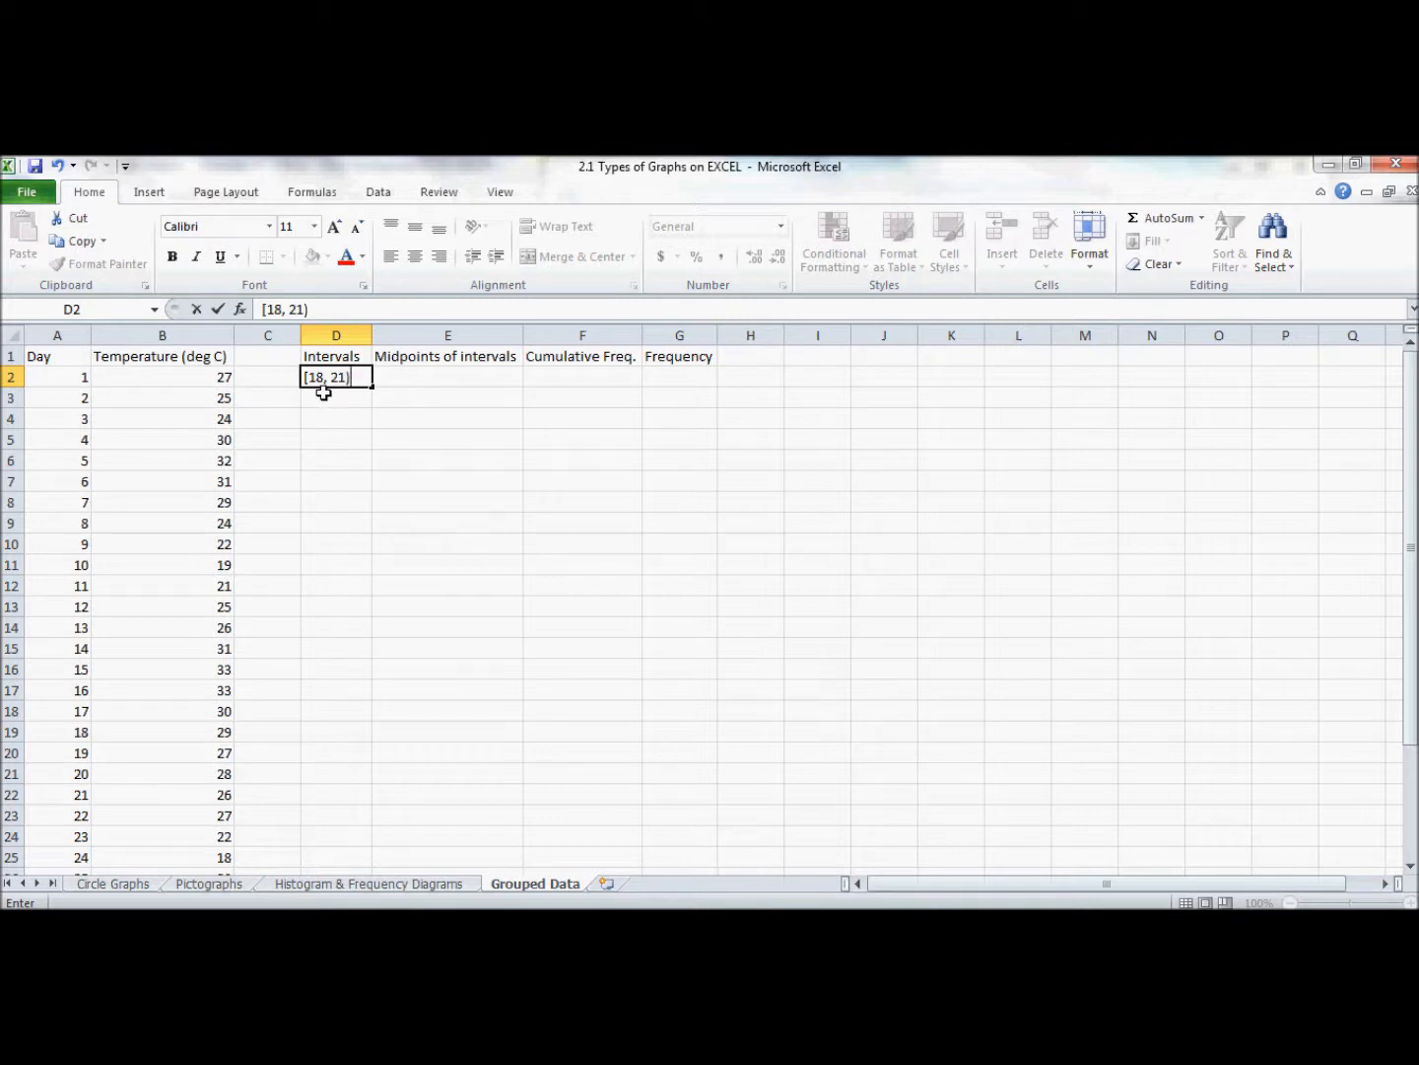
key(Enter)
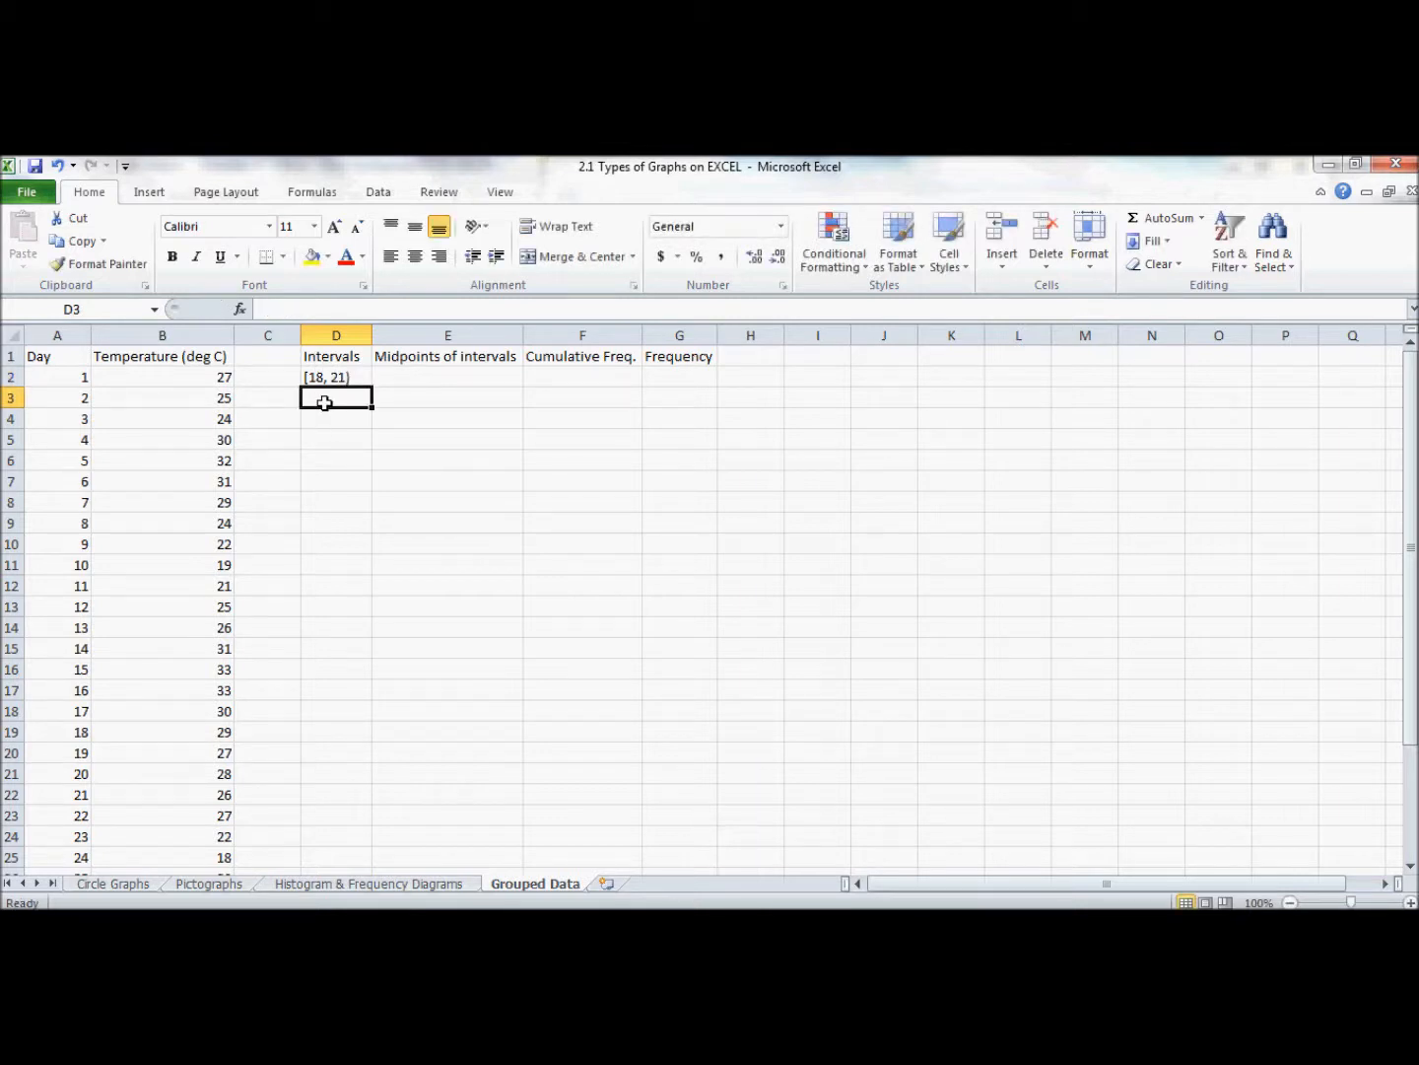
text([21, 24))
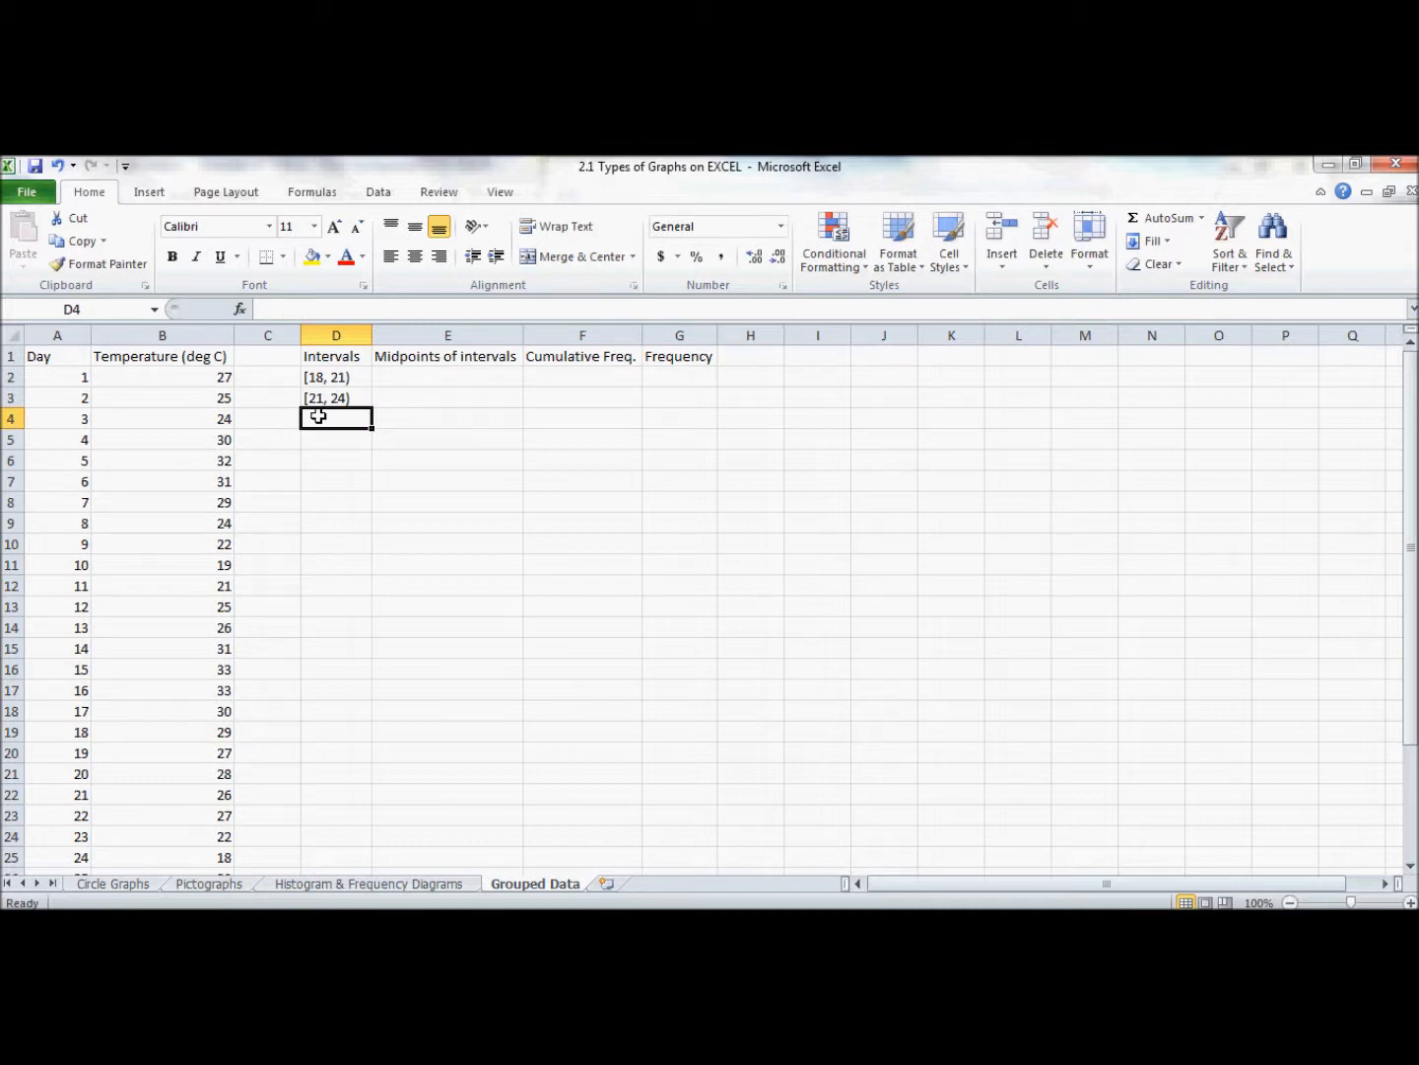
Enter the remaining intervals [24, 27), [27, 30), [30, 33) and [33, 36), then move to the Midpoints column.
text([24,)
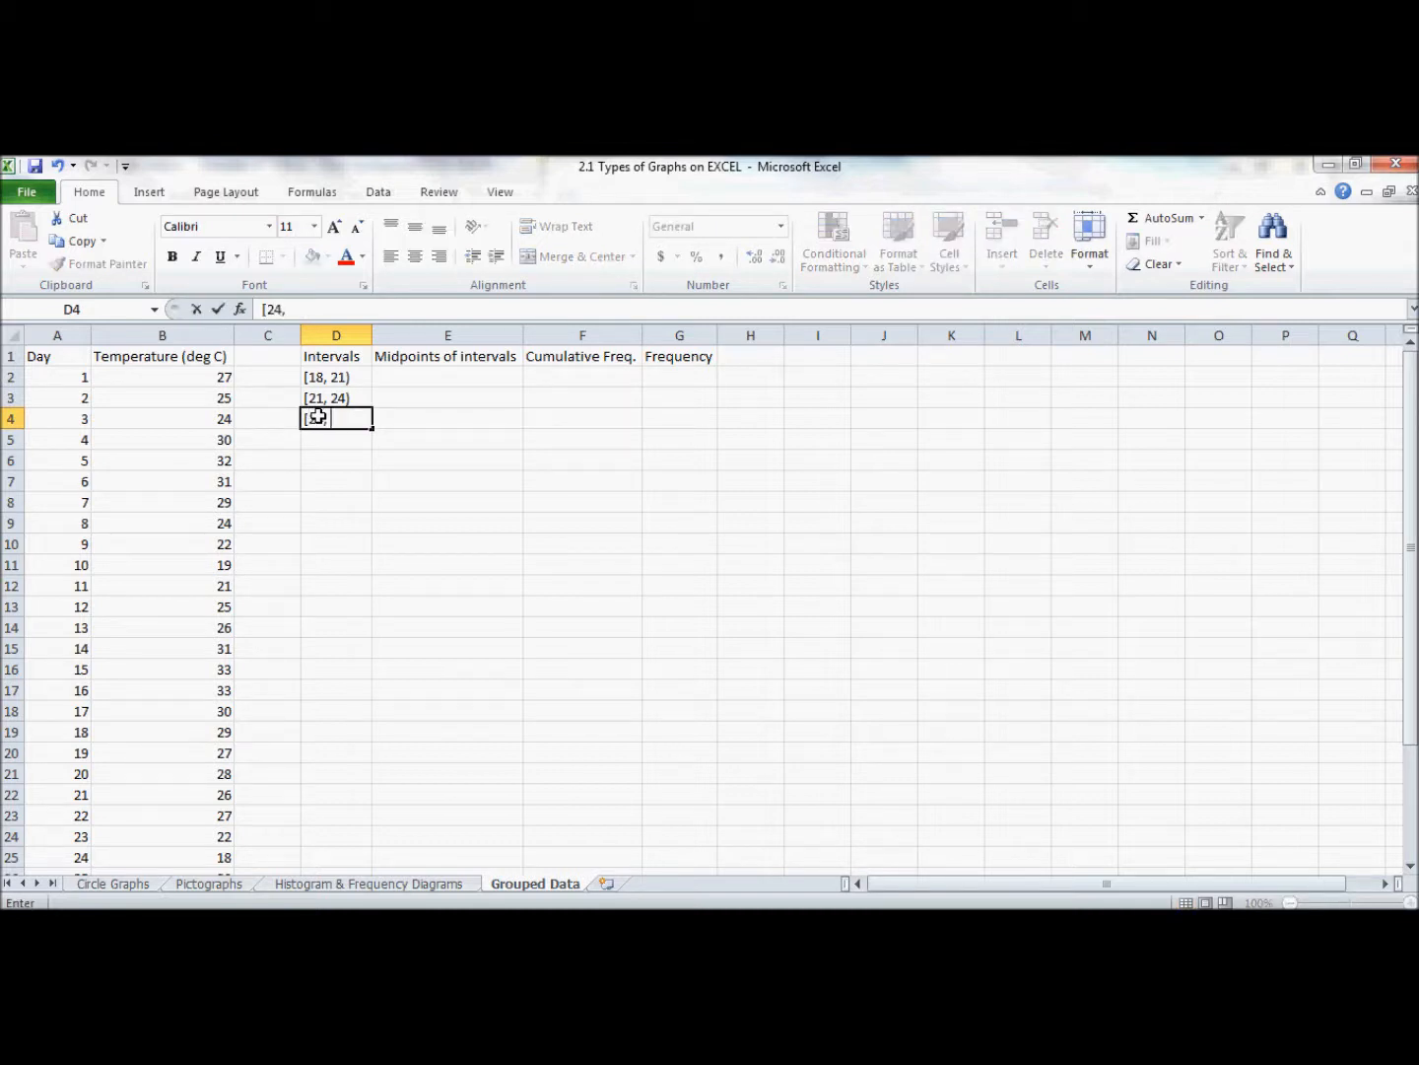
text(27)
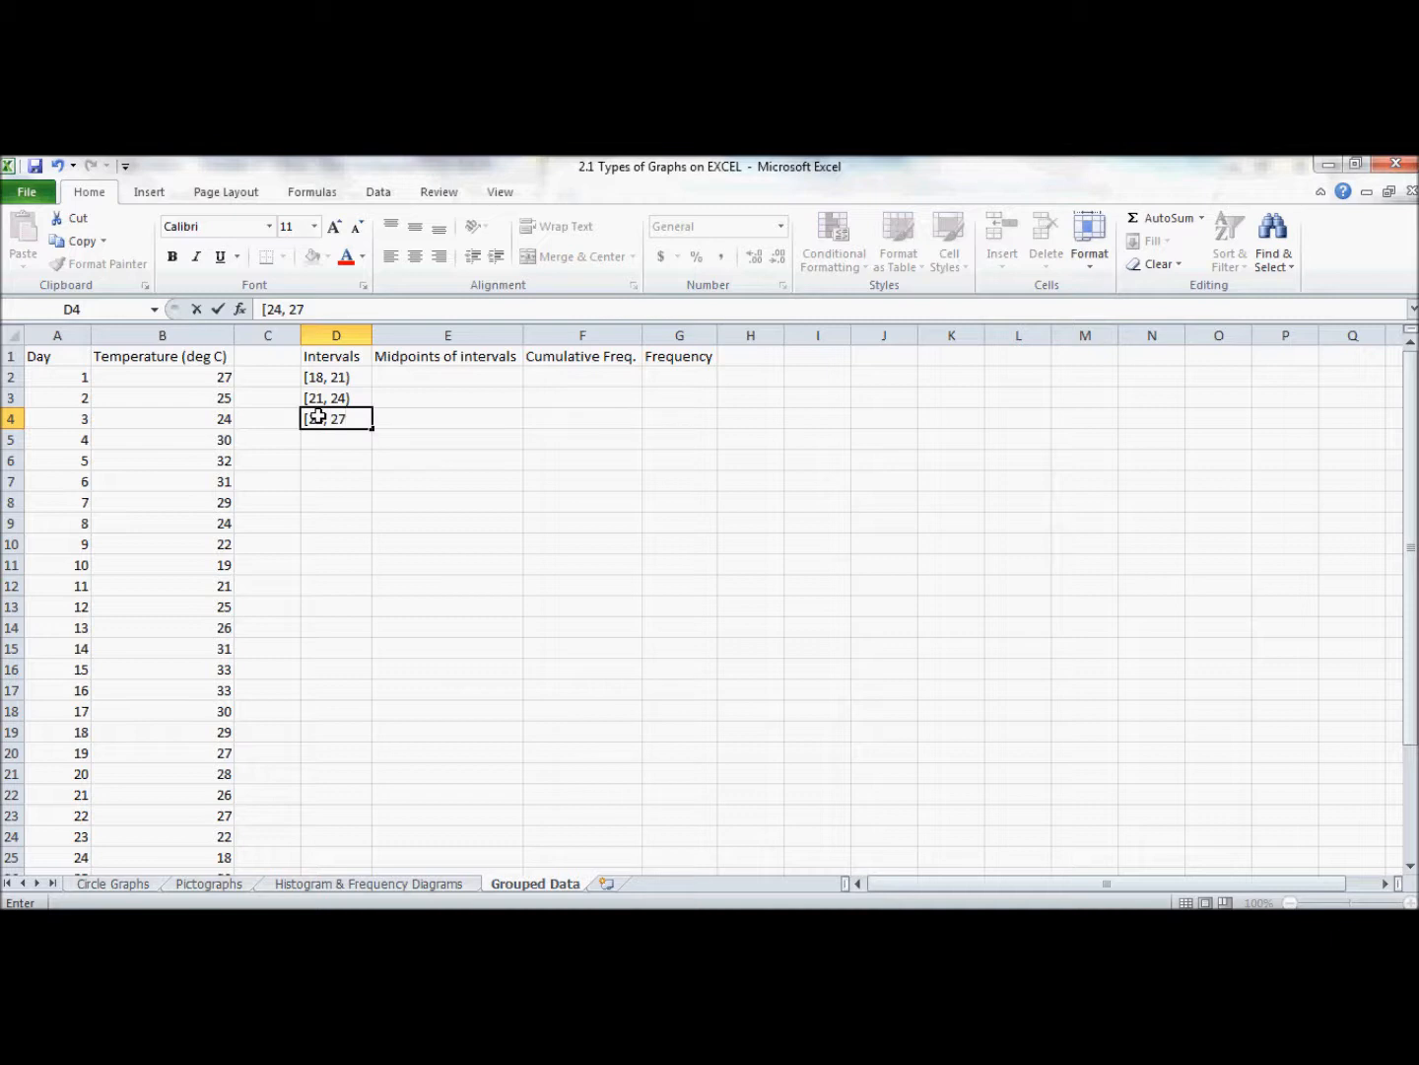
key(Enter)
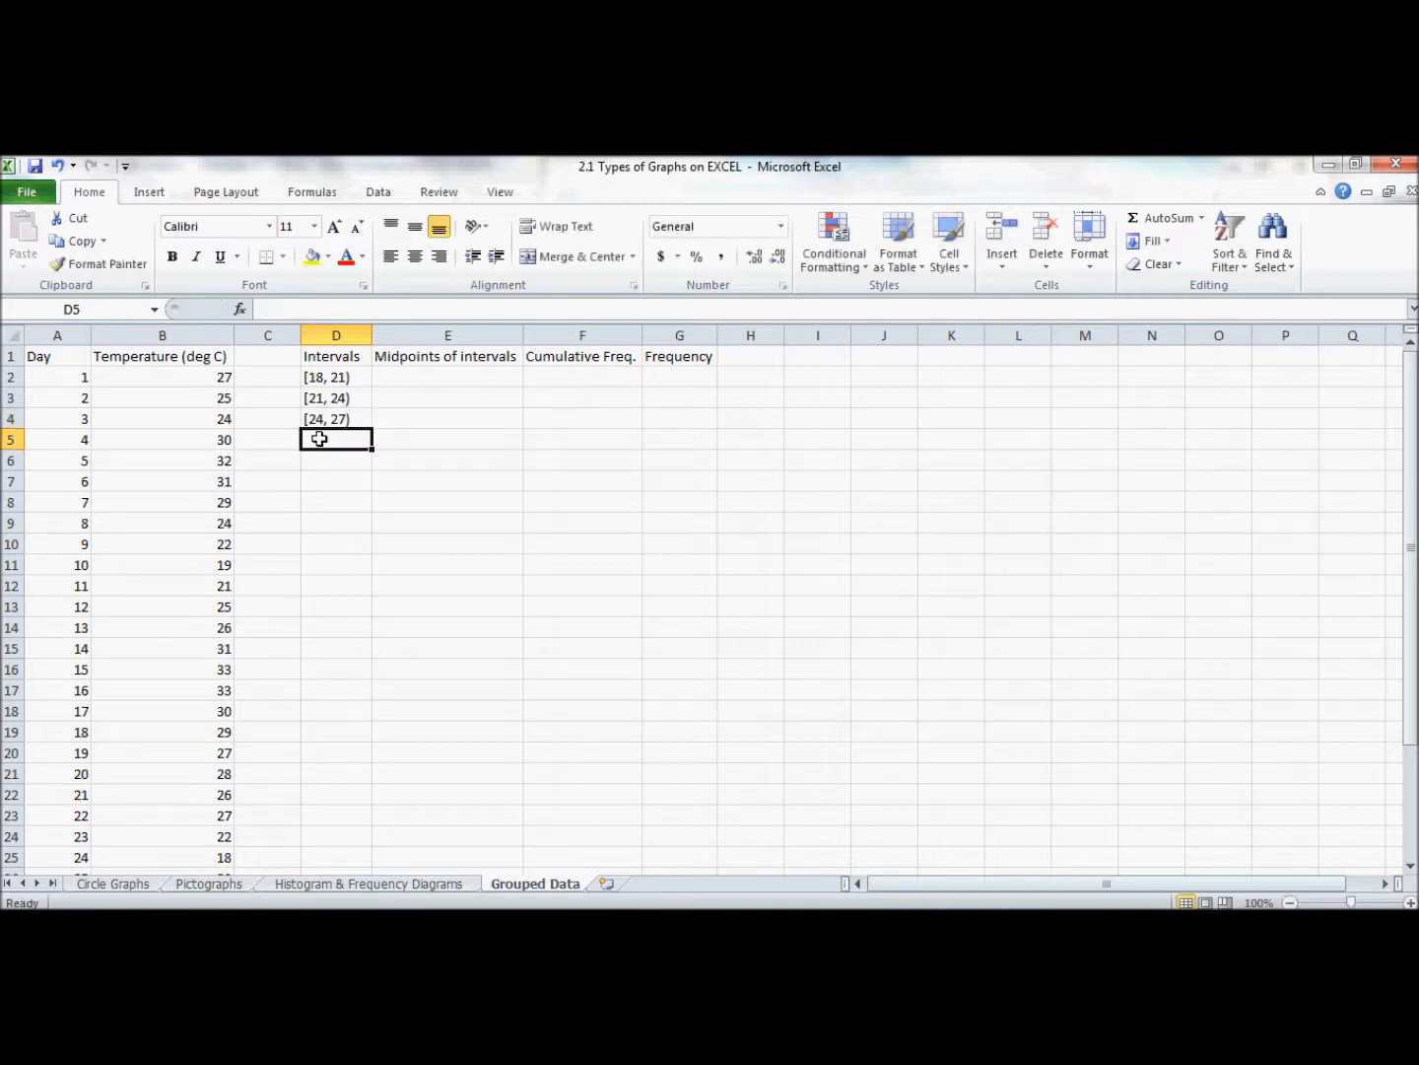
text([2)
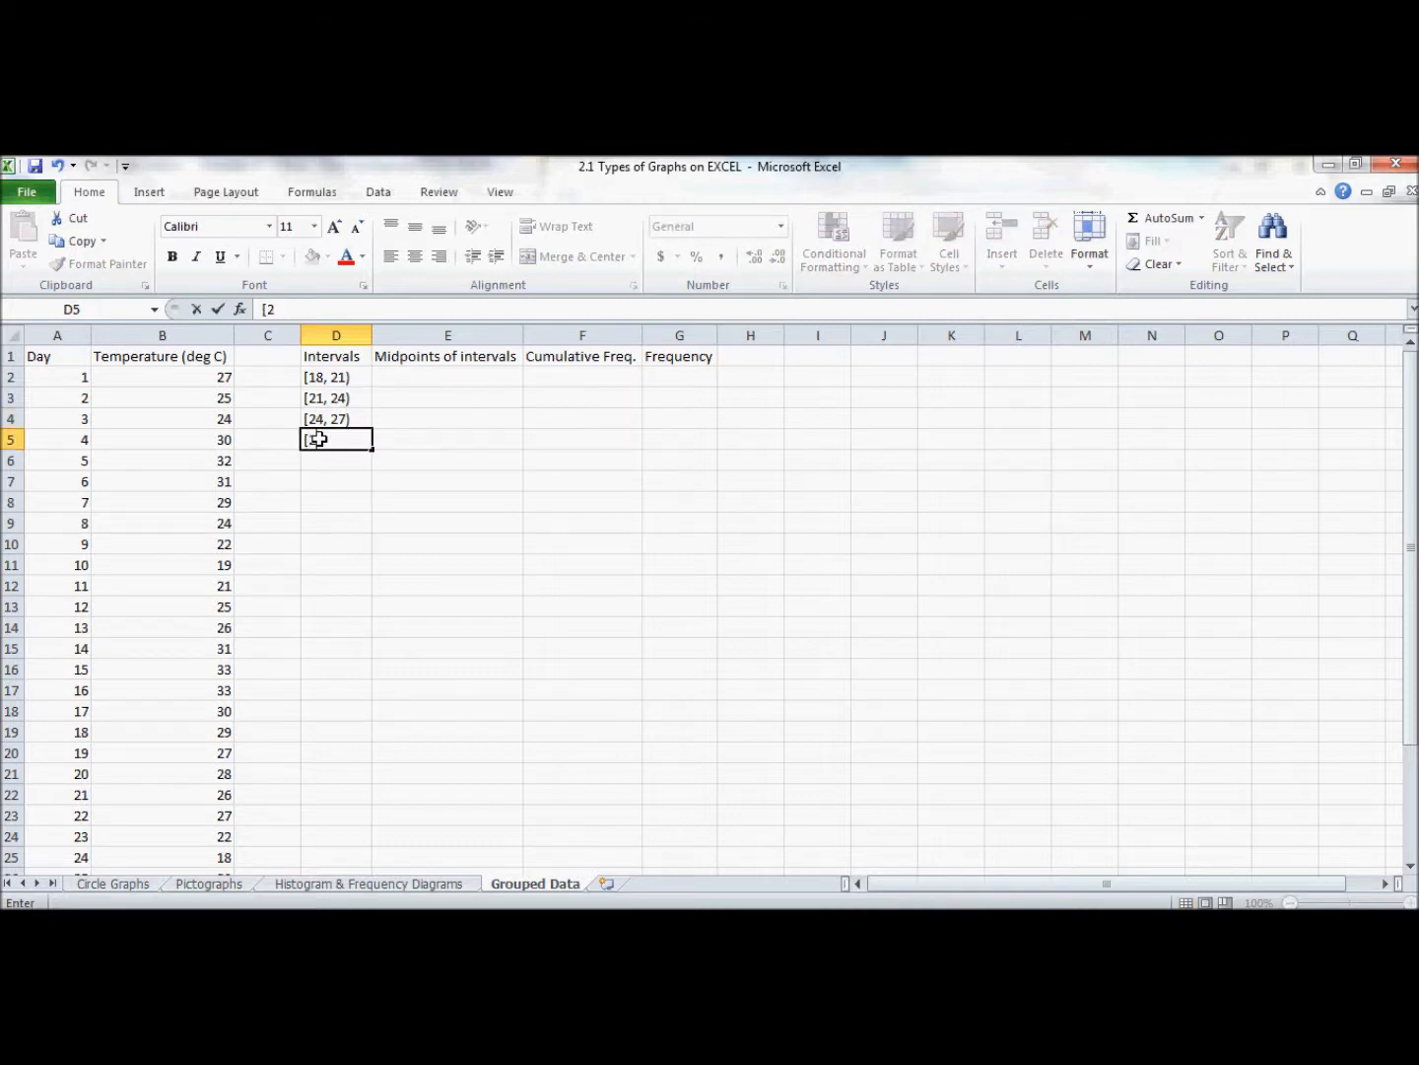
text(7, 3)
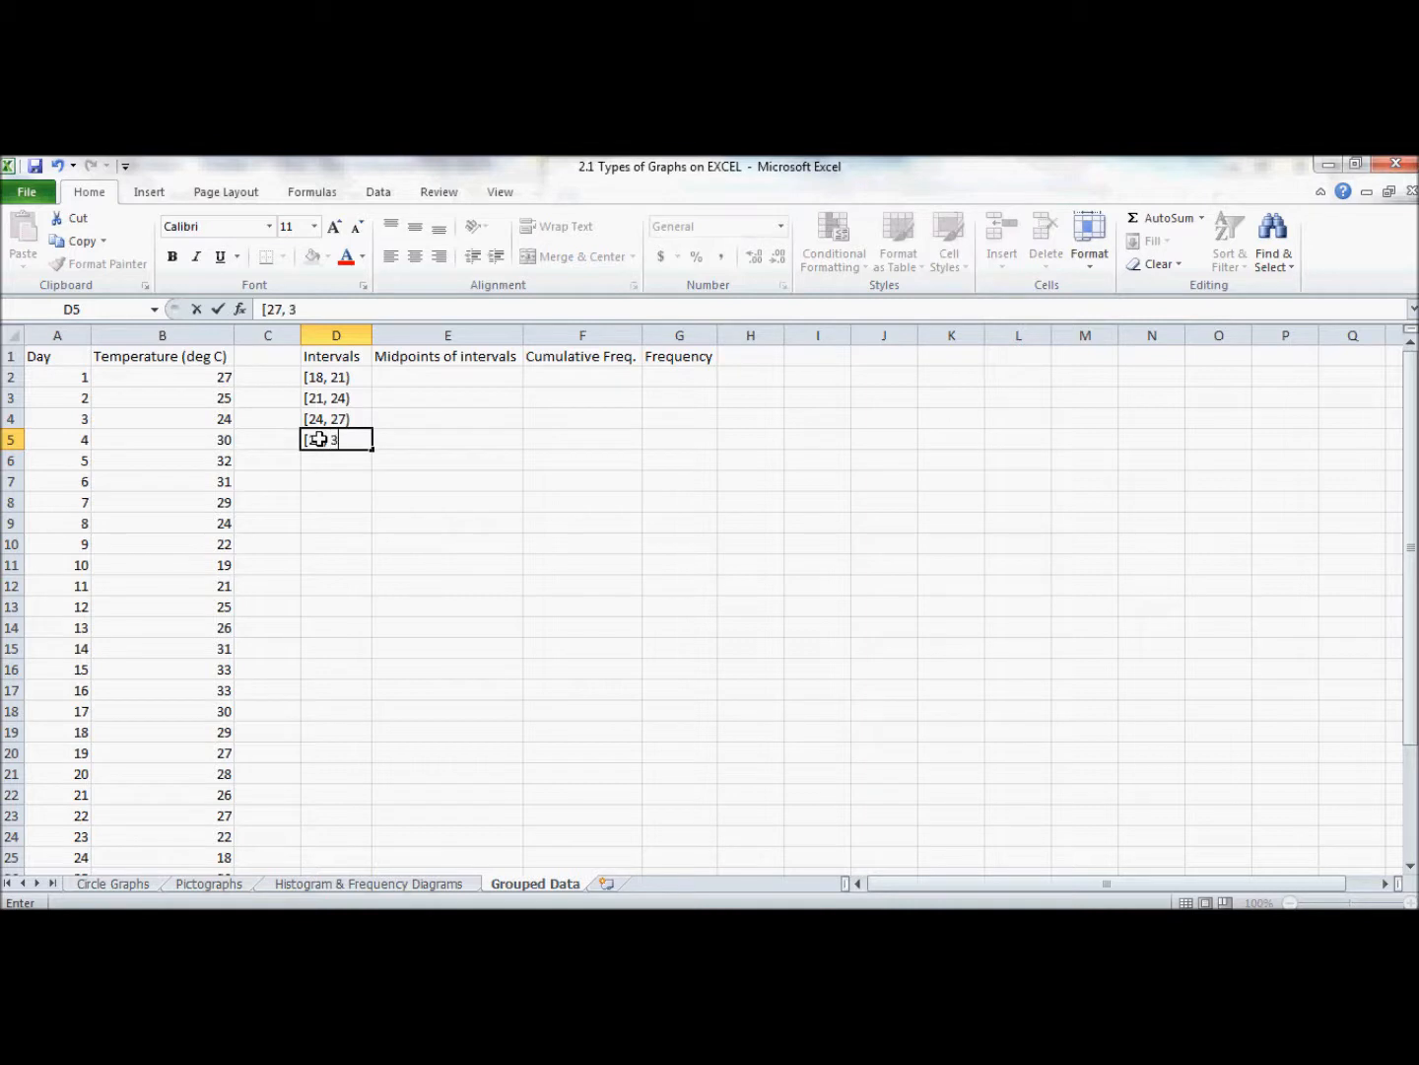
text(0))
click(336, 459)
text([30)
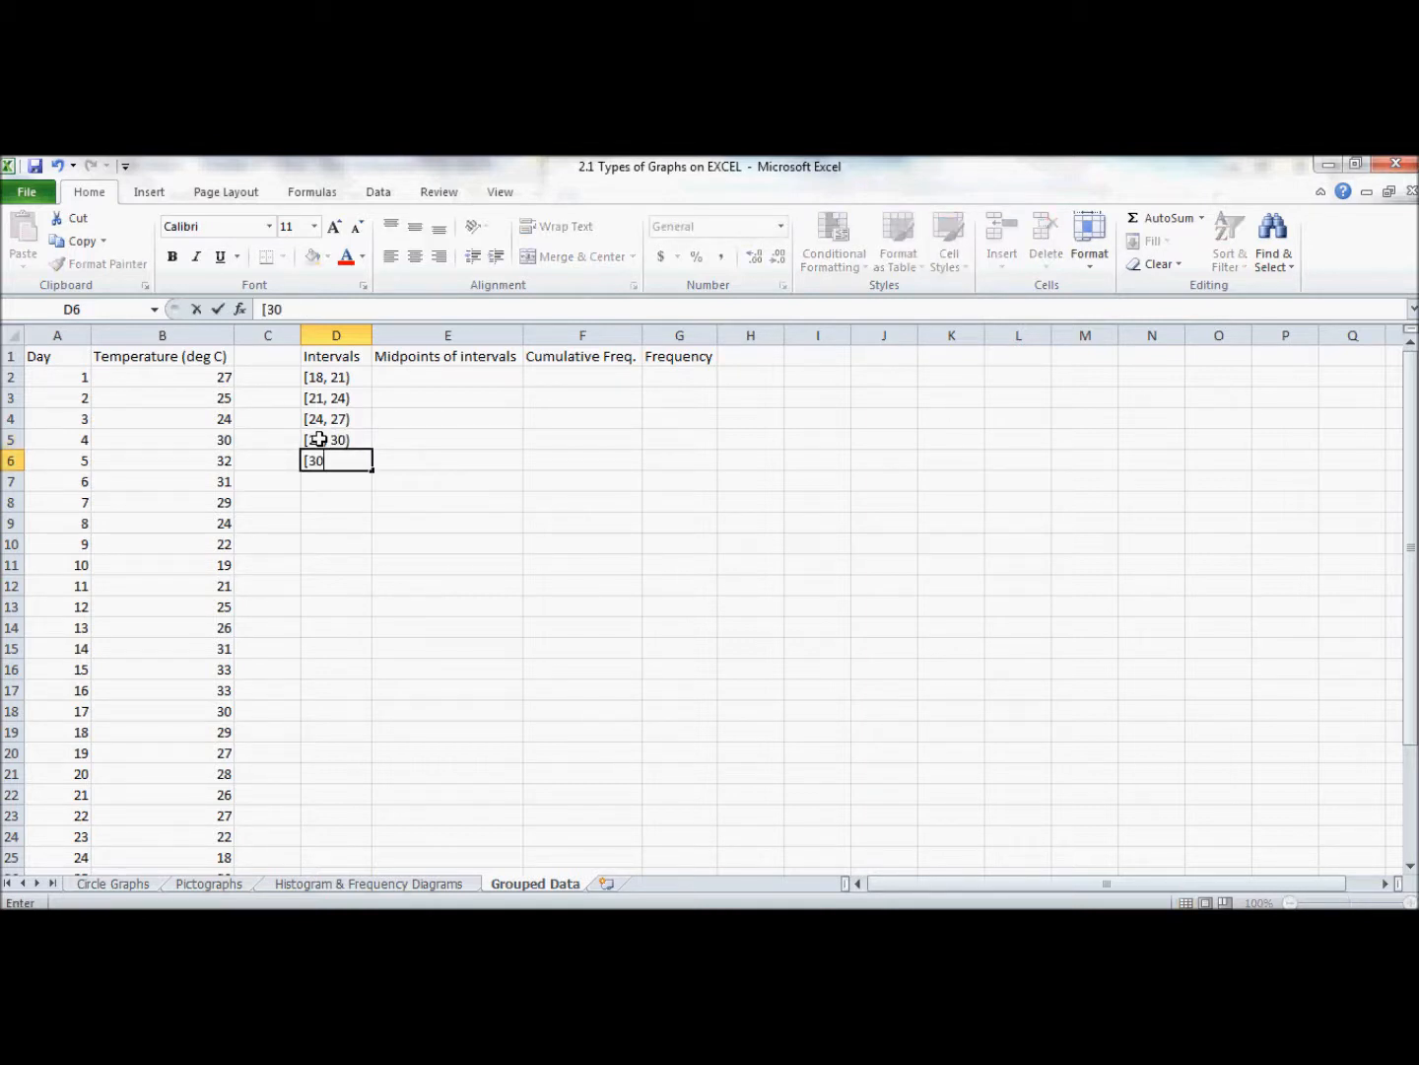
text(, 33))
click(336, 481)
text([)
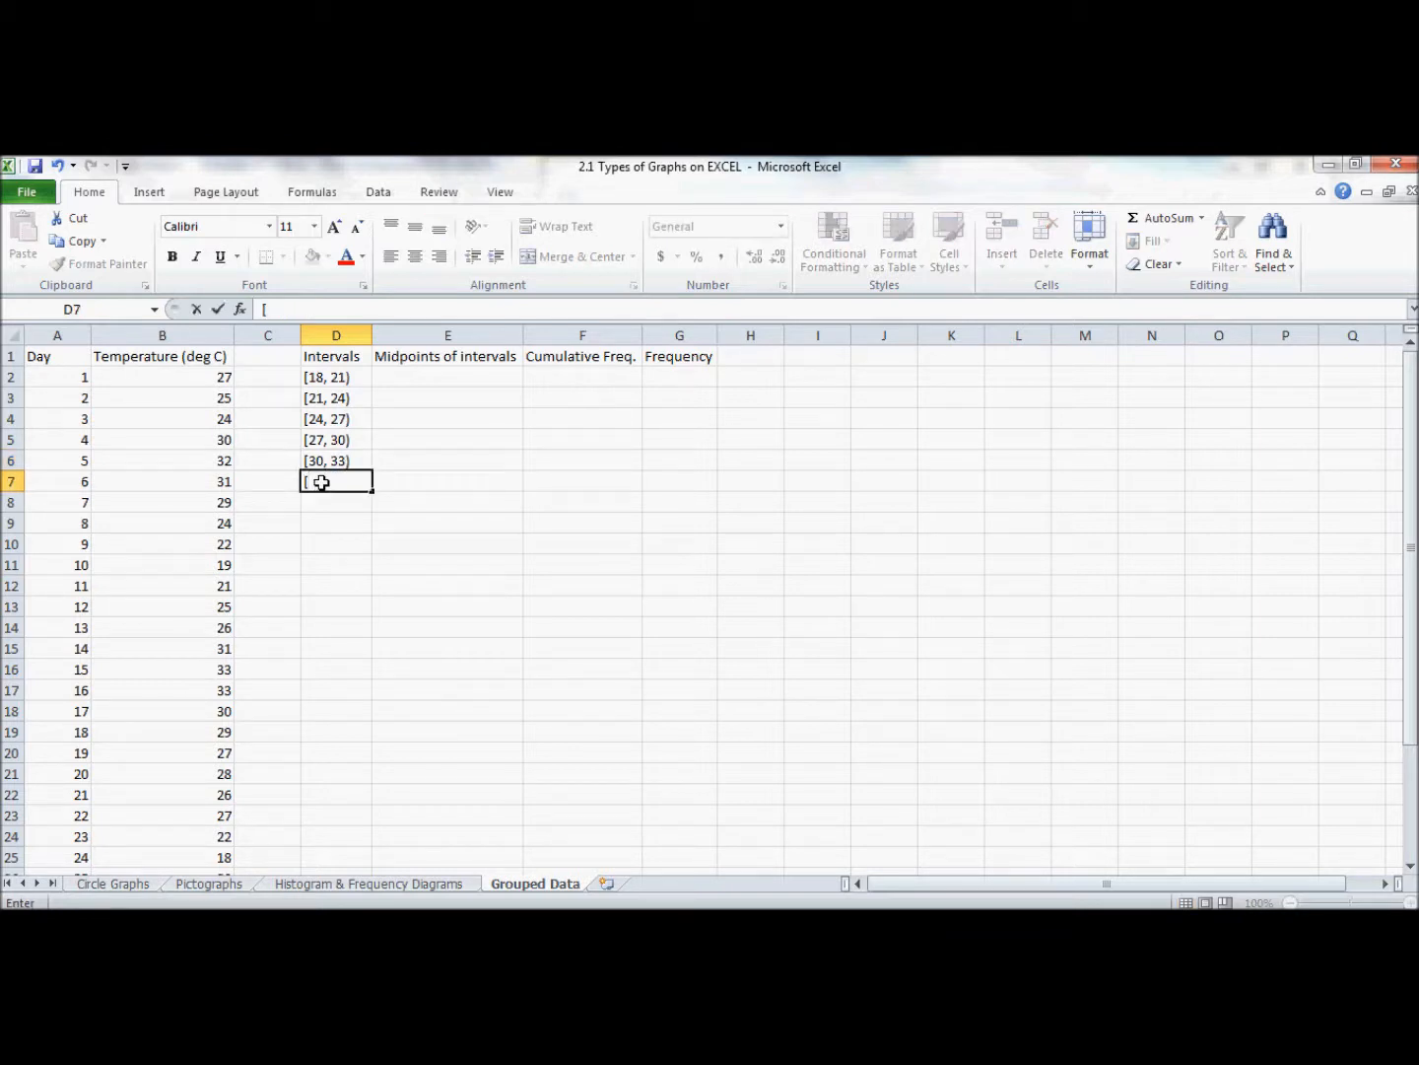
text(33, 36))
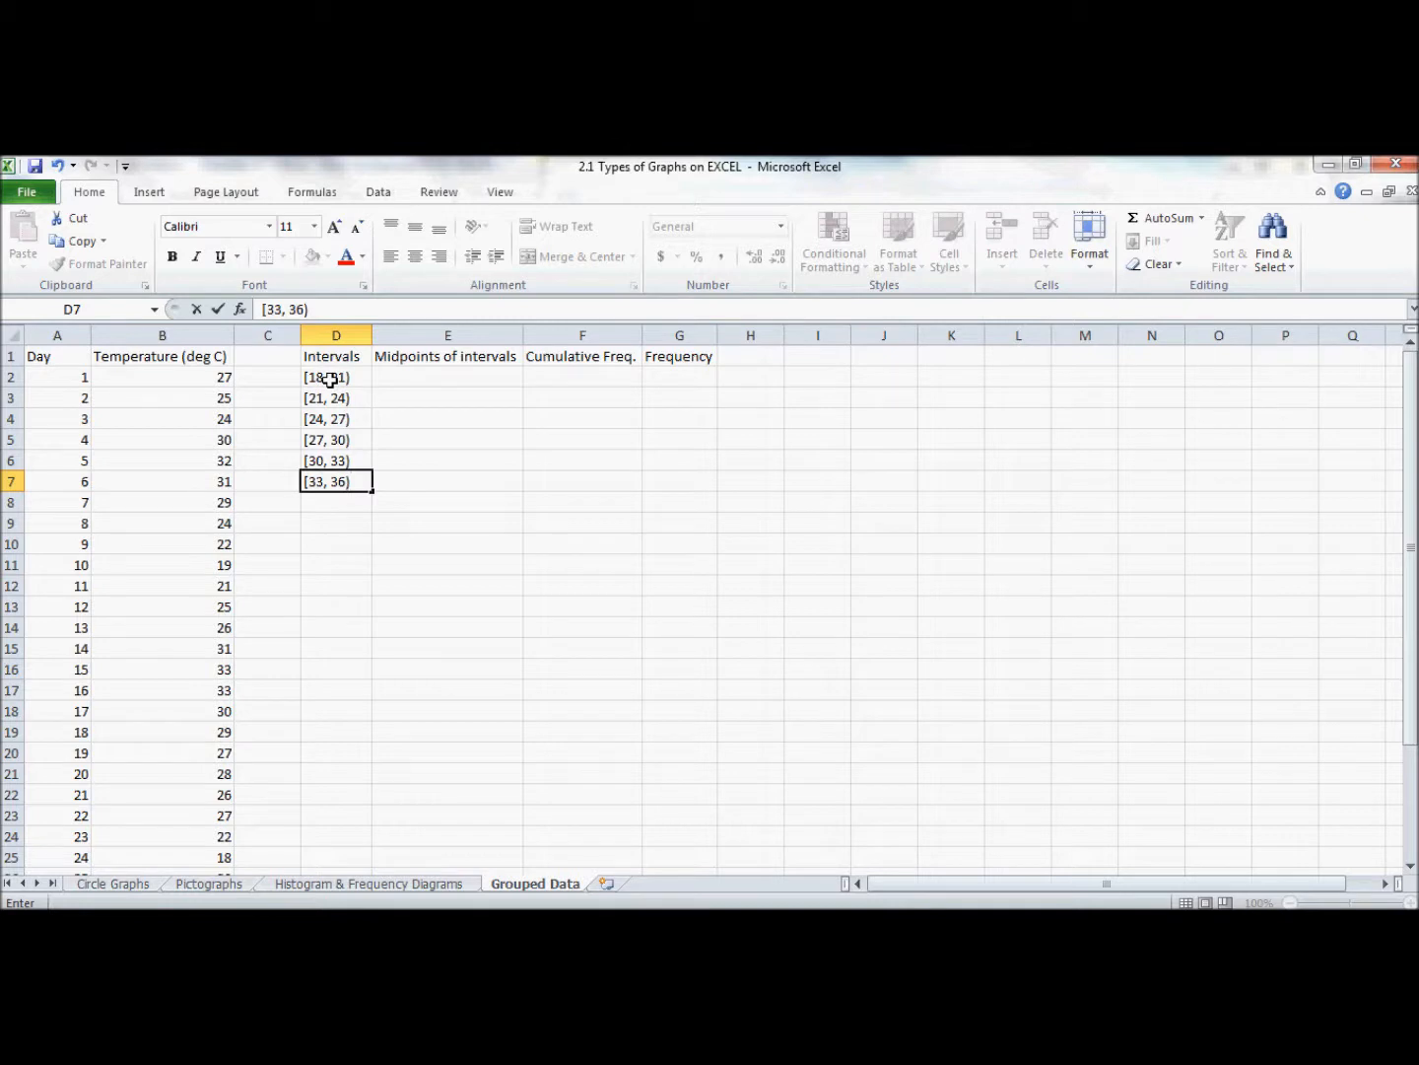
mouse_move(457, 378)
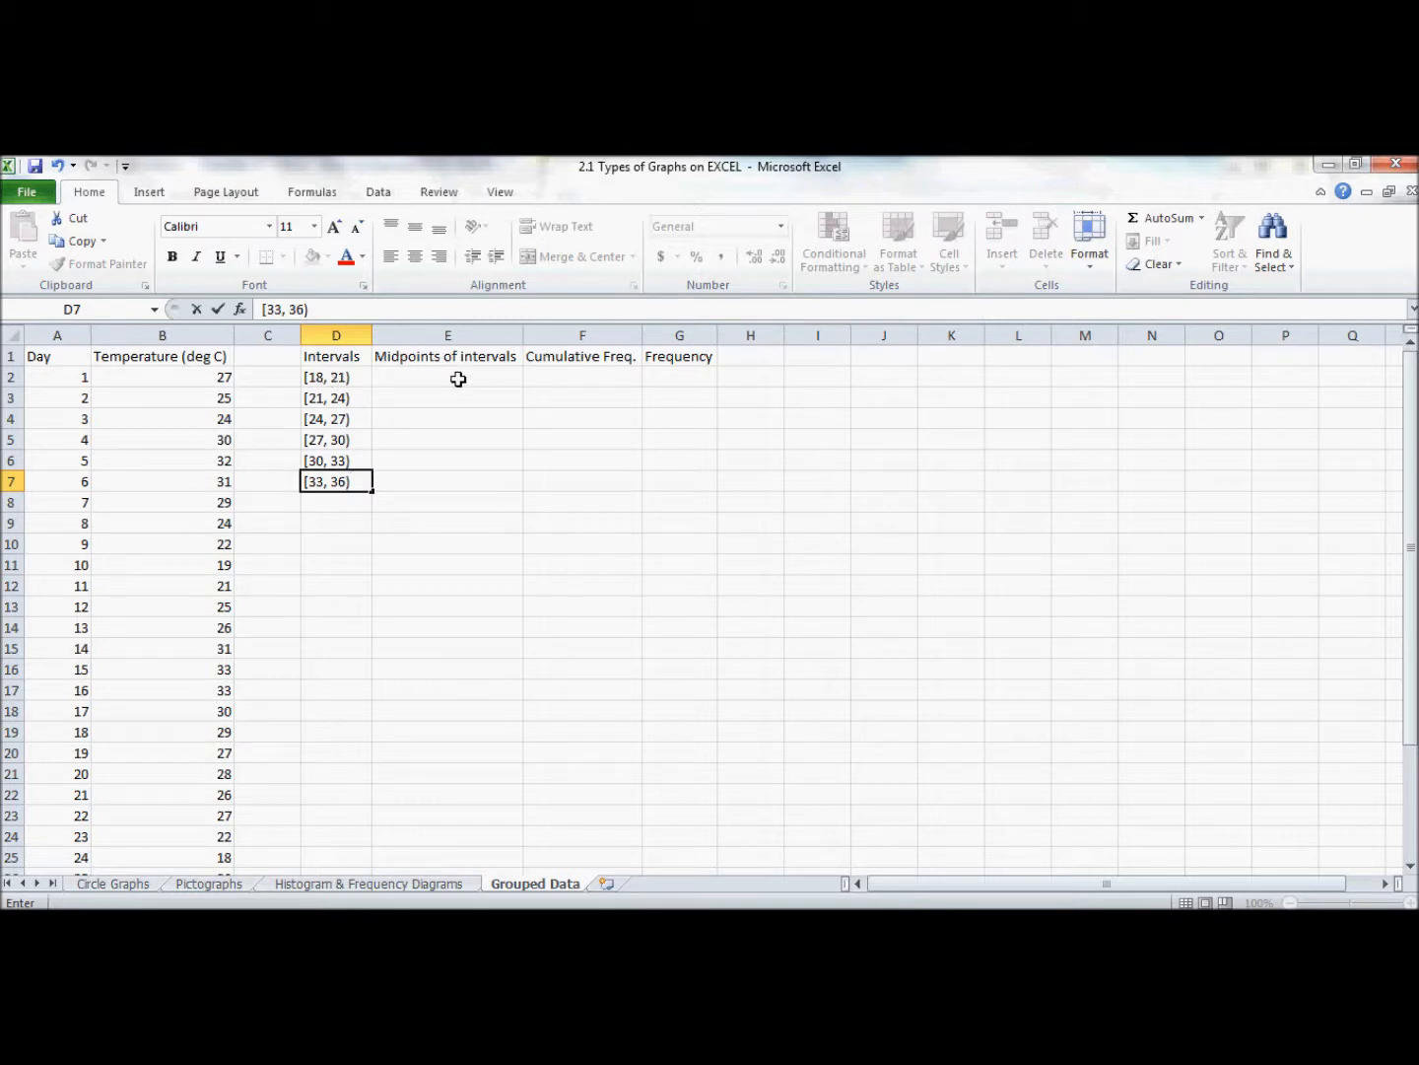
click(448, 379)
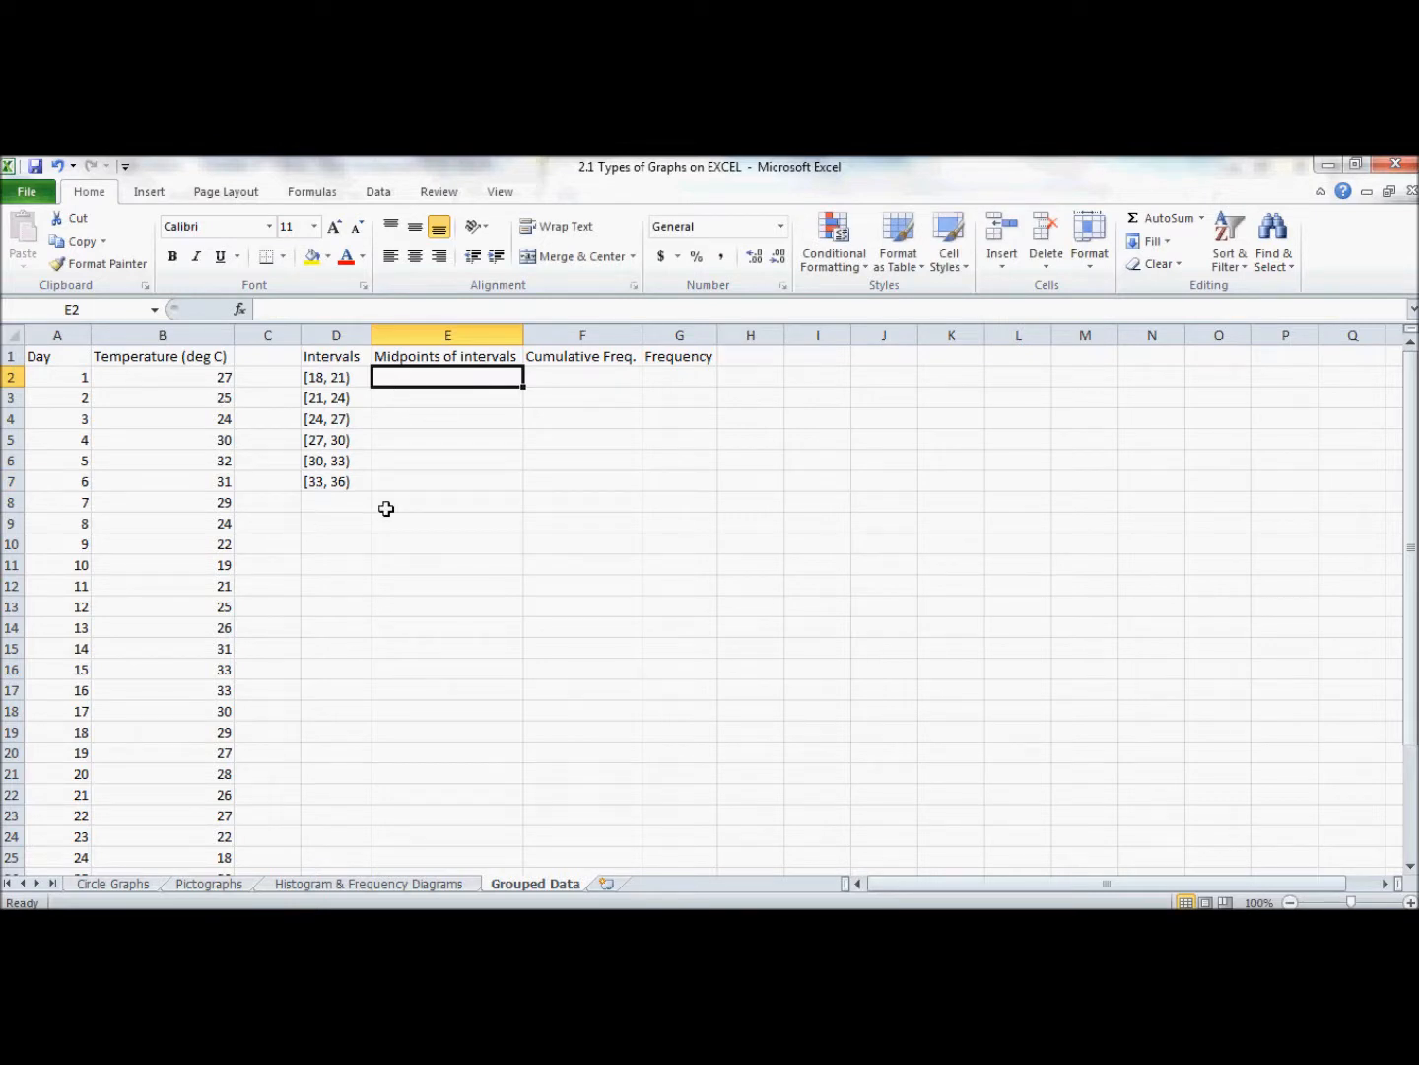
mouse_move(442, 489)
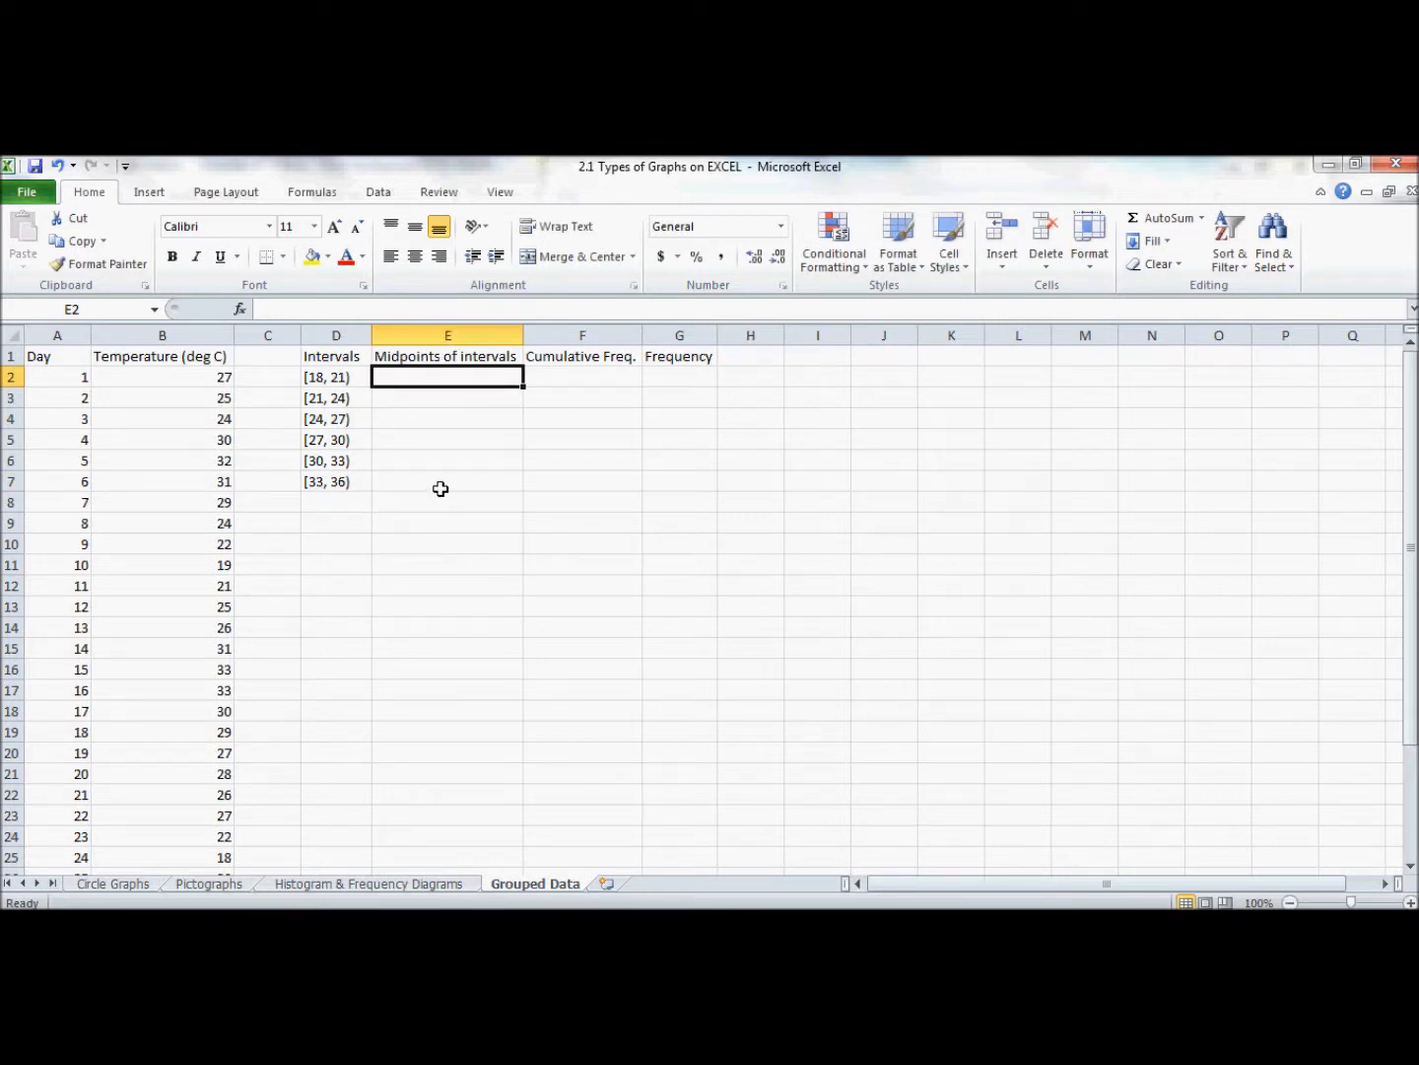
mouse_move(437, 489)
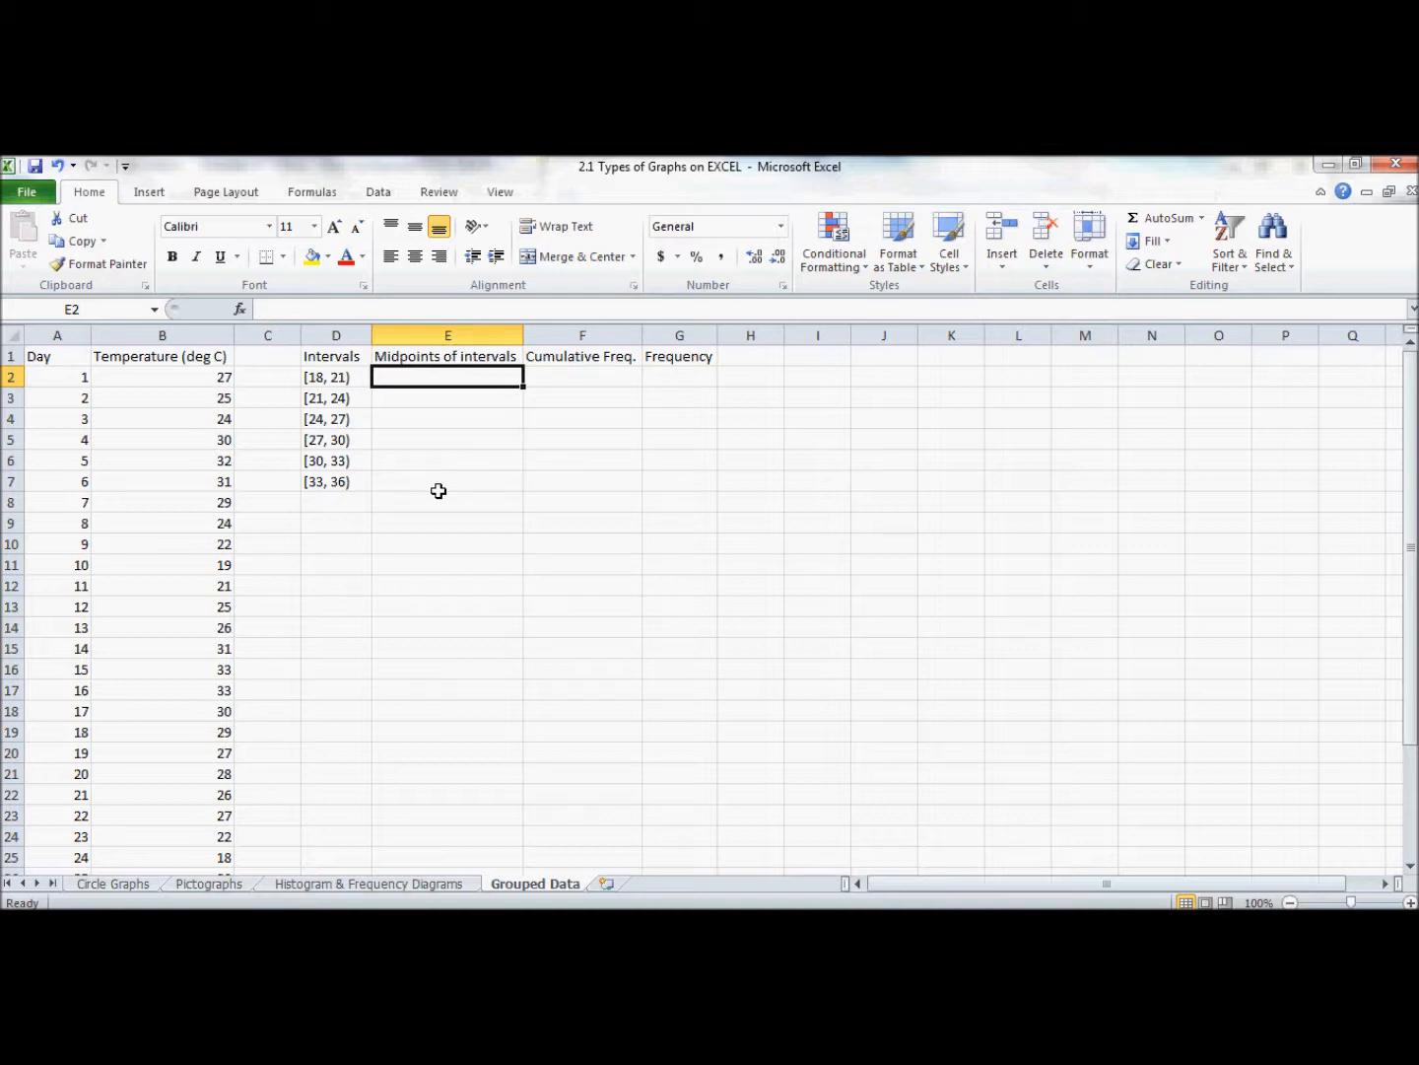
mouse_move(410, 532)
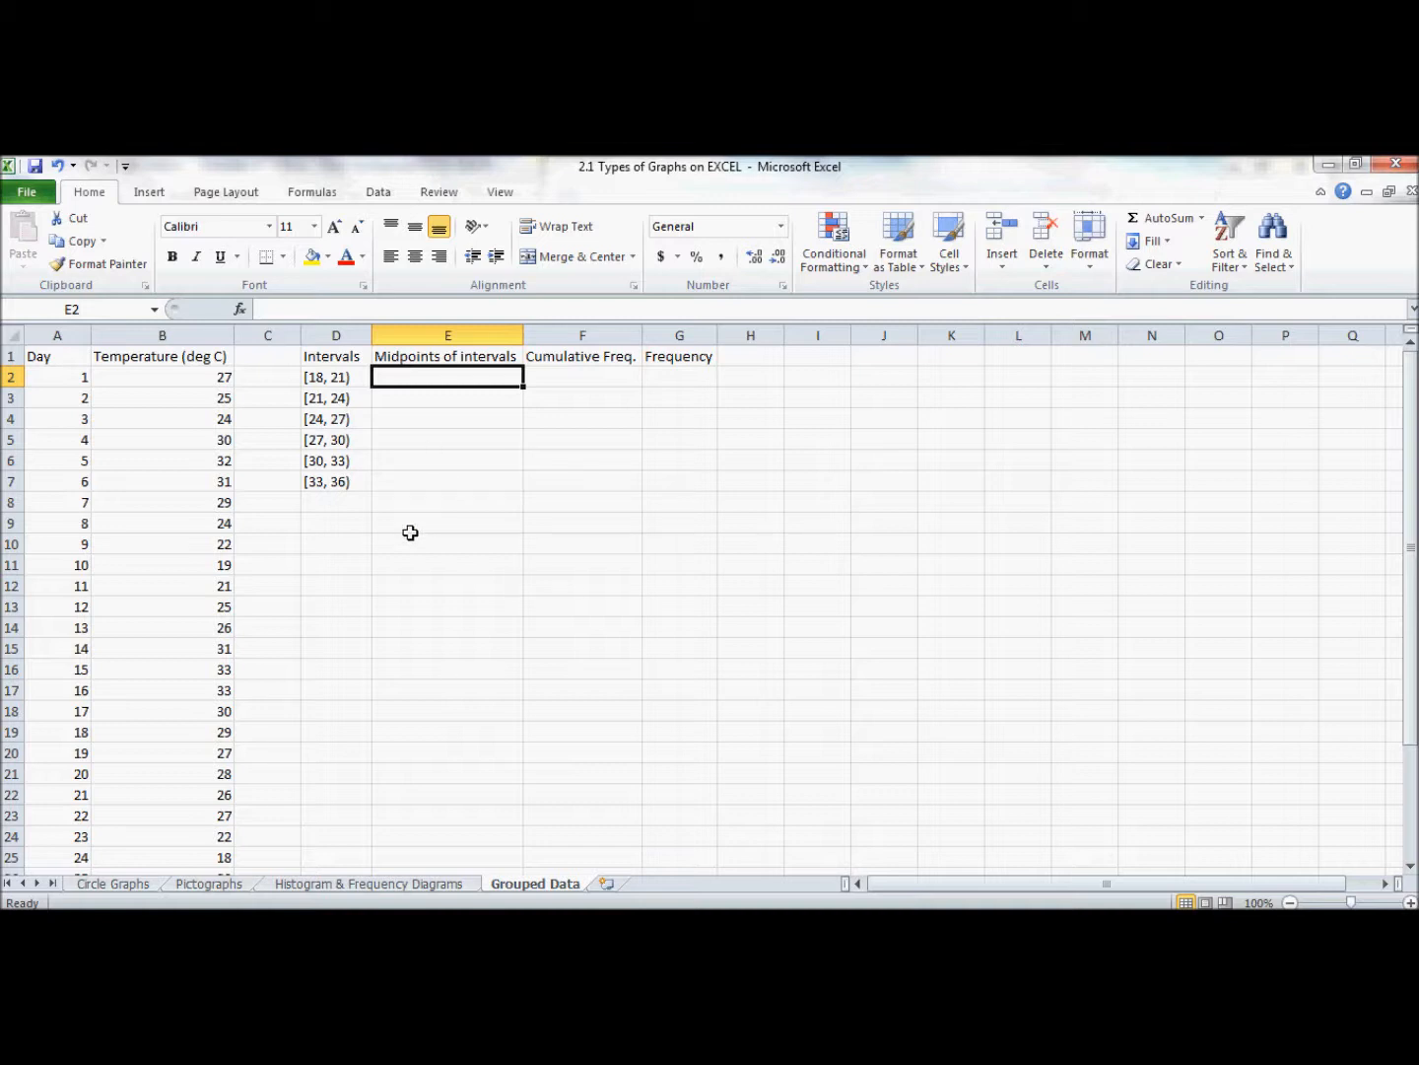
Enter the interval midpoints 19.5, 22.5 and onward down the Midpoints column.
text(19.5)
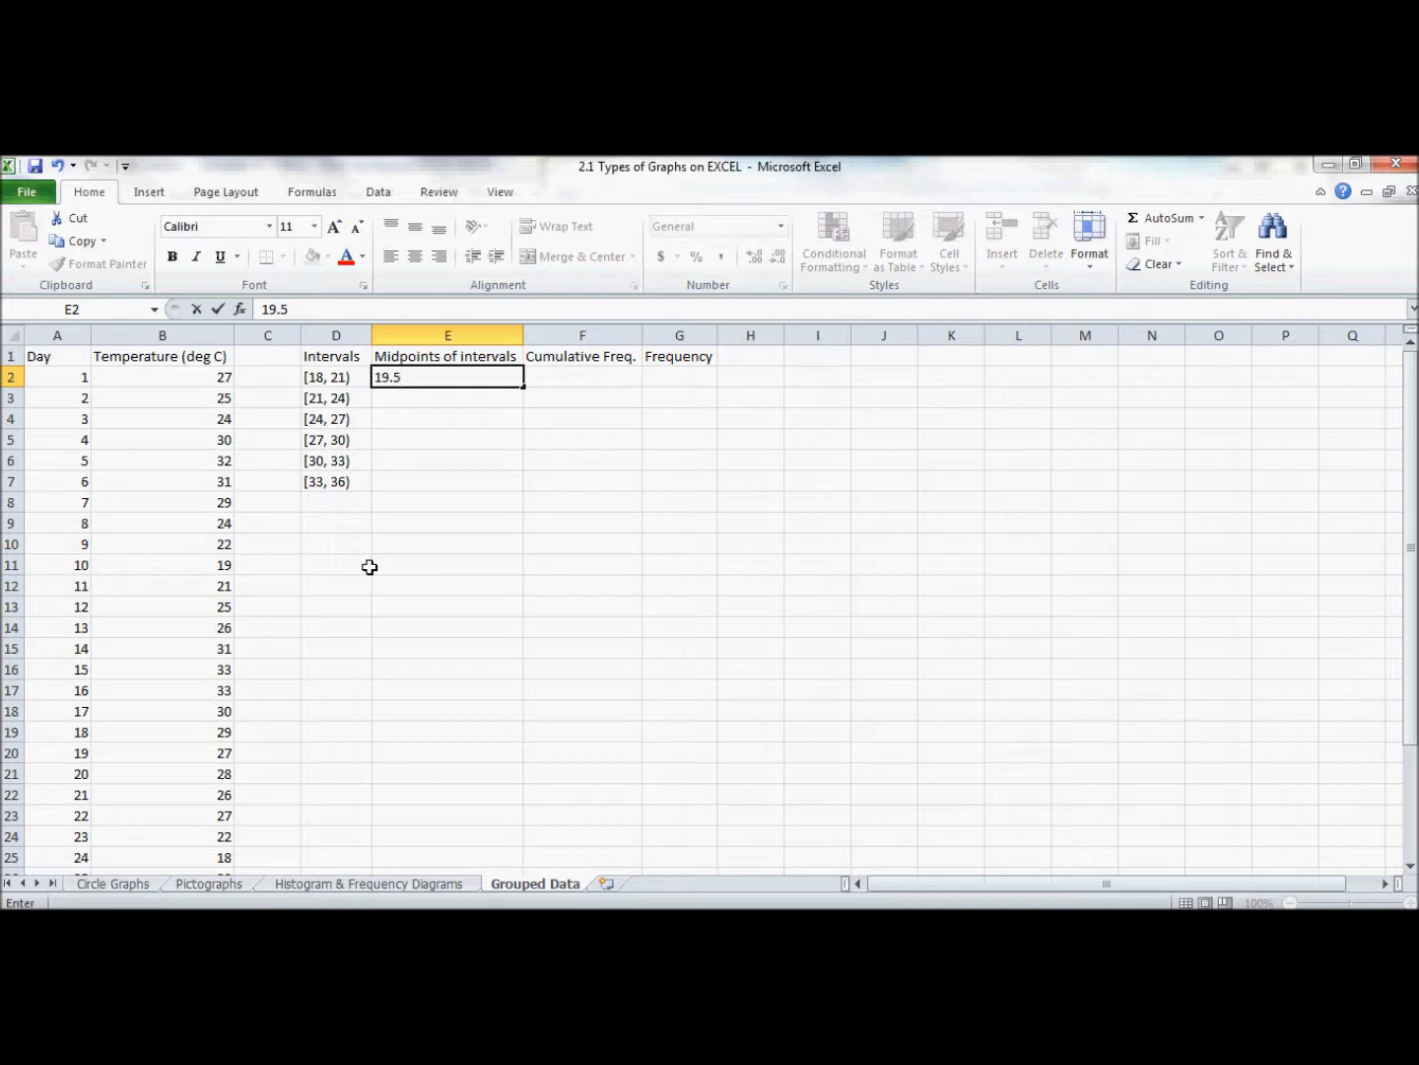
key(Enter)
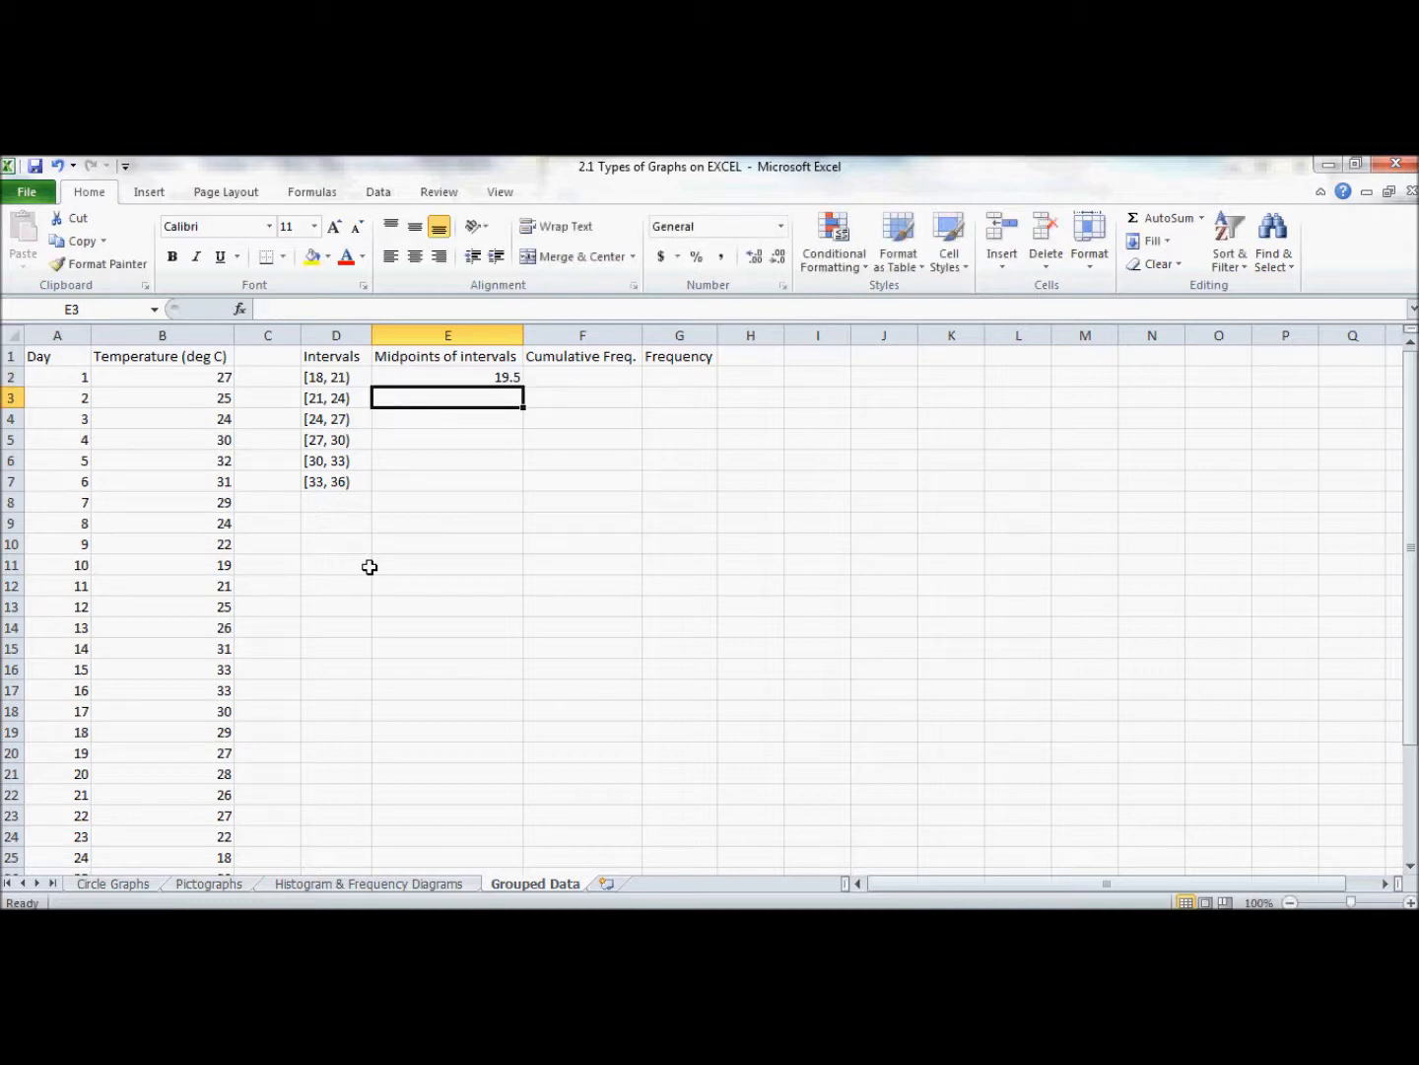
text(22.5)
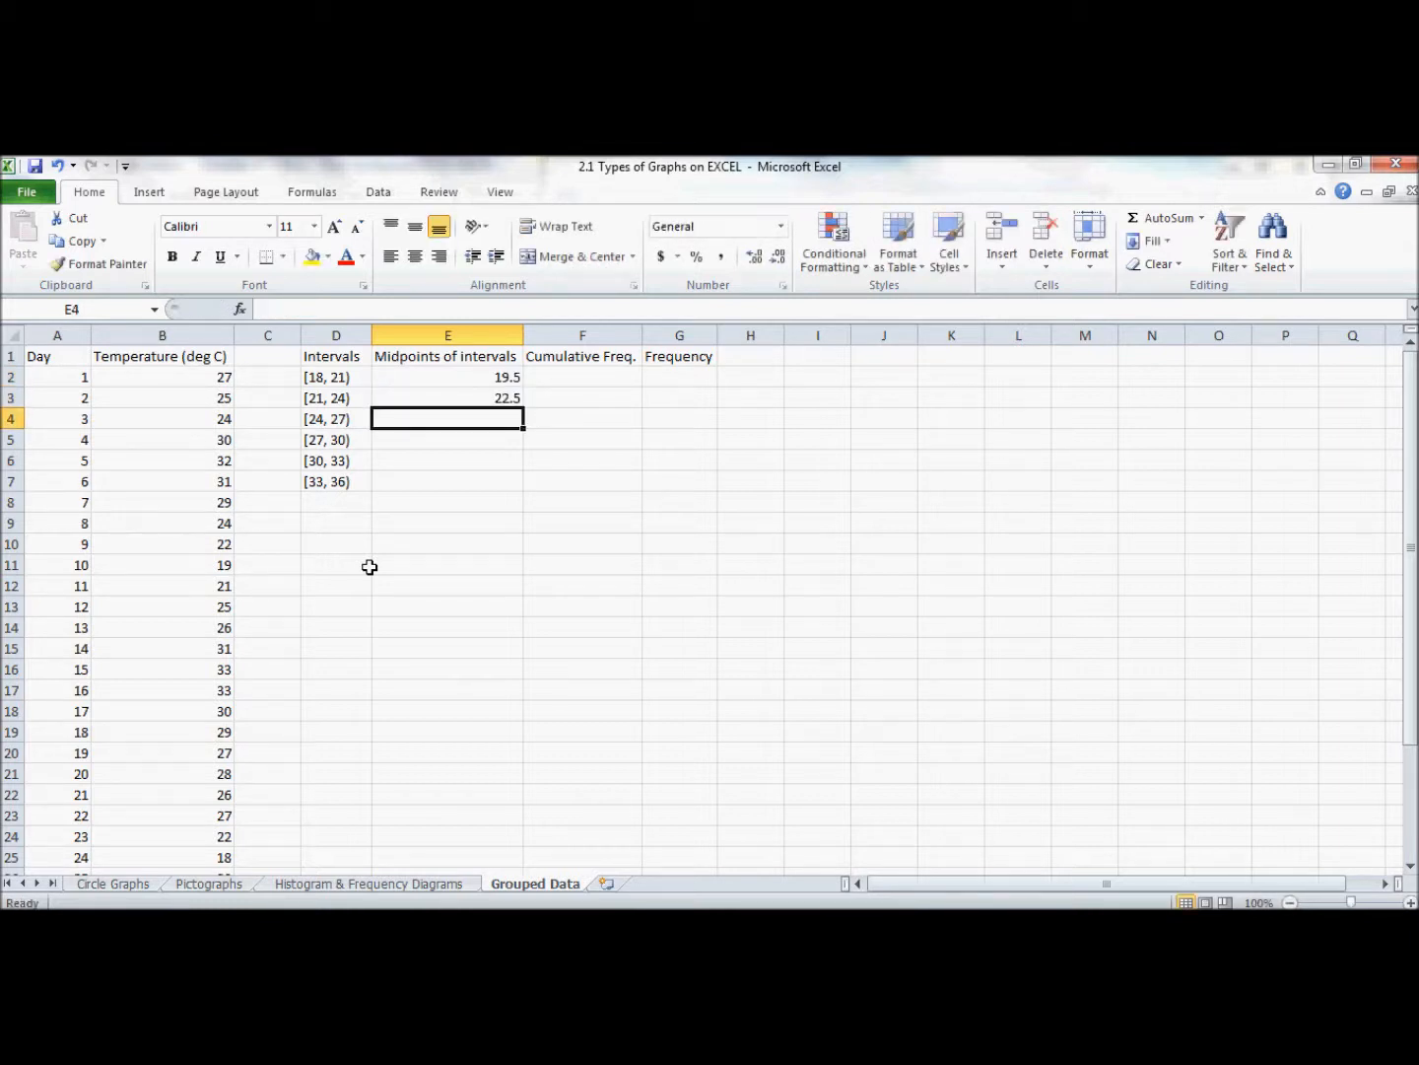
text(25.5)
click(448, 481)
text(34.5)
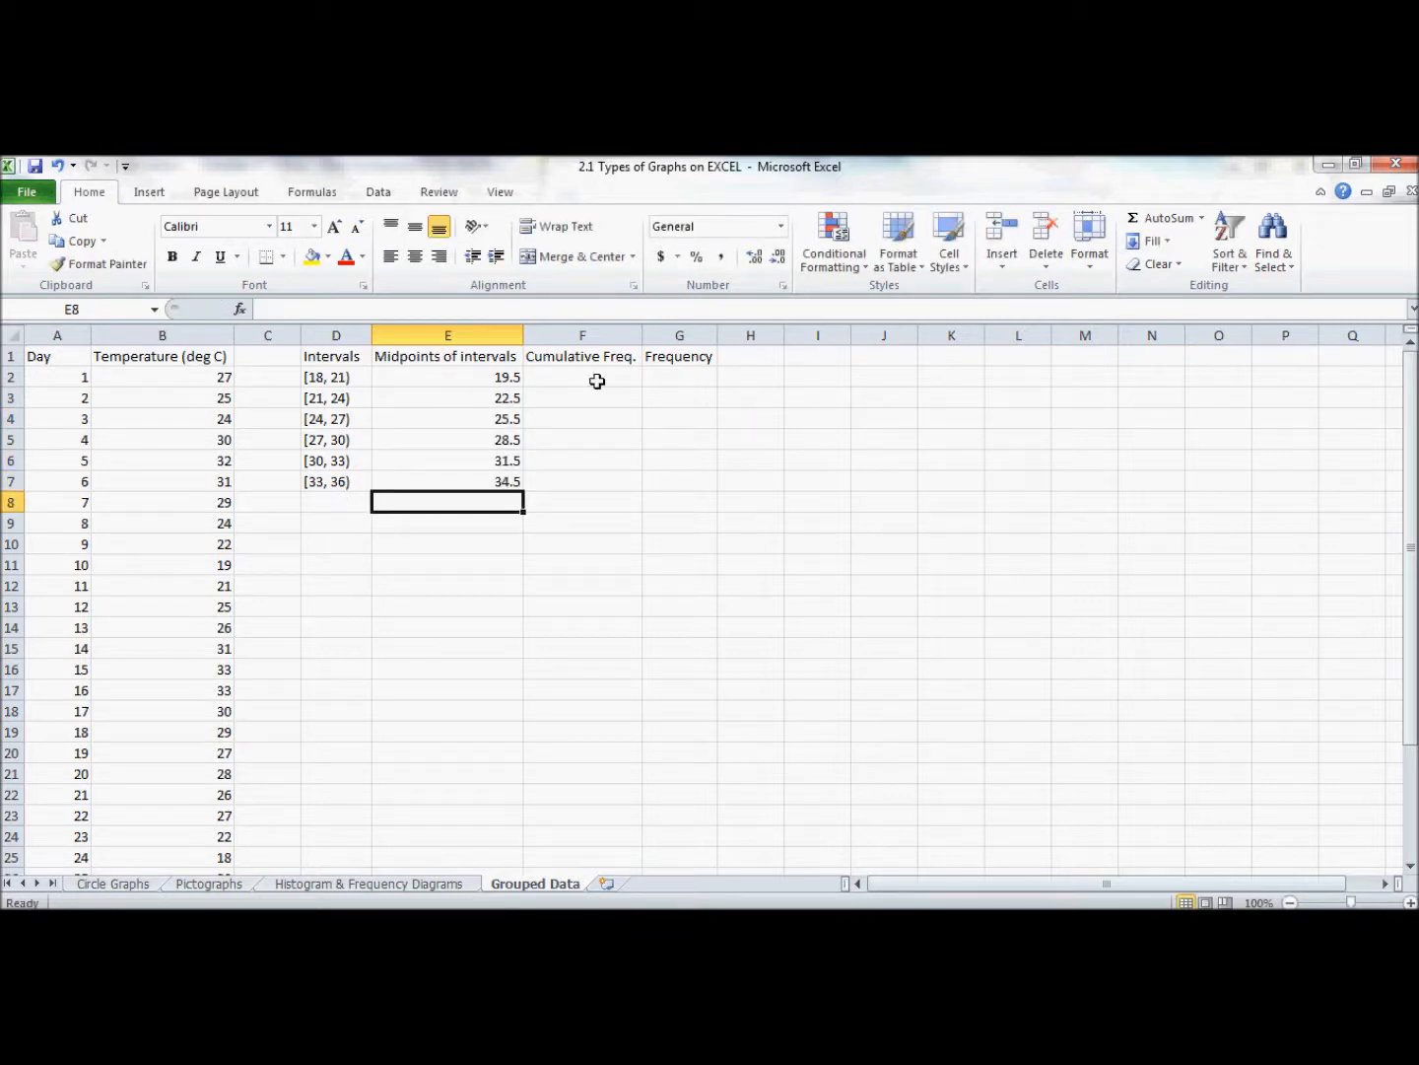
mouse_move(161, 383)
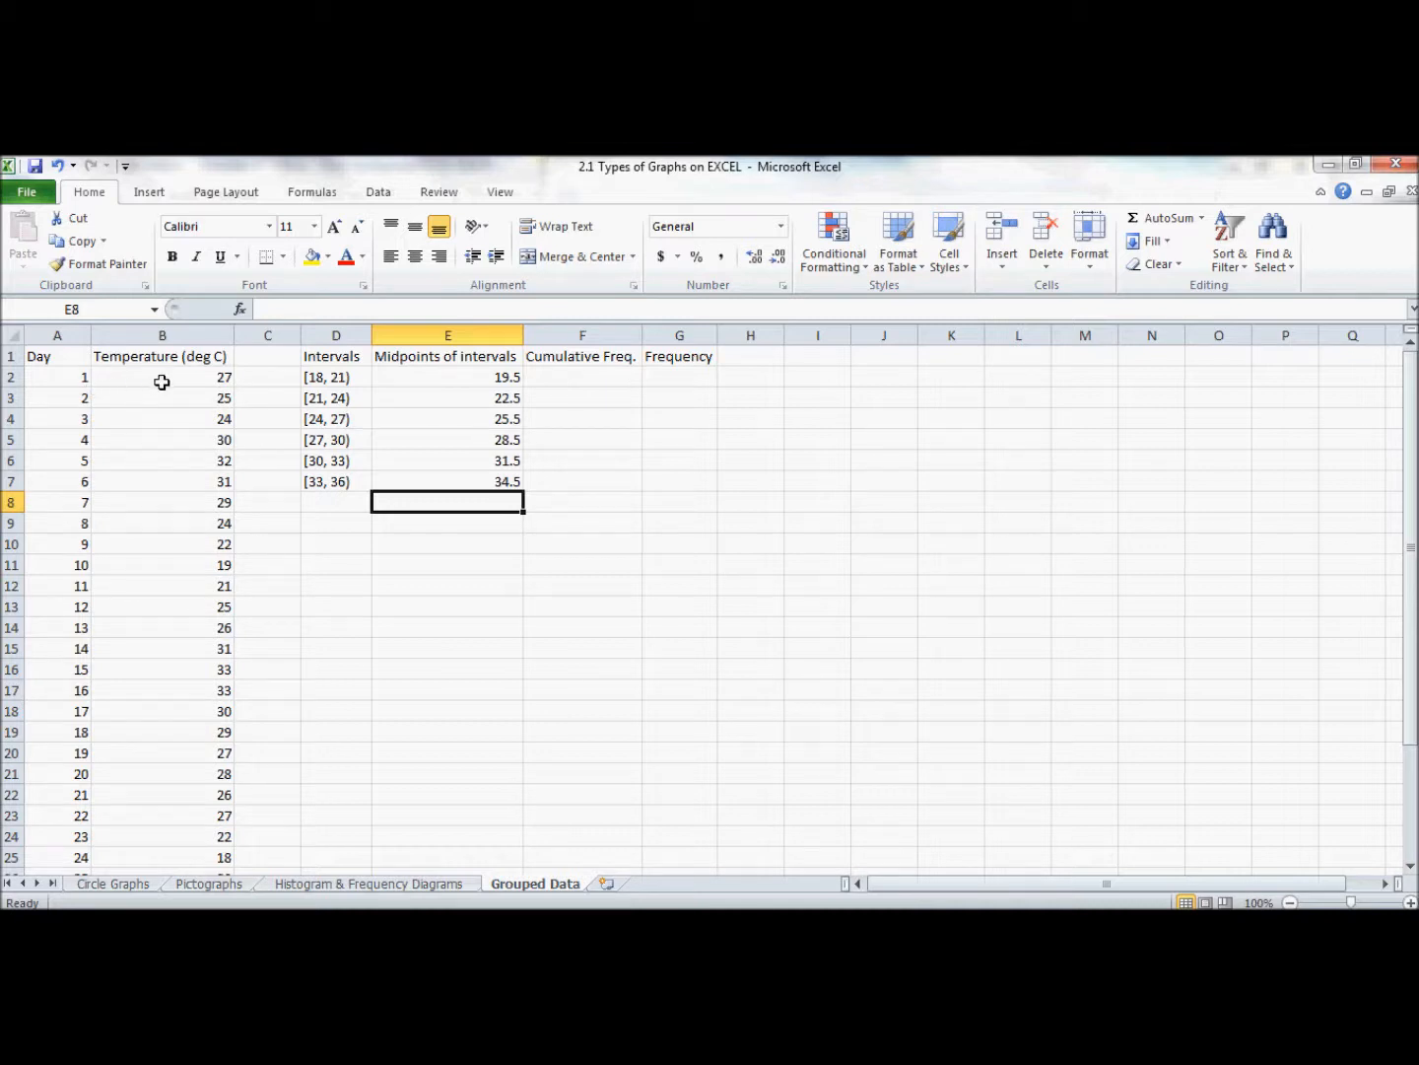
mouse_move(174, 727)
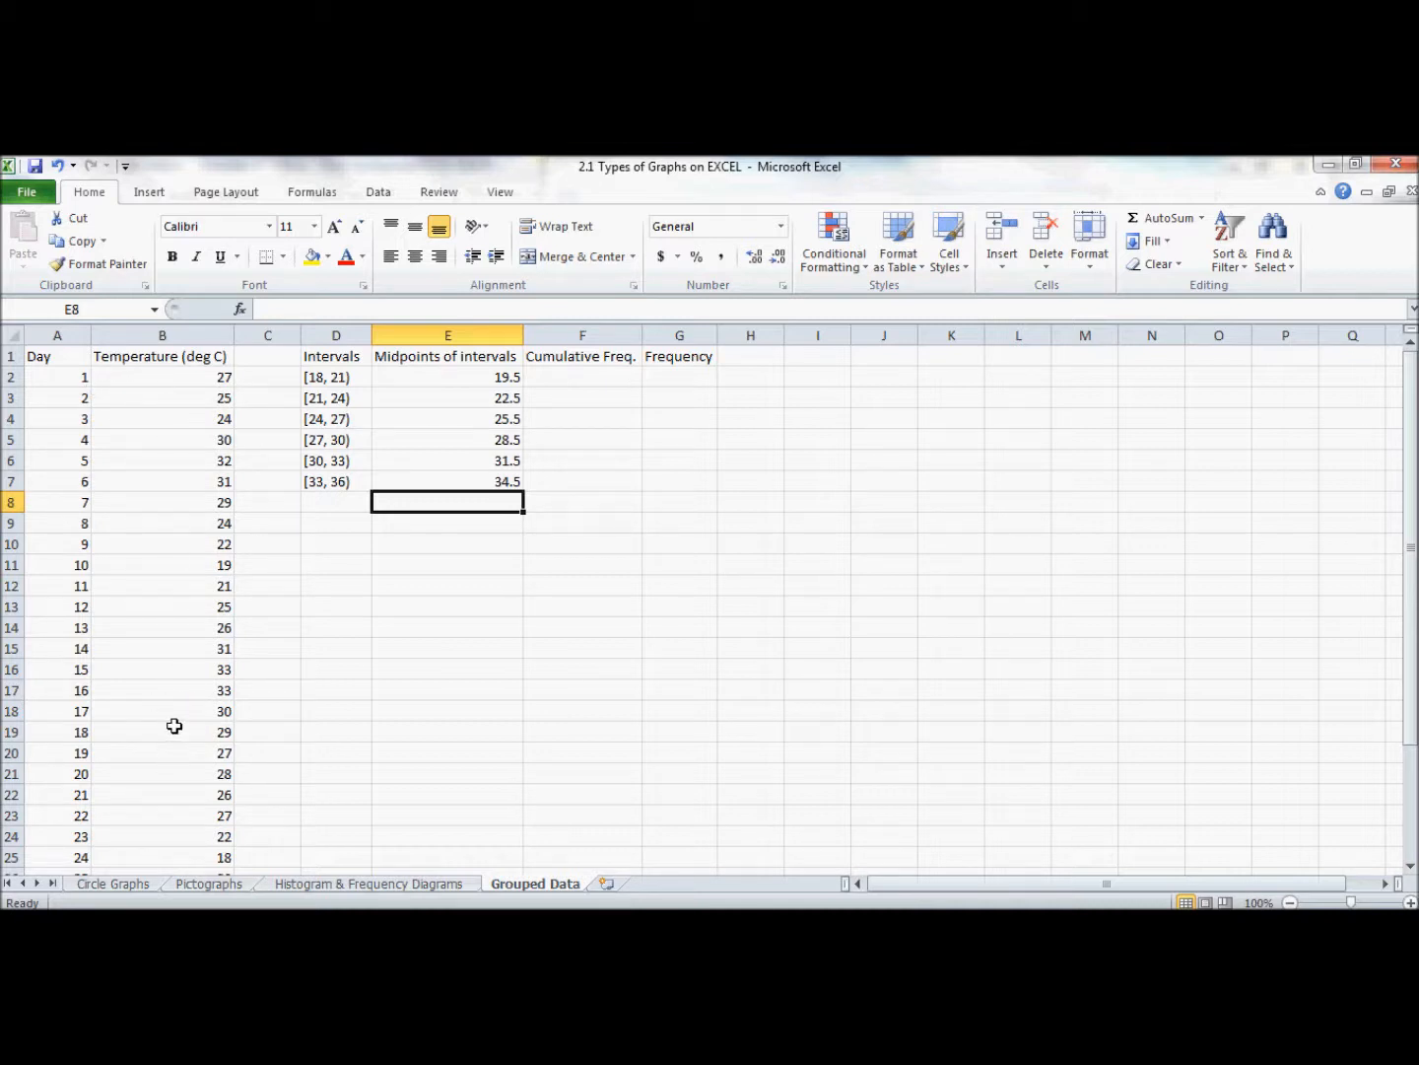
mouse_move(564, 379)
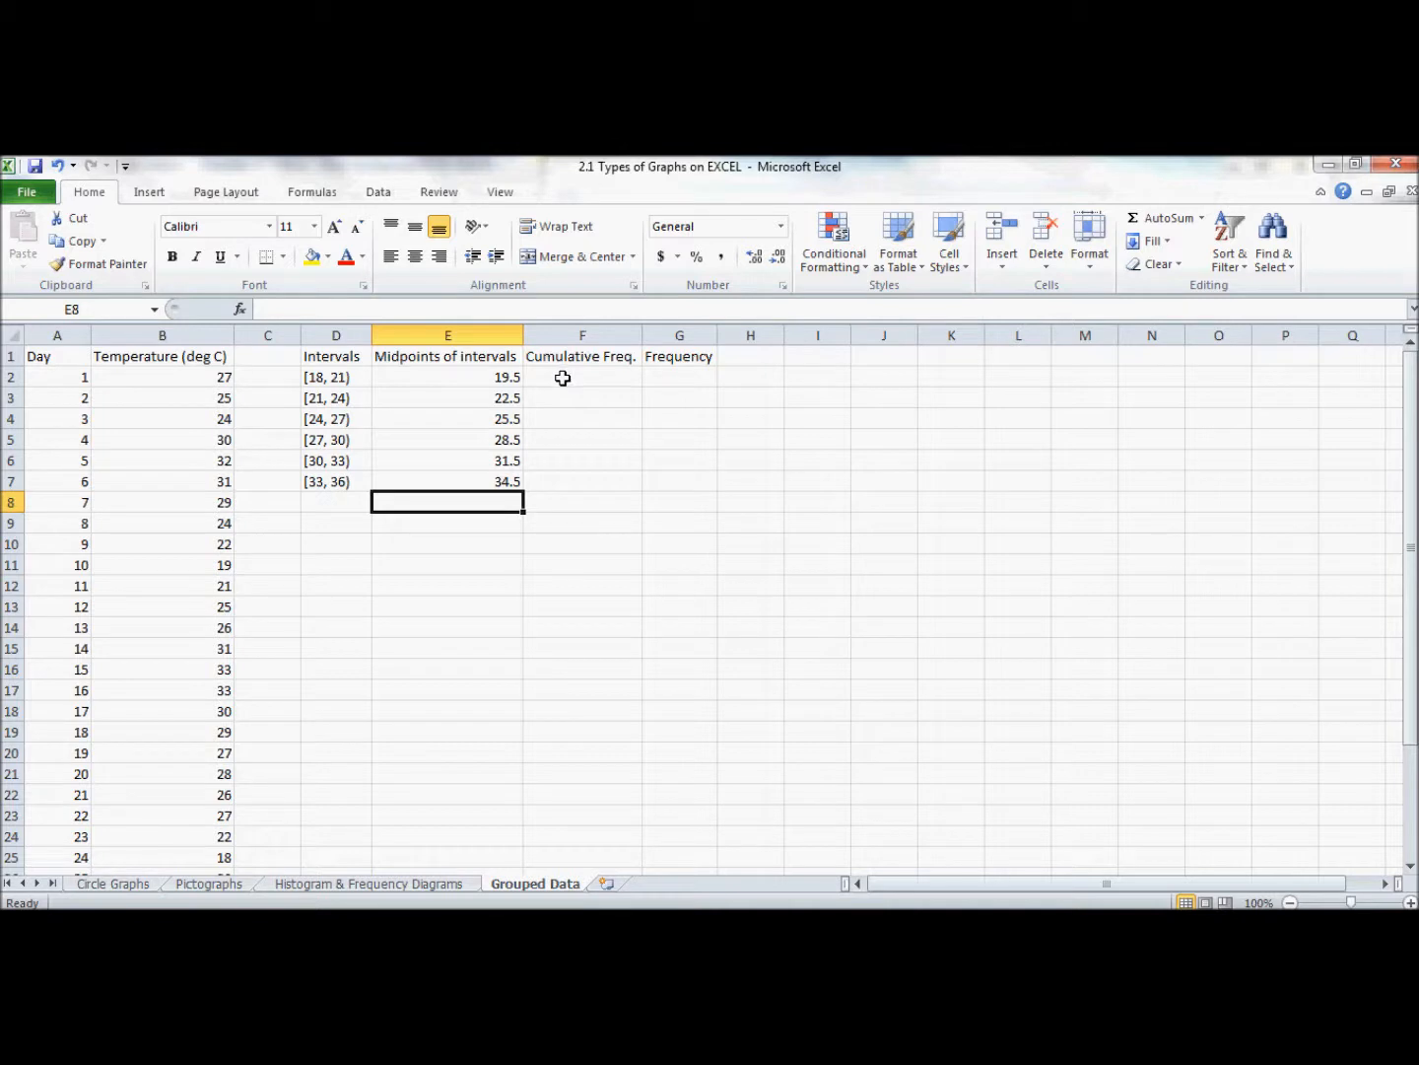
mouse_move(552, 371)
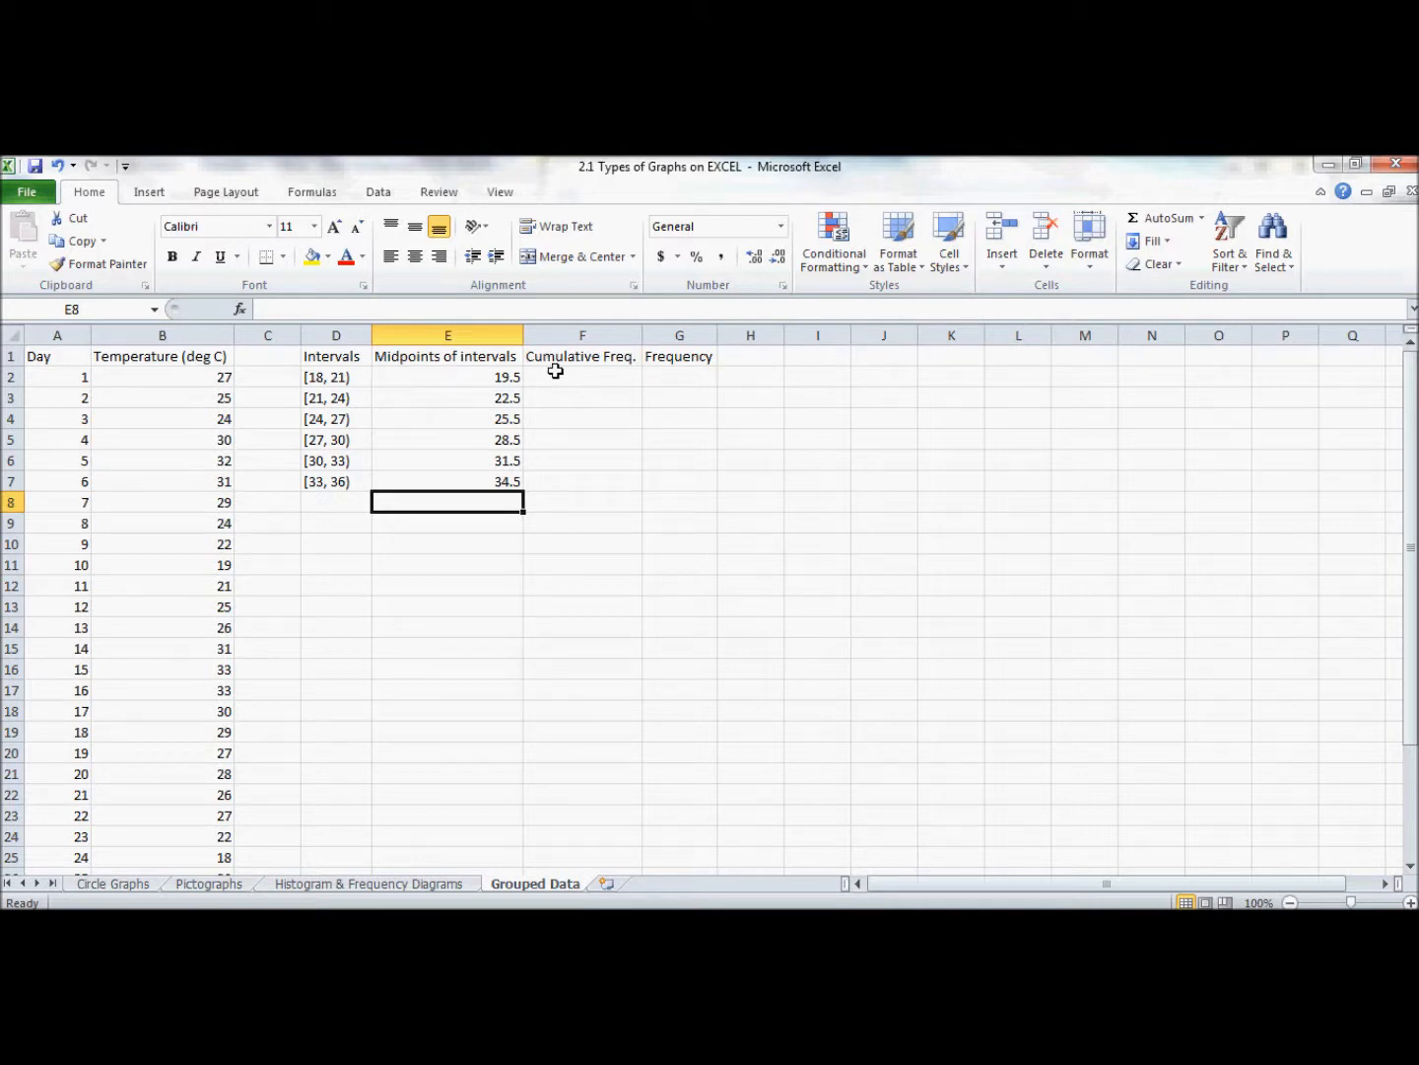
Start =COUNTIF( in the first Cumulative Freq. cell with the temperature readings B2:B32 as range.
click(582, 377)
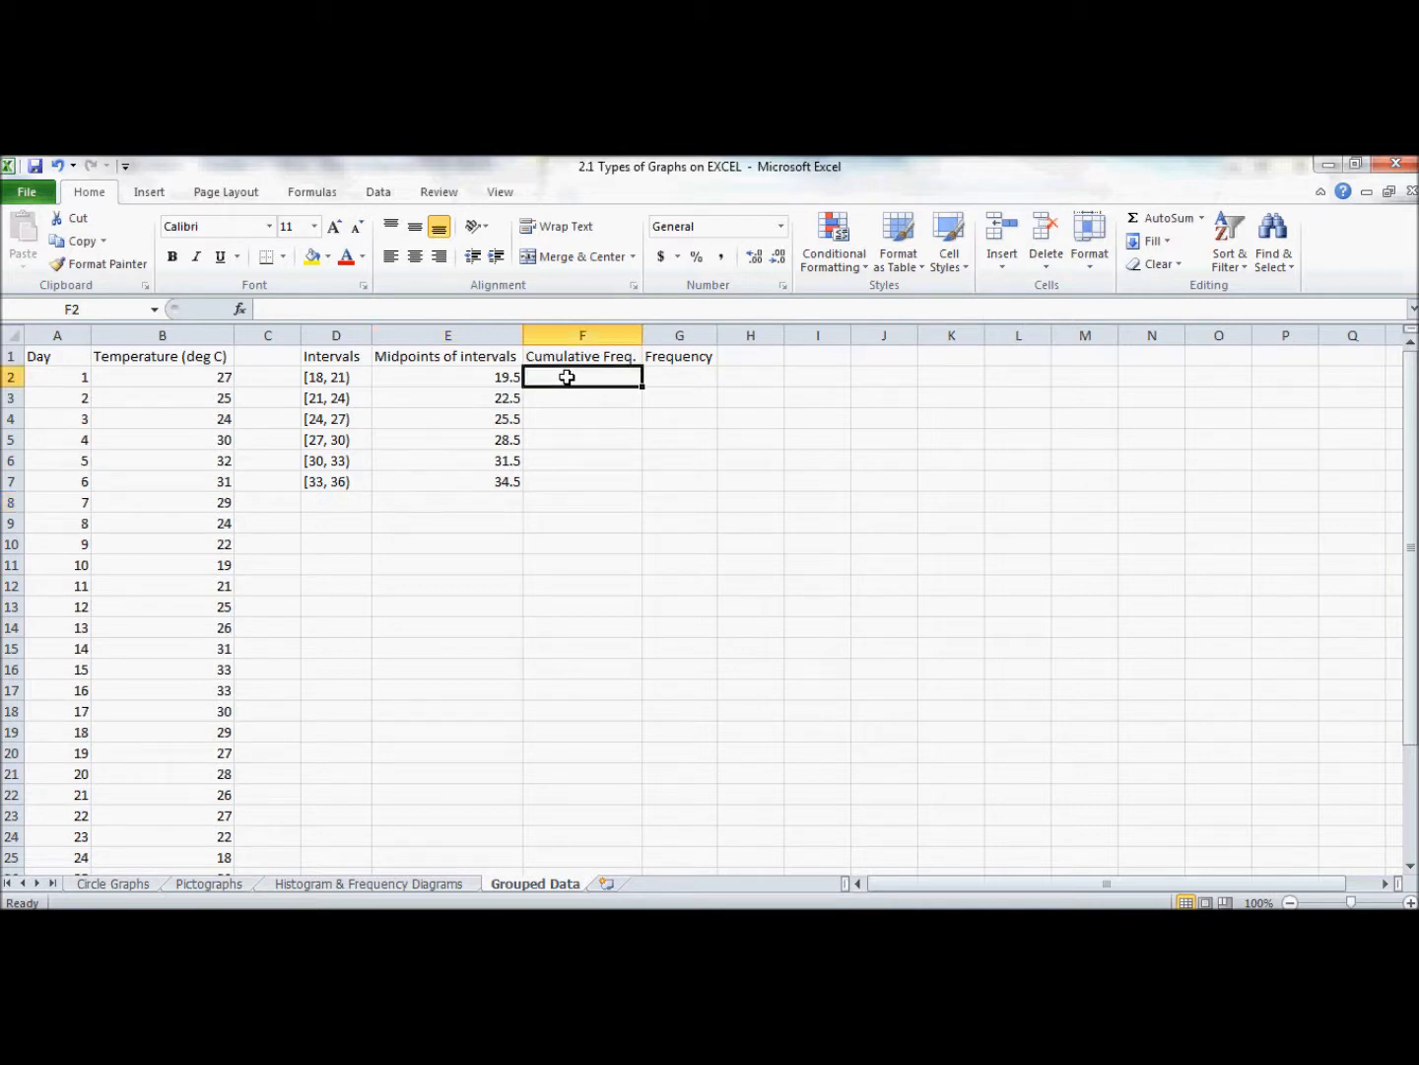
mouse_move(575, 521)
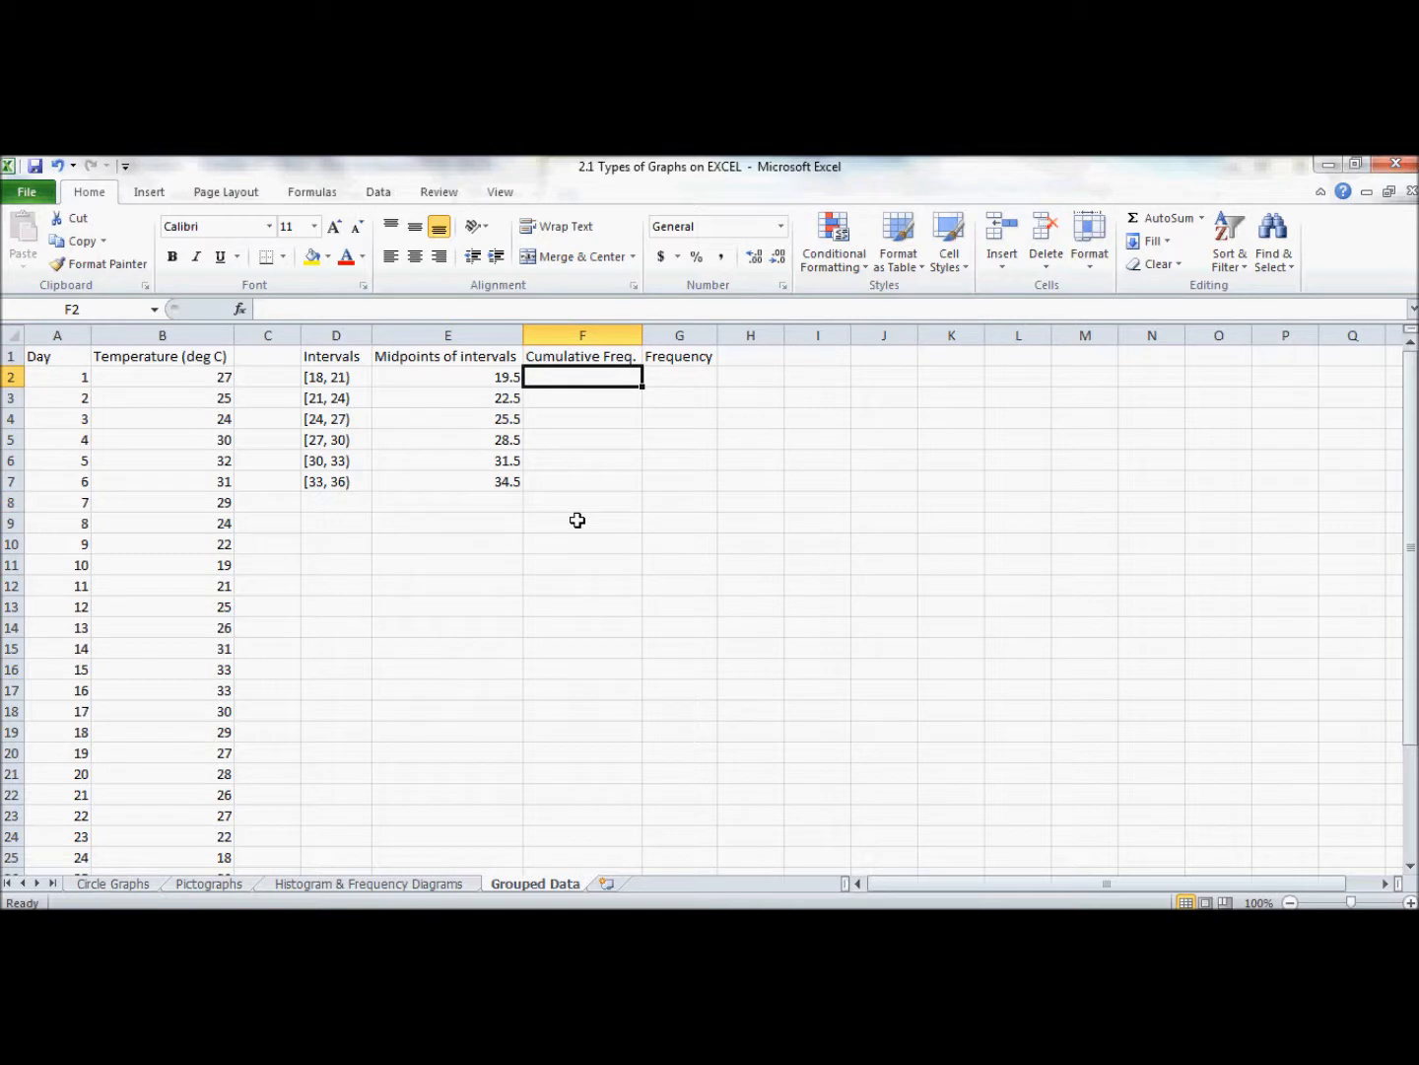
text(=COUNT)
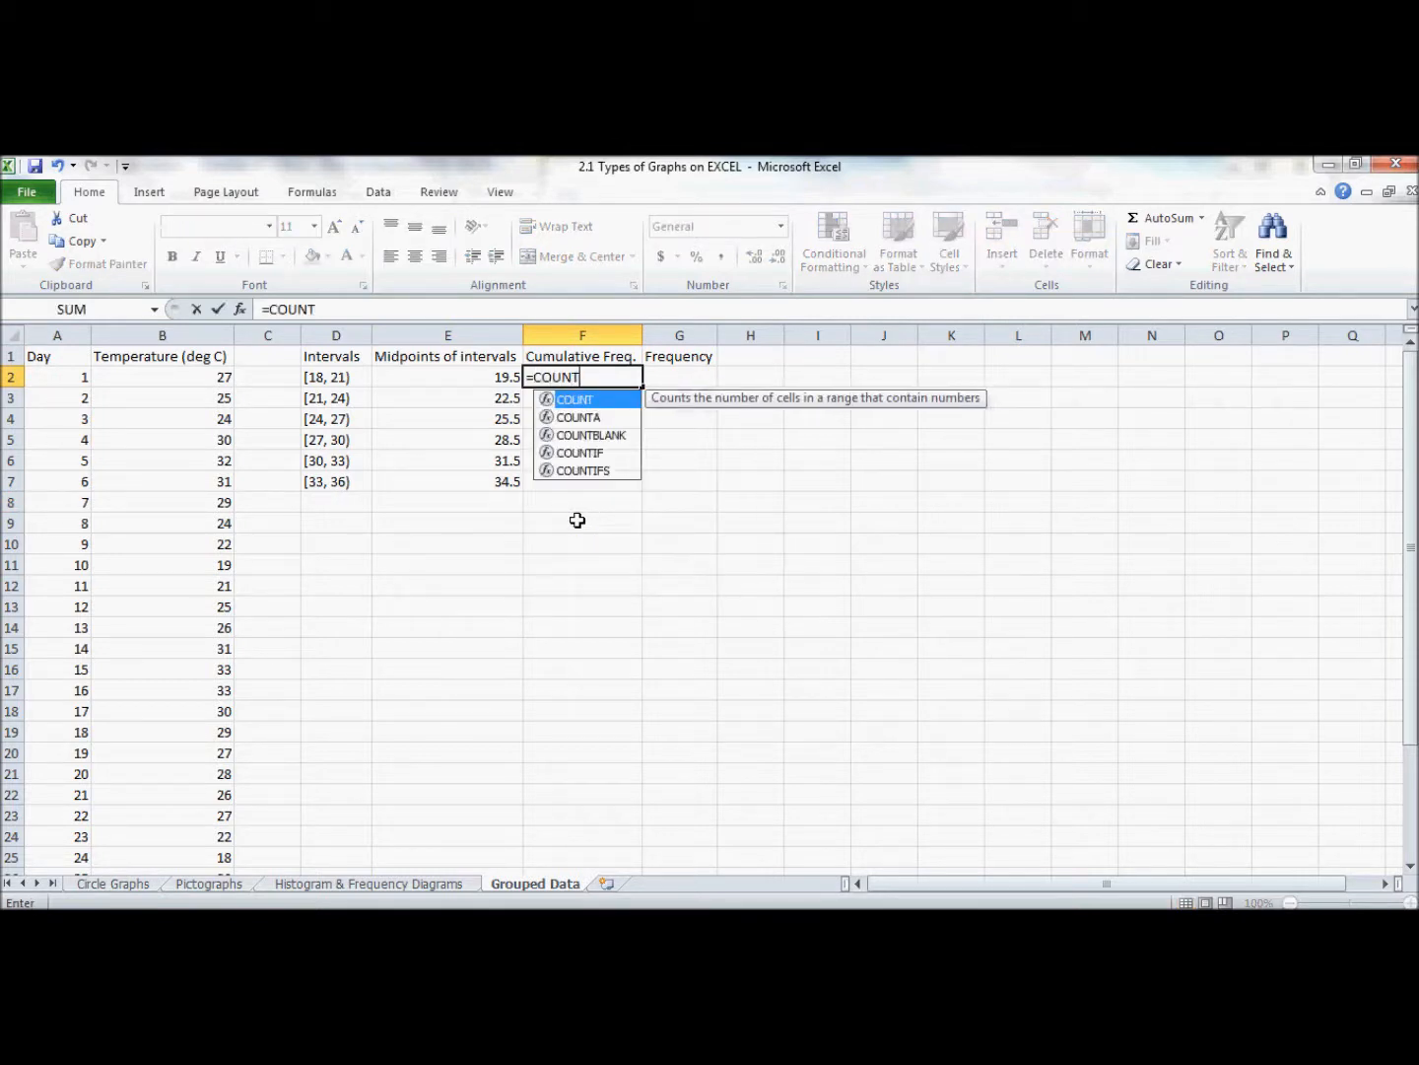
text(IF)
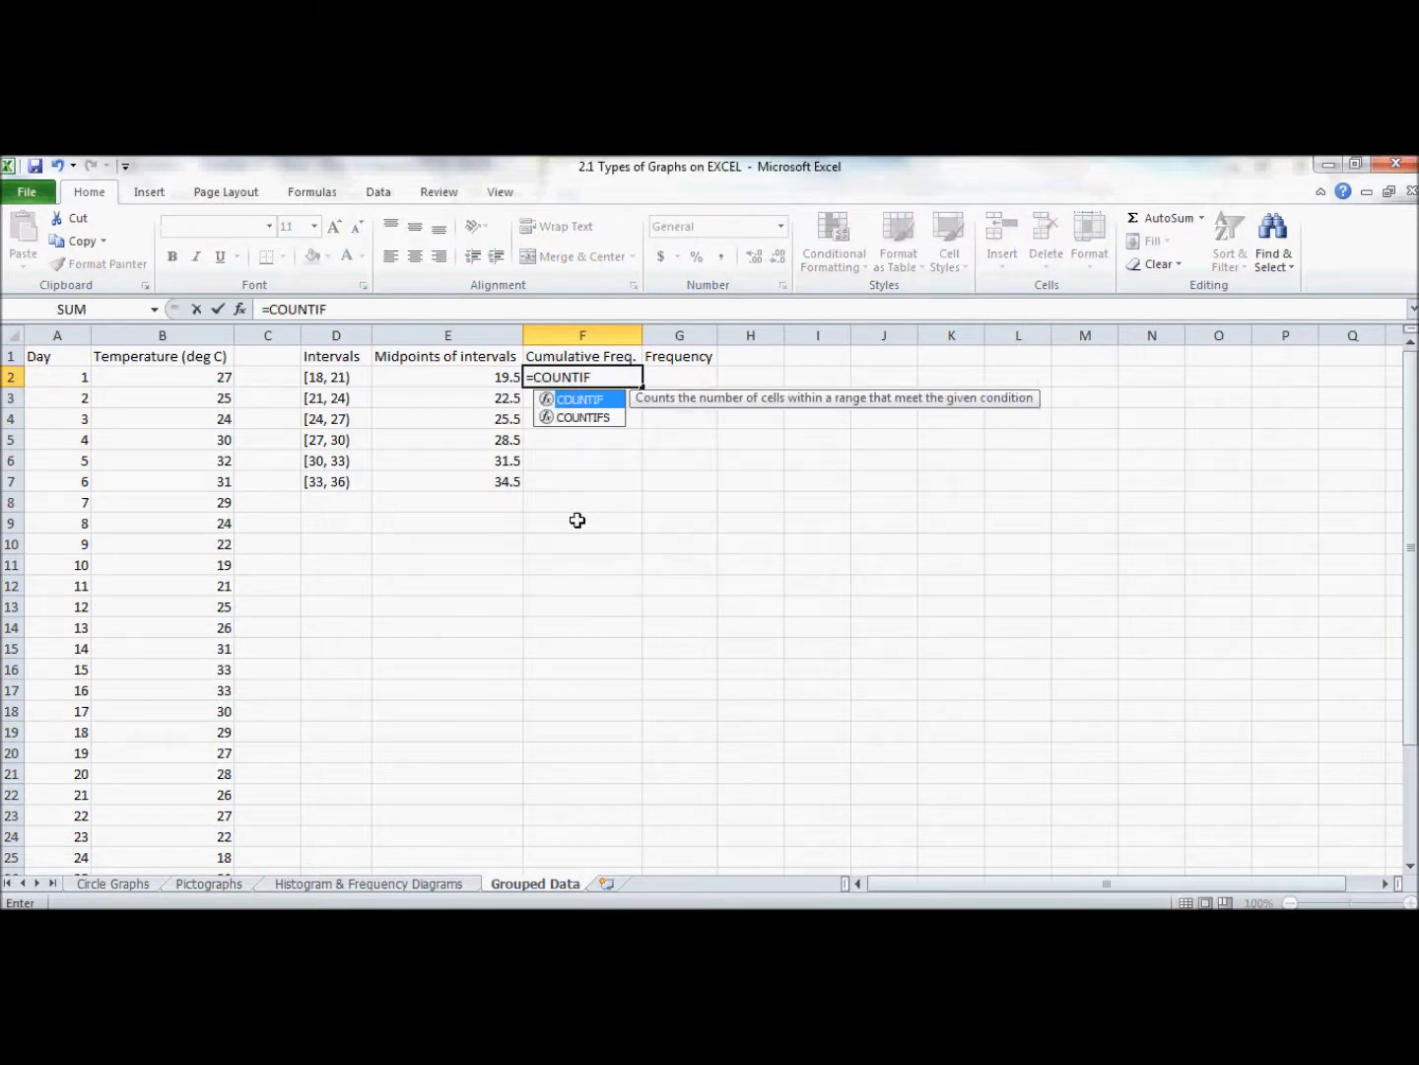
text(()
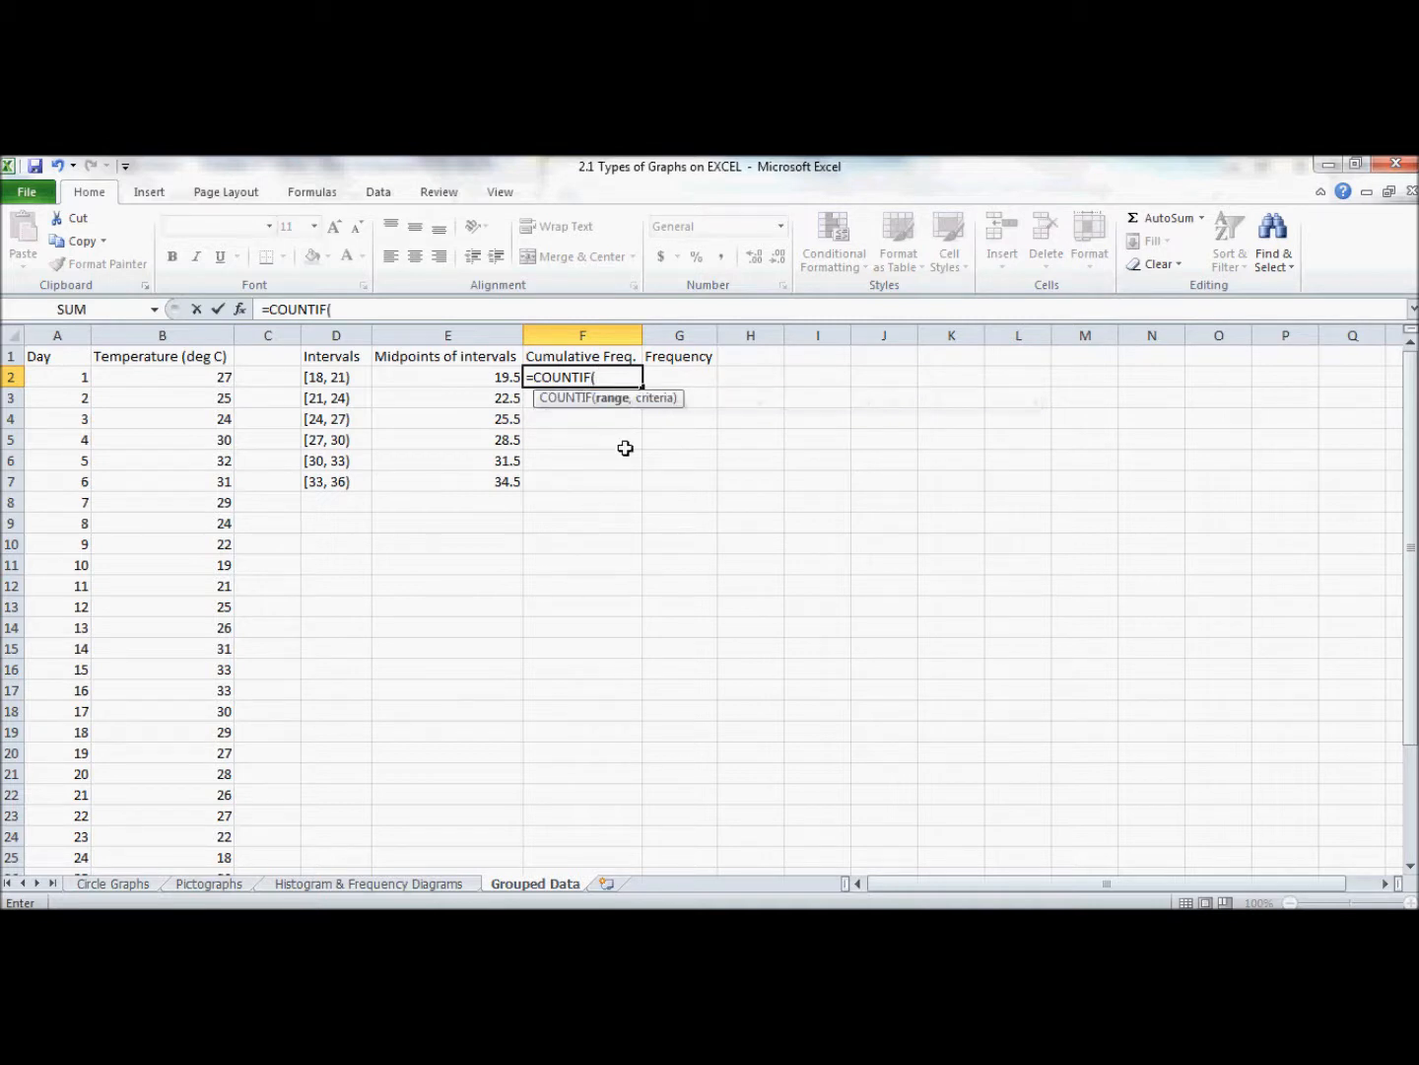
mouse_move(605, 410)
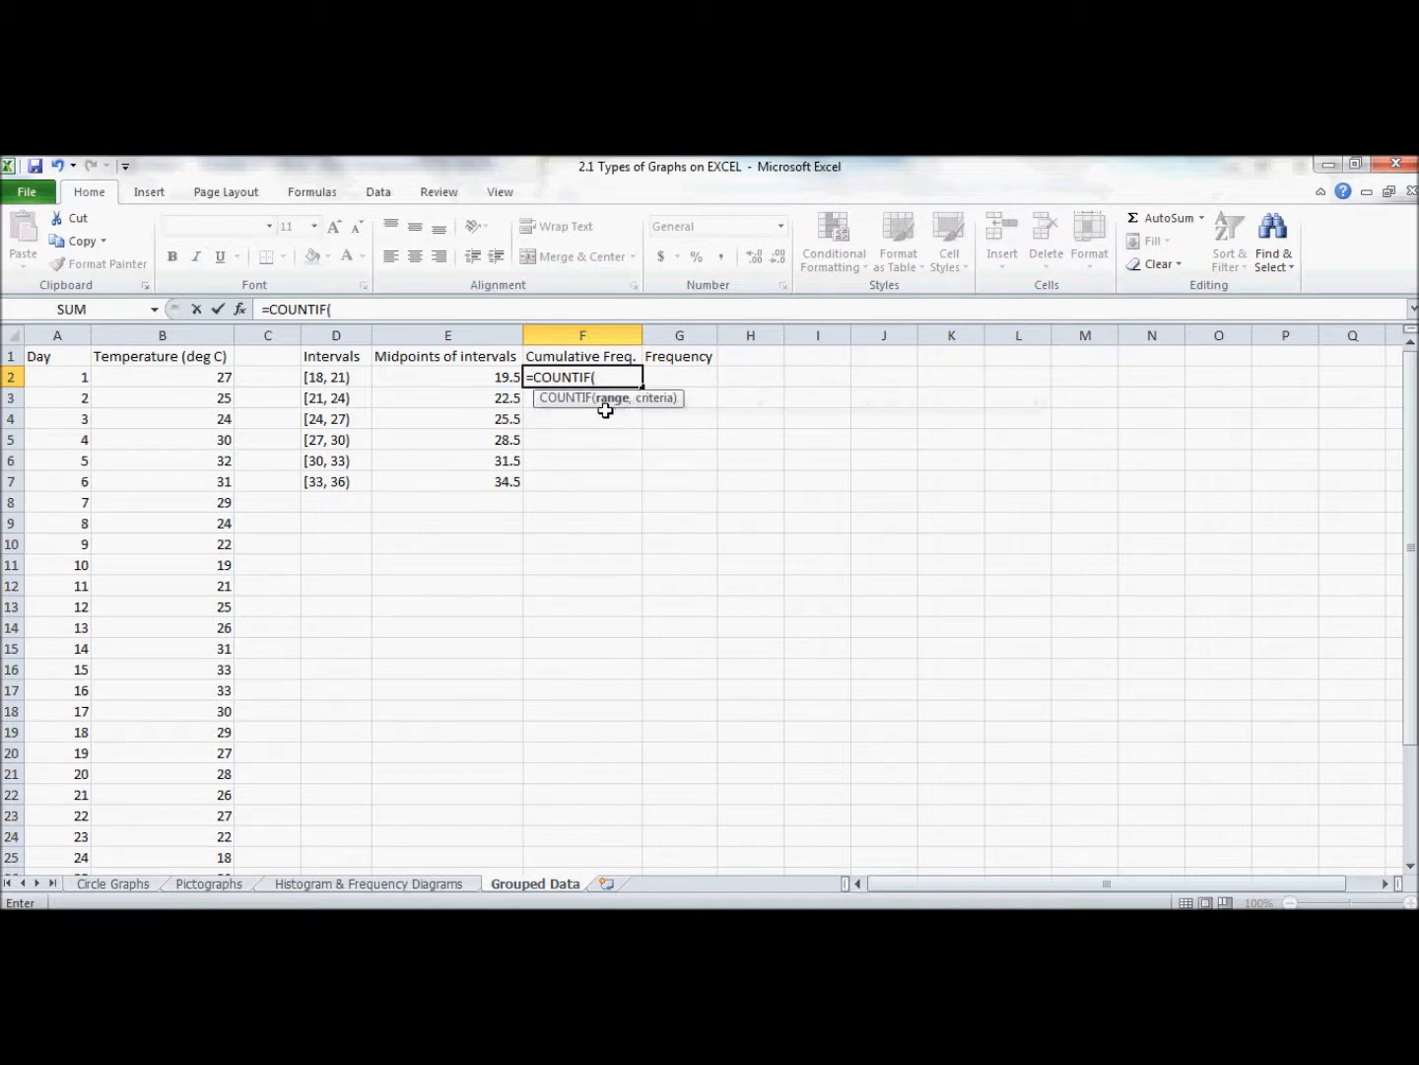
mouse_move(296, 430)
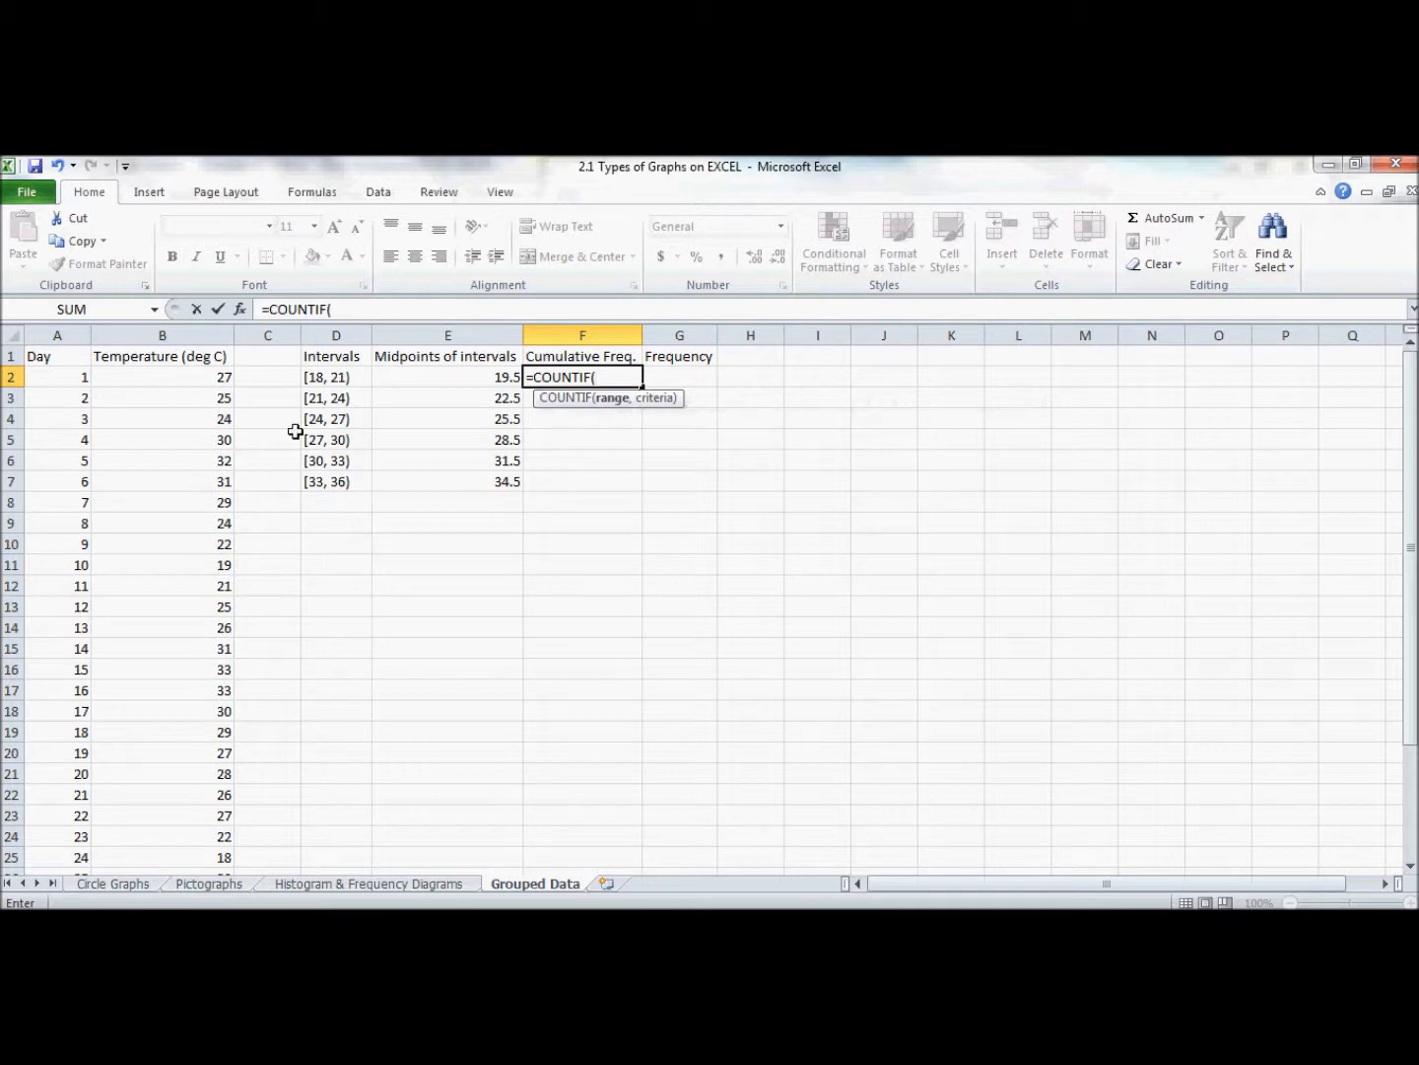
click(161, 377)
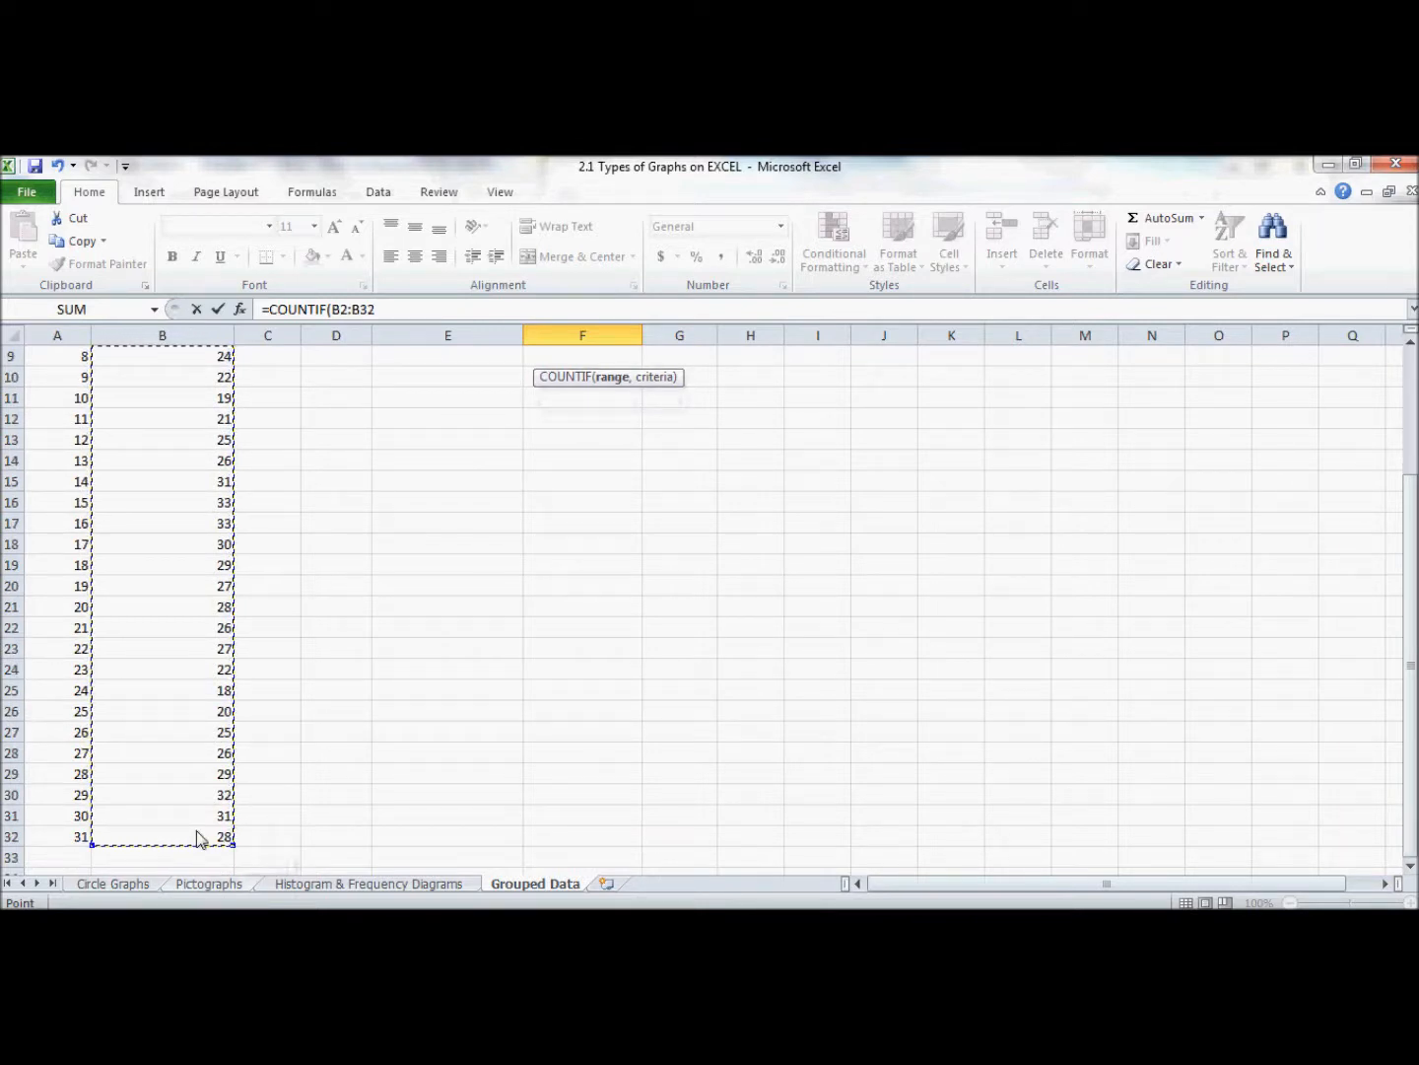
text(,)
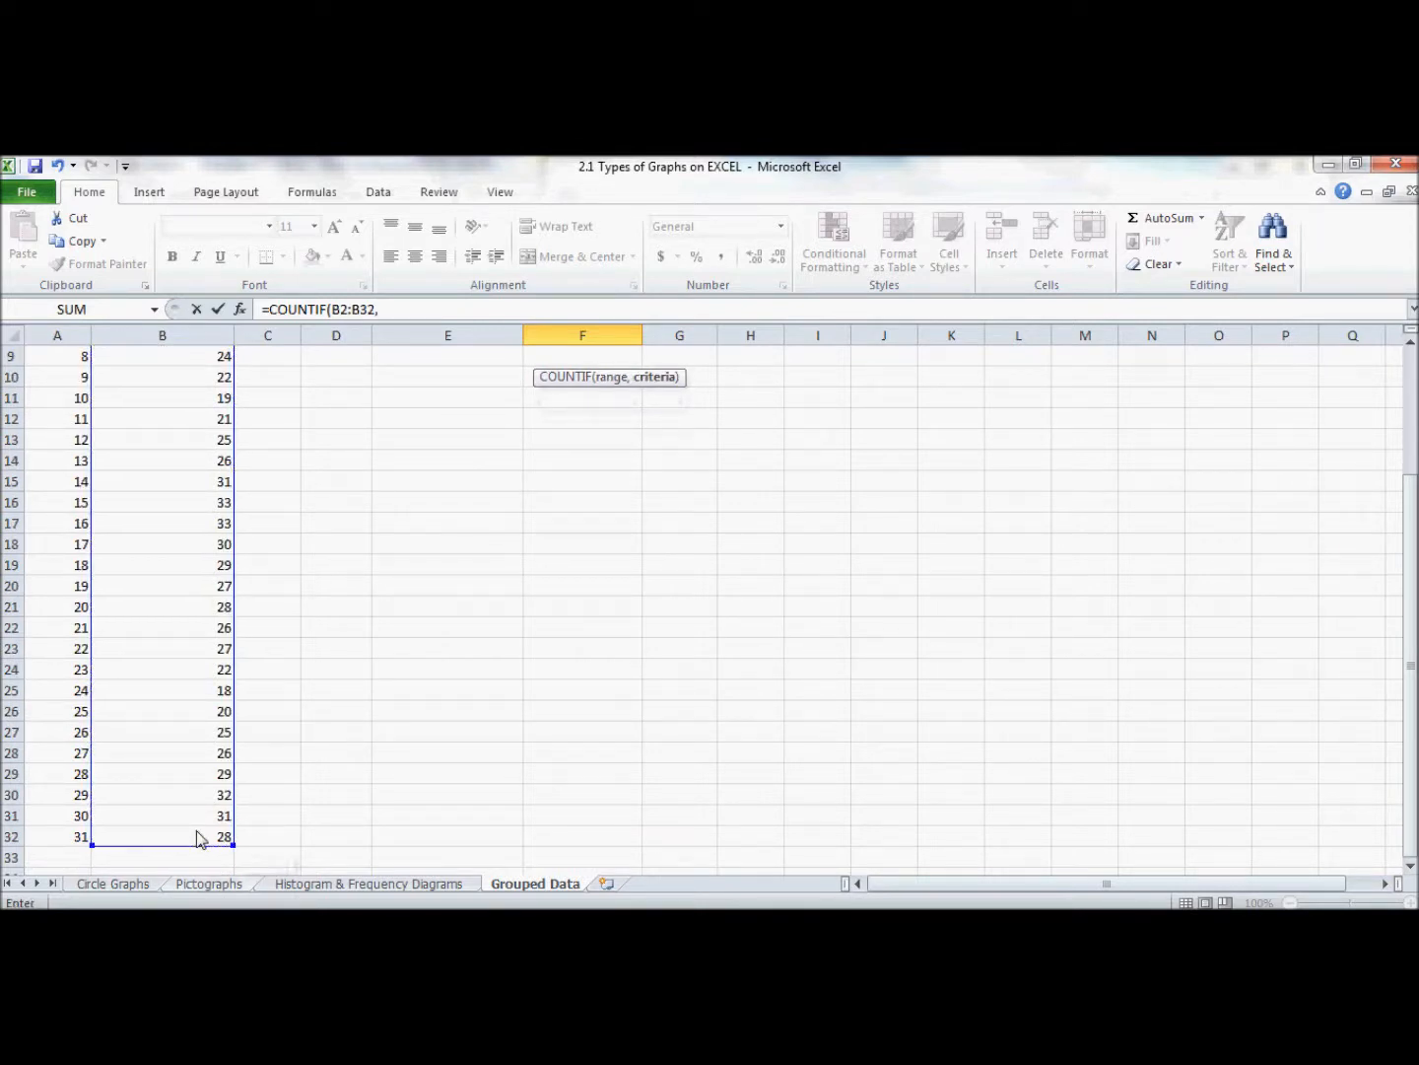
mouse_move(199, 788)
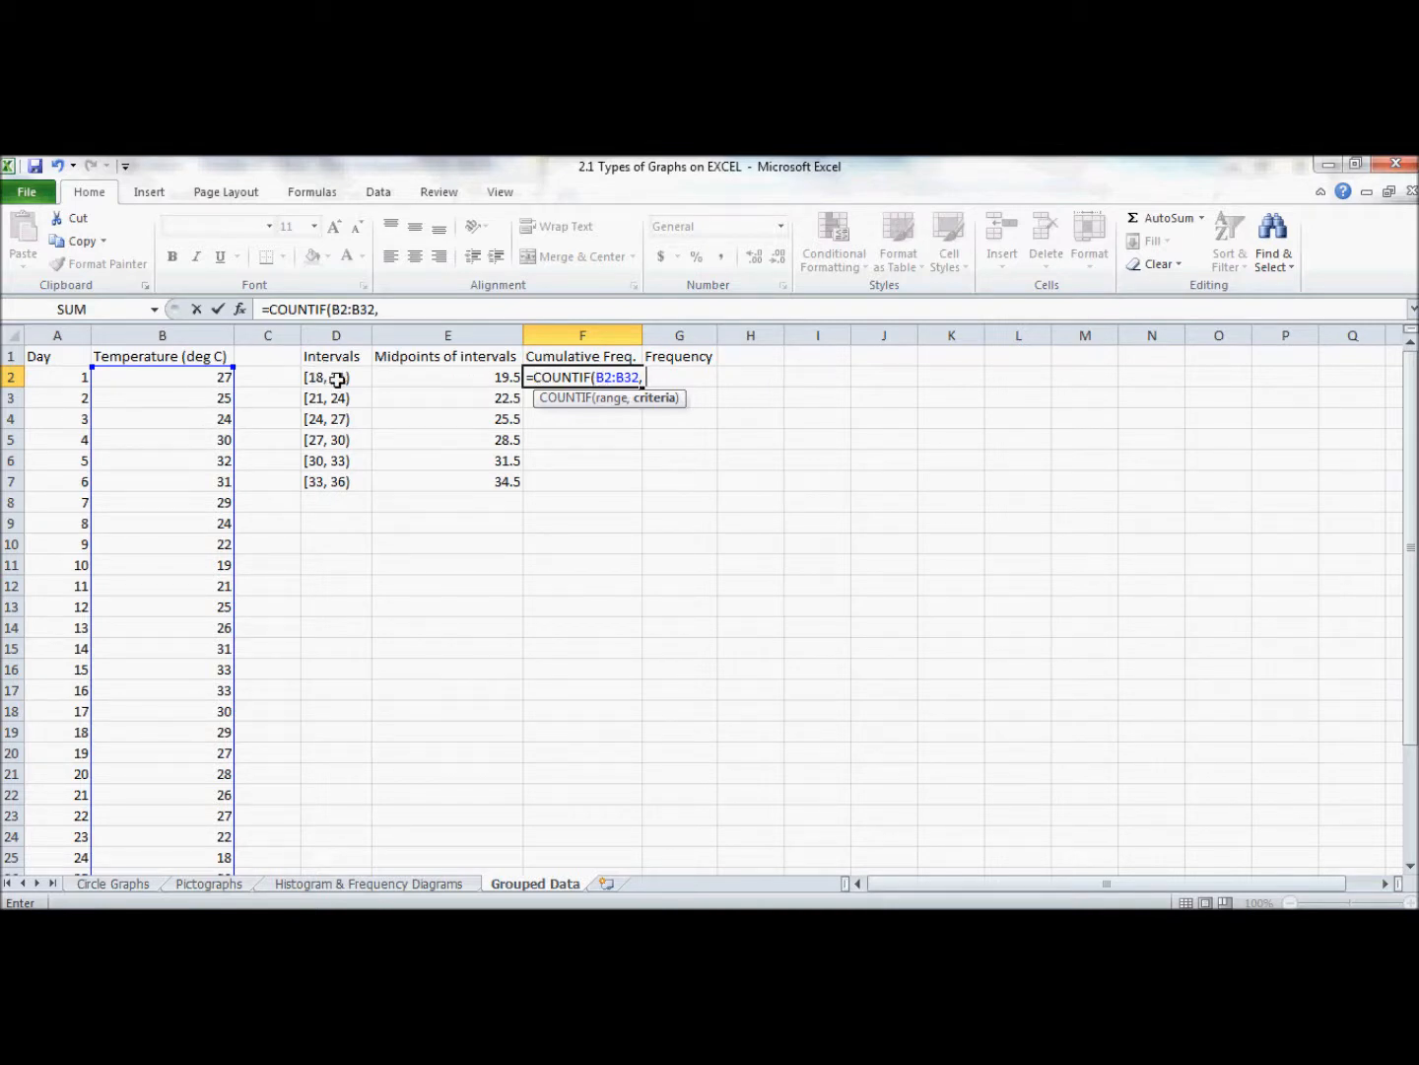
mouse_move(351, 379)
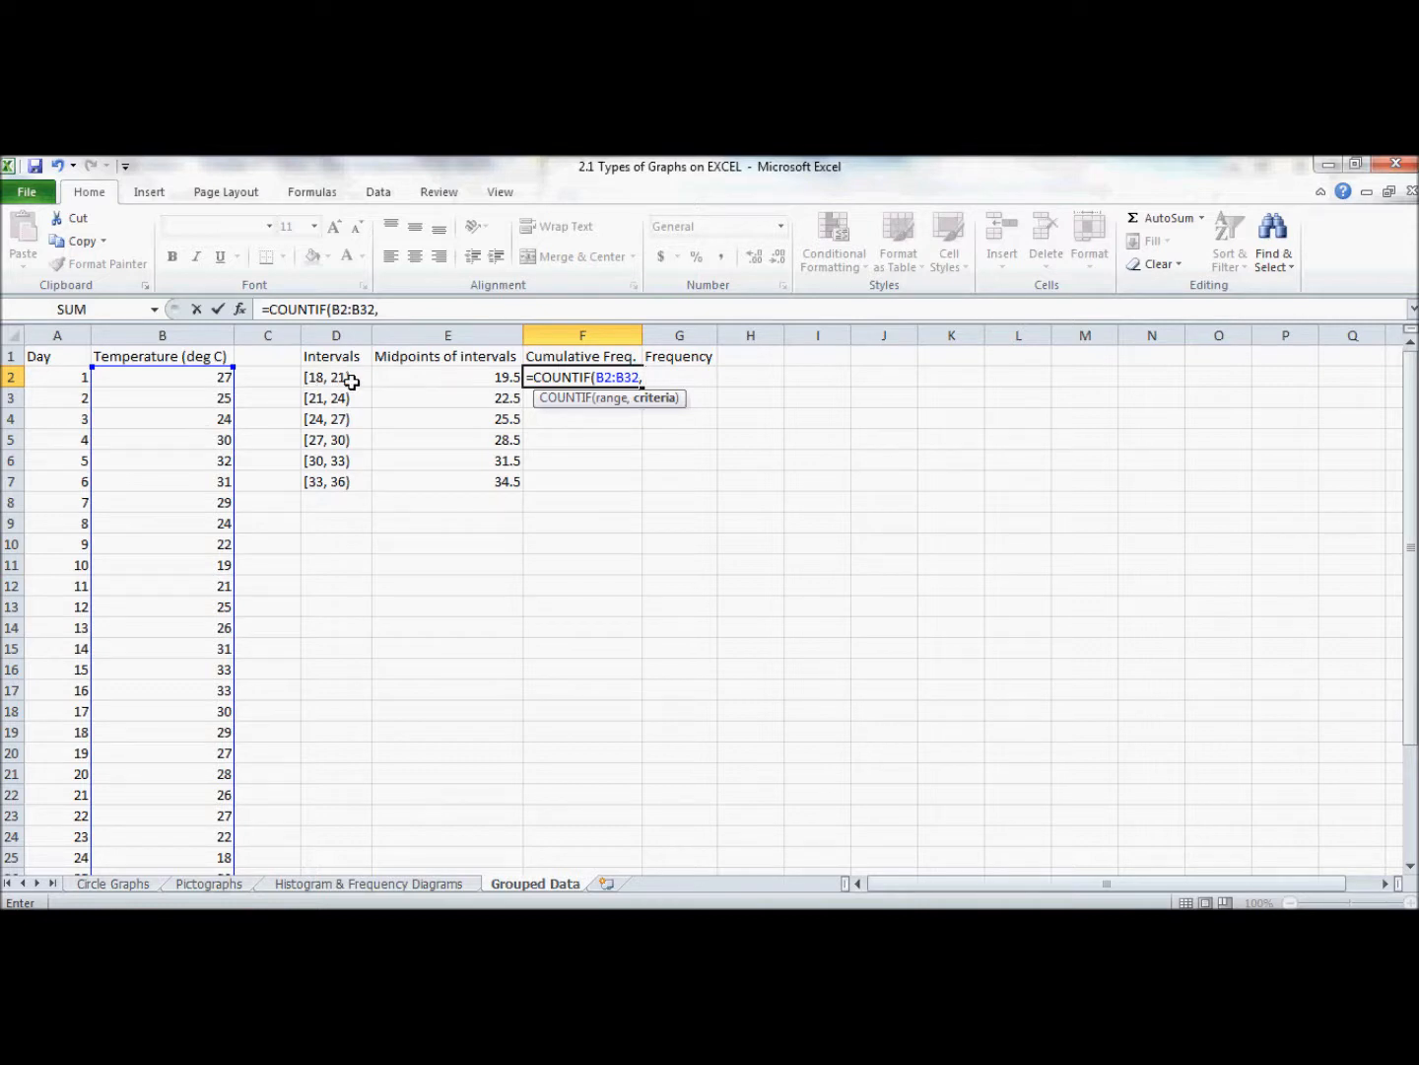
mouse_move(284, 386)
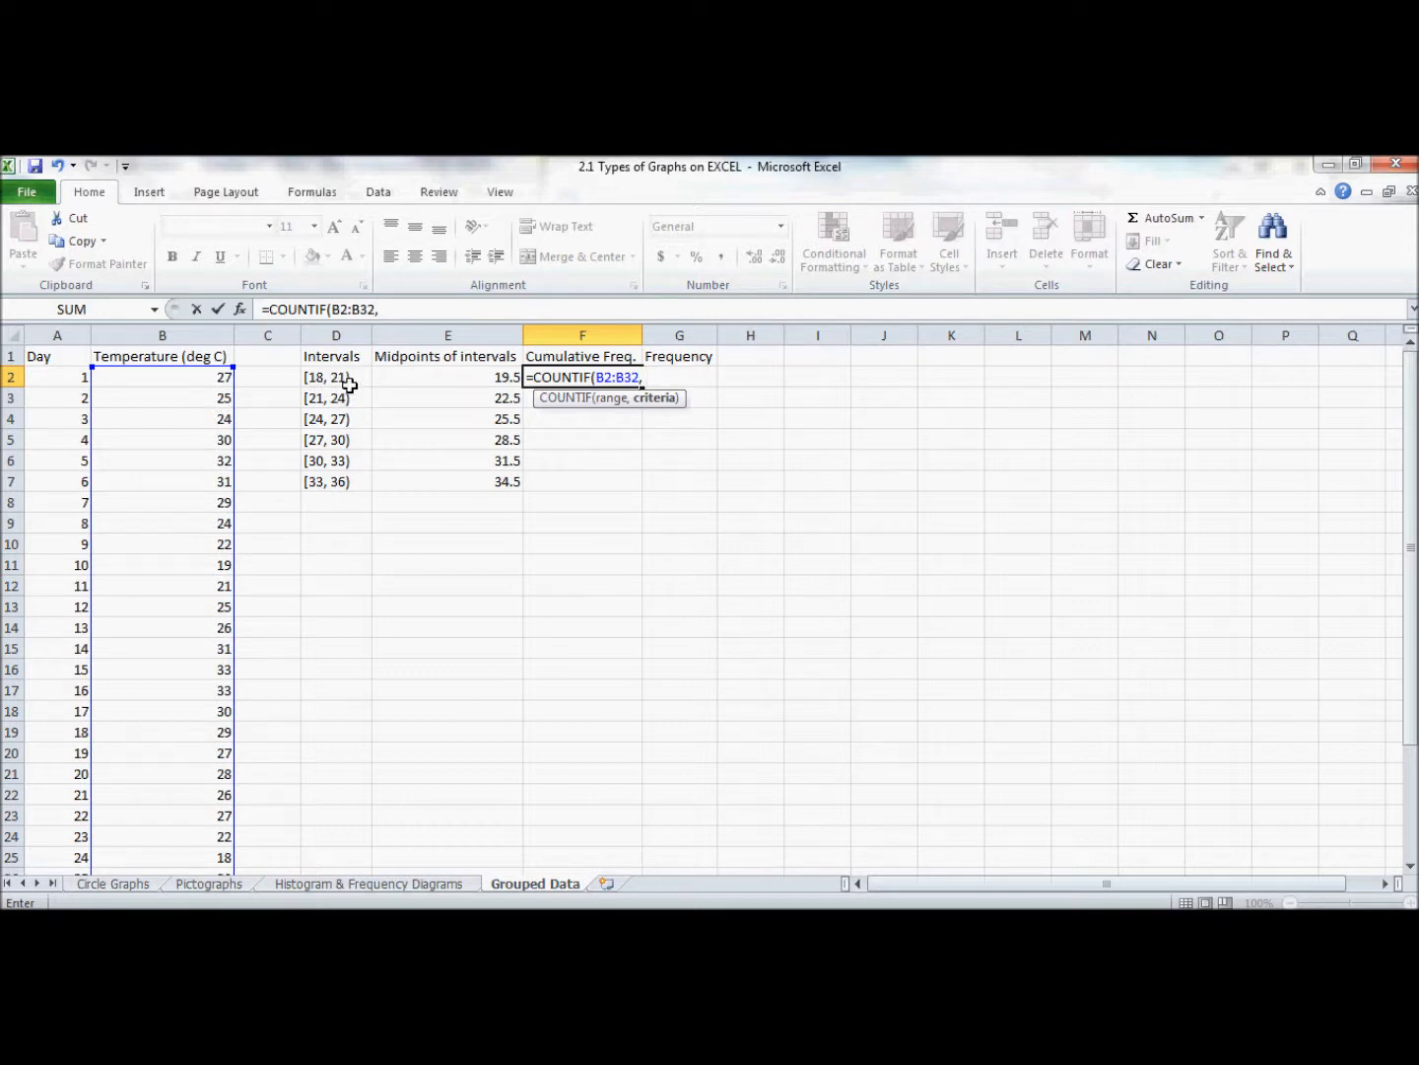
mouse_move(340, 398)
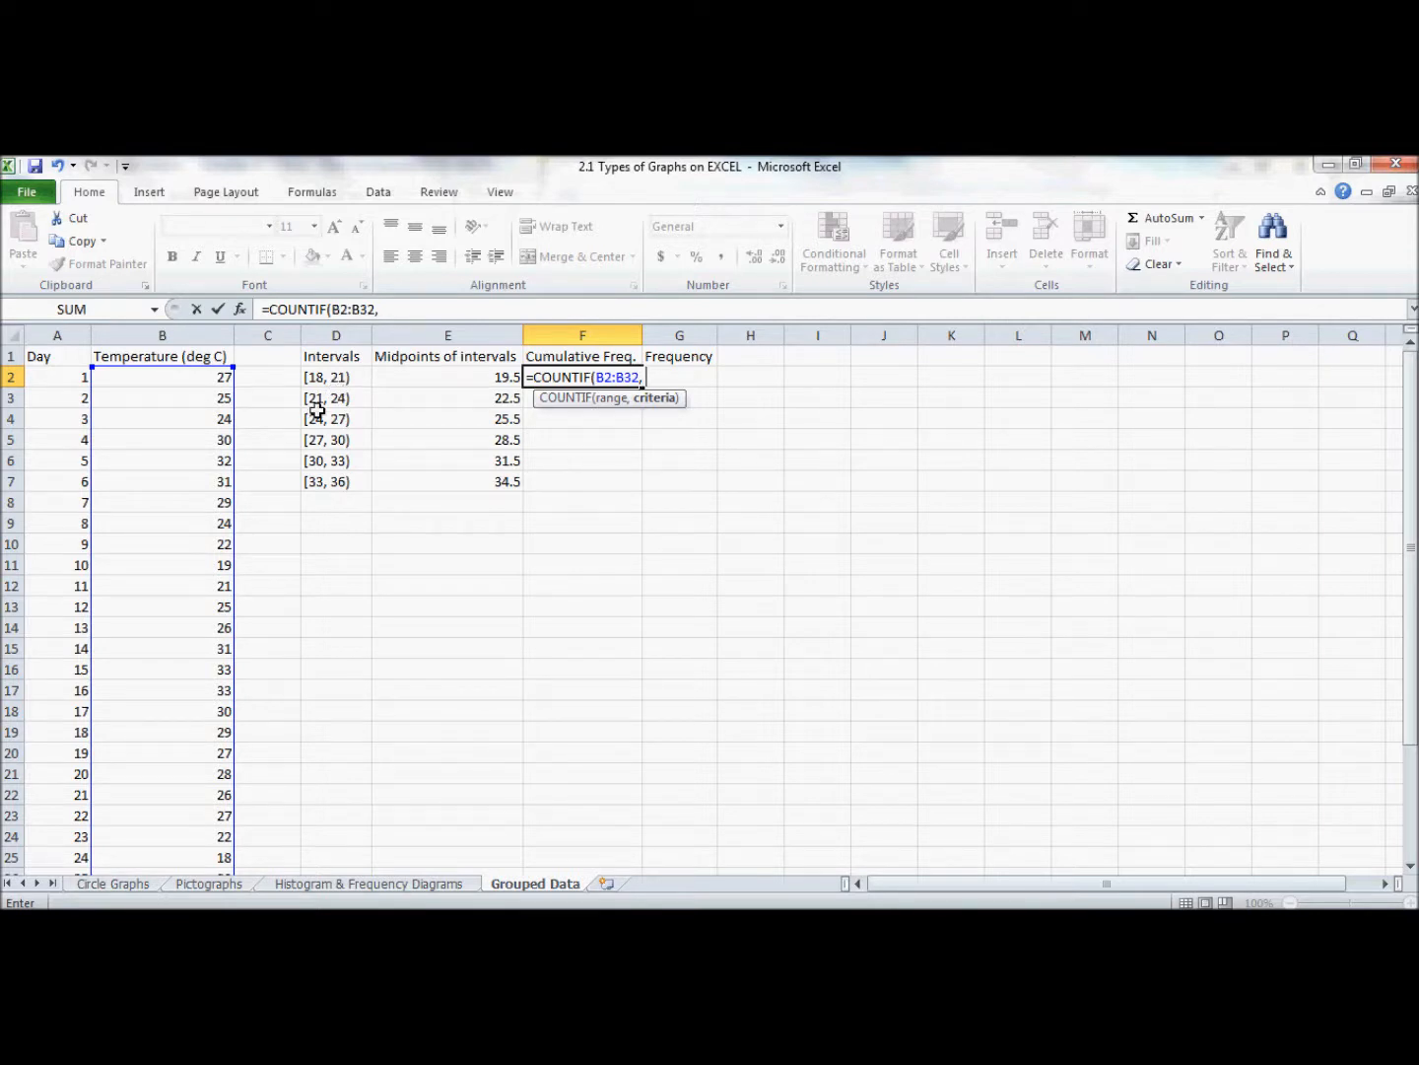
mouse_move(317, 414)
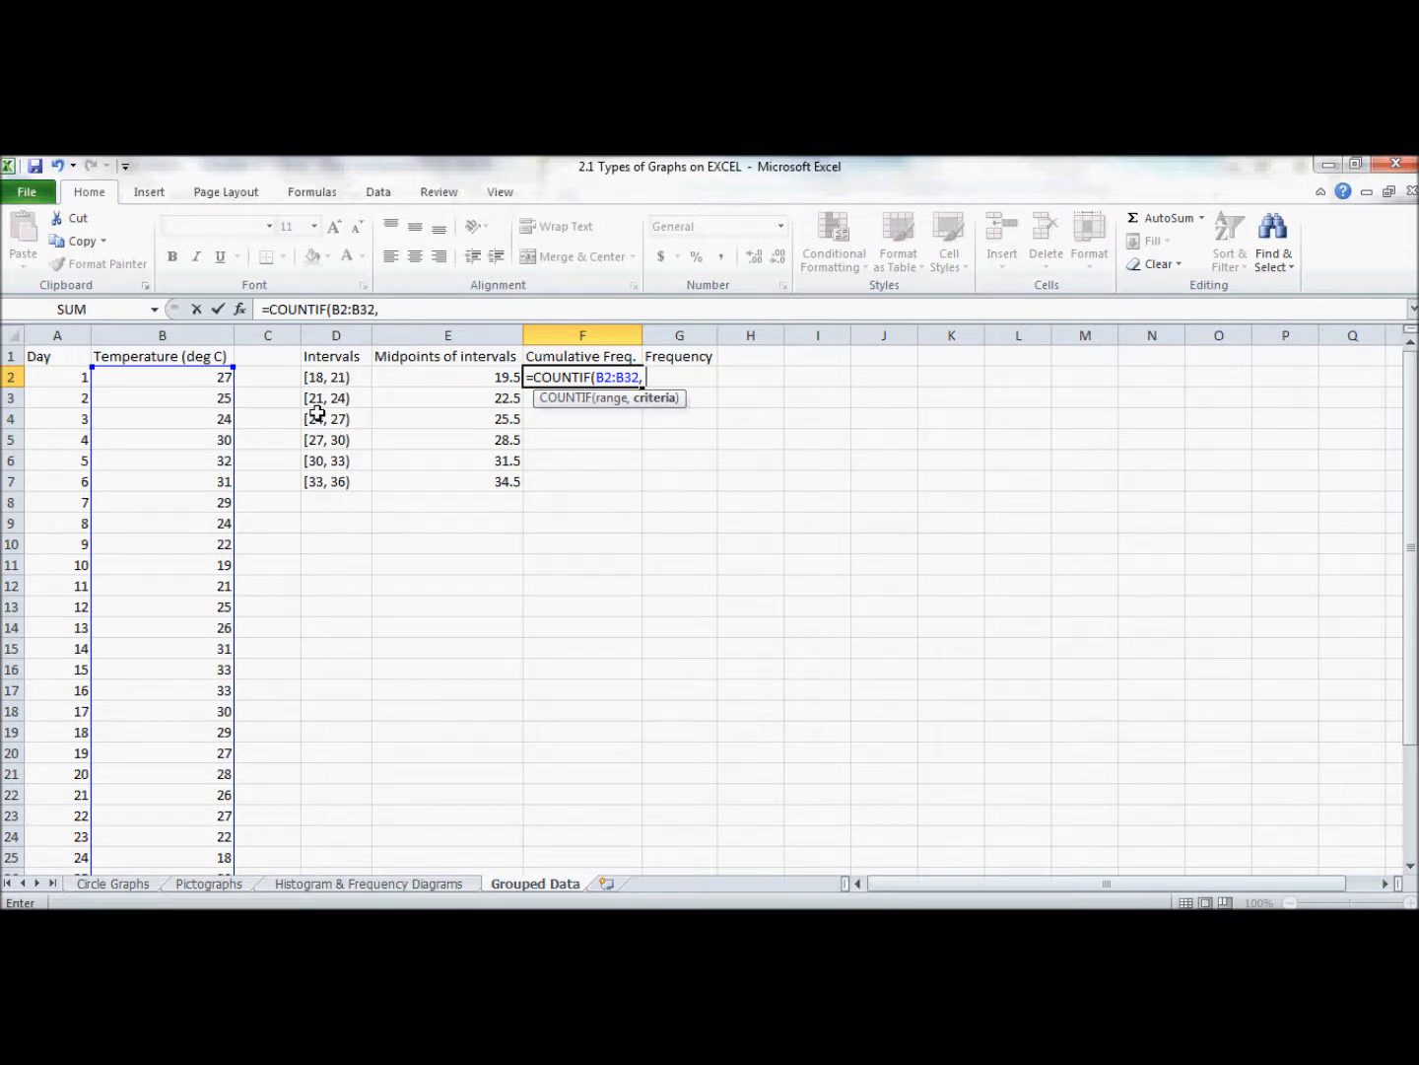
mouse_move(340, 390)
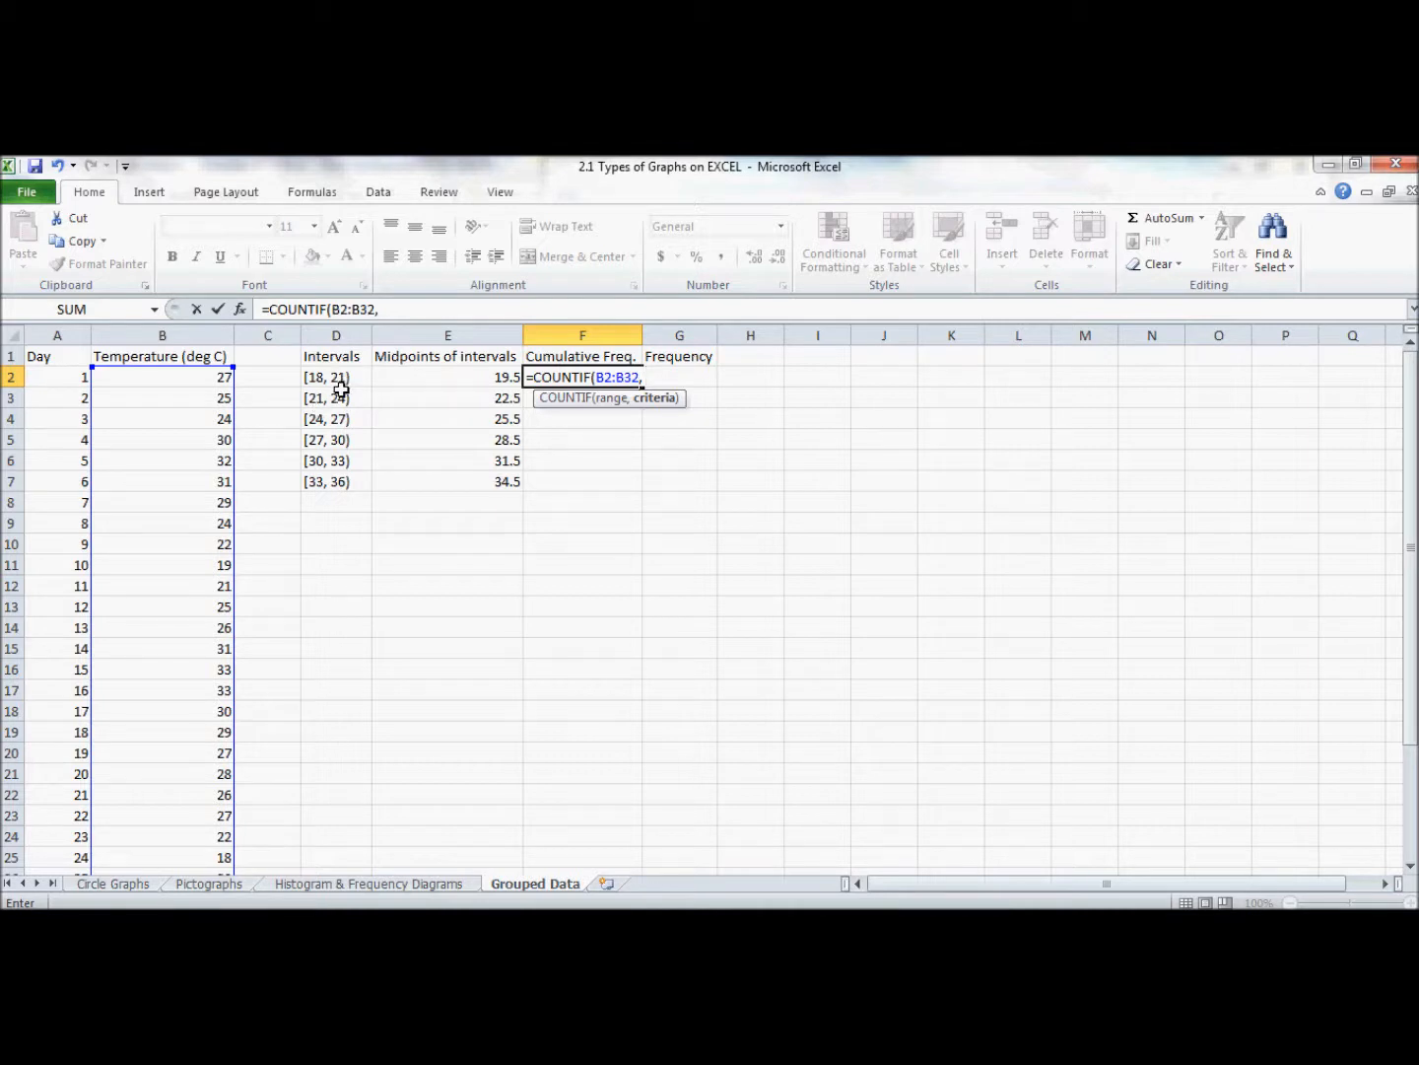
Complete the criterion "<21" so the first cumulative frequency evaluates to 3.
text(")
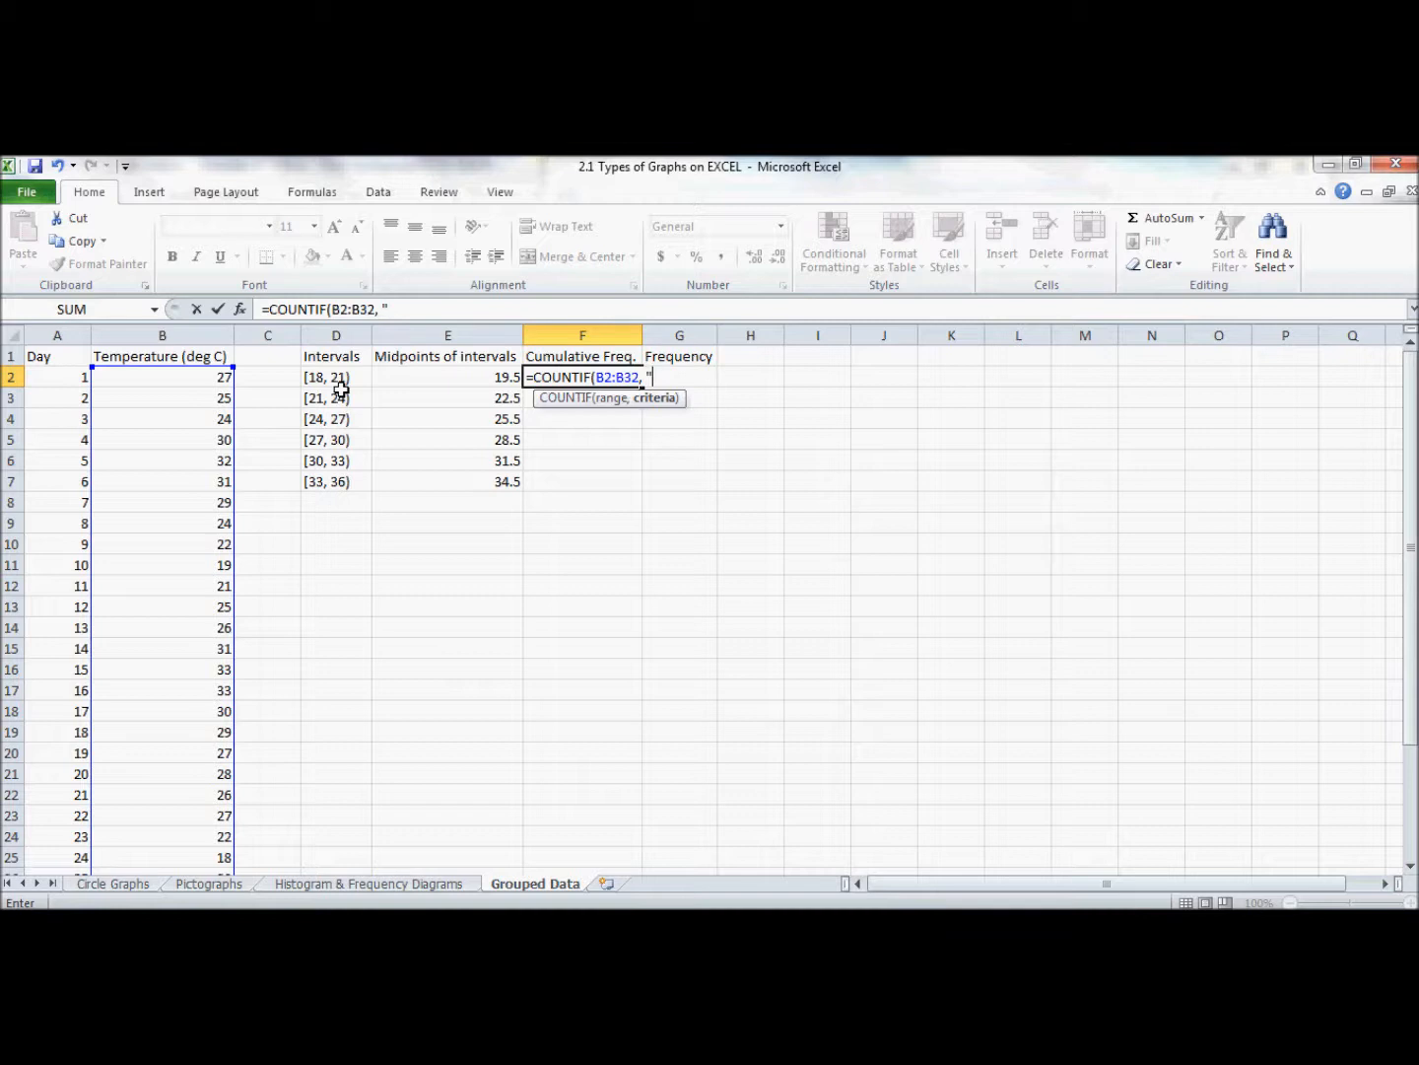
text(<)
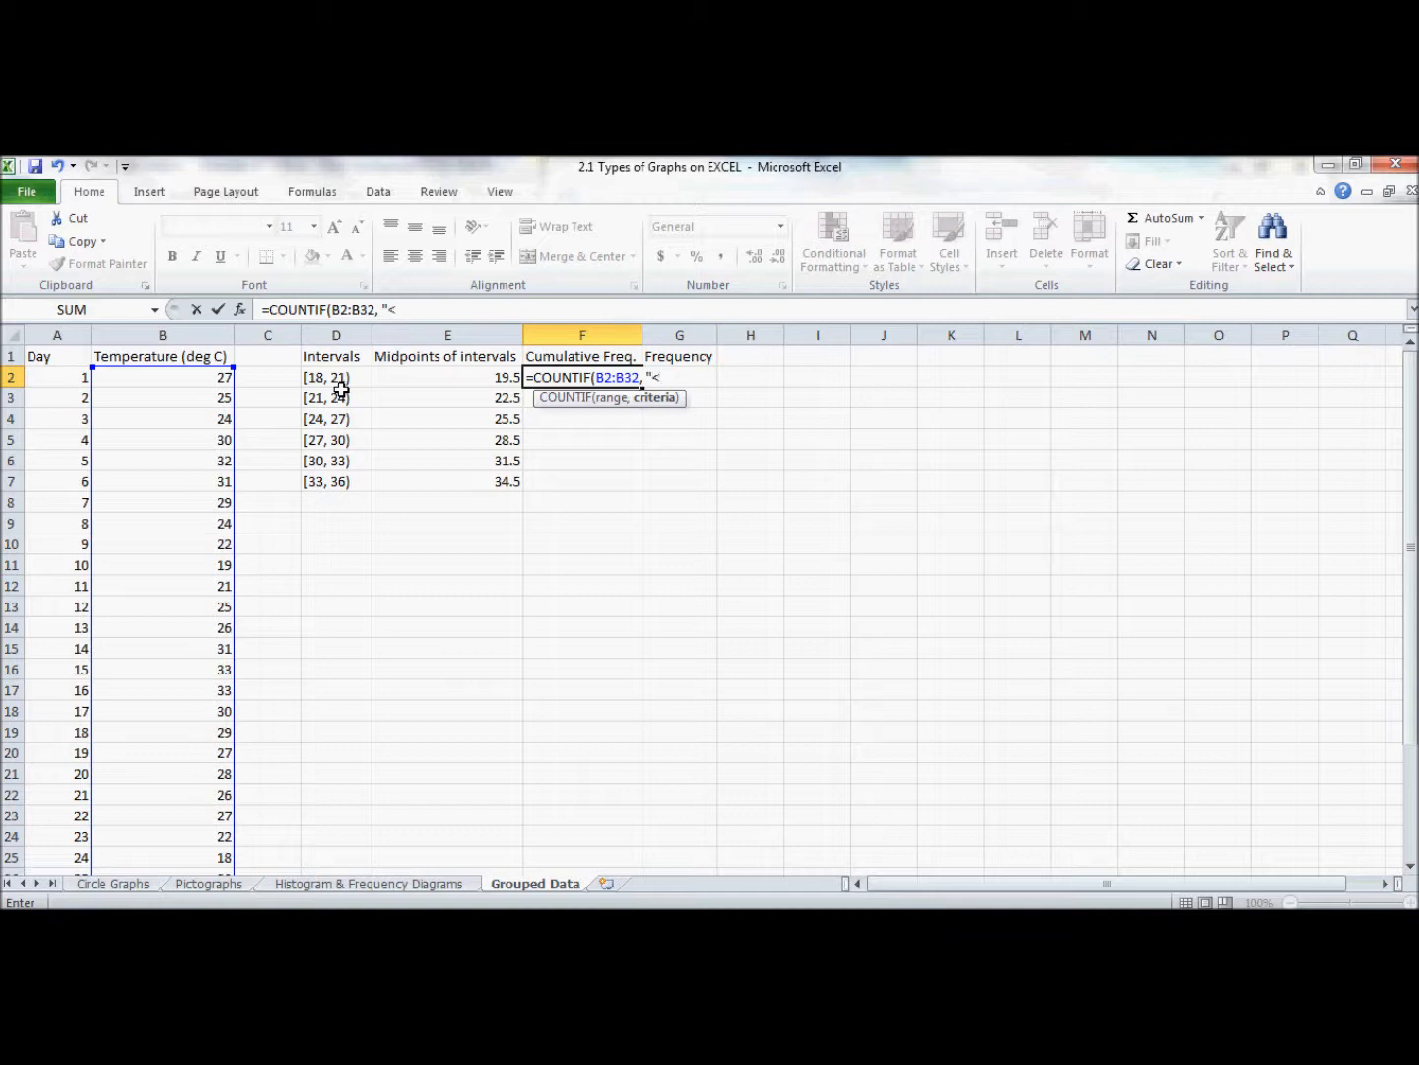
text(21)
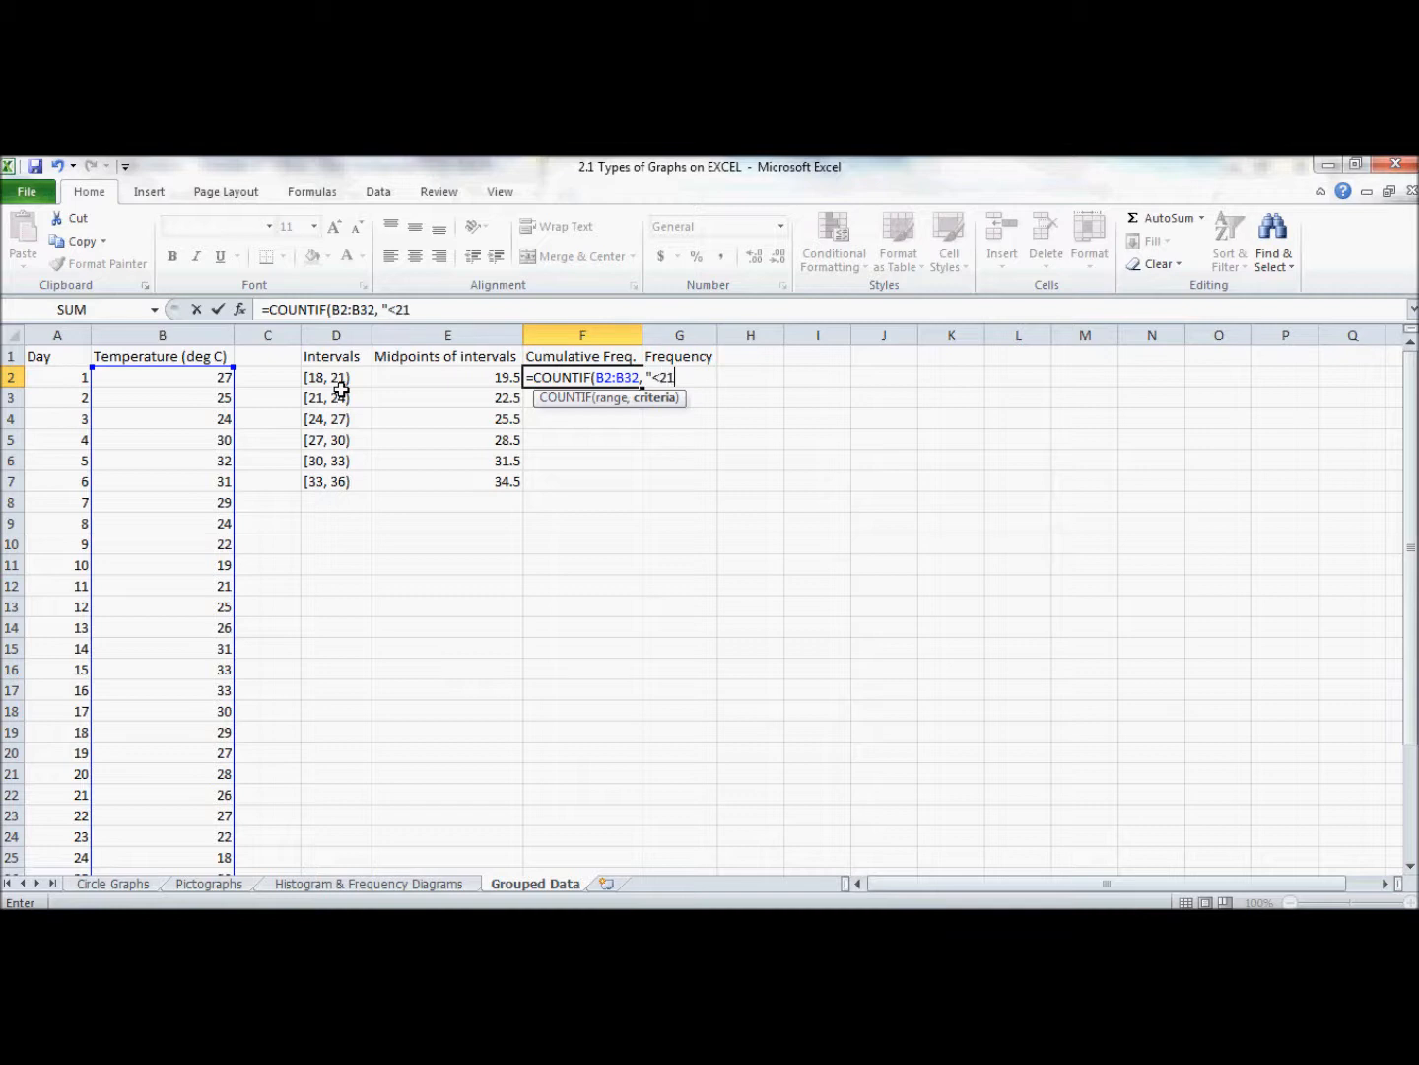
text(")
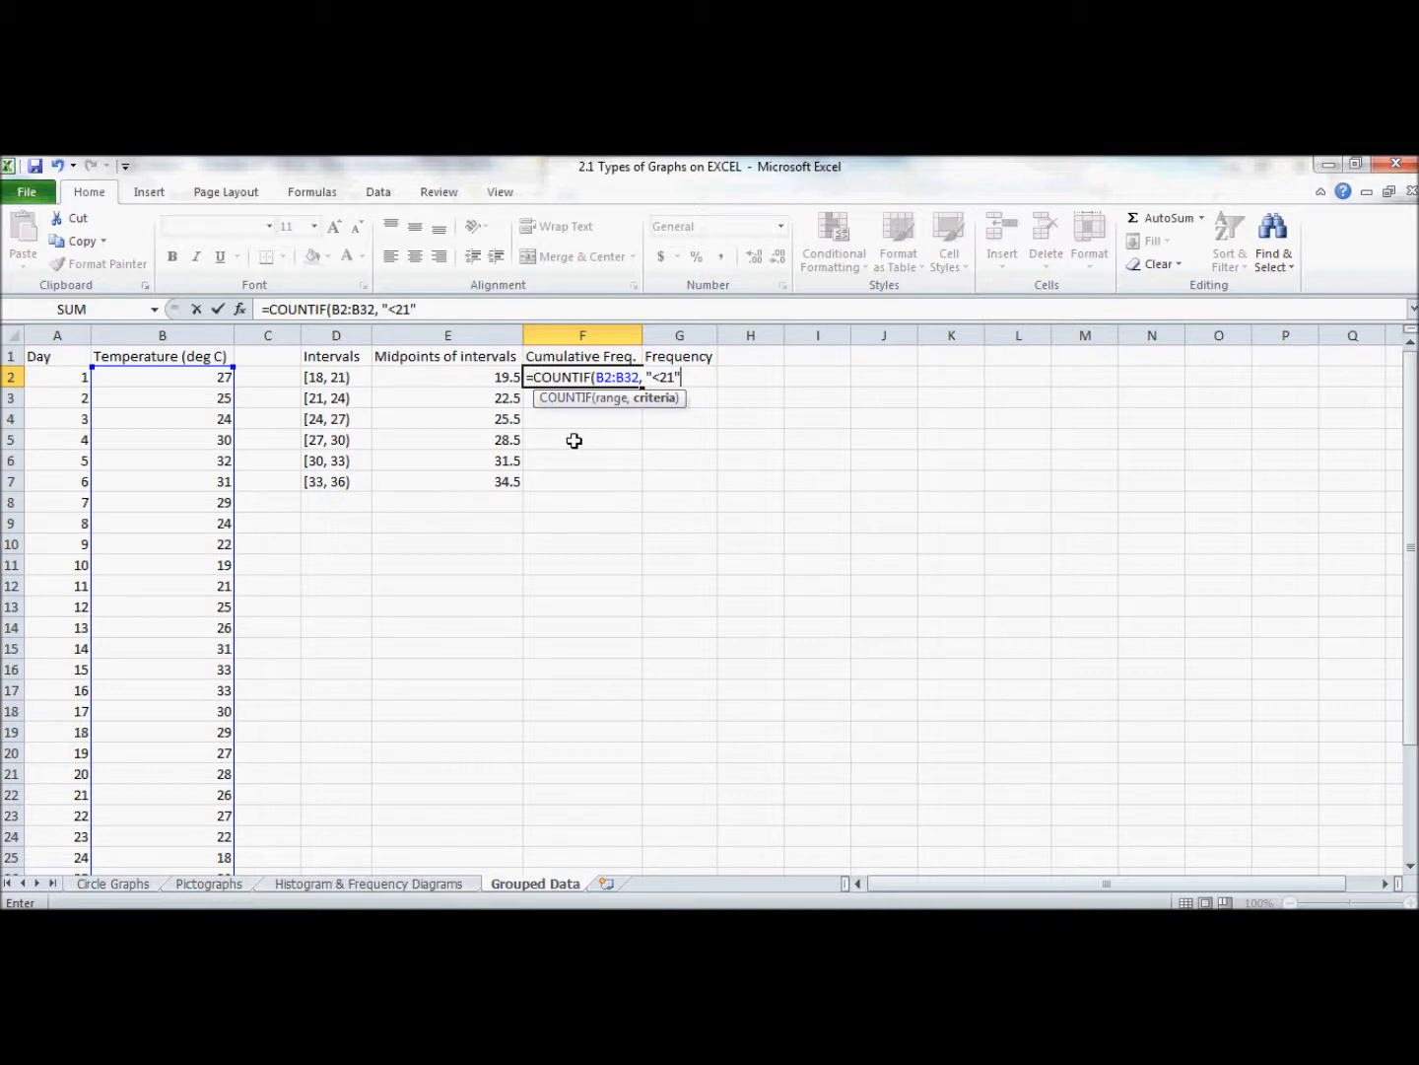
text())
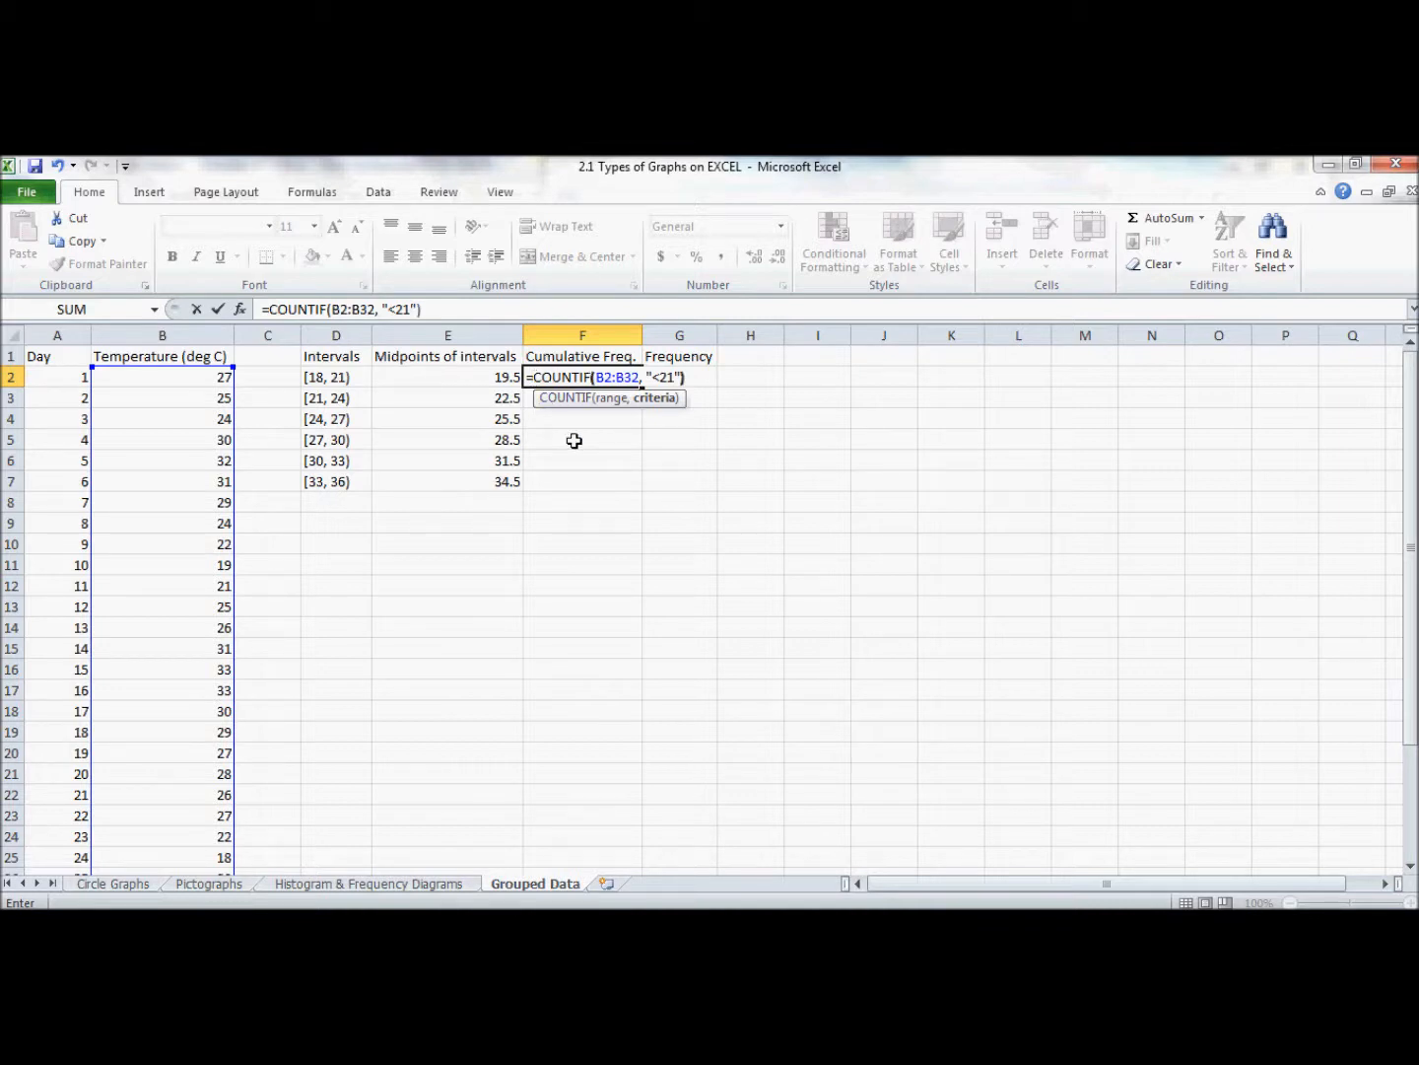
key(Enter)
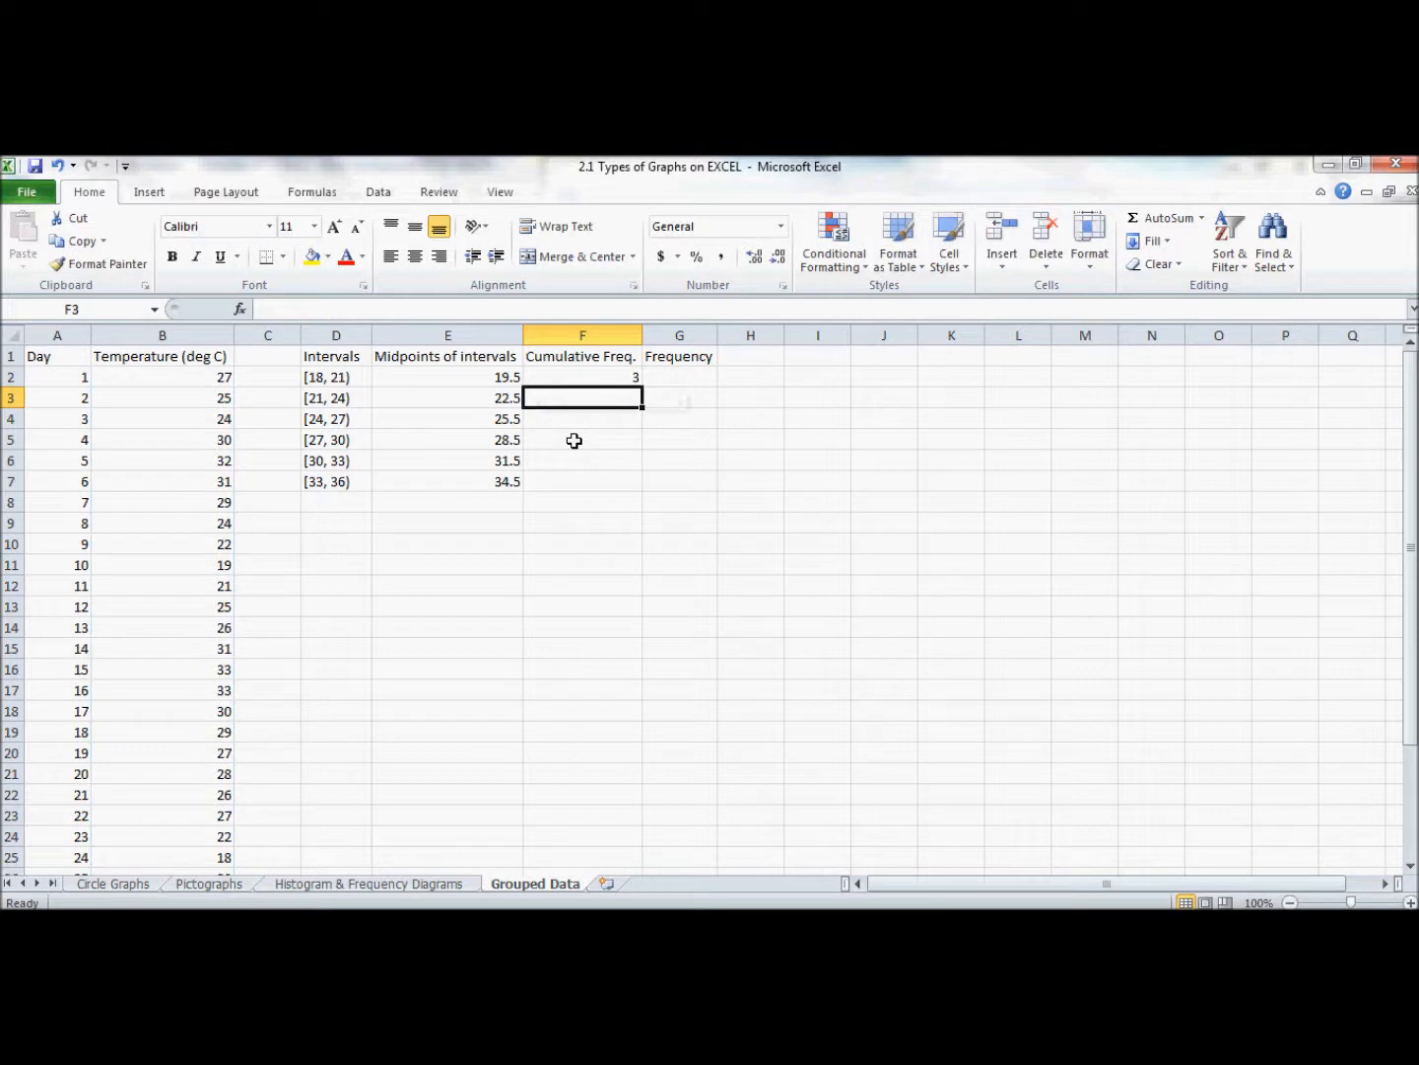
click(581, 376)
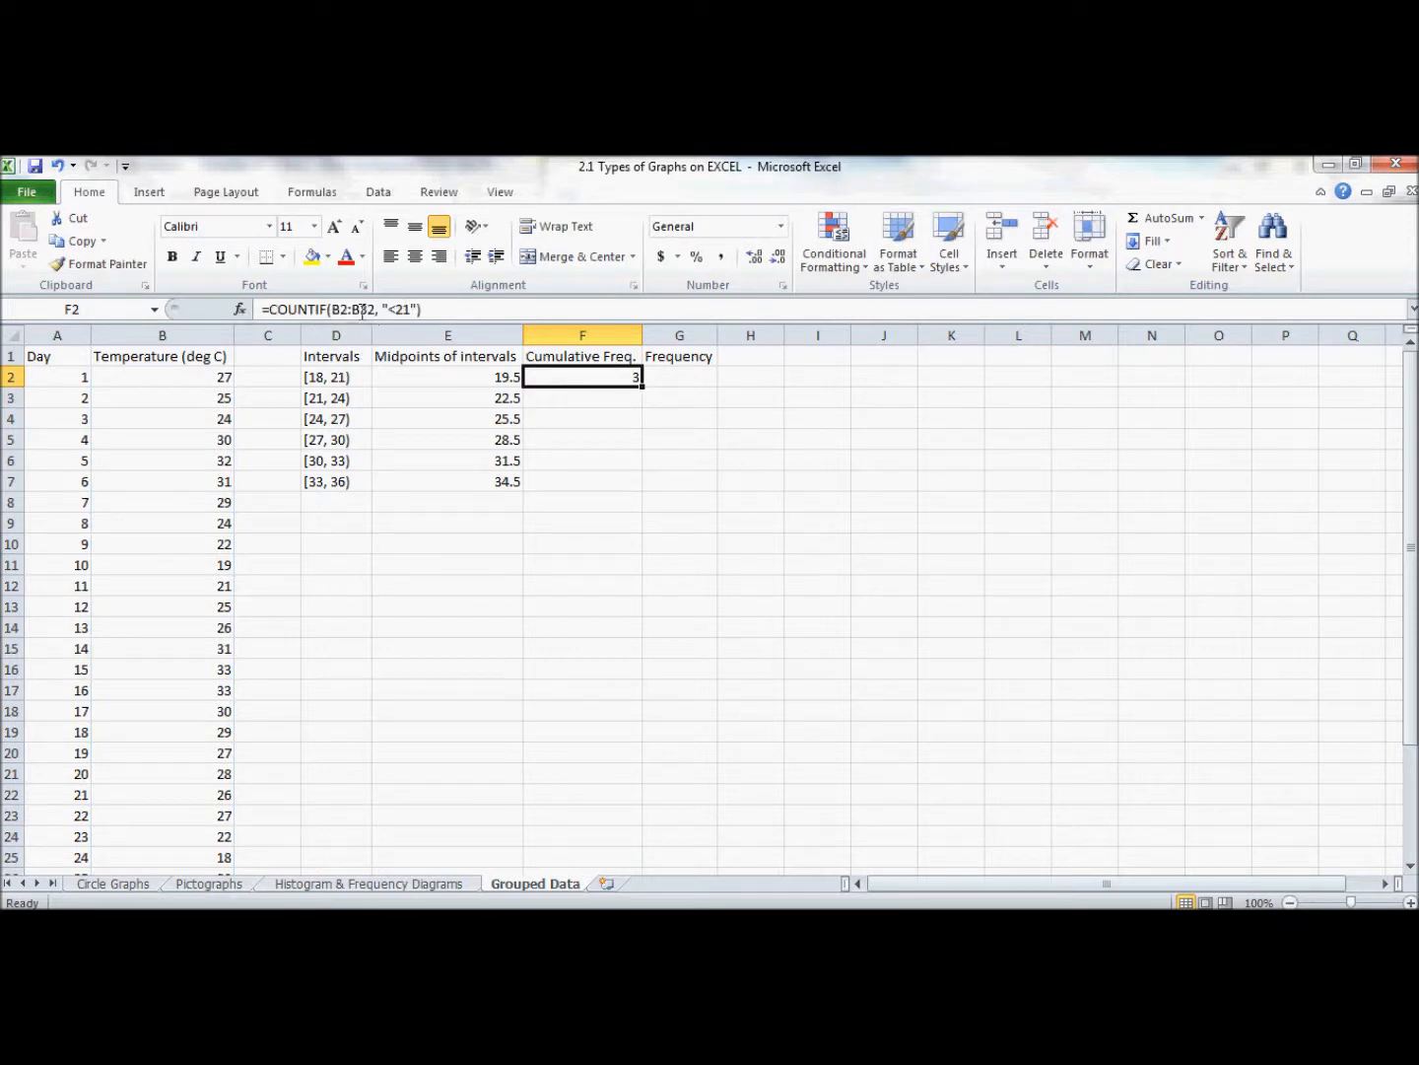
mouse_move(345, 308)
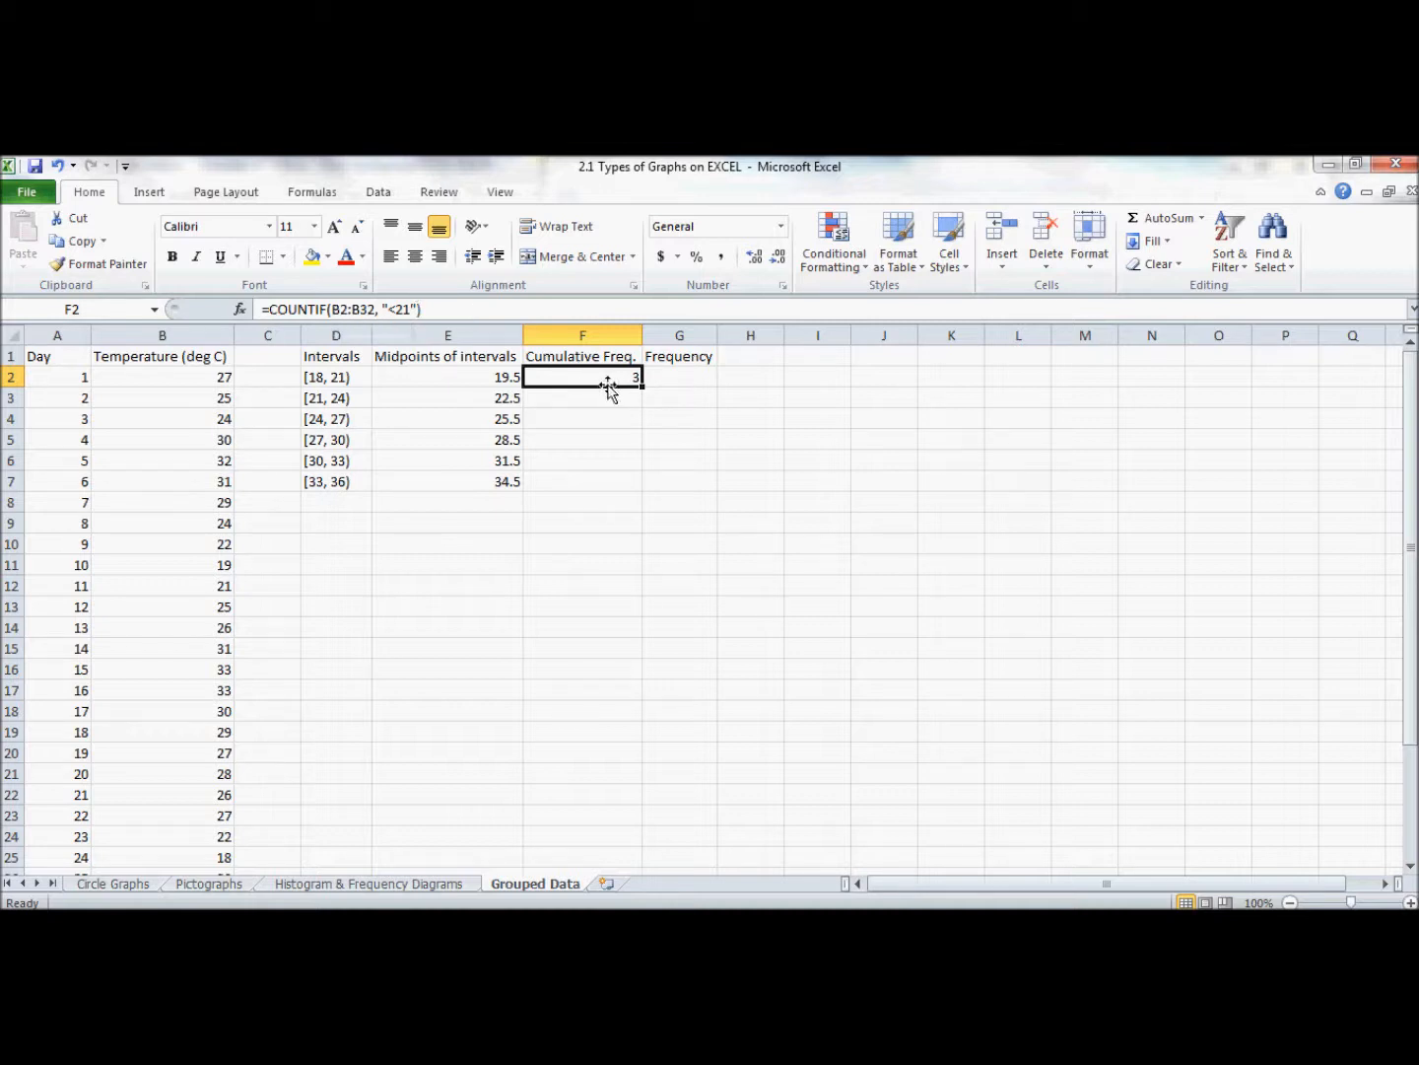
mouse_move(205, 412)
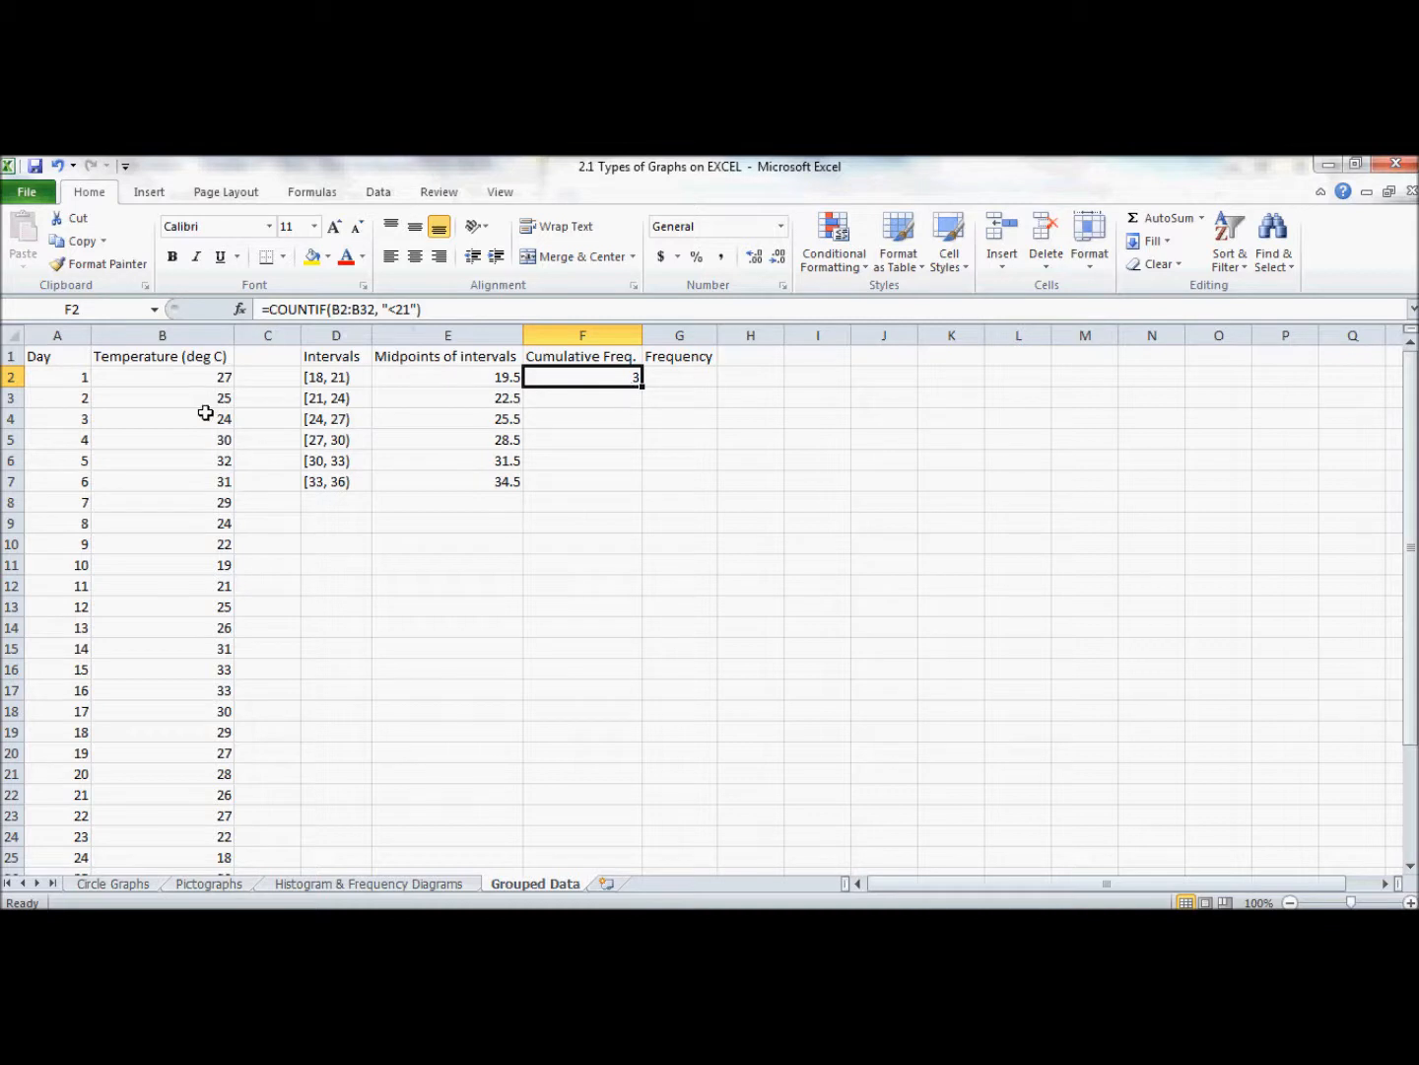
mouse_move(209, 785)
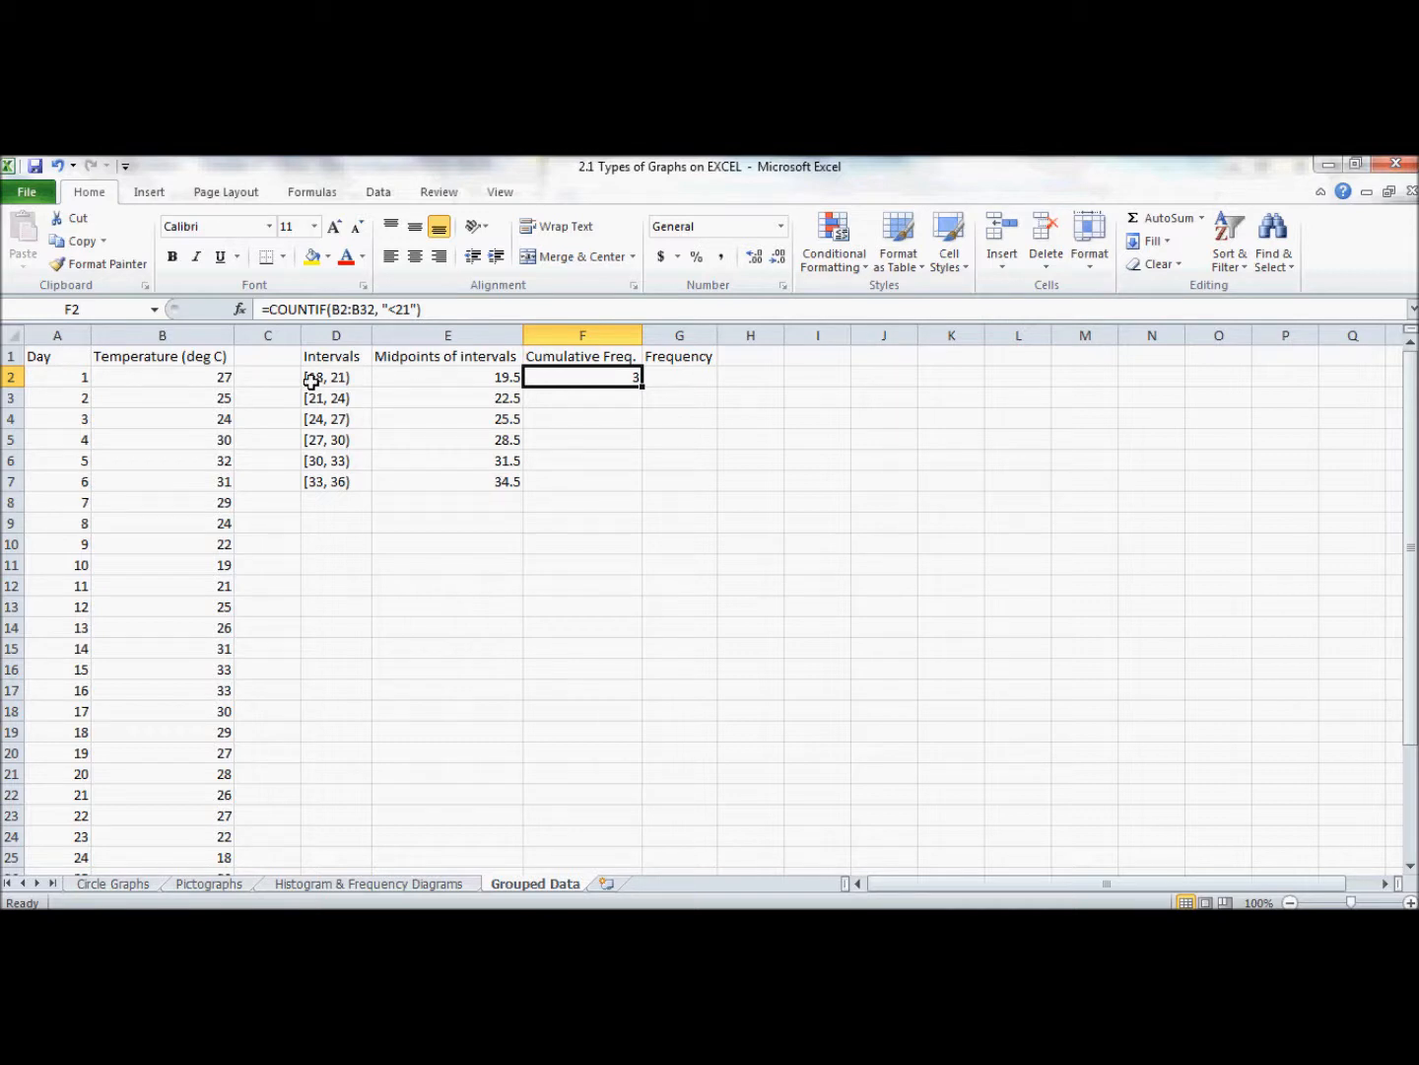
mouse_move(347, 377)
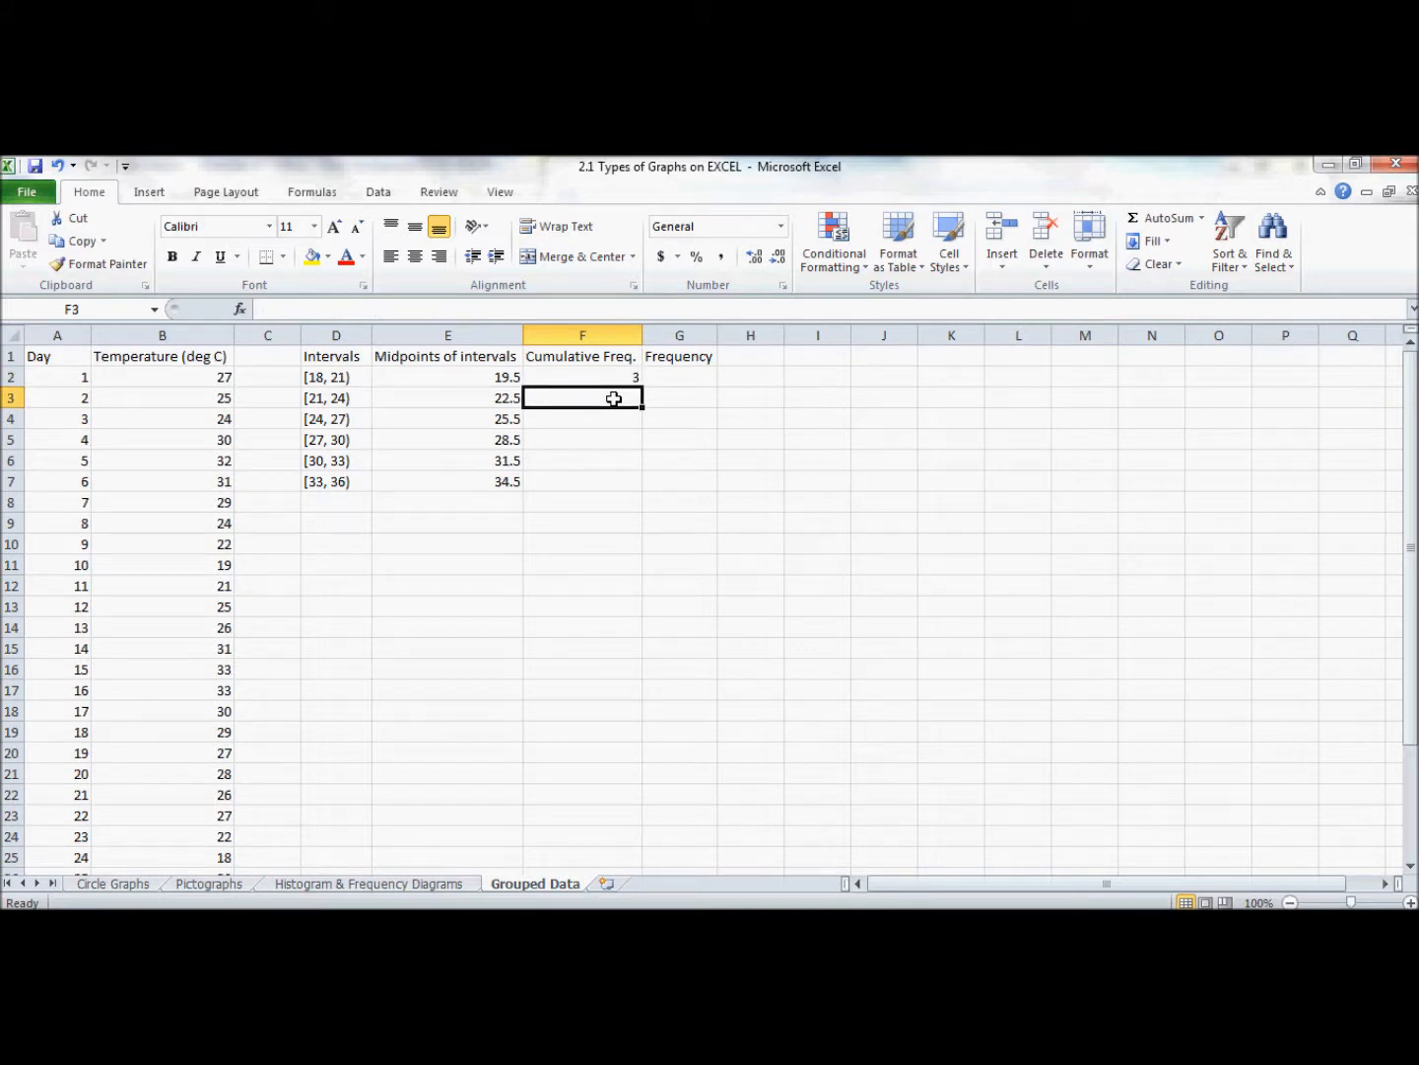
Enter =COUNTIF(B2:B32, "<24") in the second Cumulative Freq. cell, correcting the range to B32, giving 6.
text(=COUNTIF)
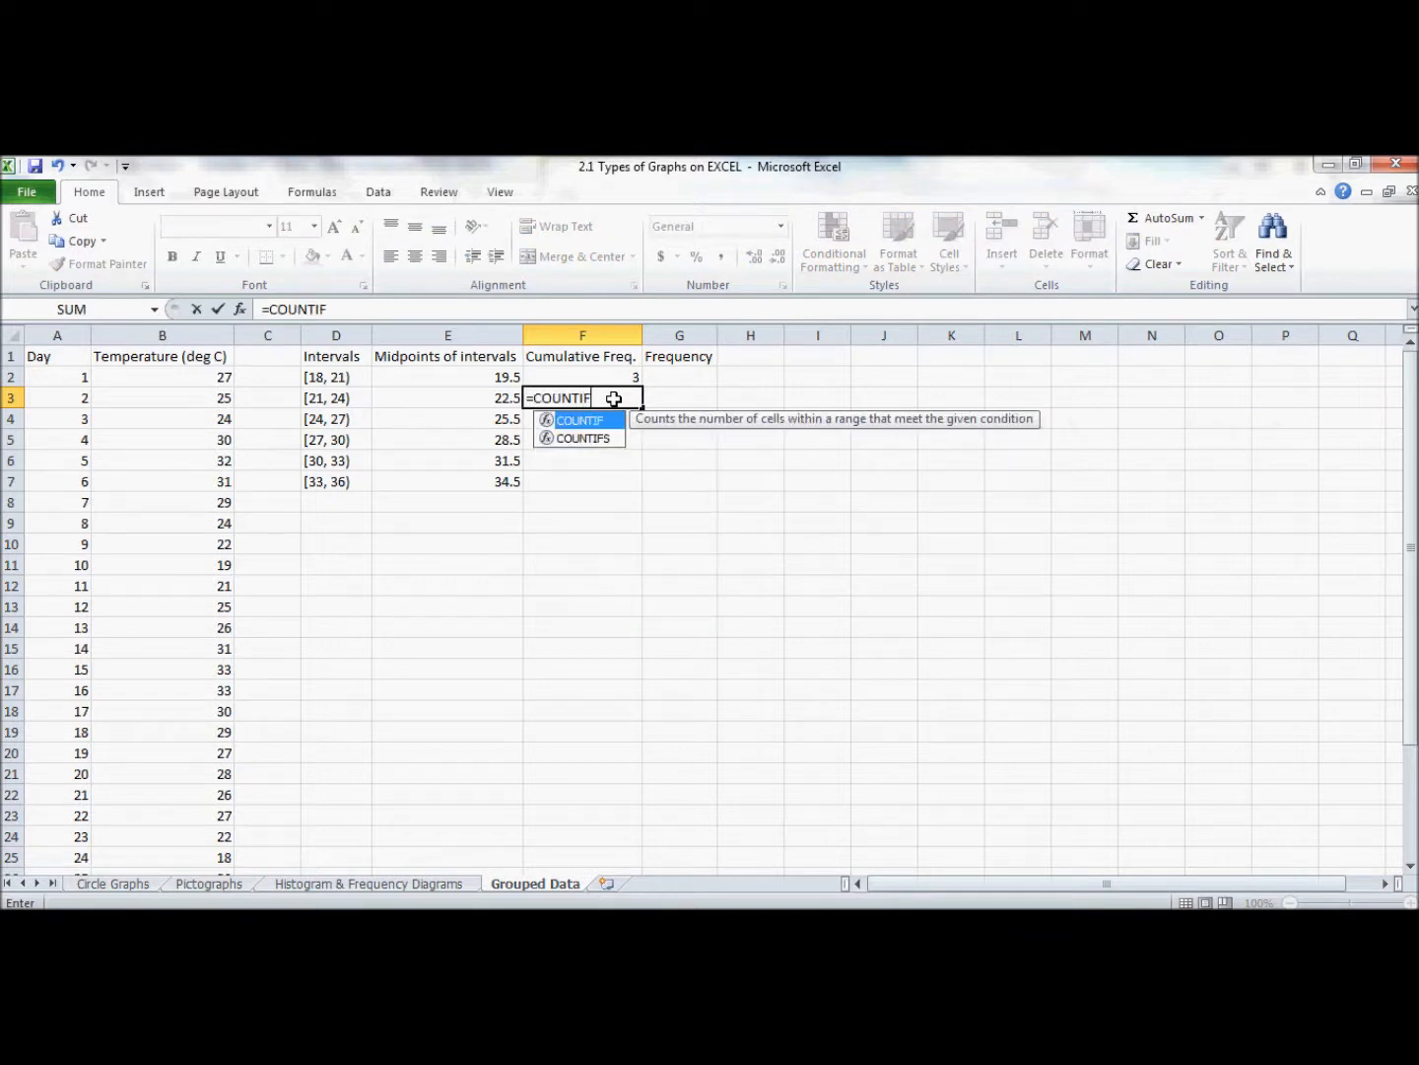
text((B2:B22)
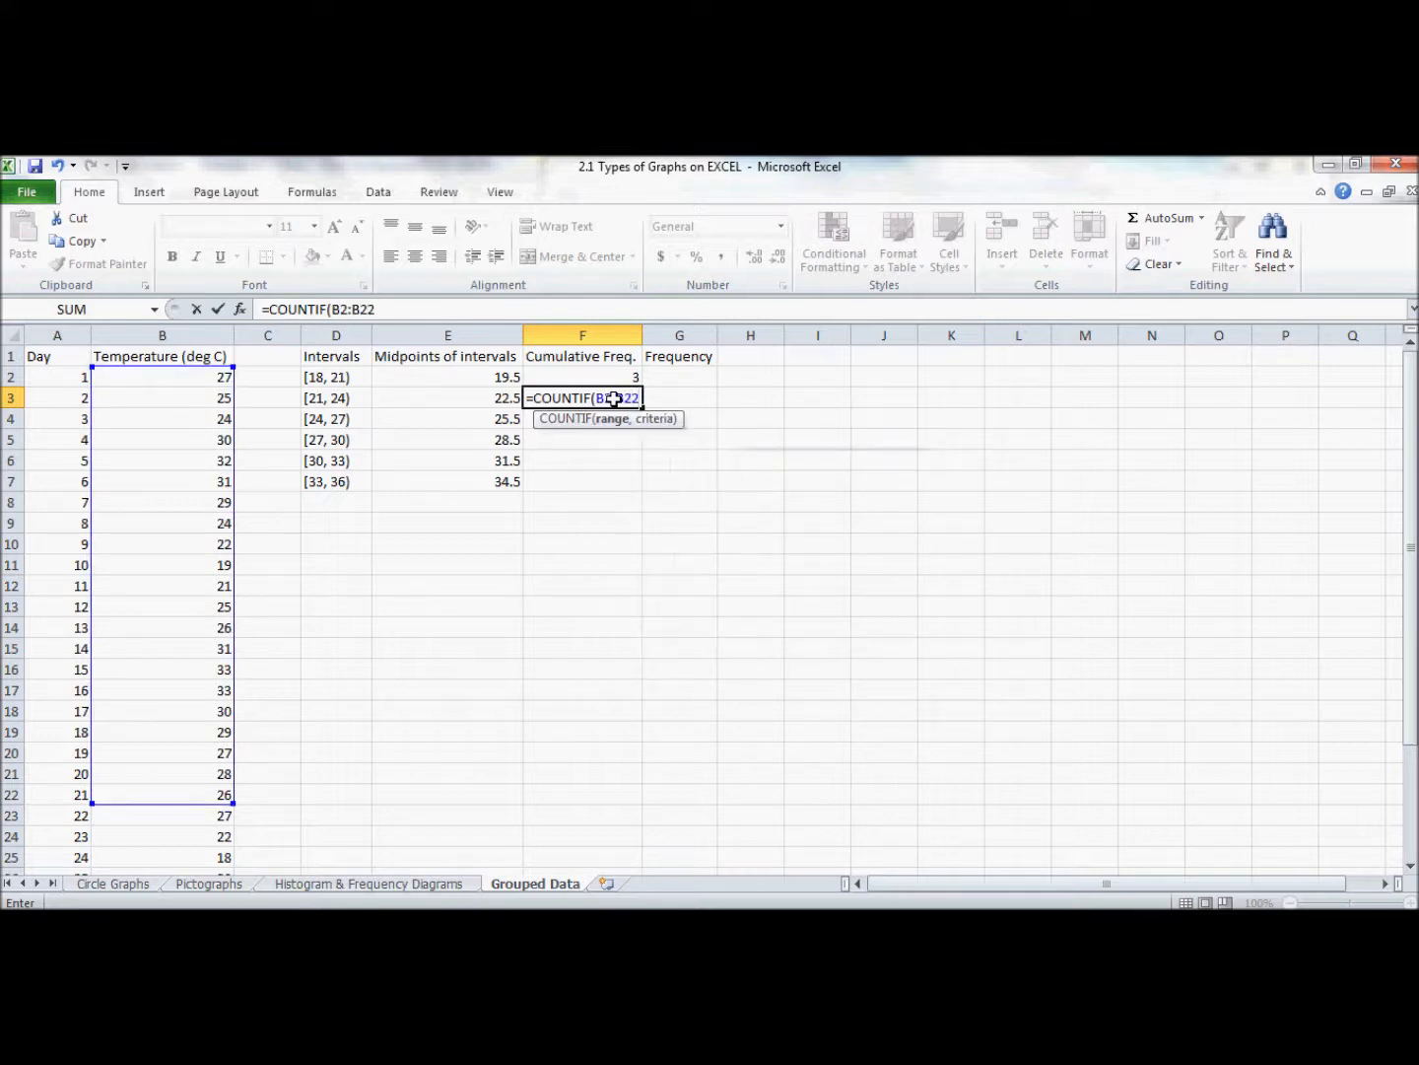
text(,)
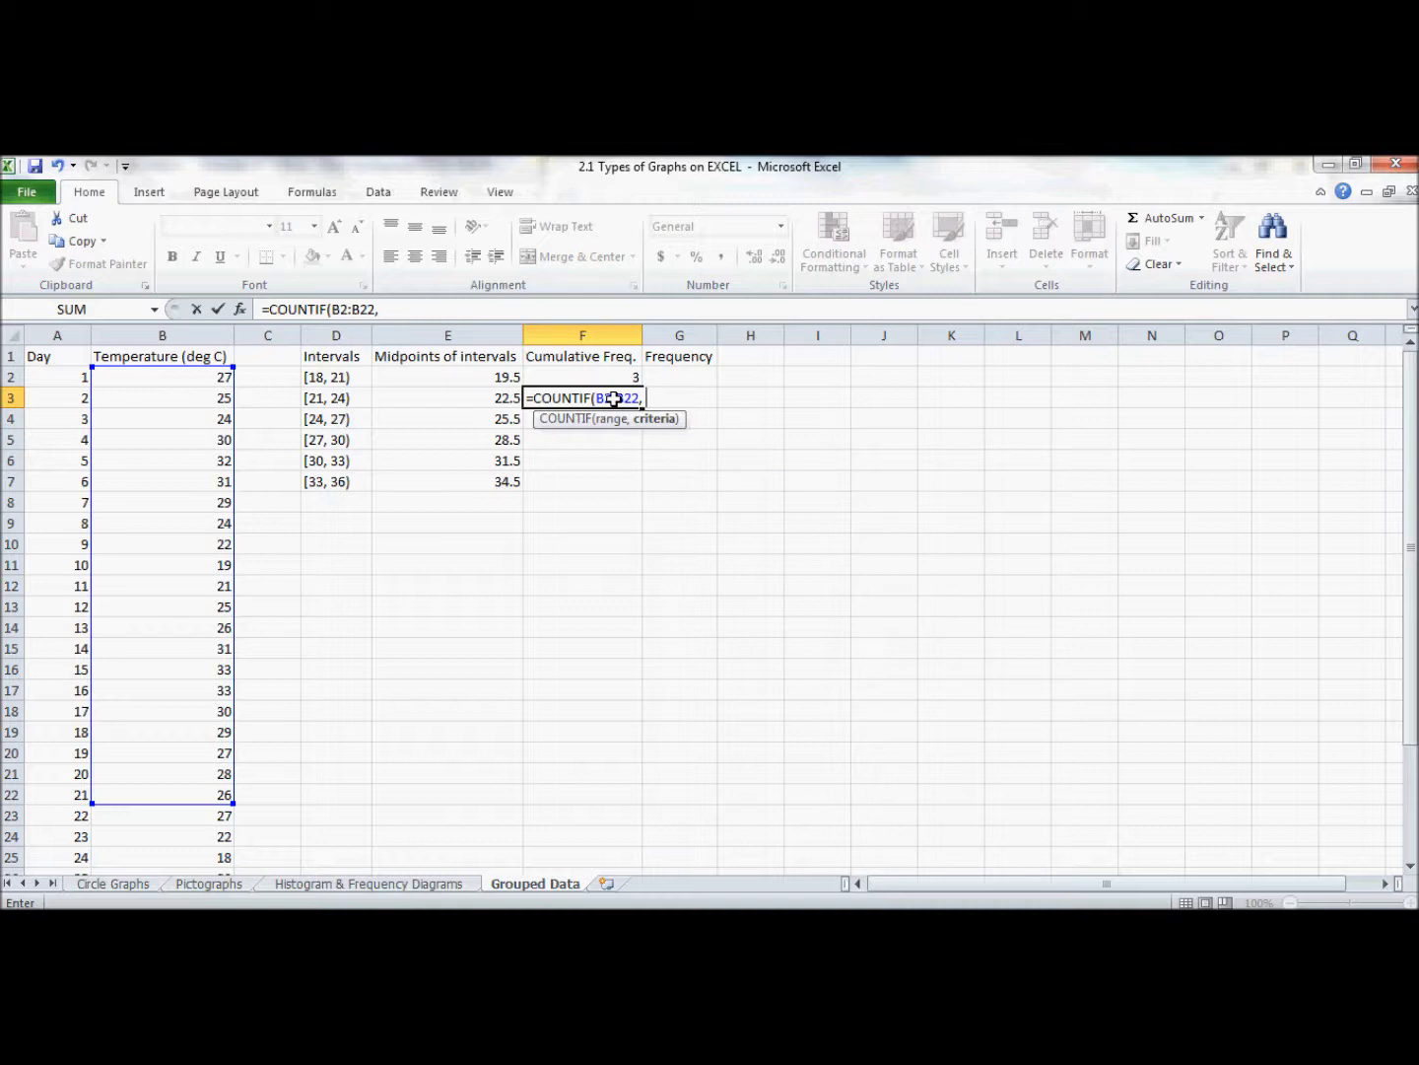
text("<)
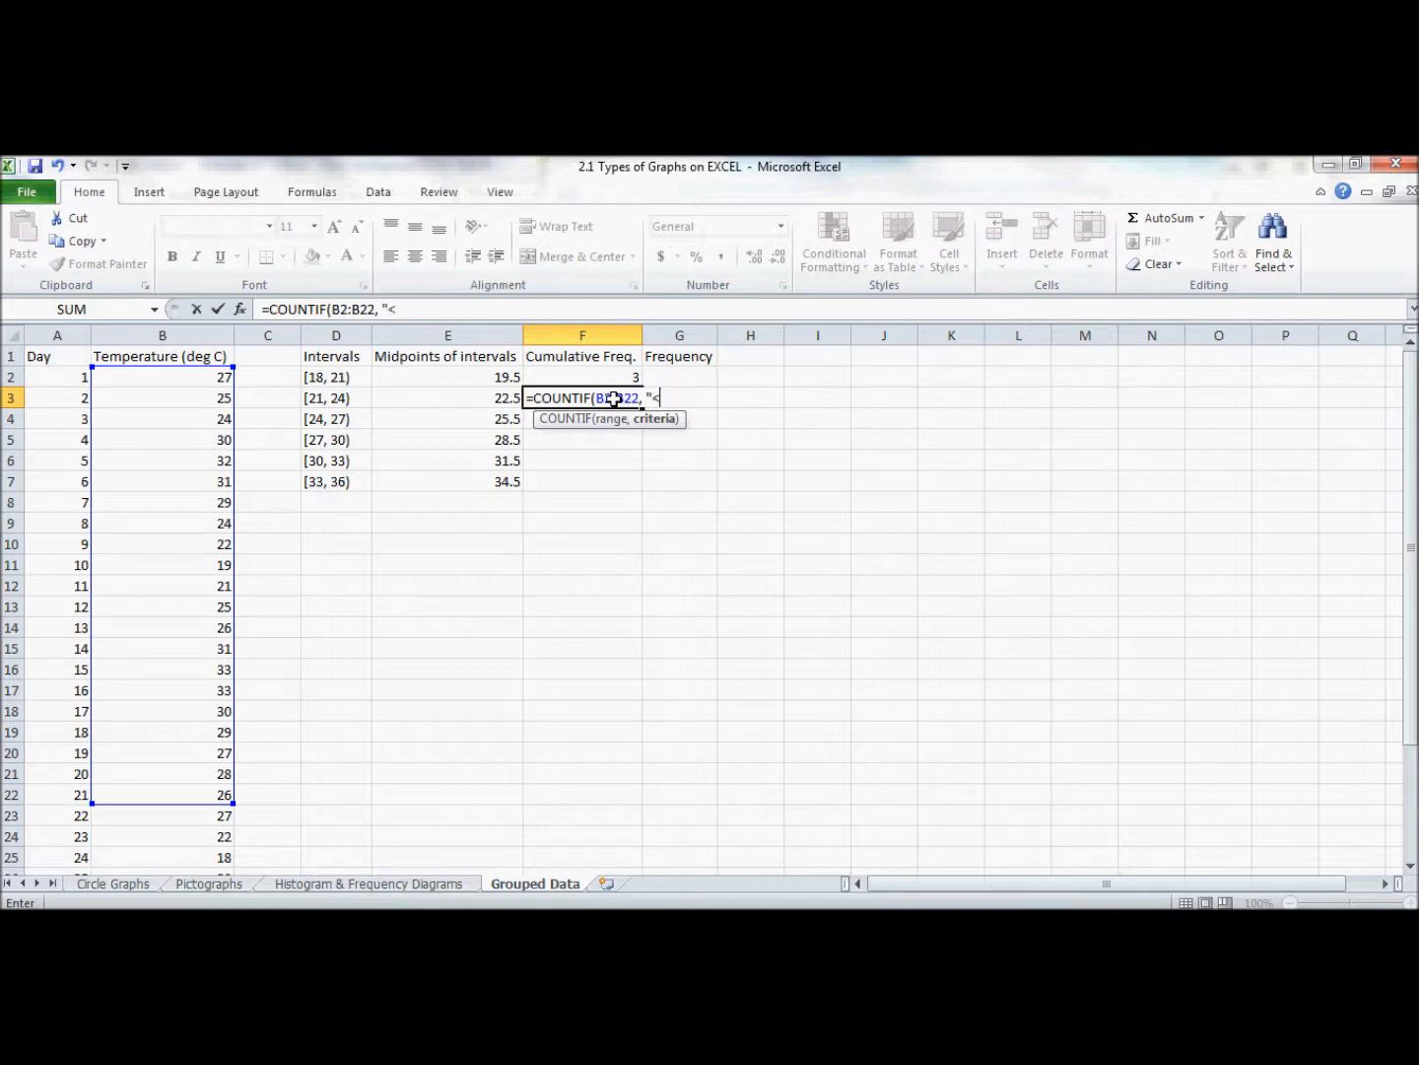
text(24)
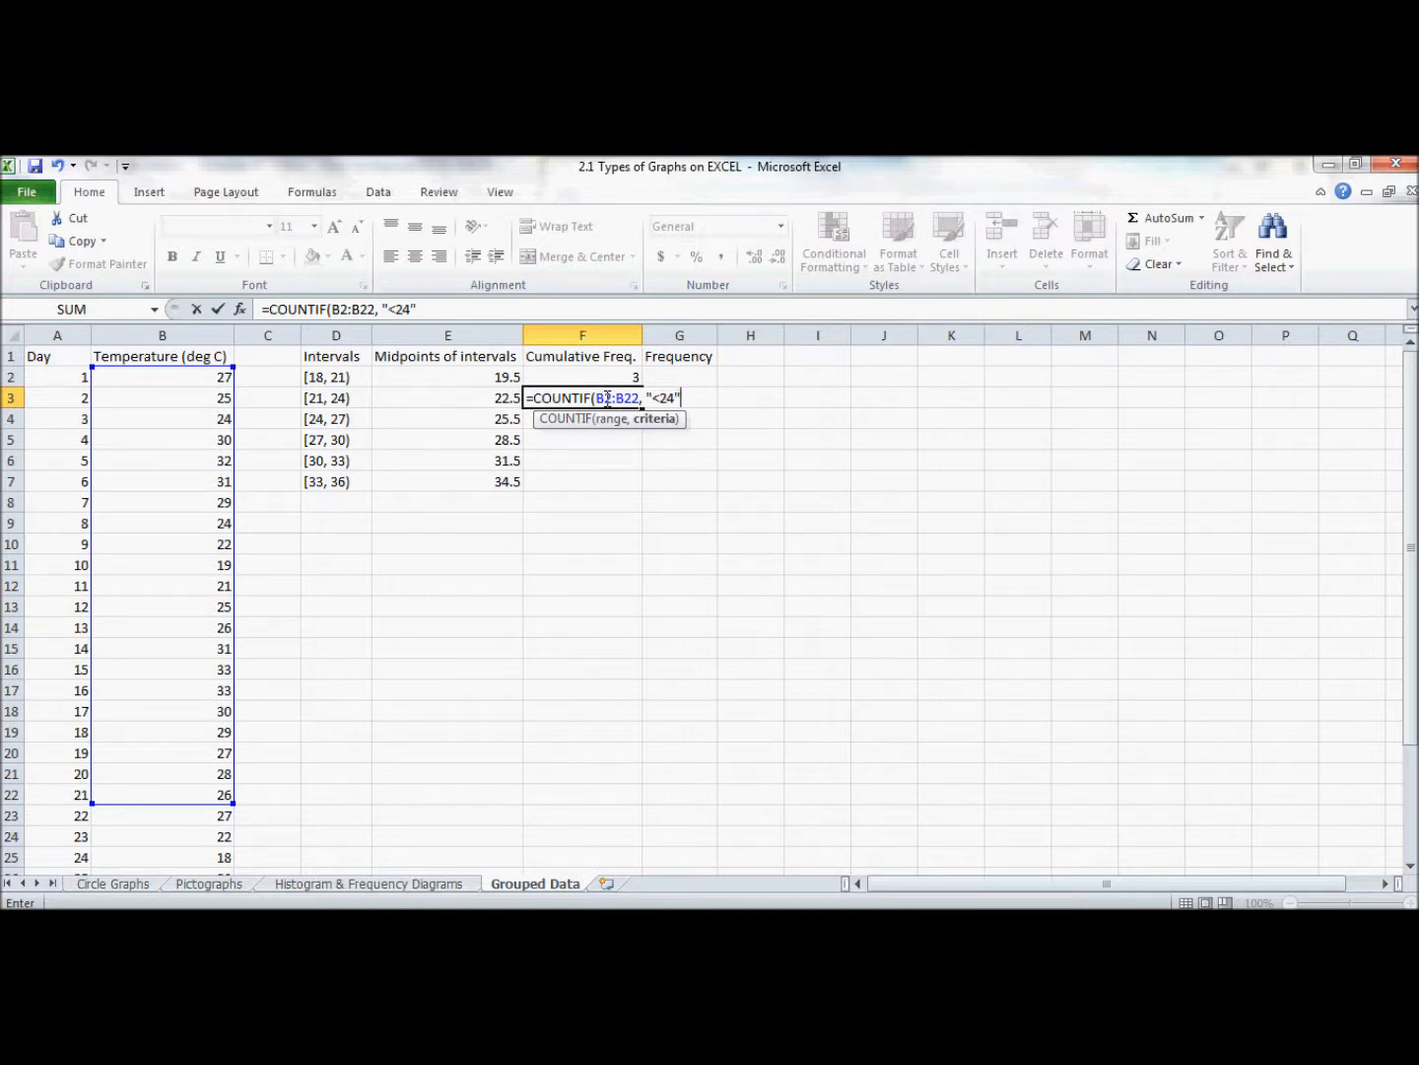
text())
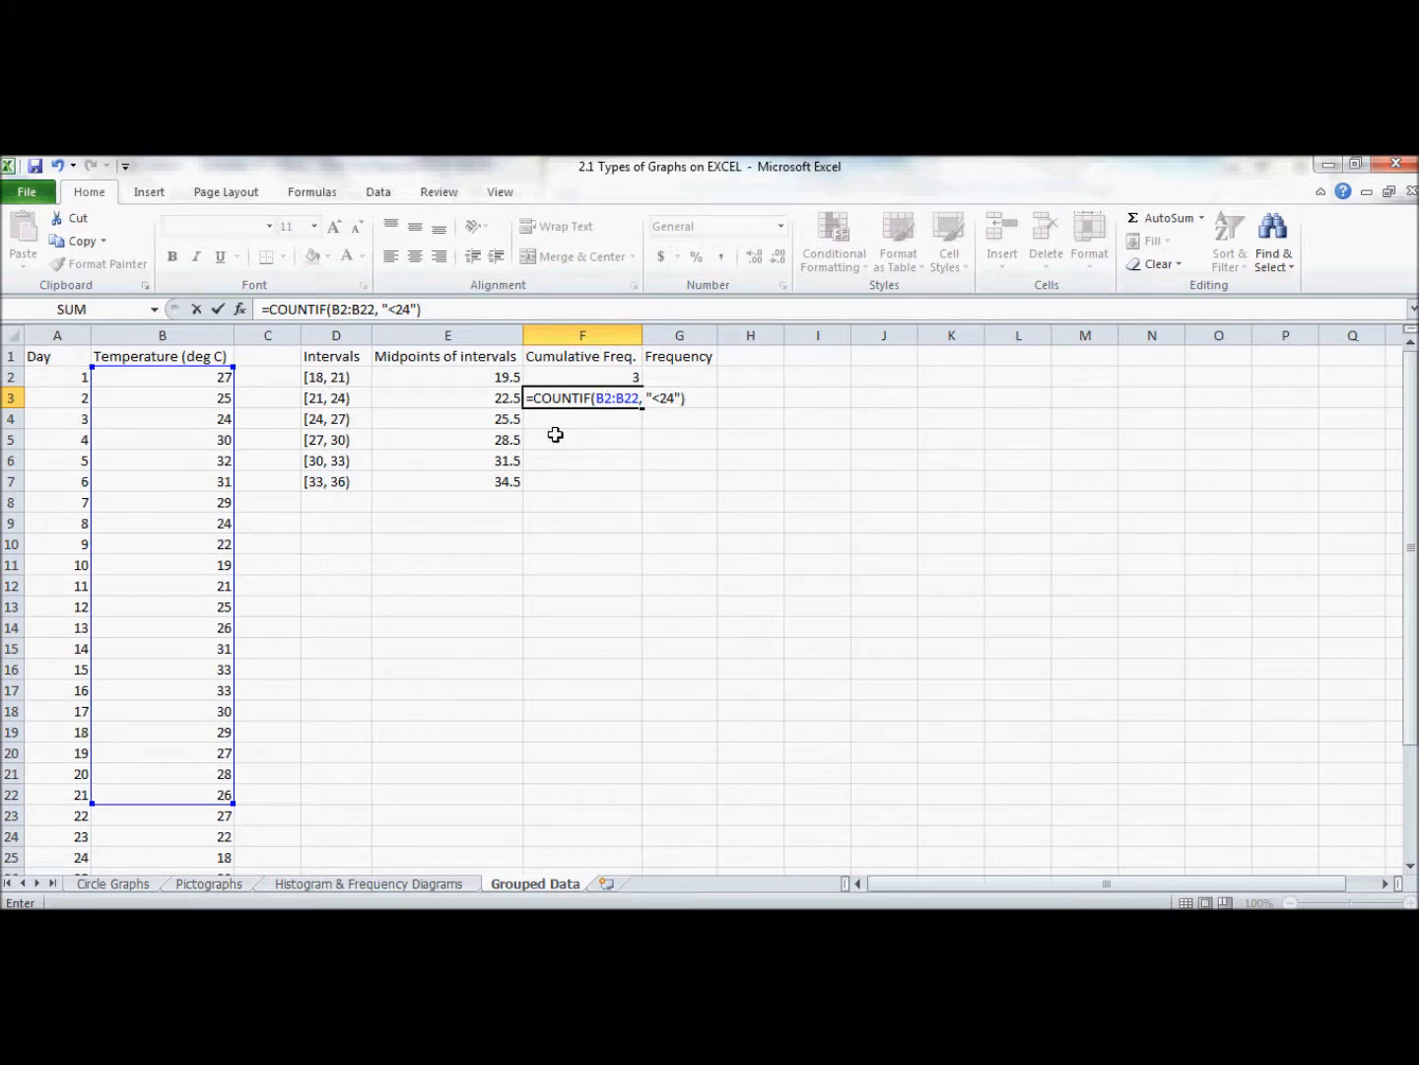
text(3)
key(Enter)
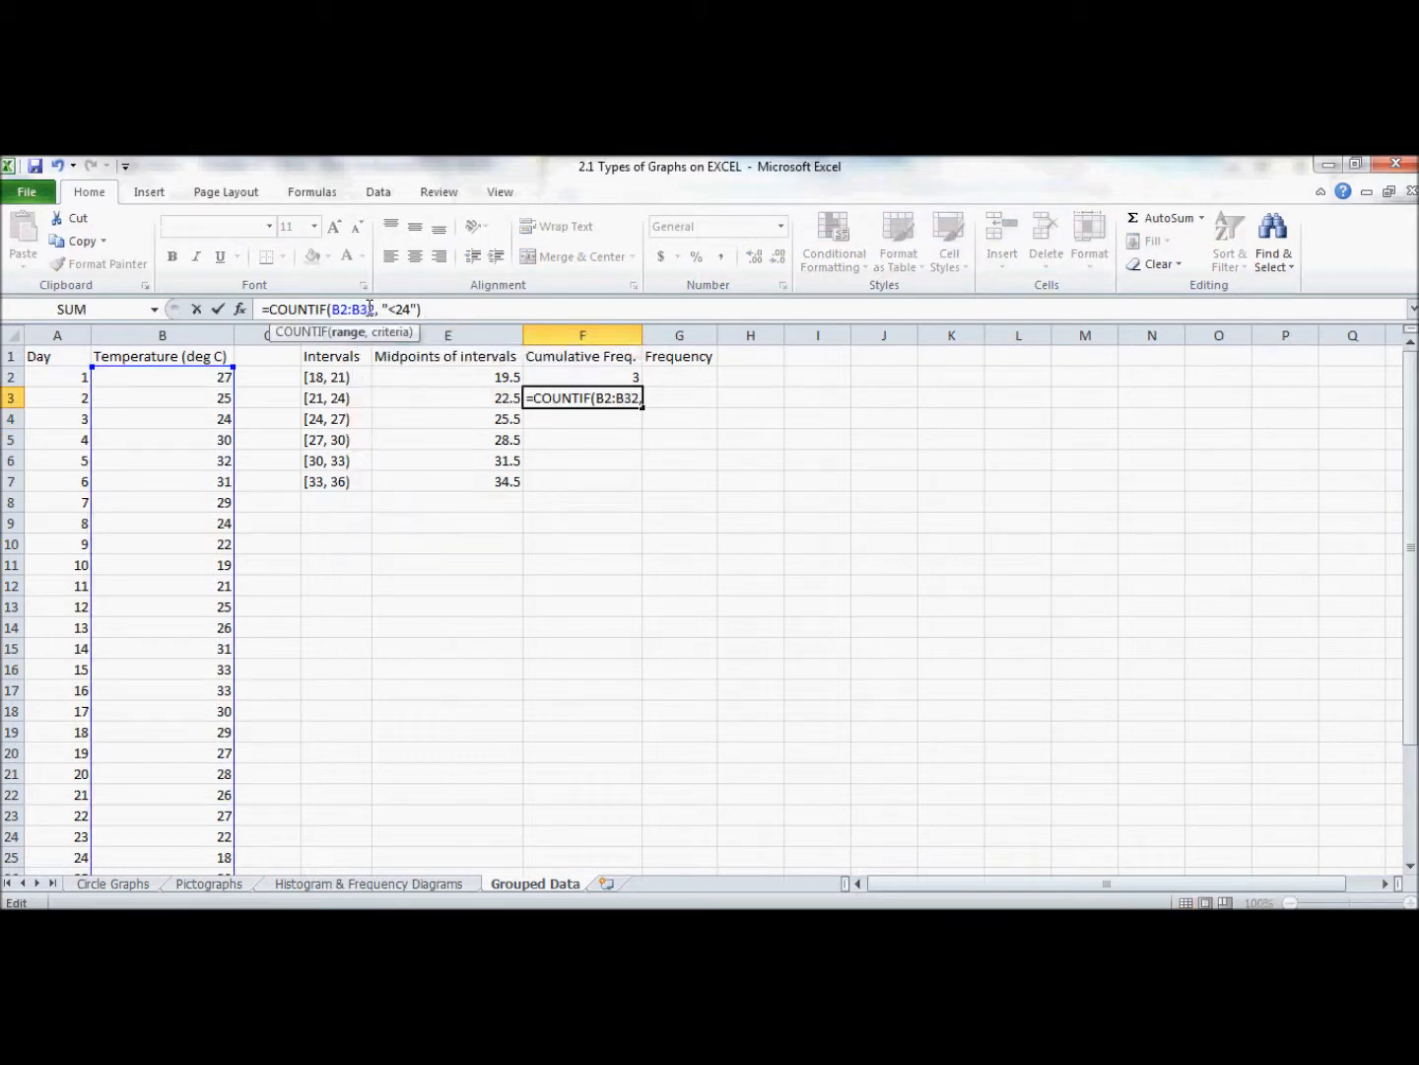
key(Enter)
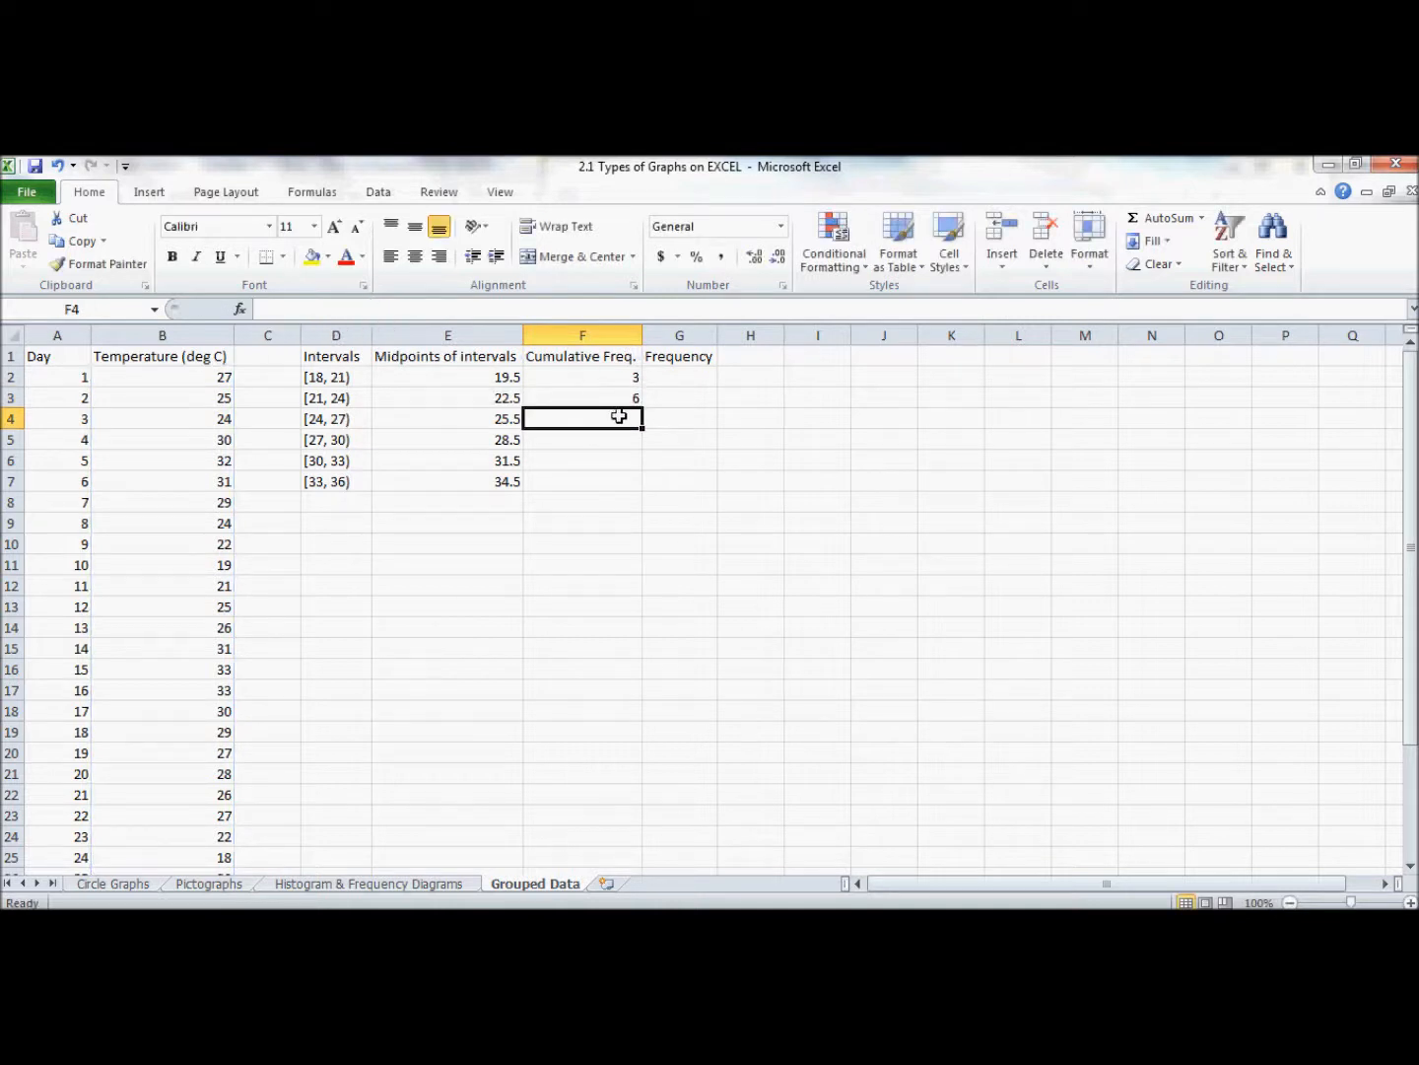
mouse_move(607, 399)
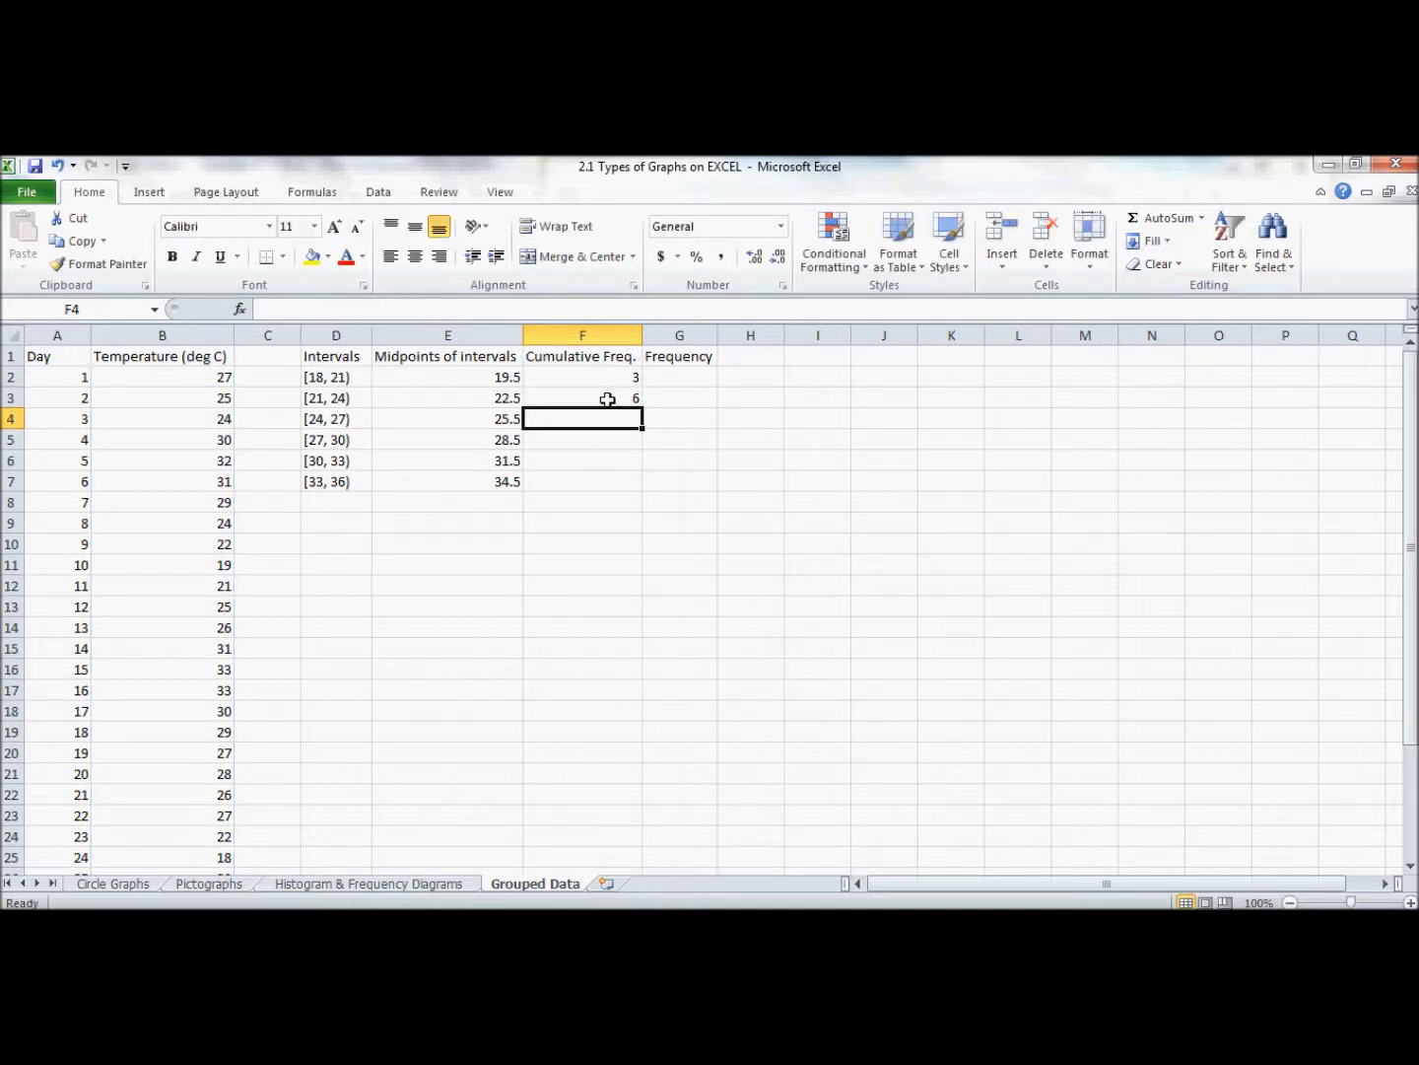
mouse_move(359, 402)
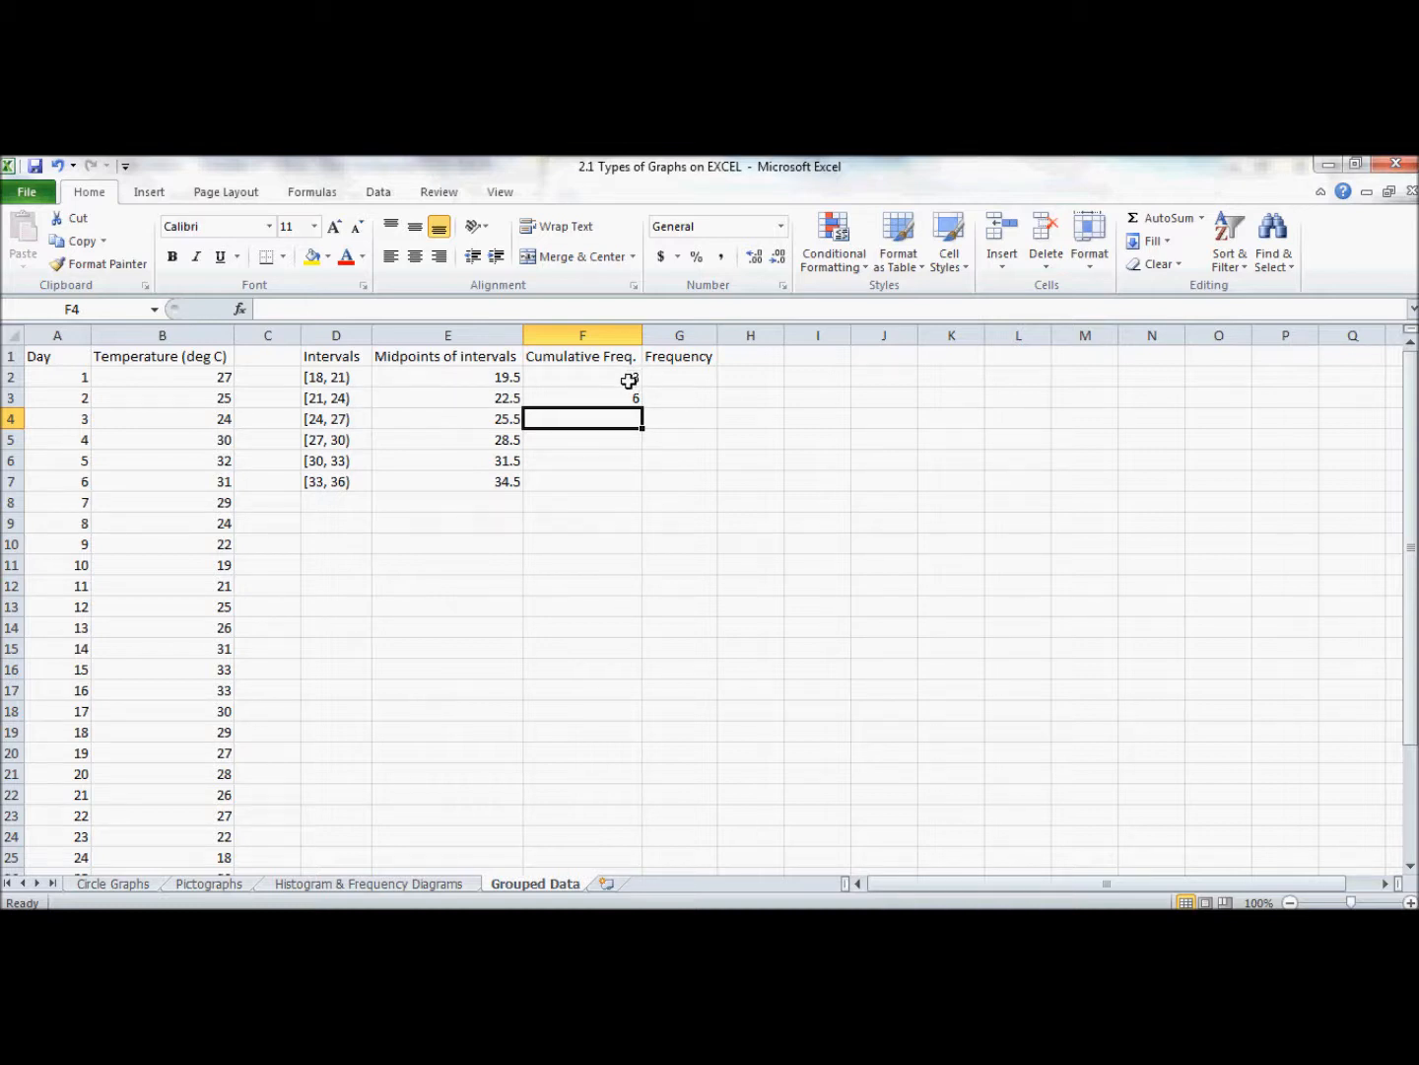
text(3)
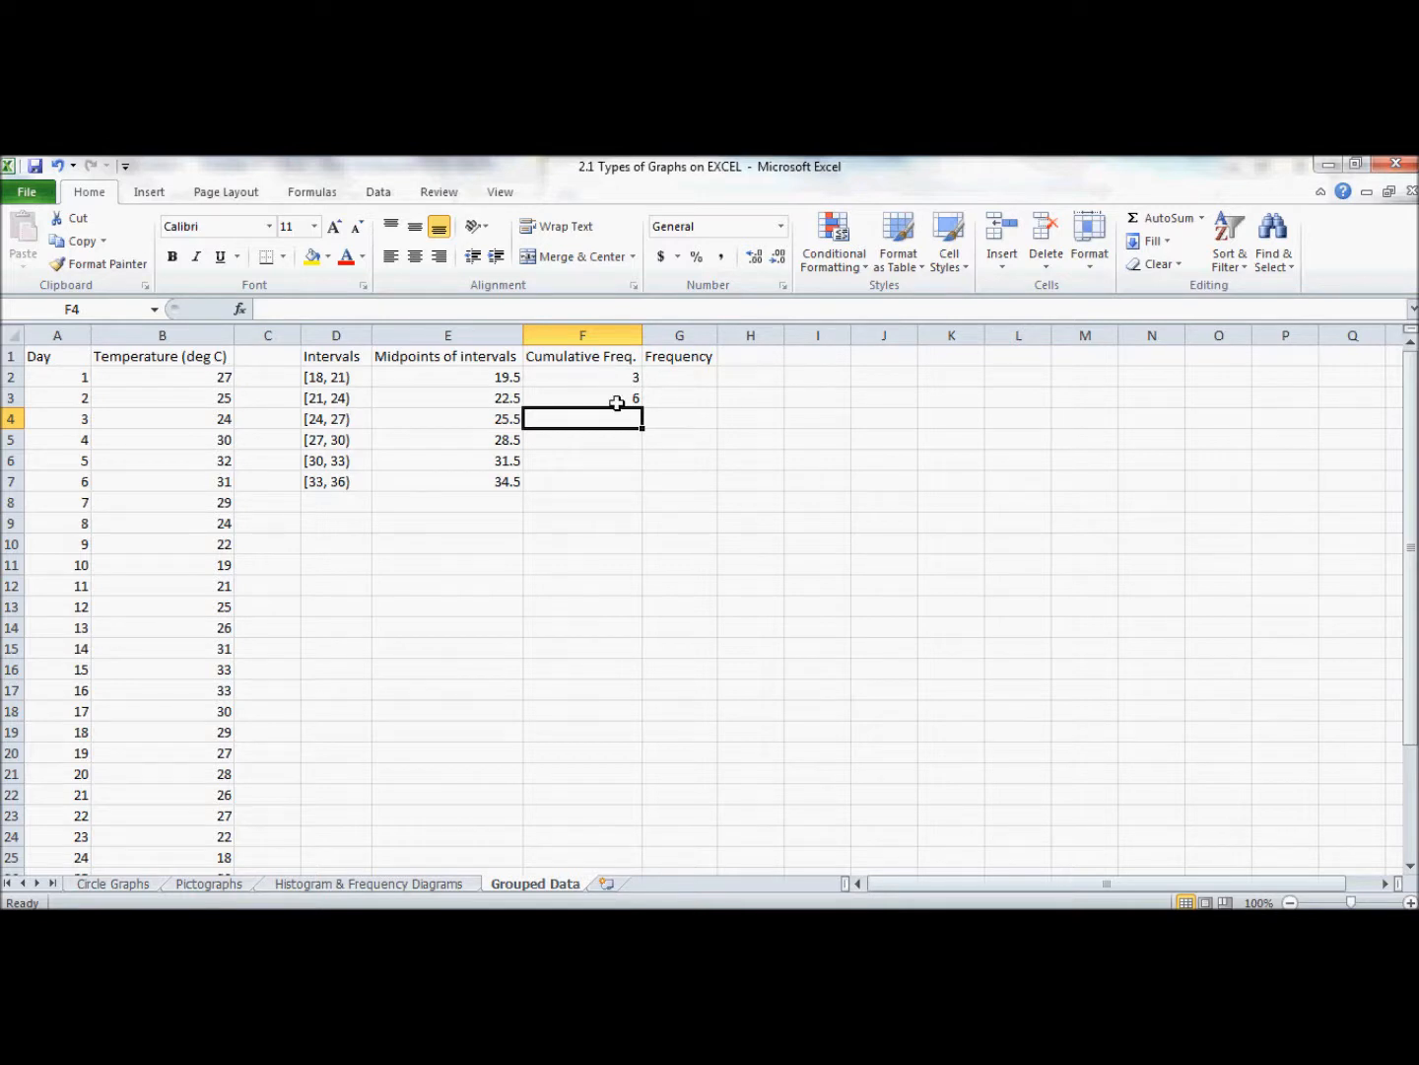
mouse_move(591, 420)
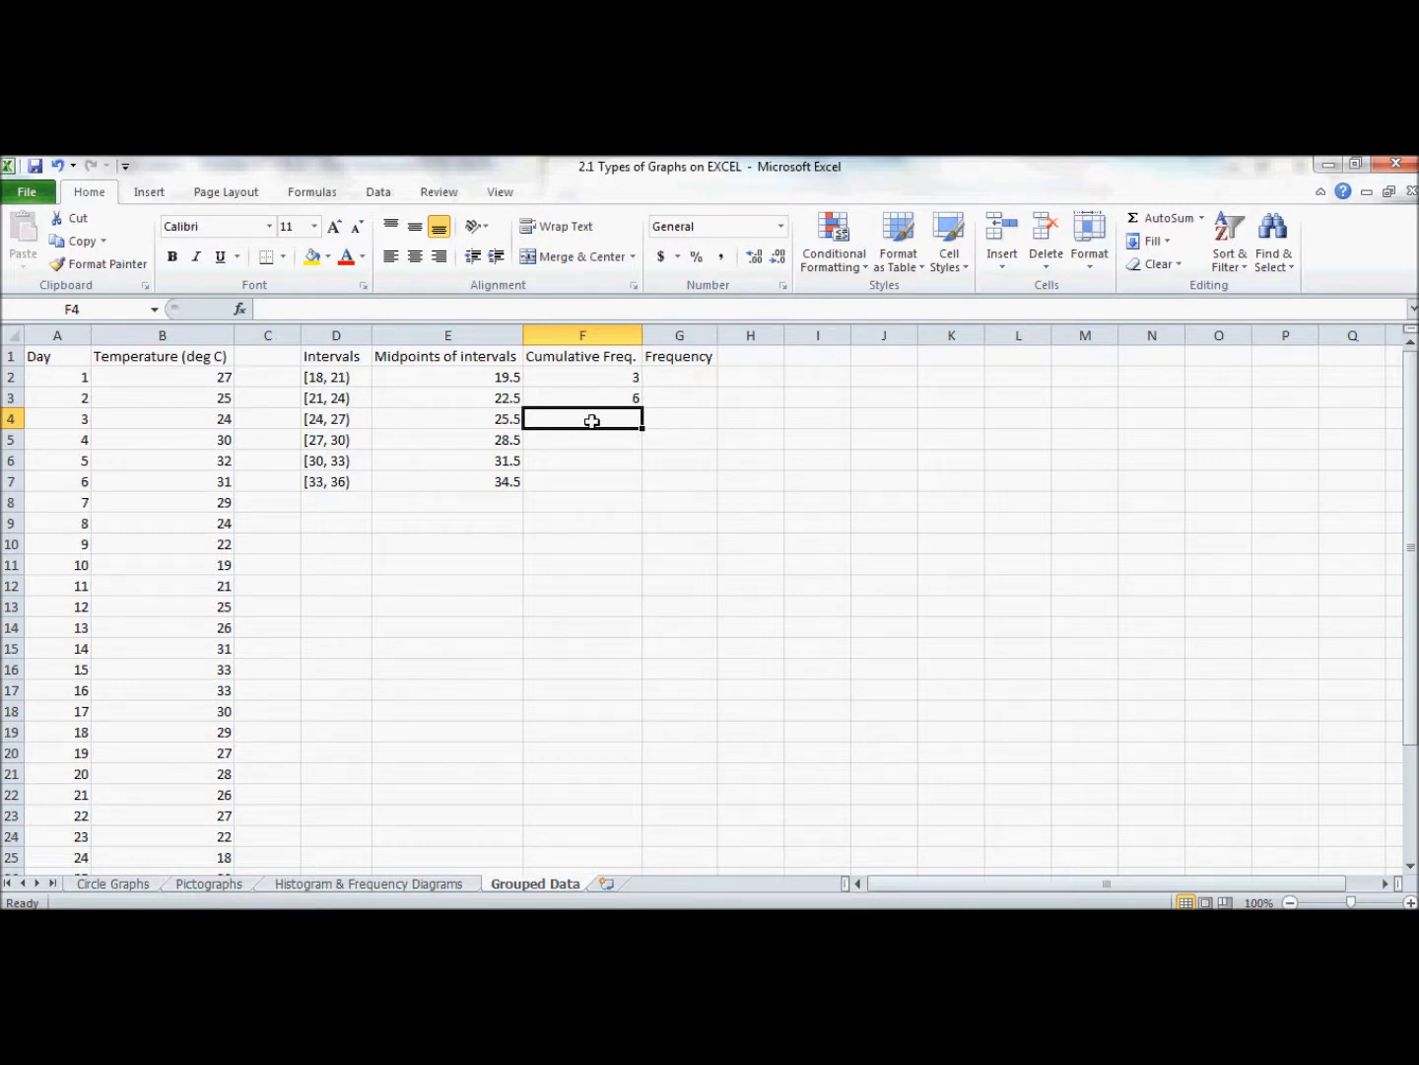
mouse_move(583, 422)
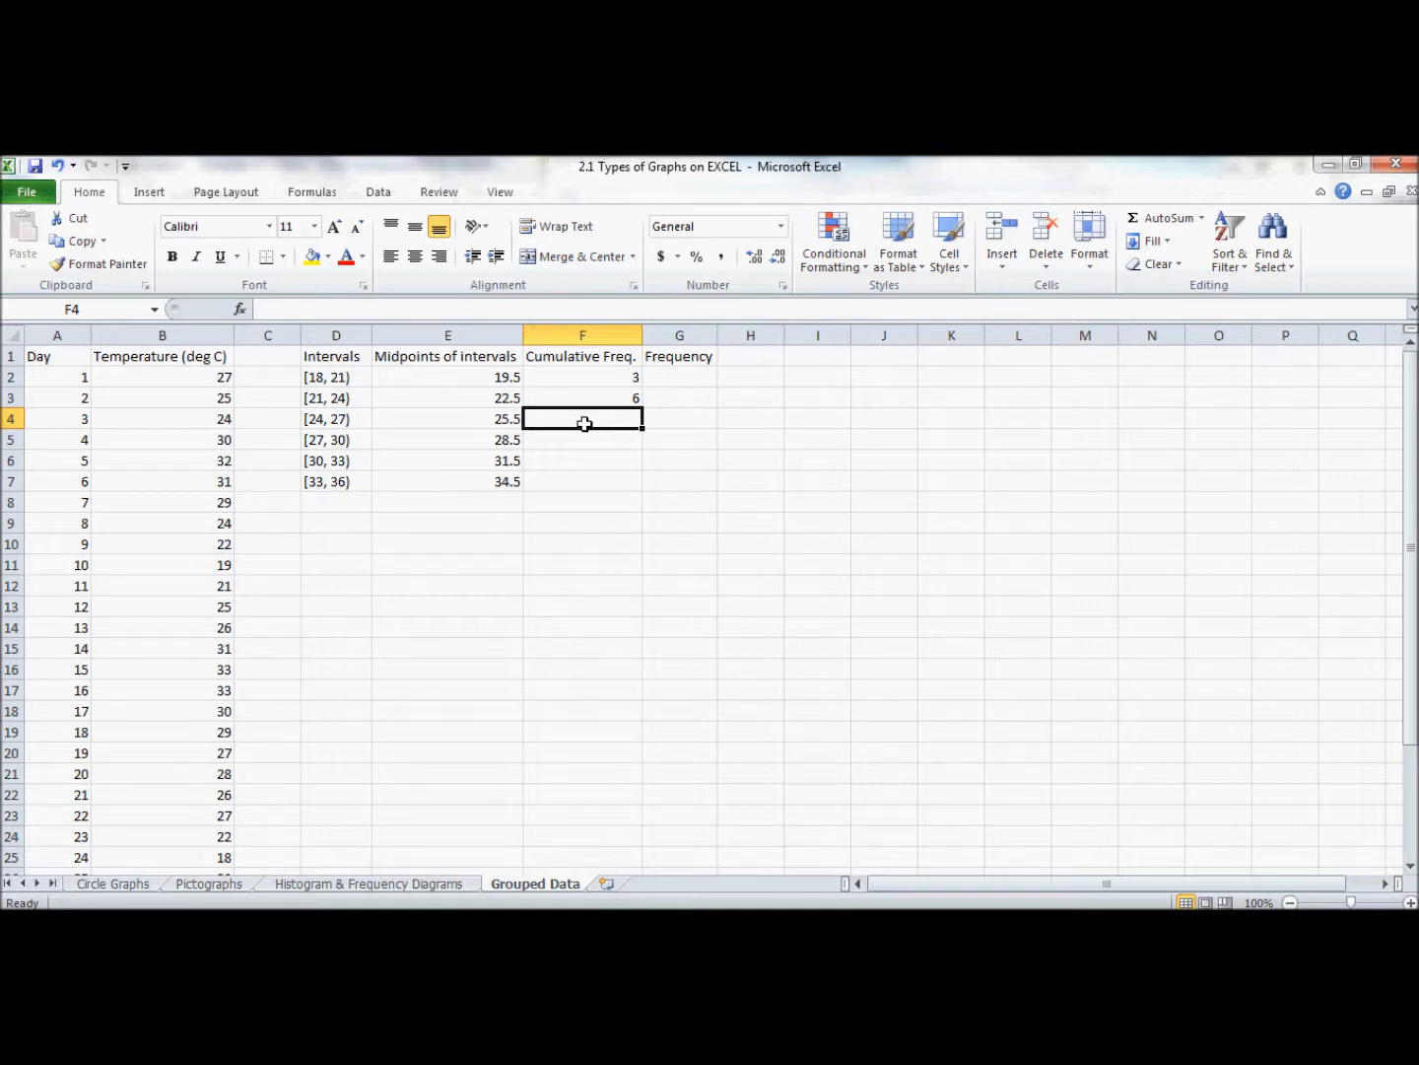
text(=C)
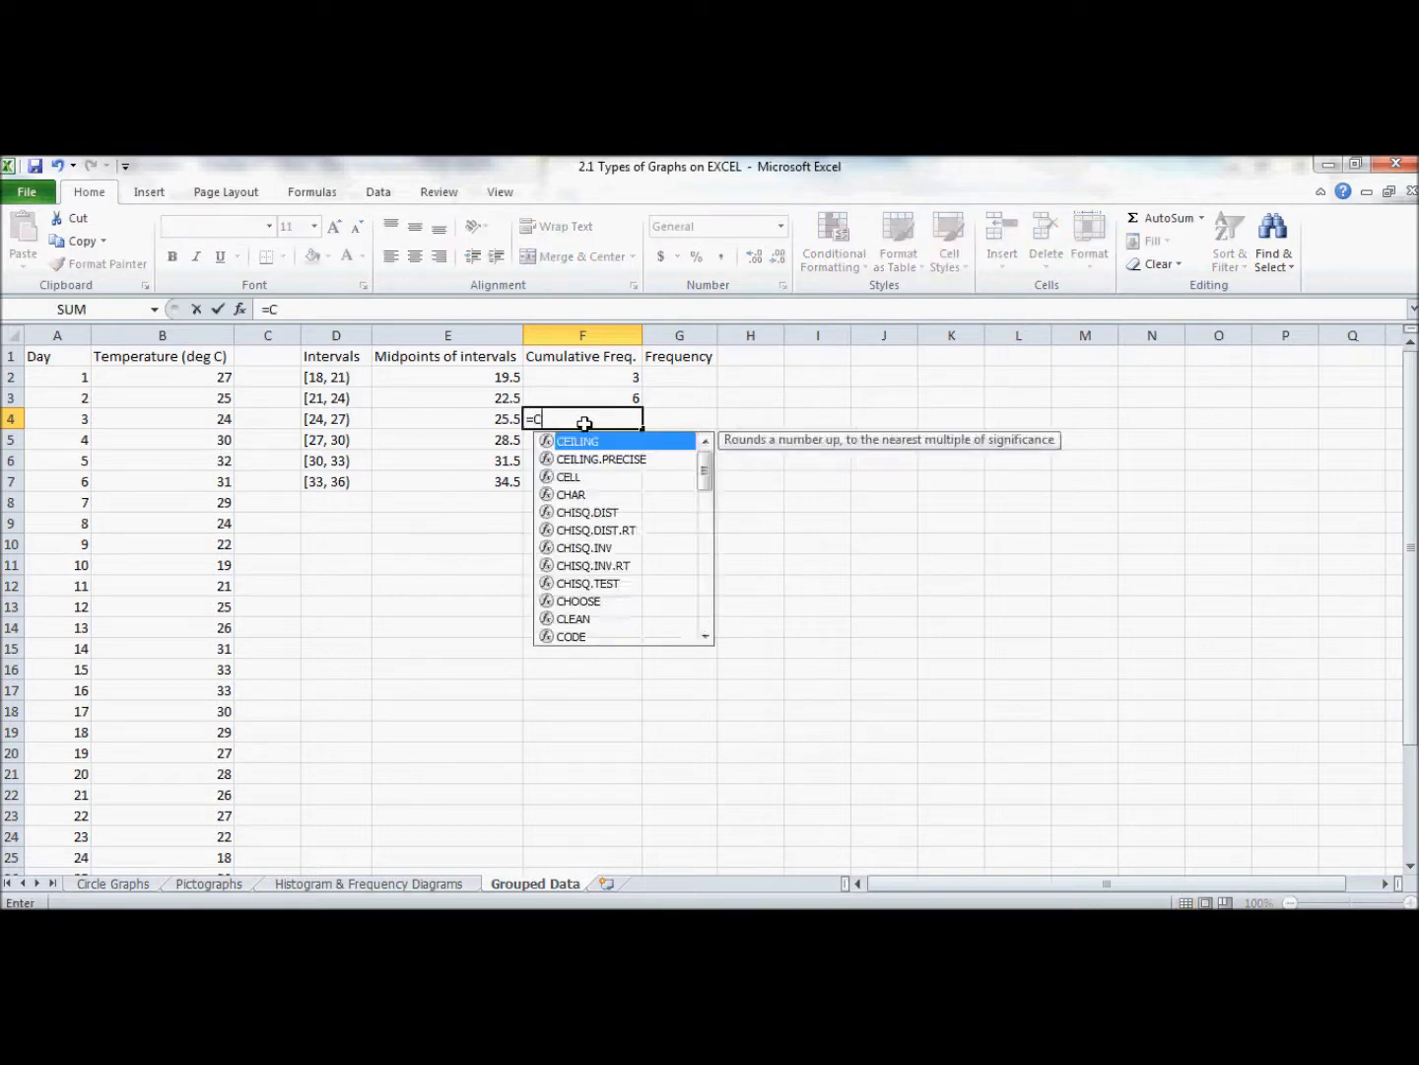
Enter =COUNTIF(B2:B32, "<27") for the third cumulative frequency.
text(OUNTIF)
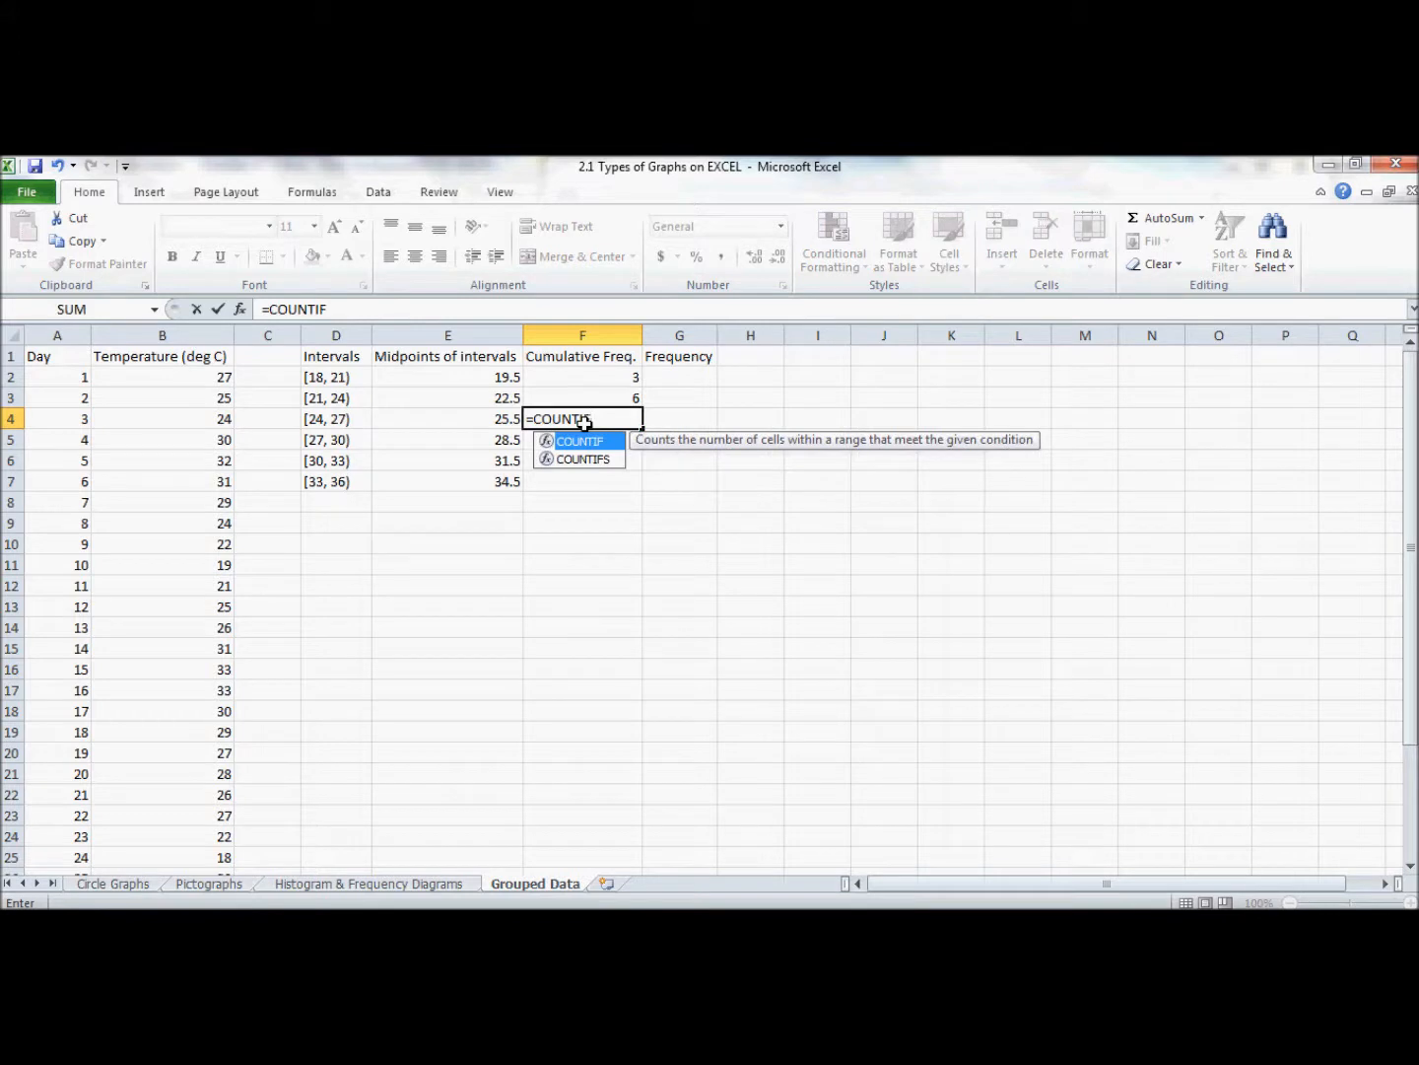
click(162, 376)
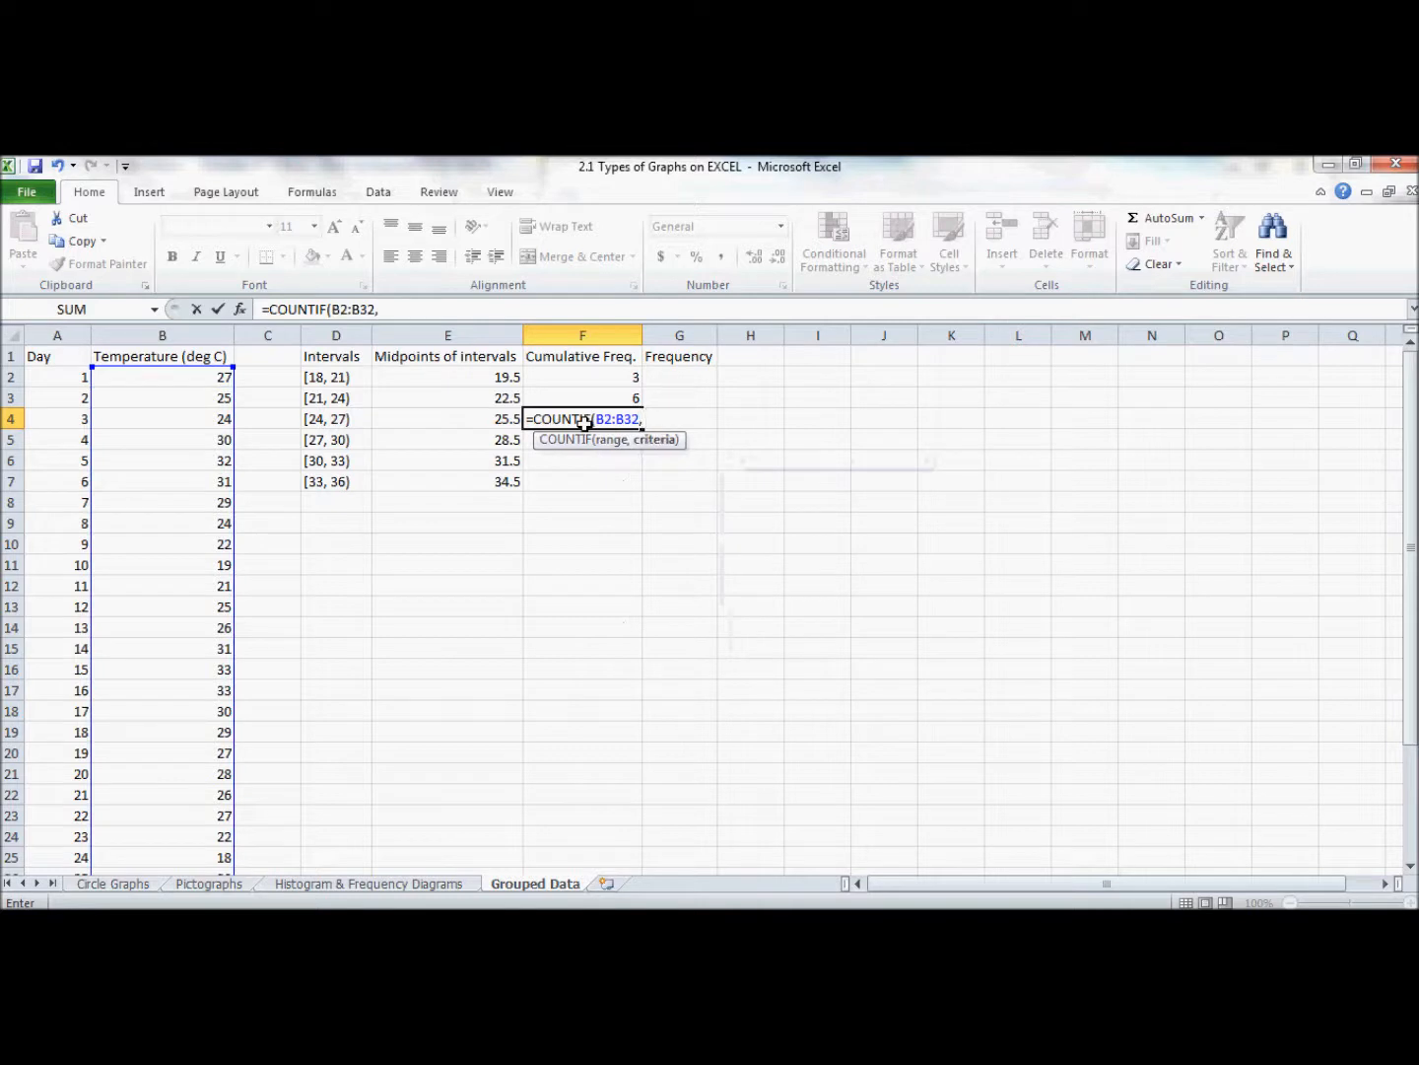
text("<)
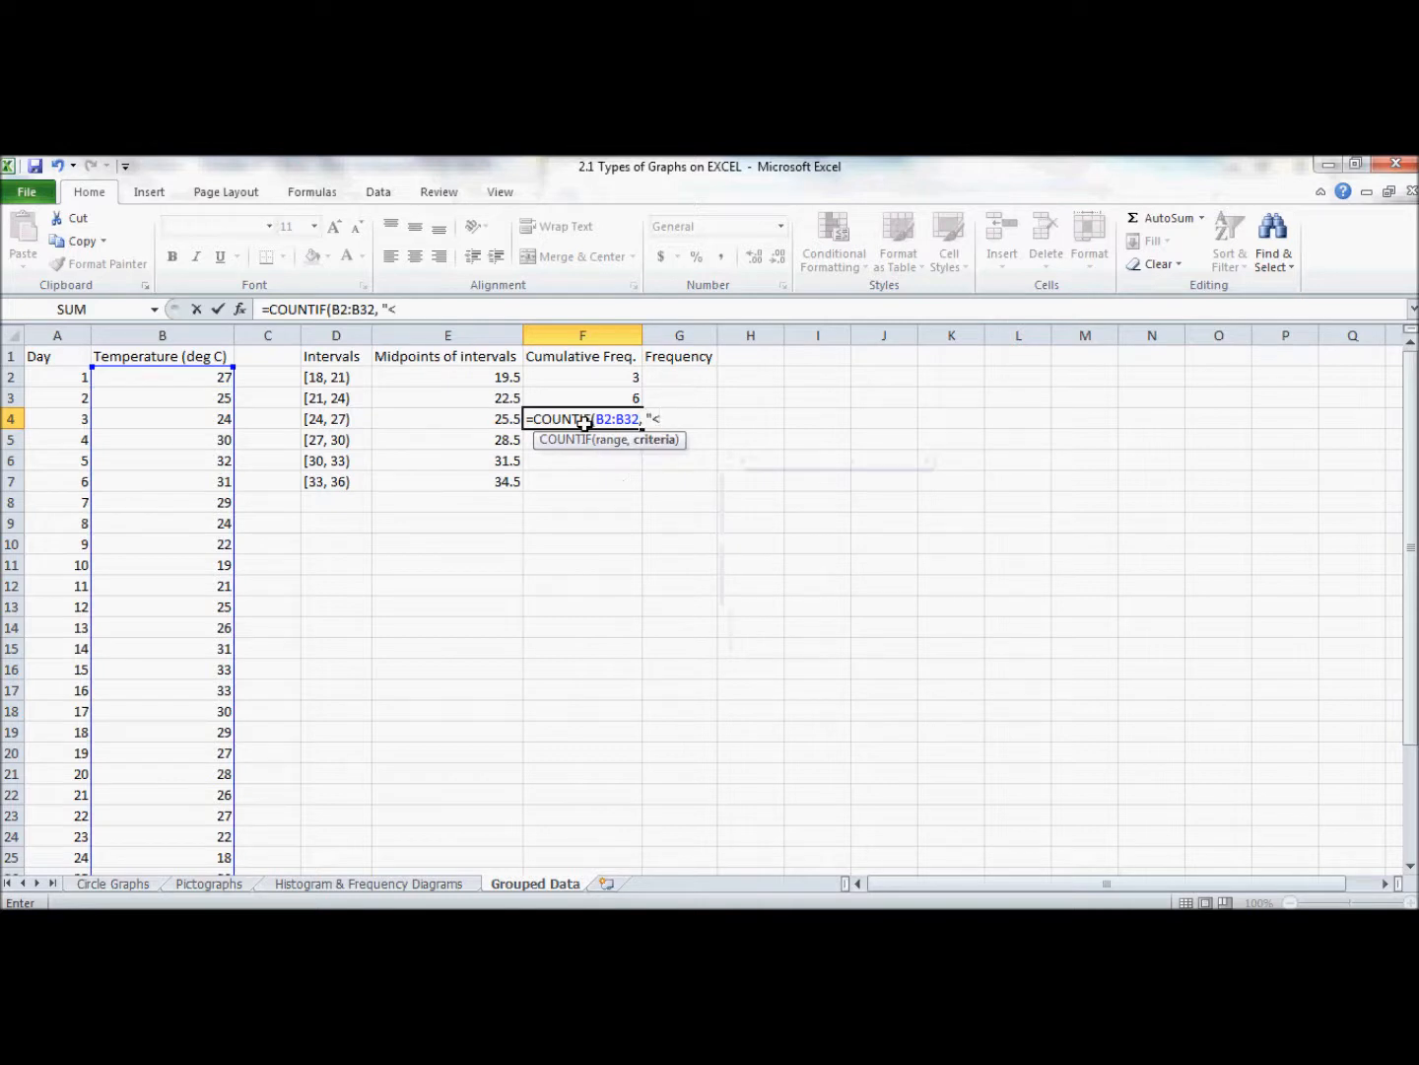
text(27)
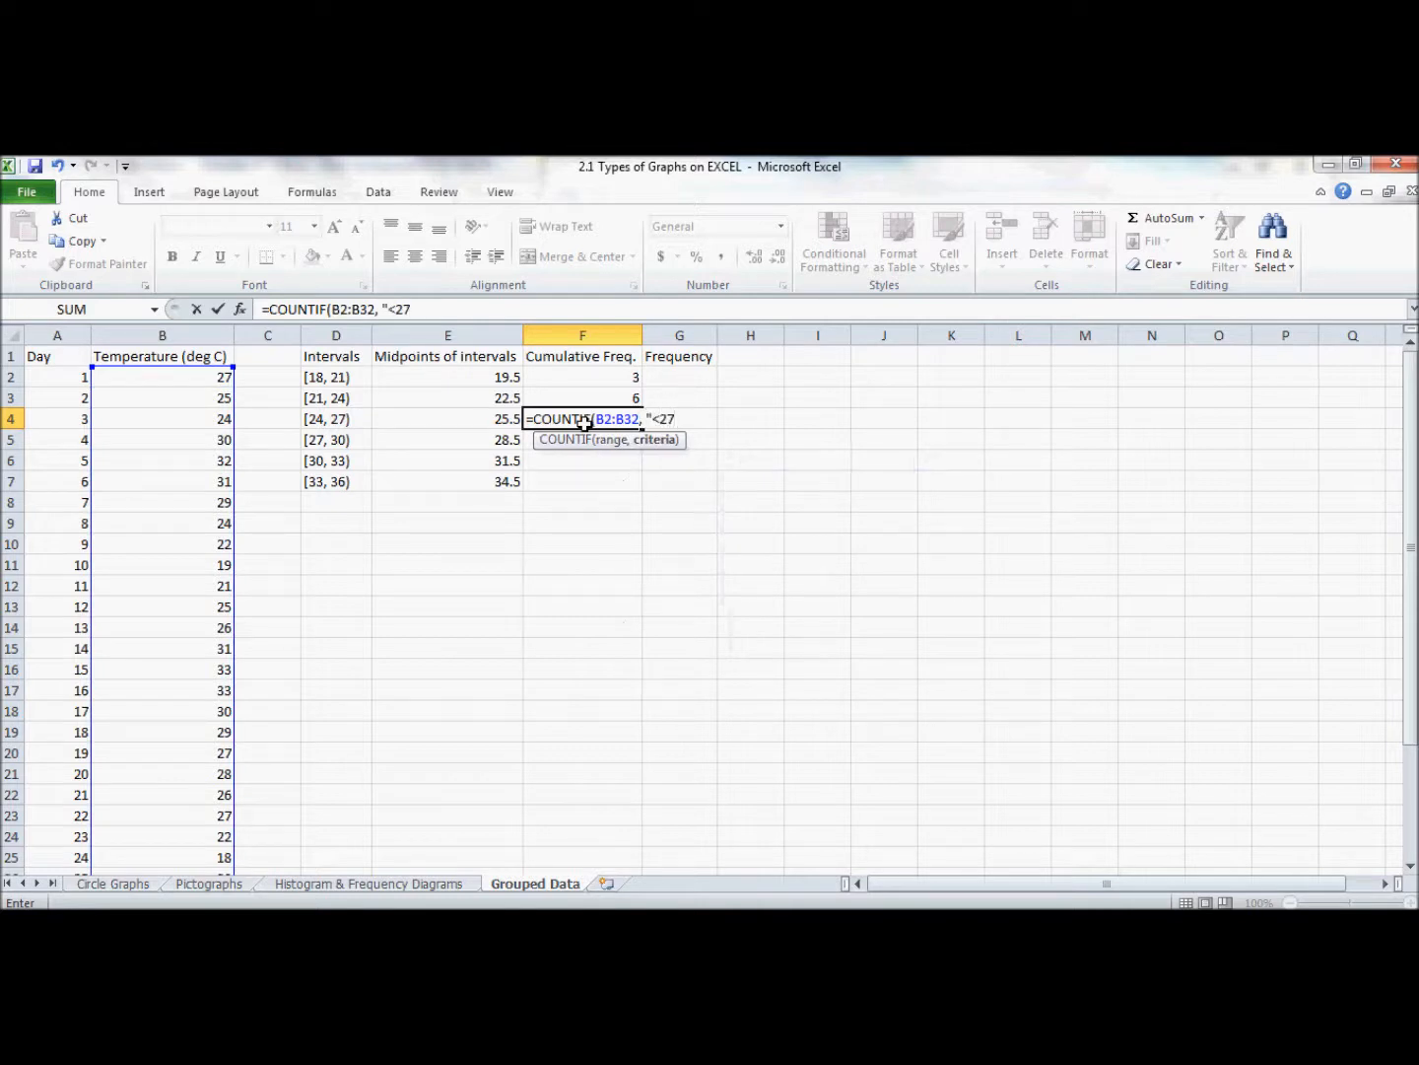
key(Enter)
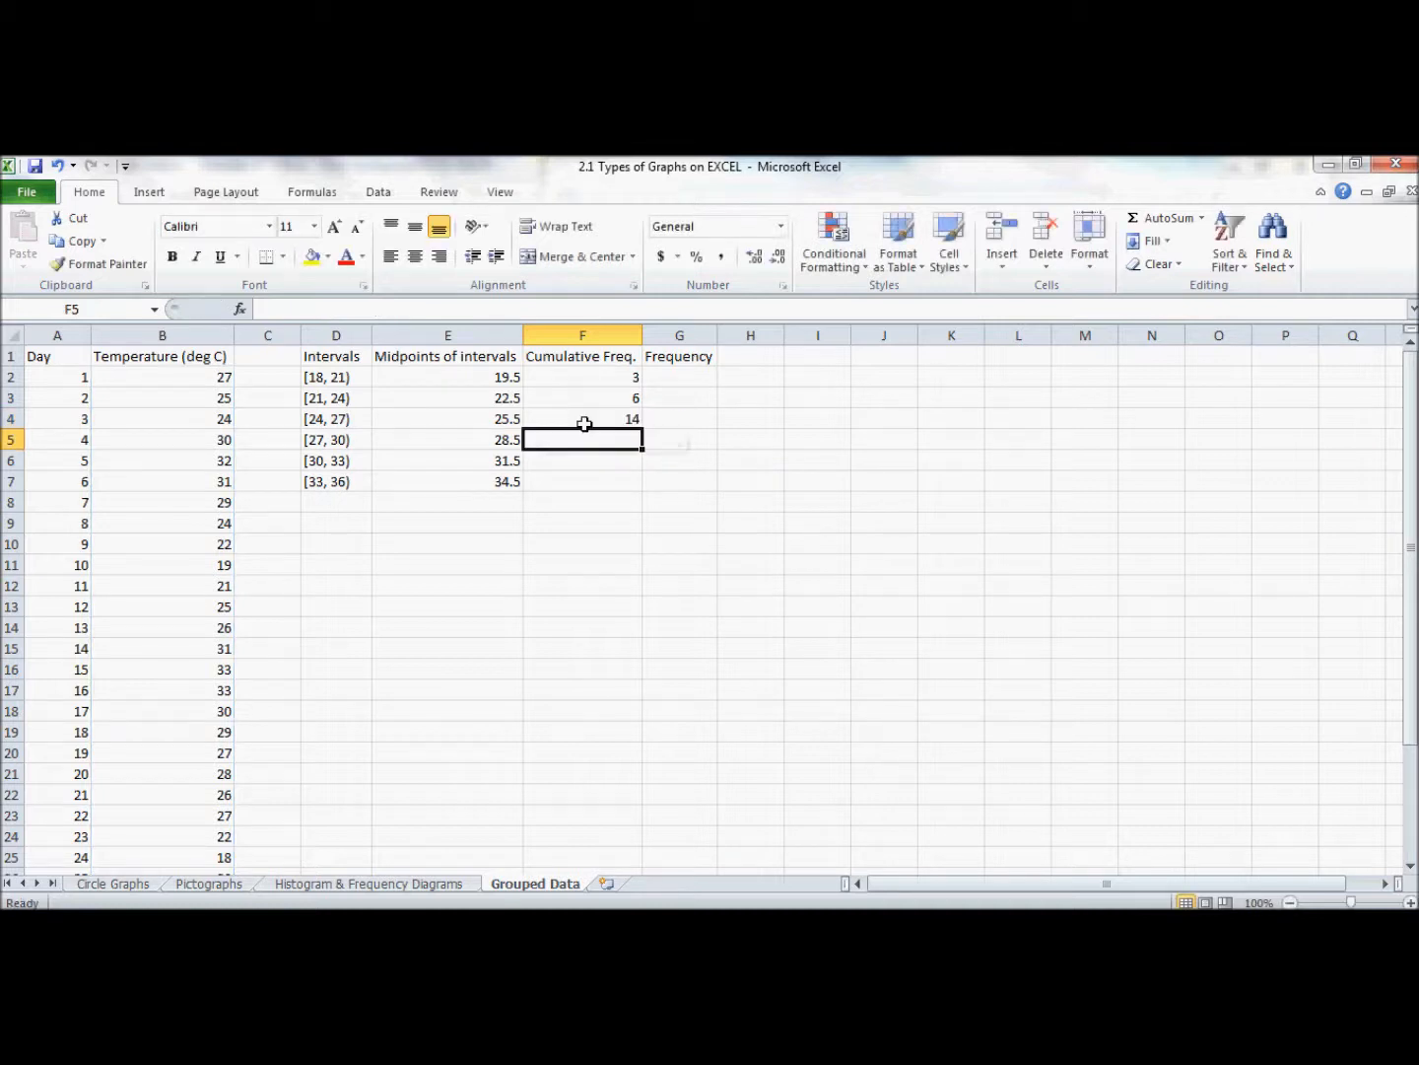
mouse_move(592, 438)
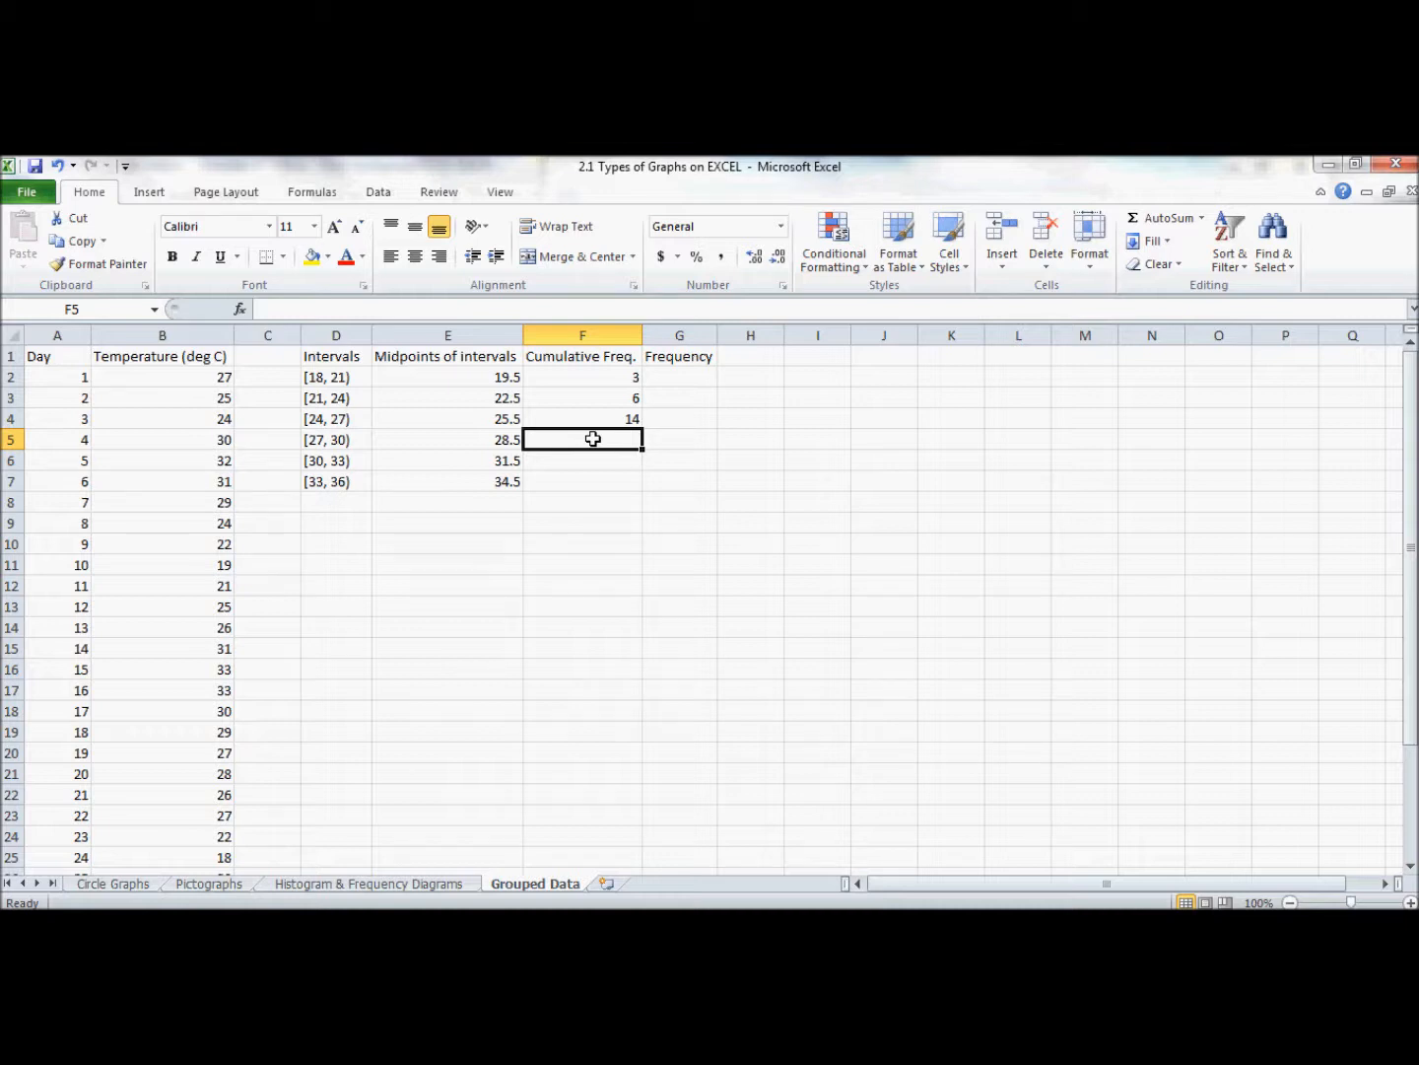
Fill the remaining COUNTIF cumulative counts for <30, <33 and <36, ending at 31.
text(+CO)
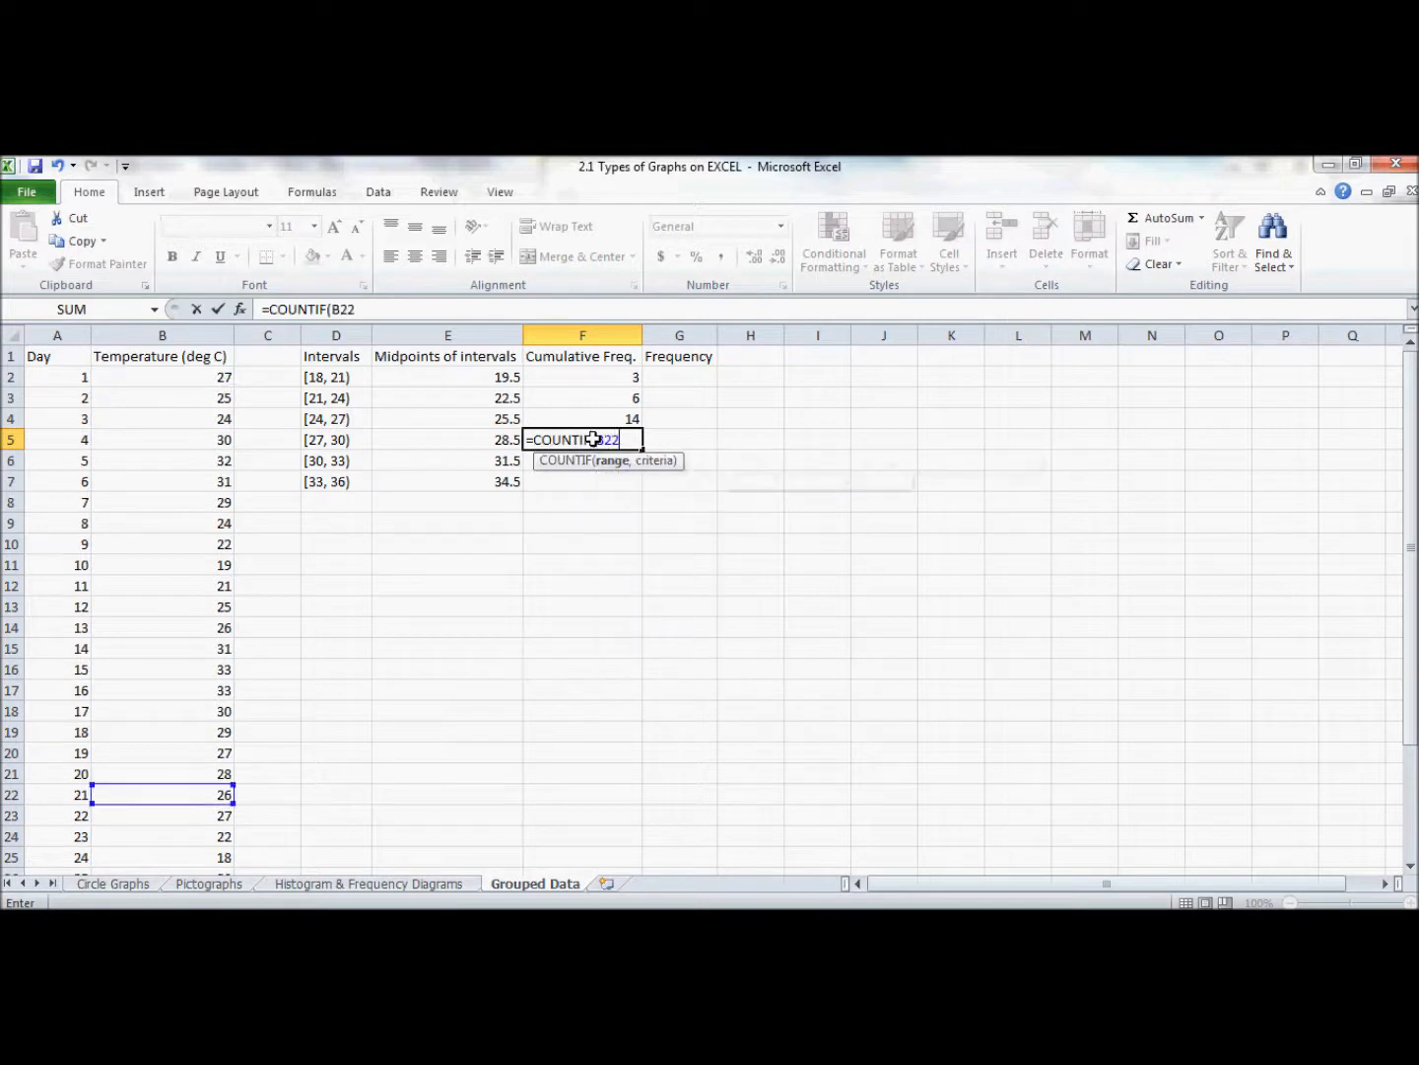
key(Enter)
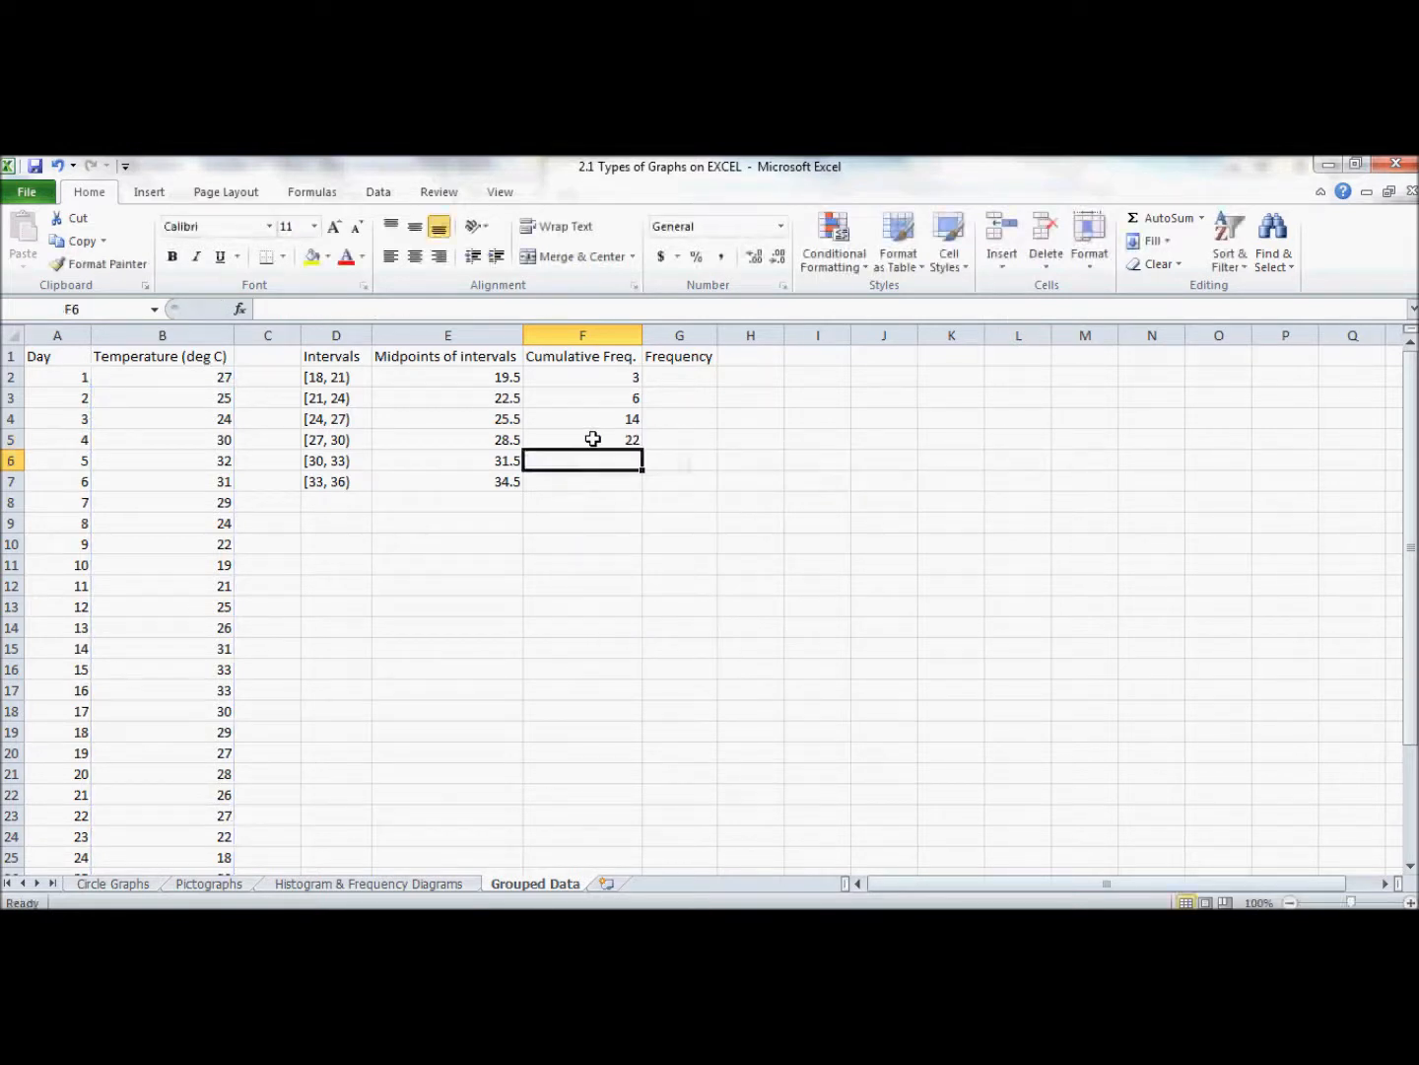
text(=COUNTIF(B2:B)
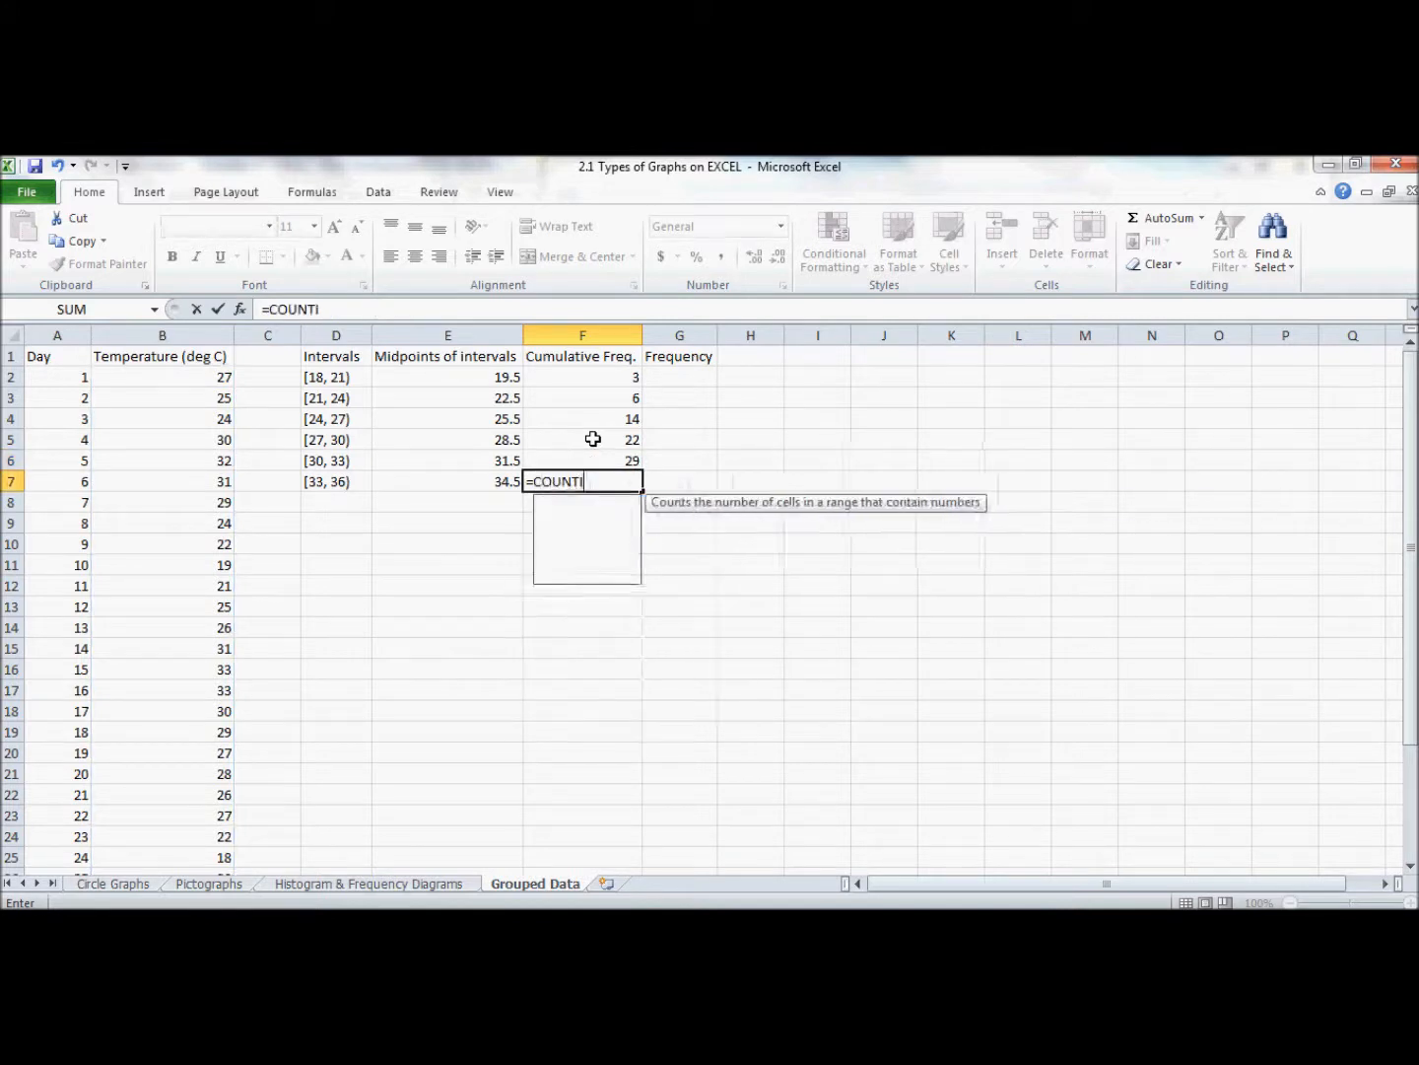
text(F(B2:B32, "<)
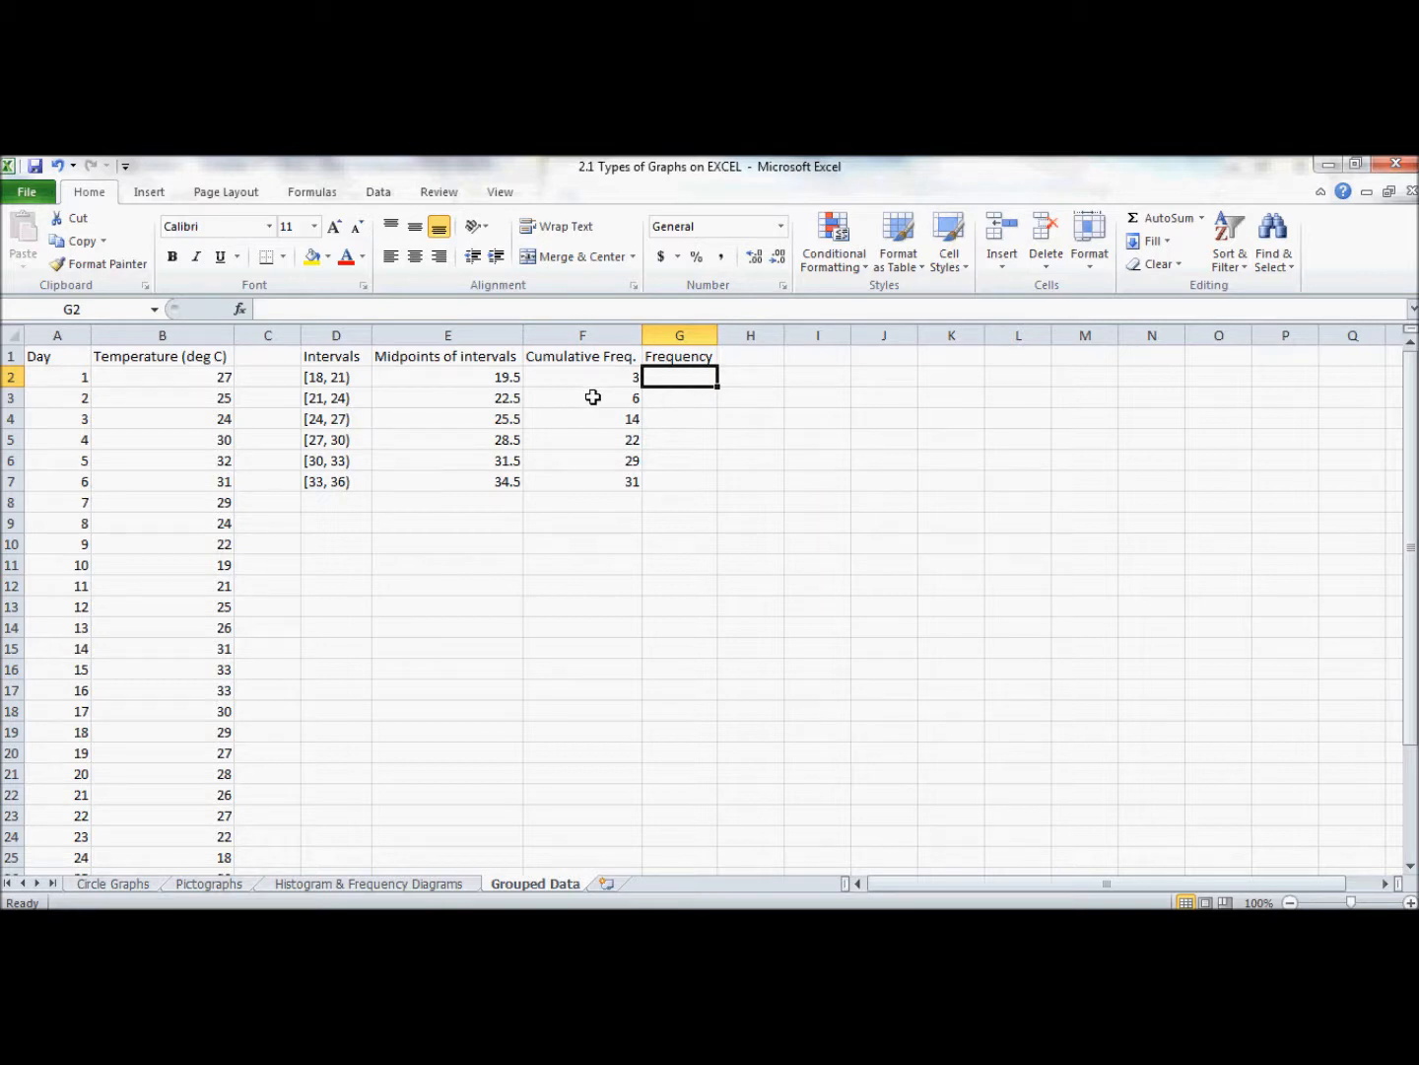
mouse_move(592, 376)
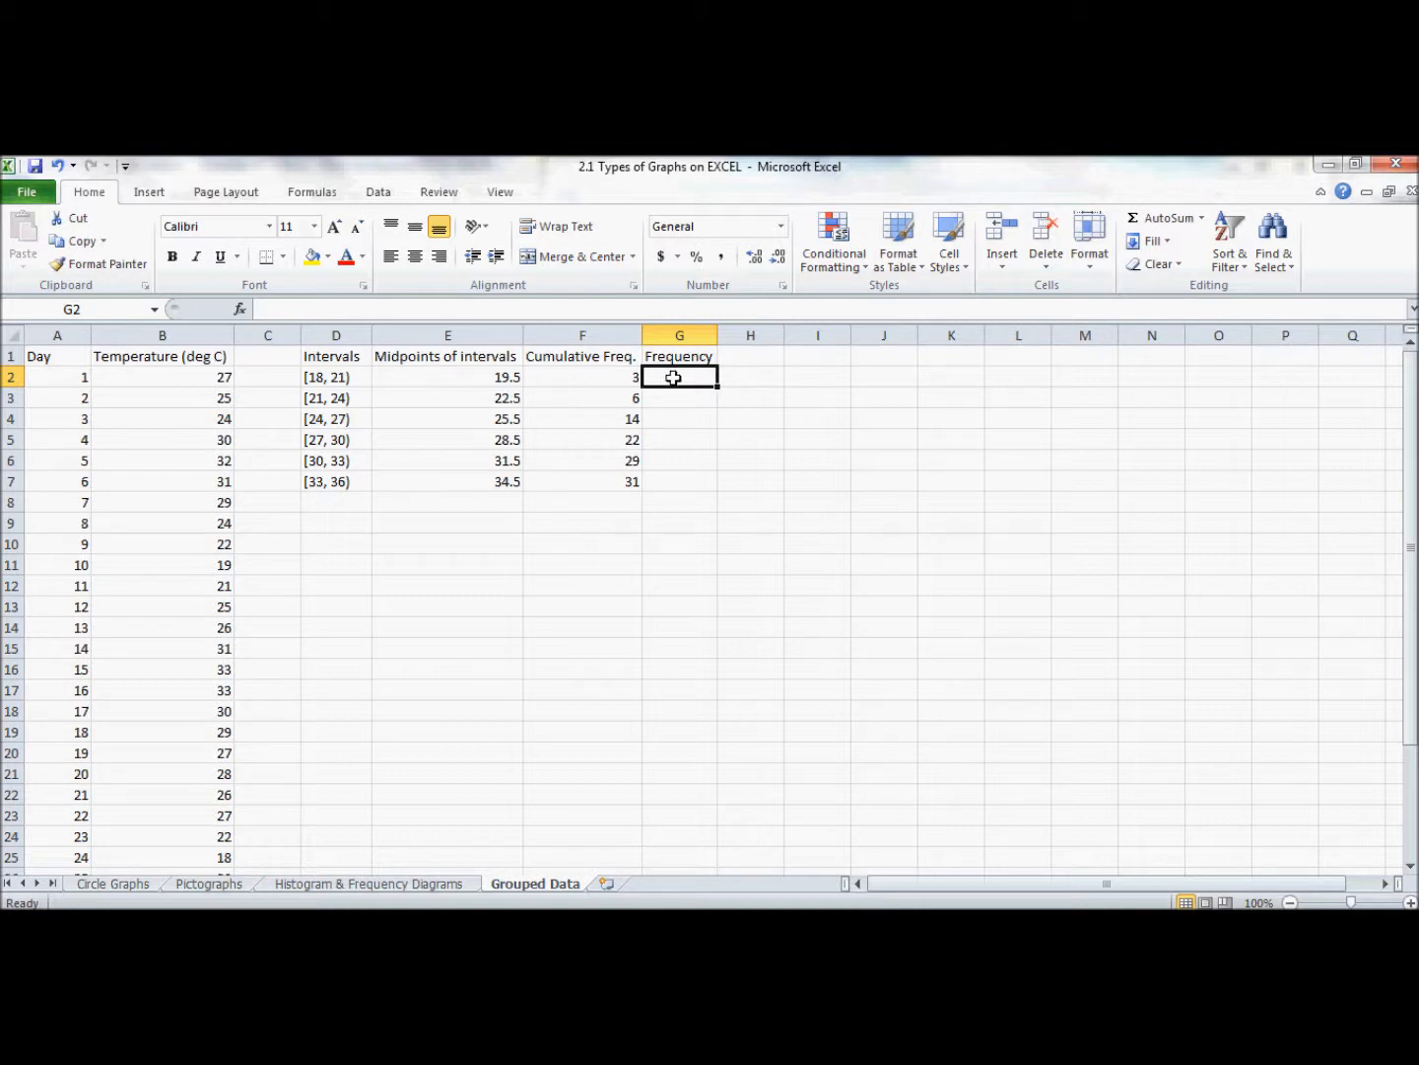
Enter =F2 for the first frequency and =F3-F2 for the second, giving 3 and 3.
text(=)
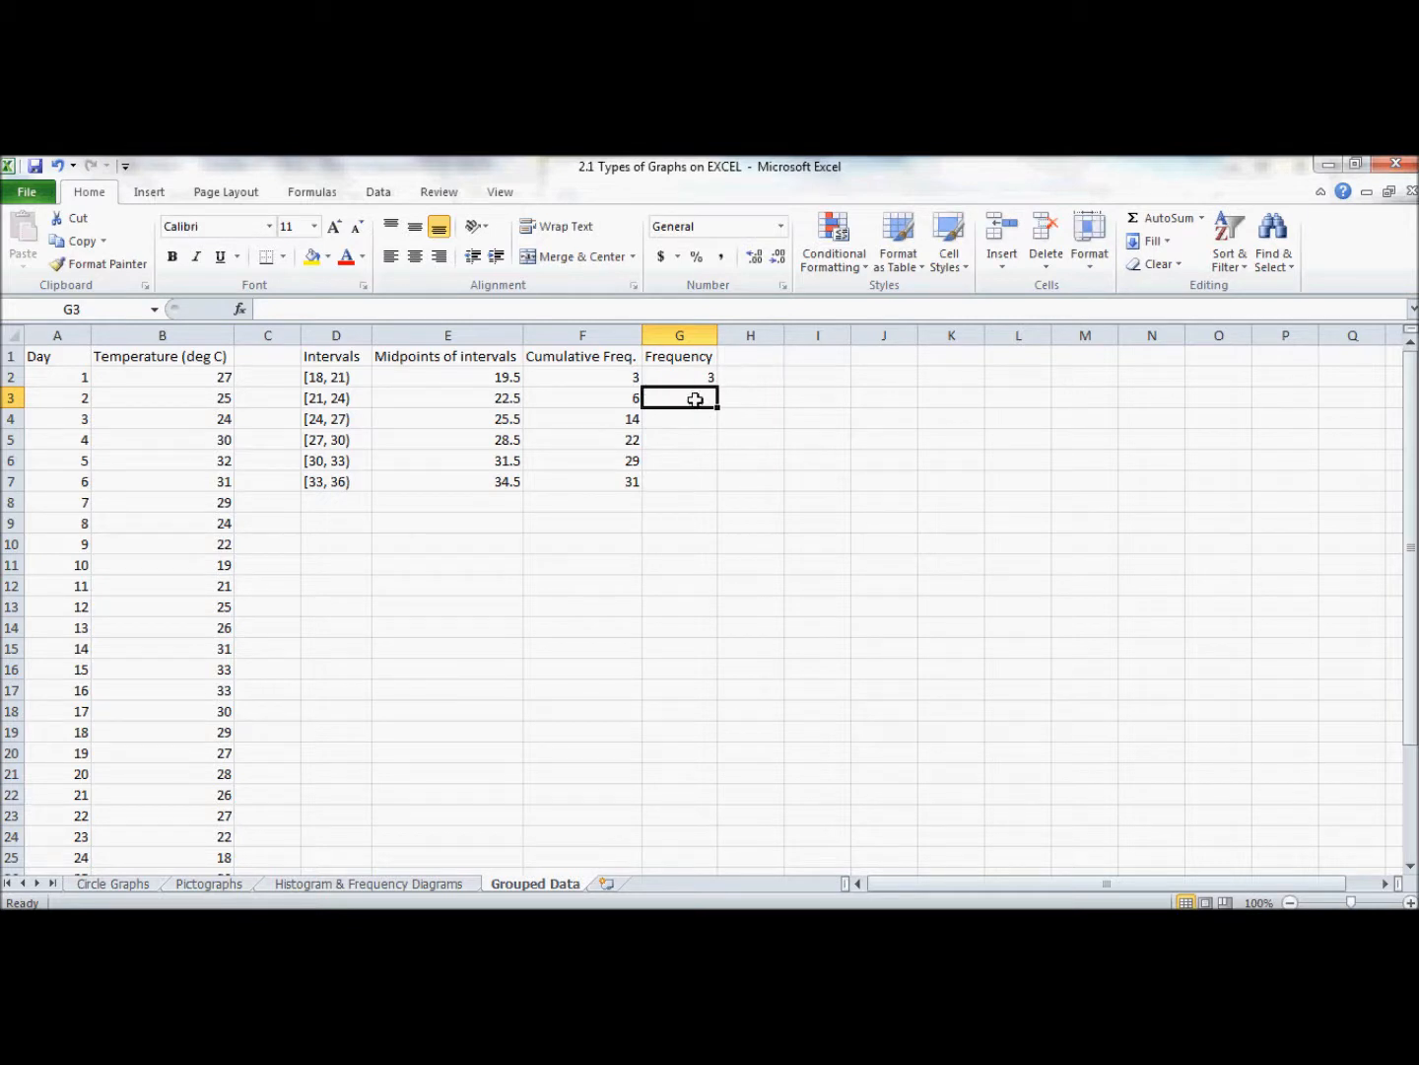
text(=)
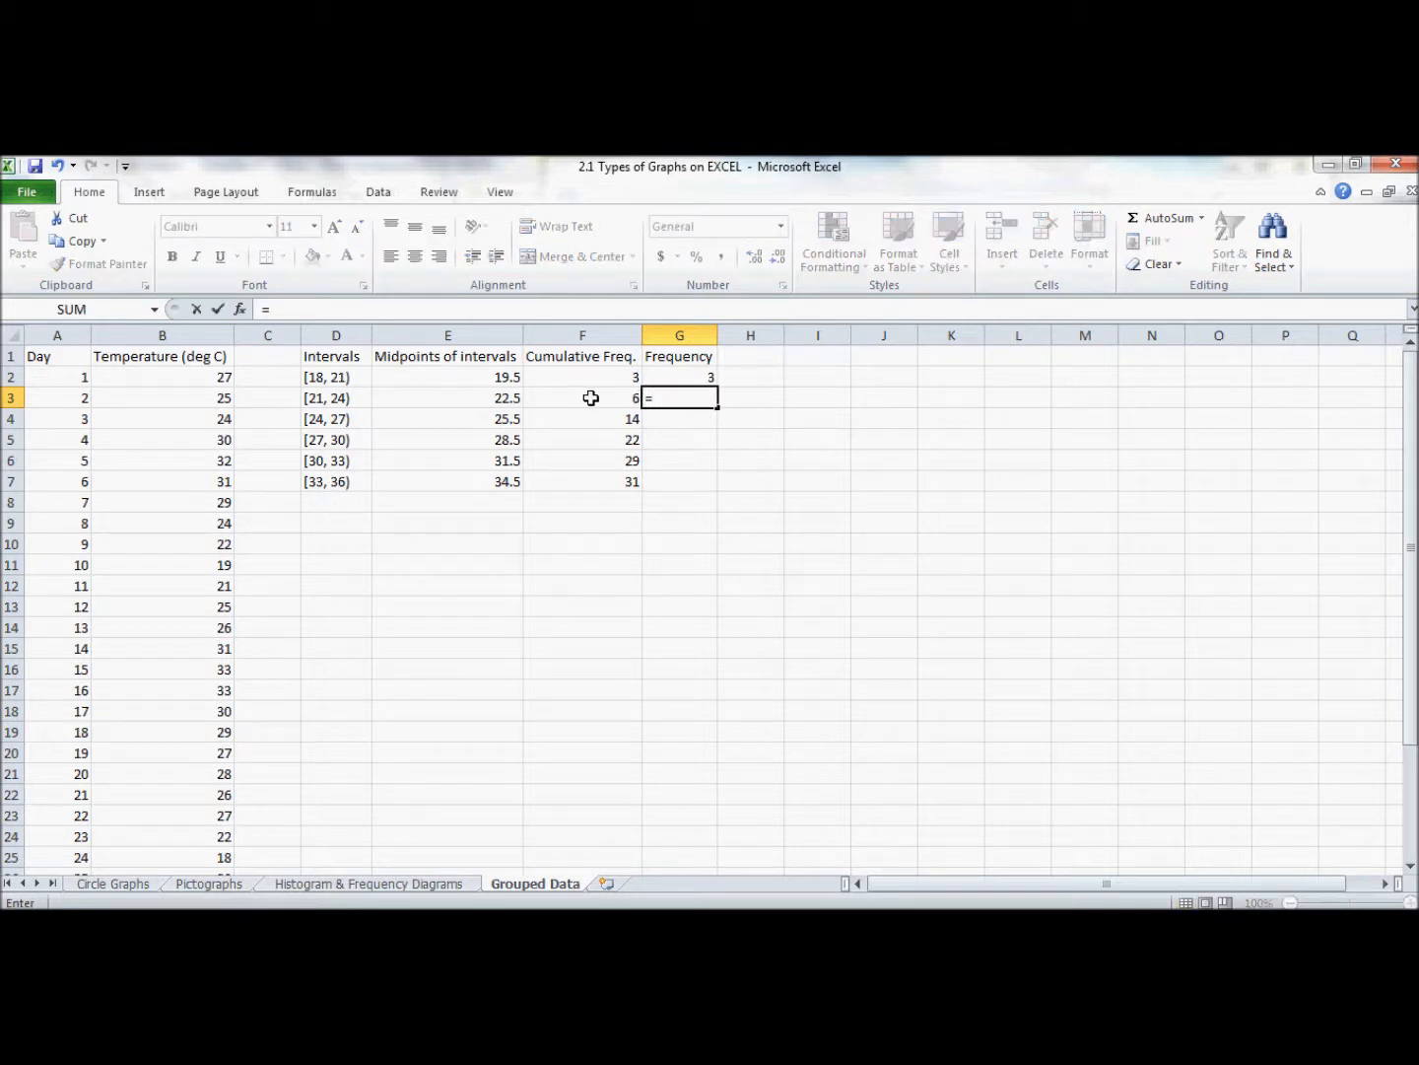
click(581, 377)
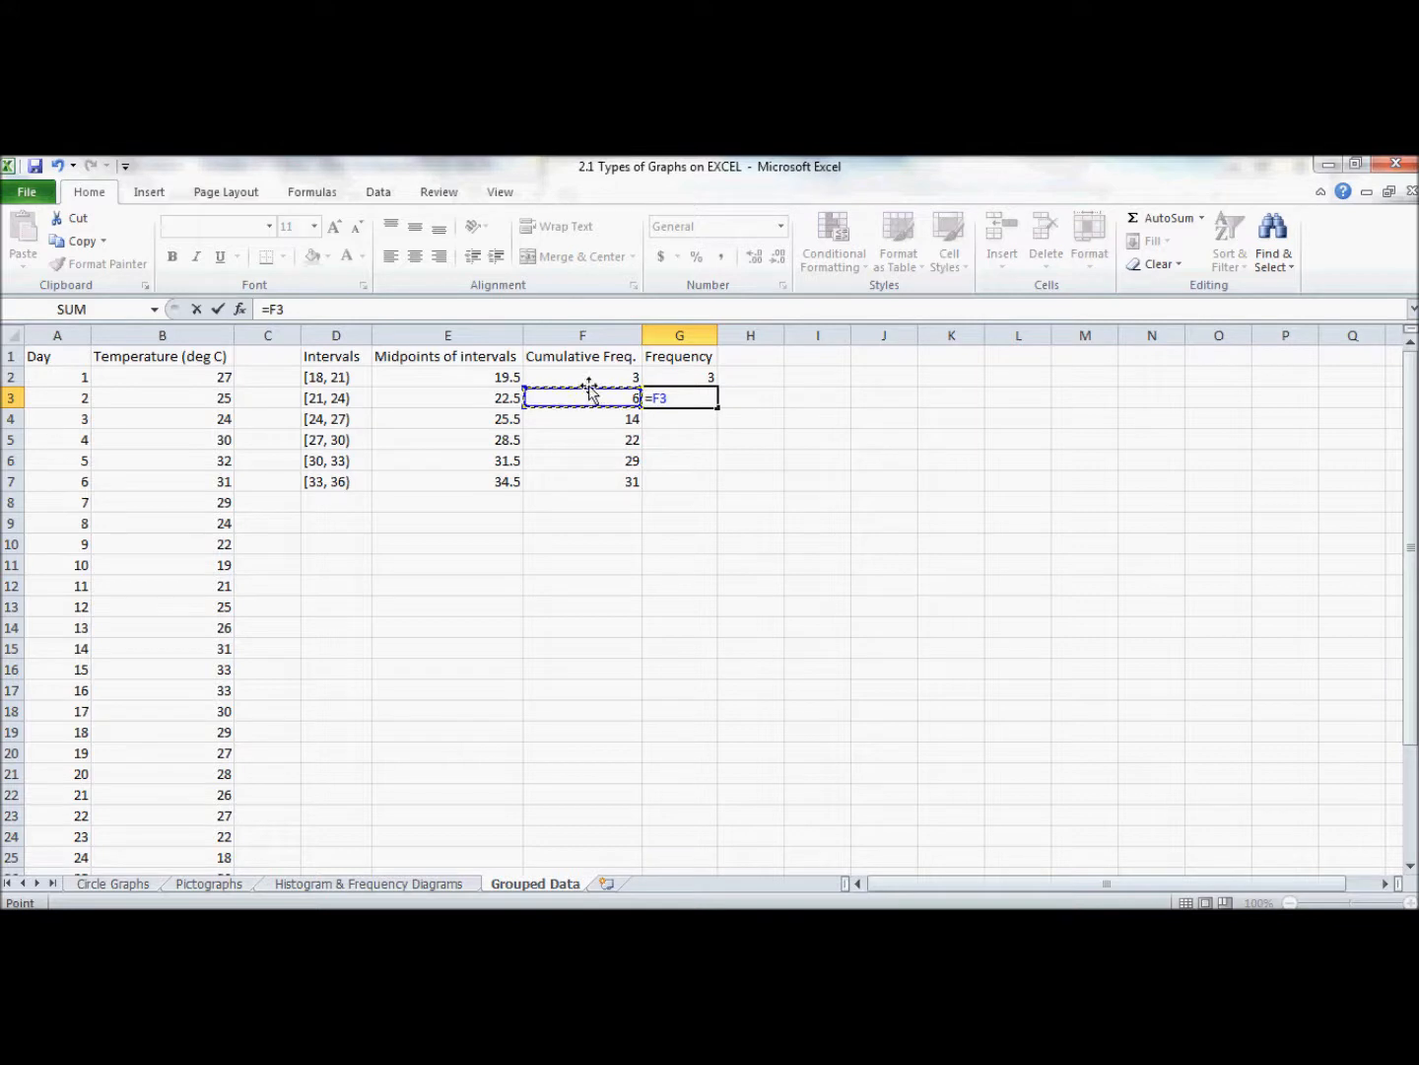
text(-)
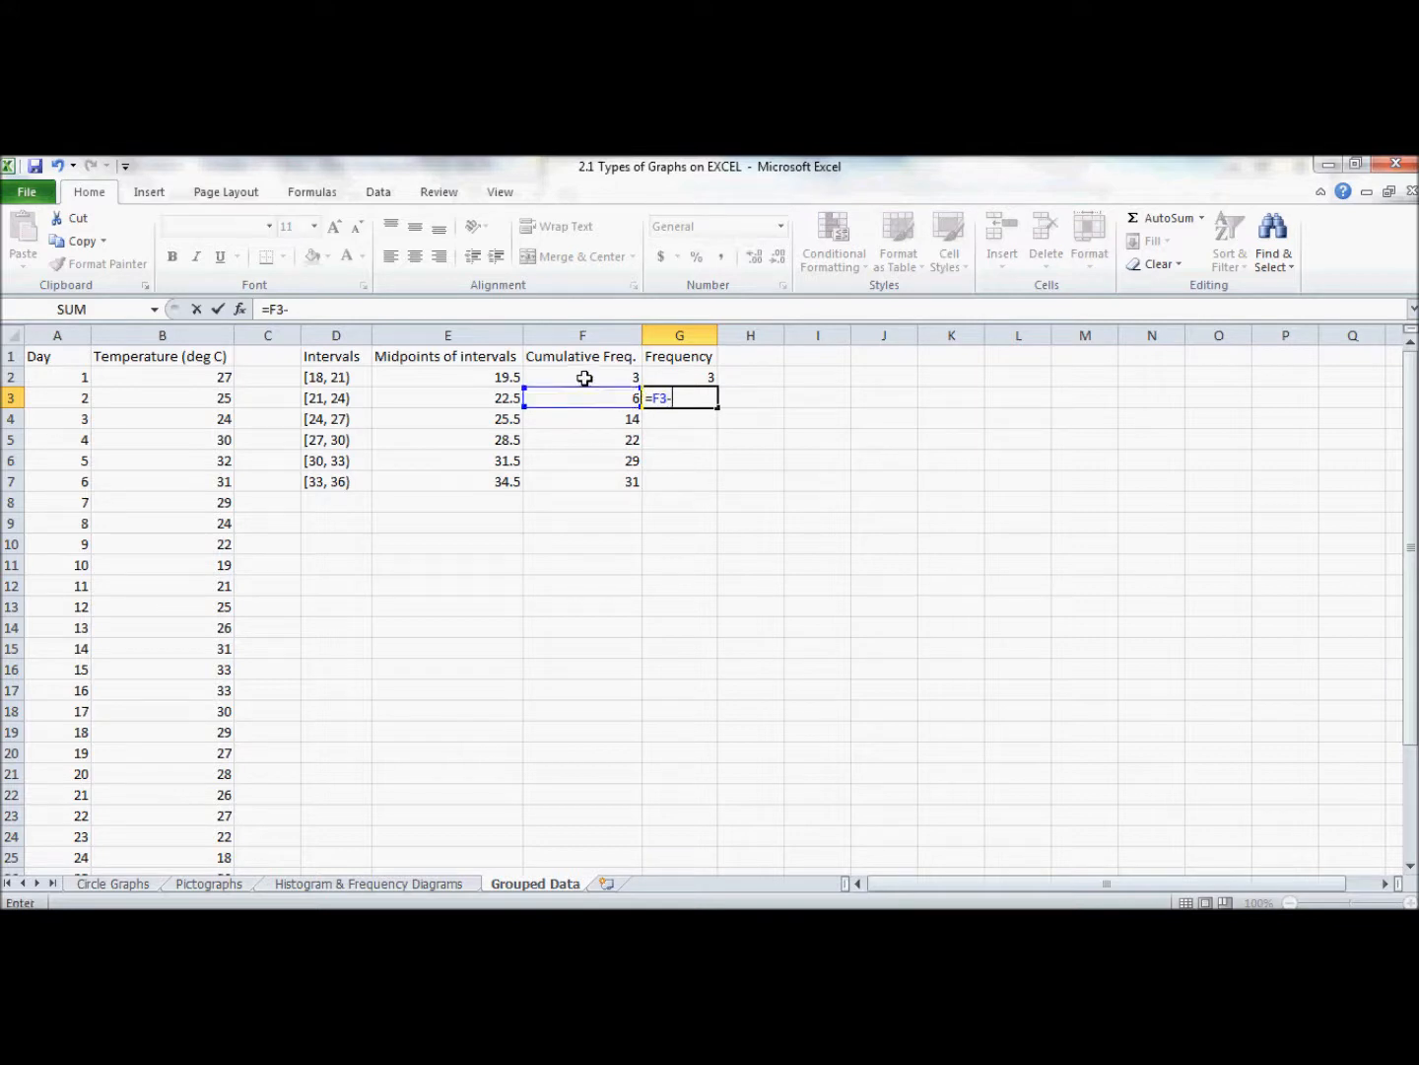
click(584, 376)
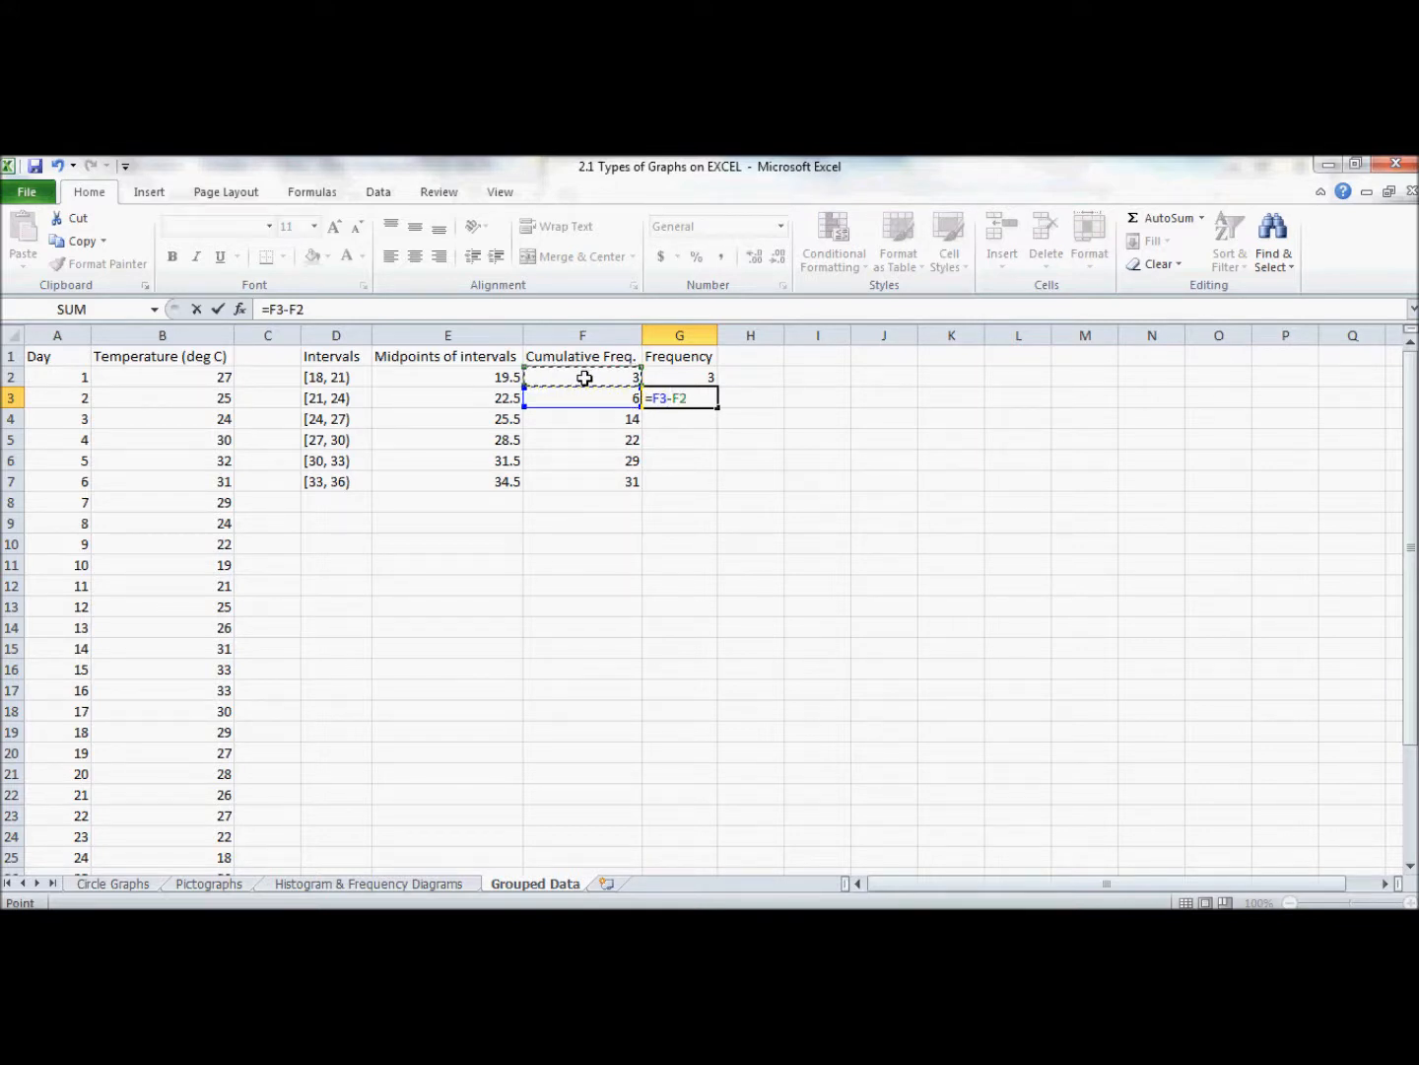
key(Enter)
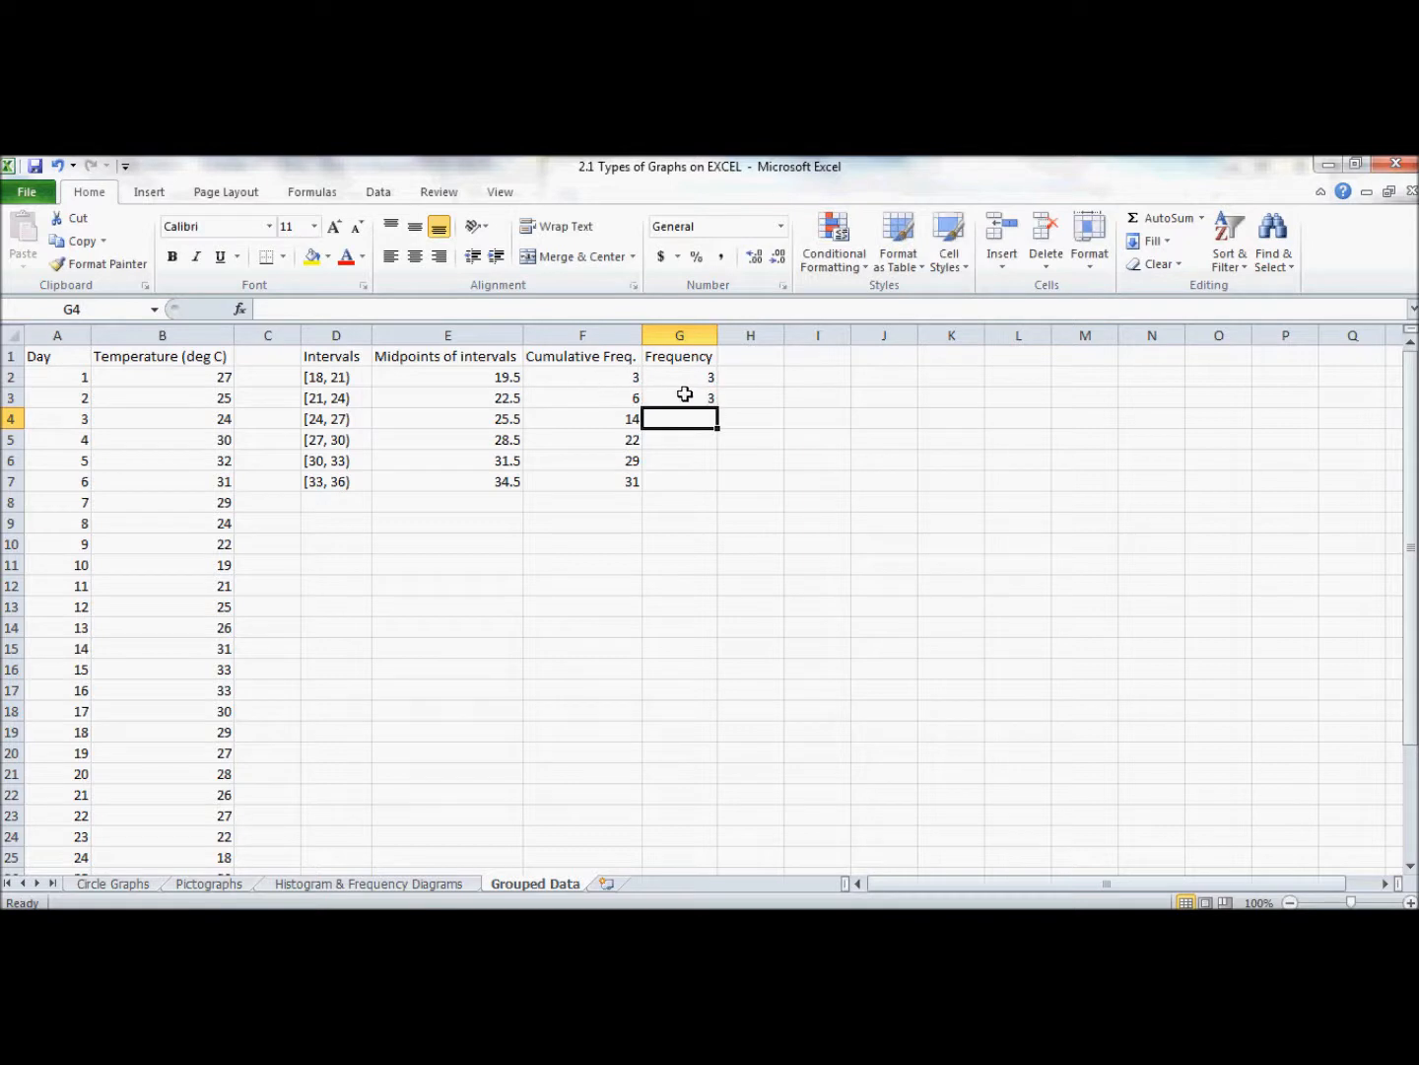
mouse_move(576, 399)
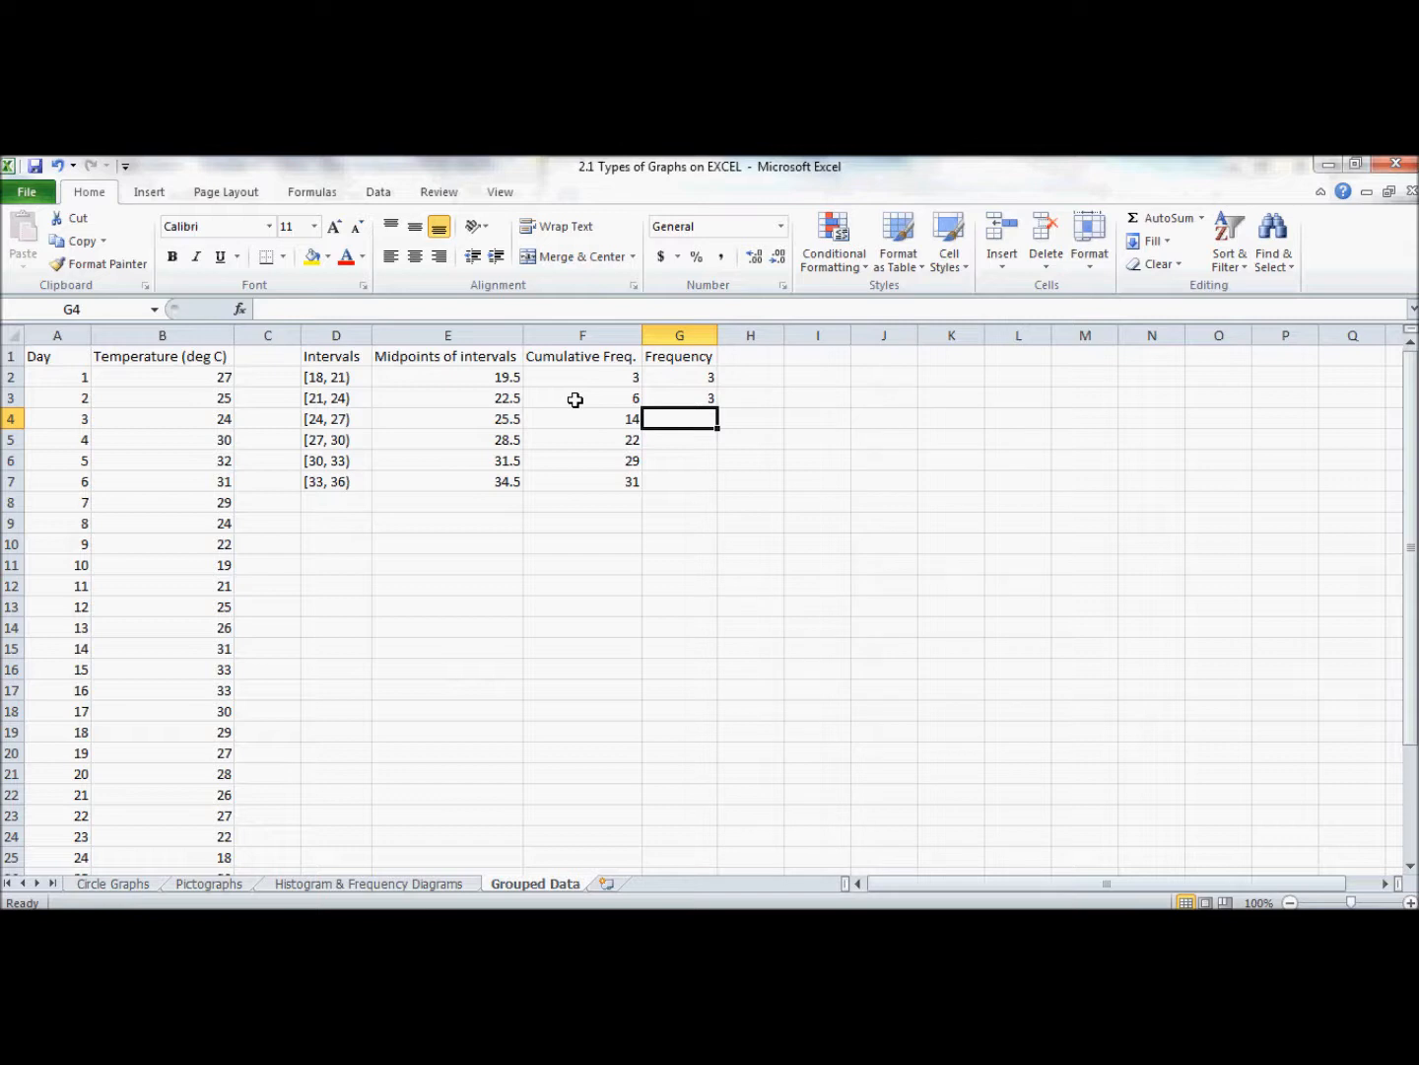
Enter =F4-F3 for the third frequency, giving 8.
text(=)
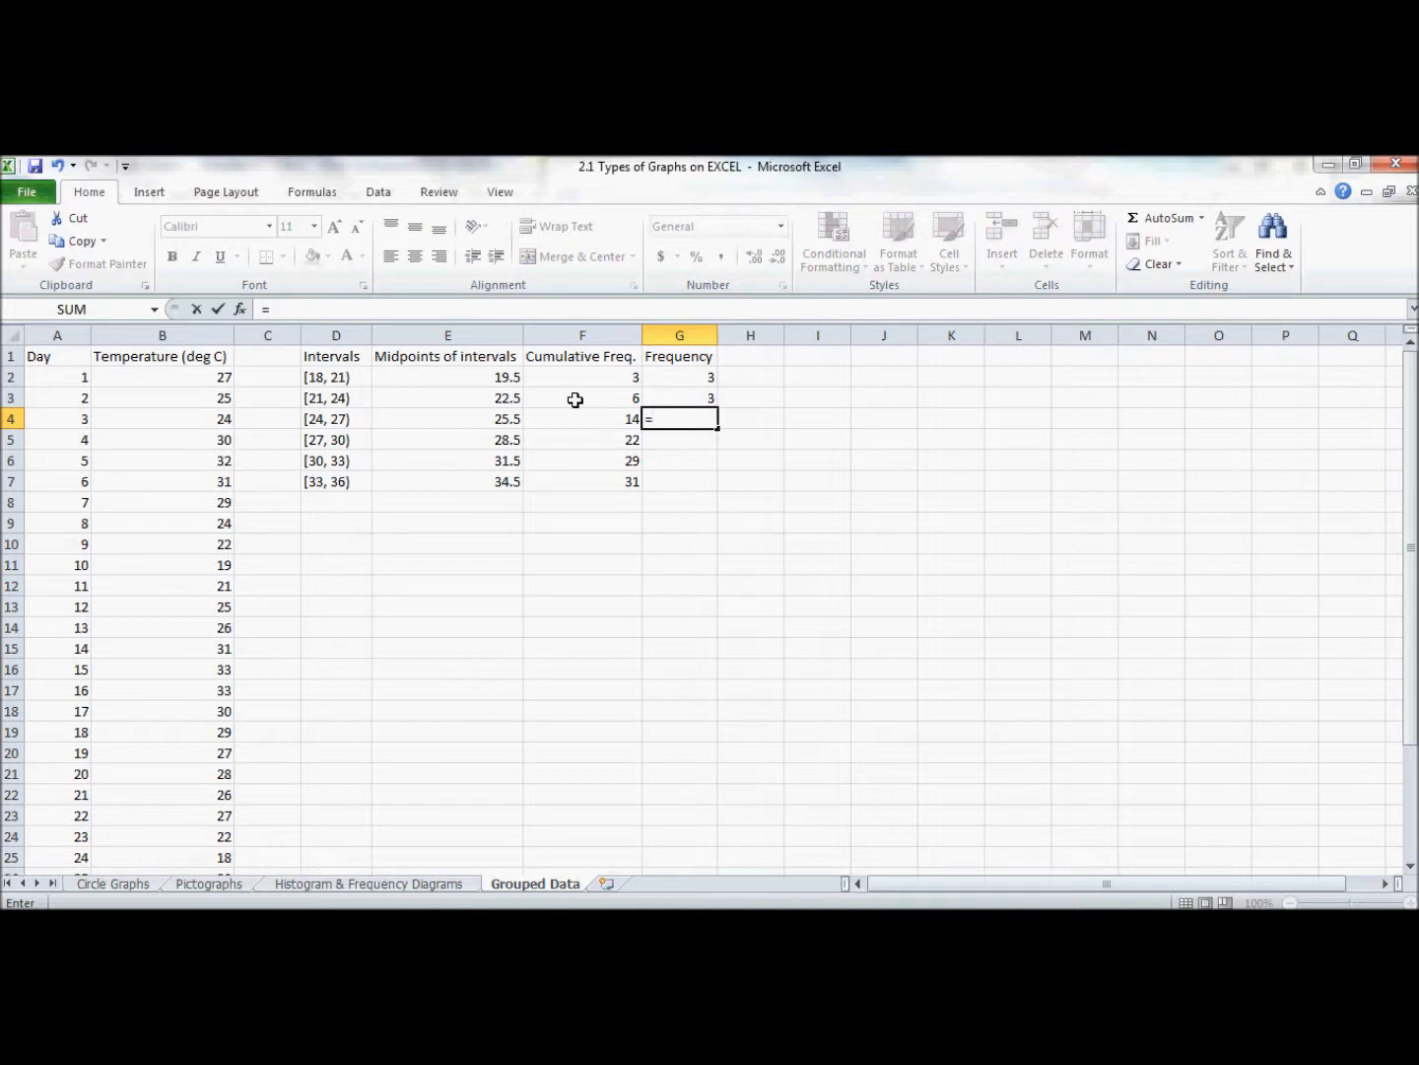
click(582, 418)
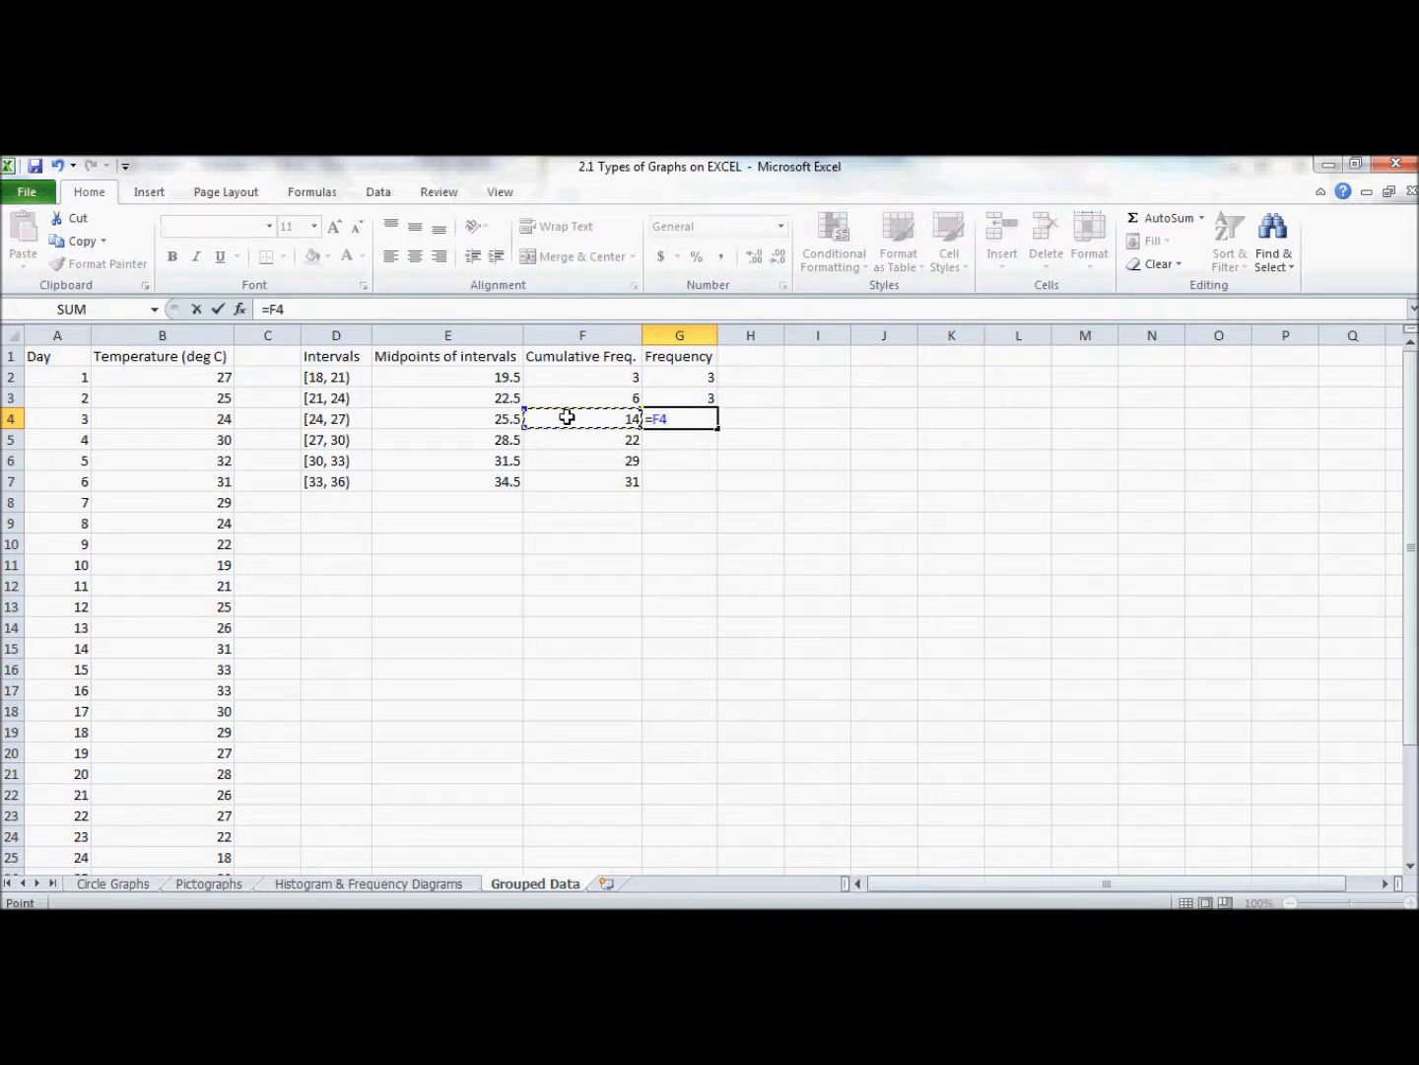
text(-)
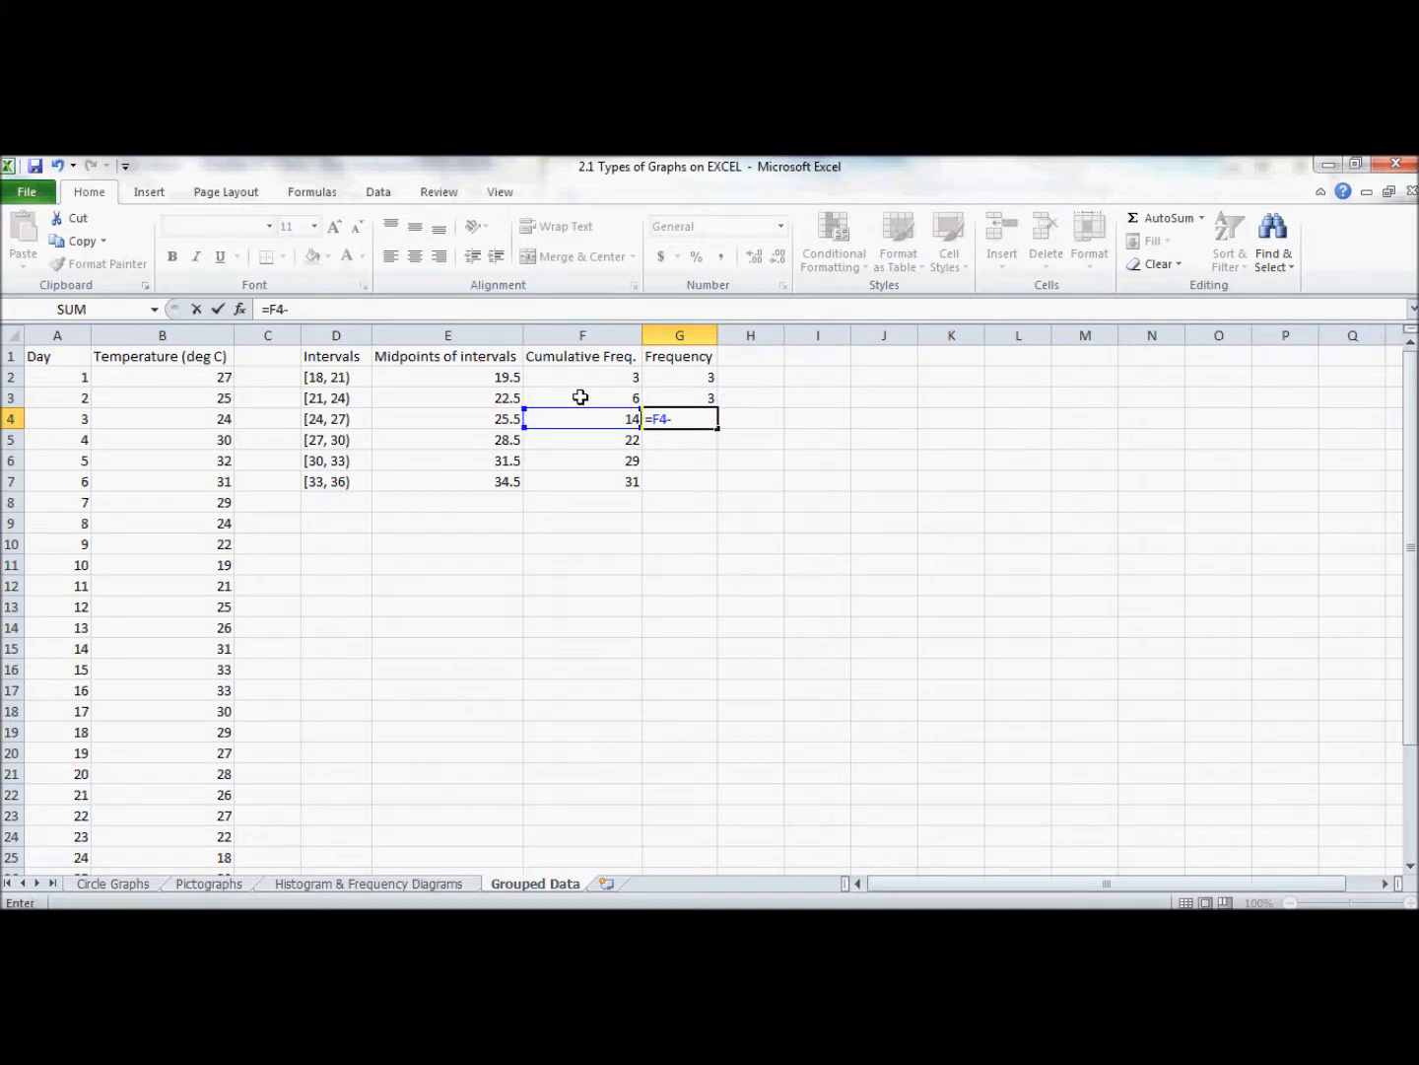
click(582, 398)
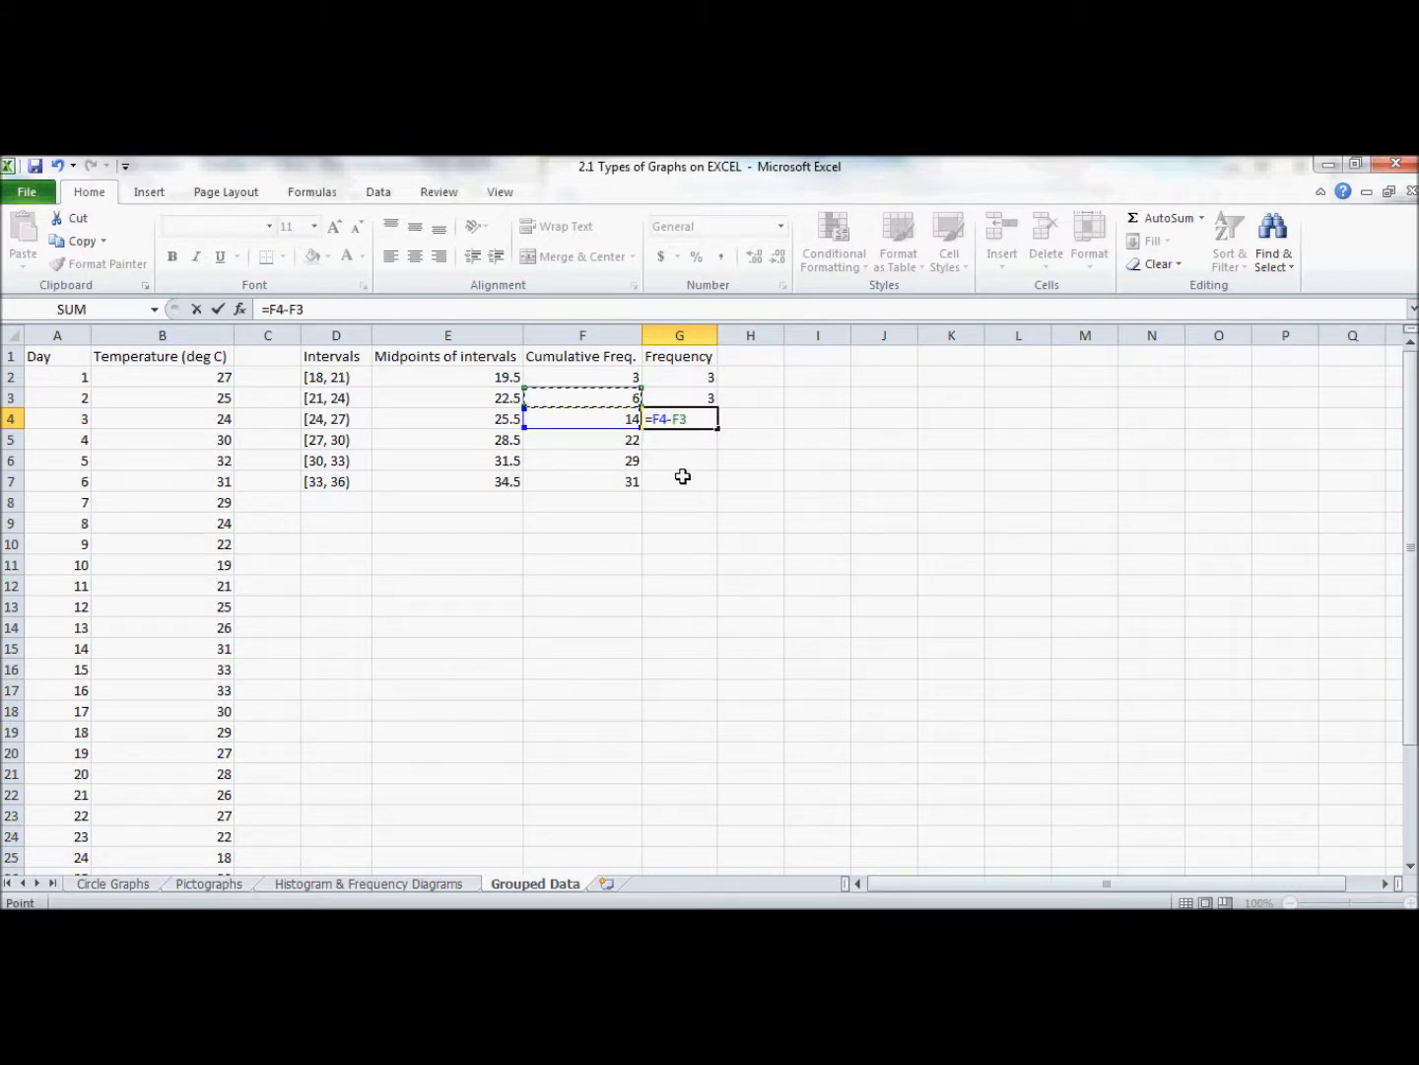
key(Enter)
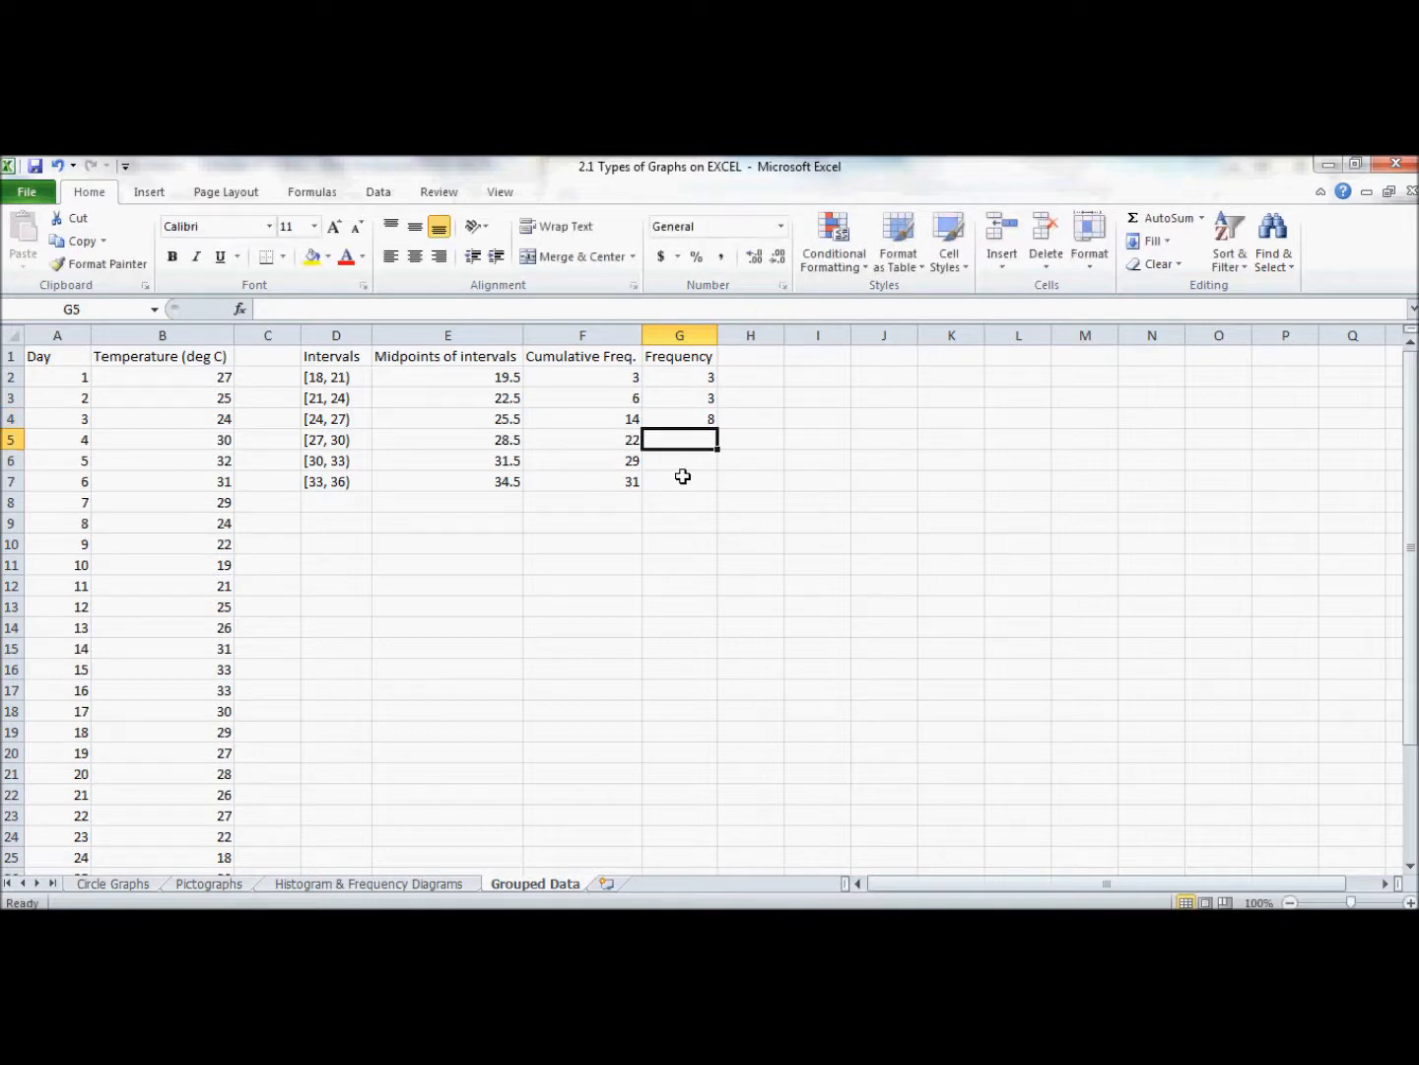
Enter =F5-F4, =F6-F5 and =F7-F6 to finish the Frequency column with 8, 7 and 2.
text(=F5-F4)
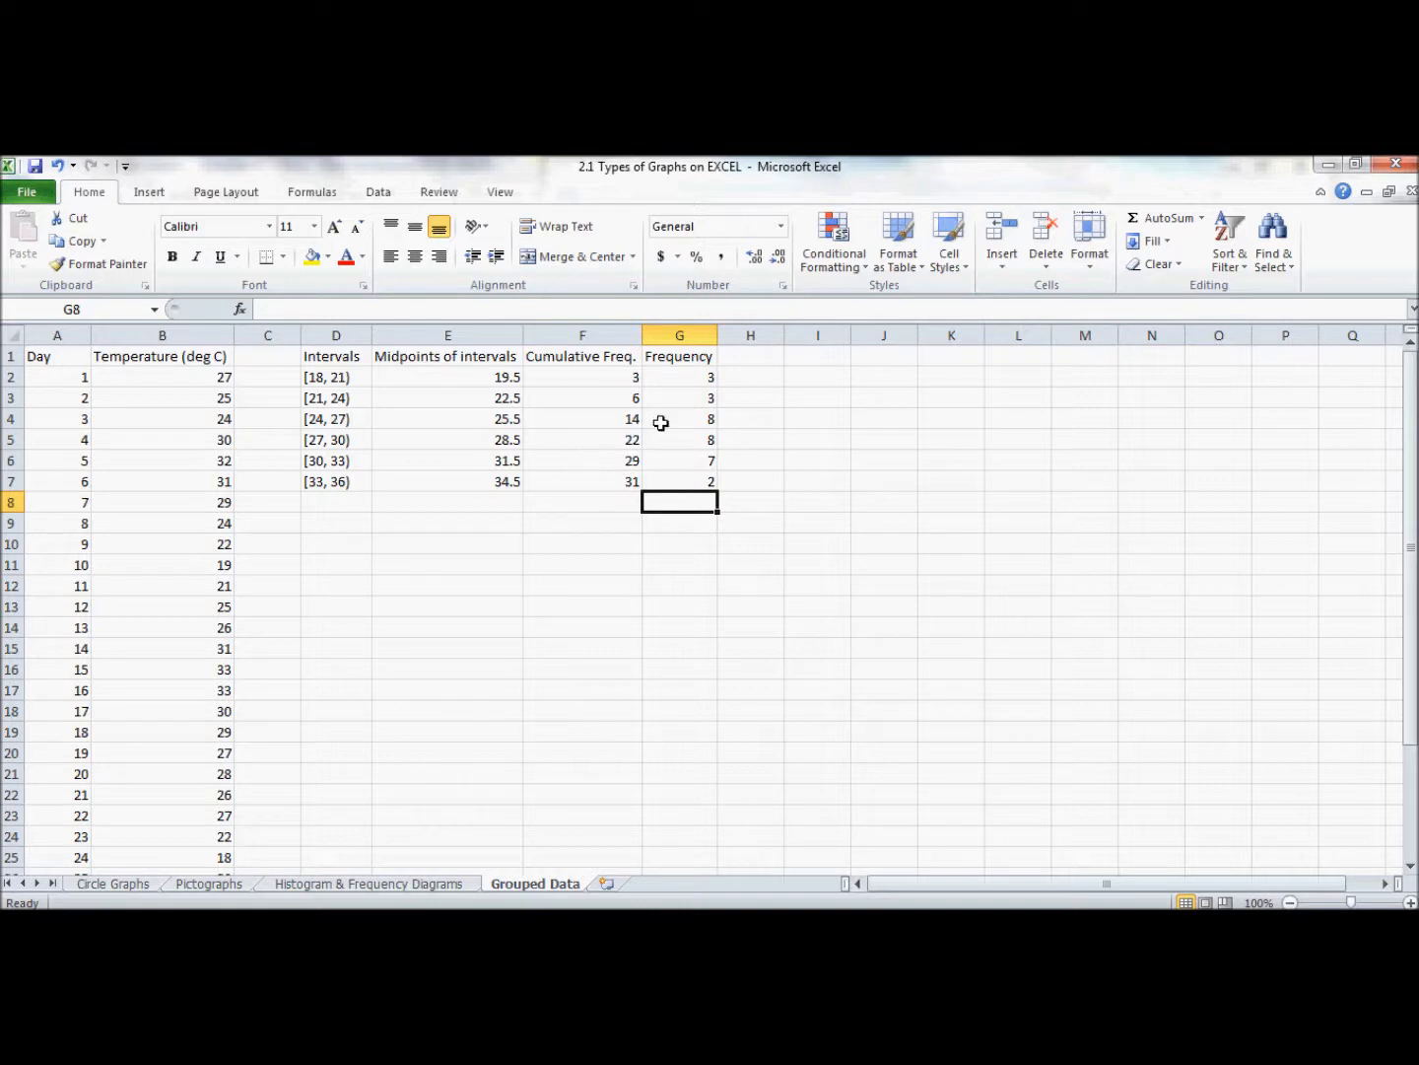
mouse_move(643, 537)
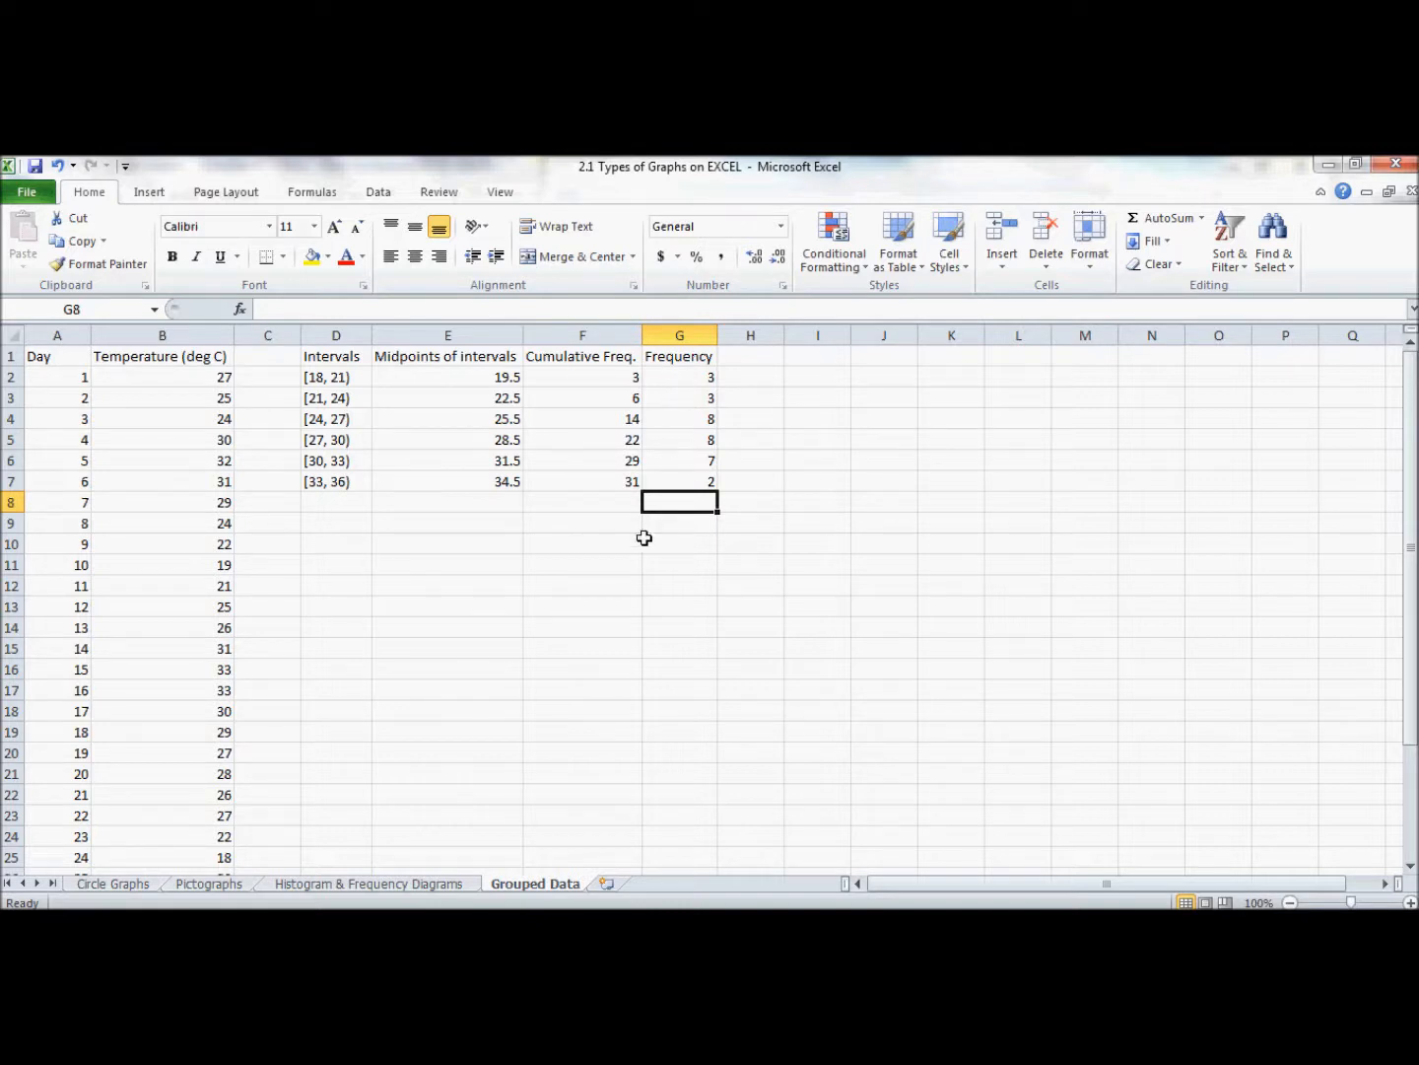
mouse_move(398, 525)
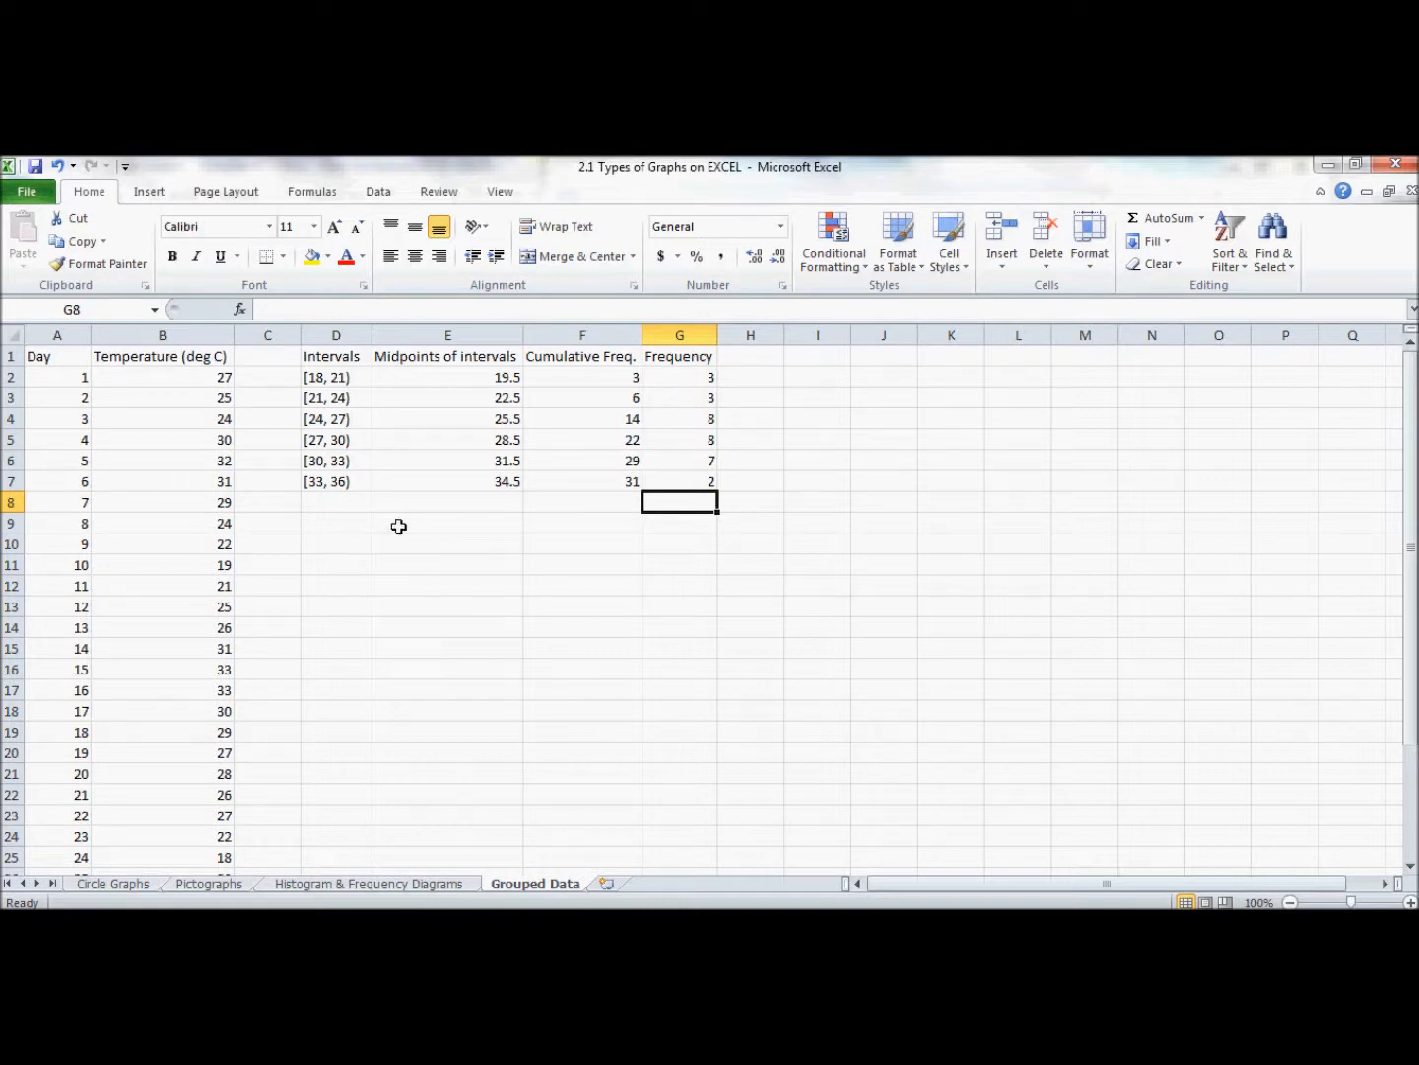
click(446, 525)
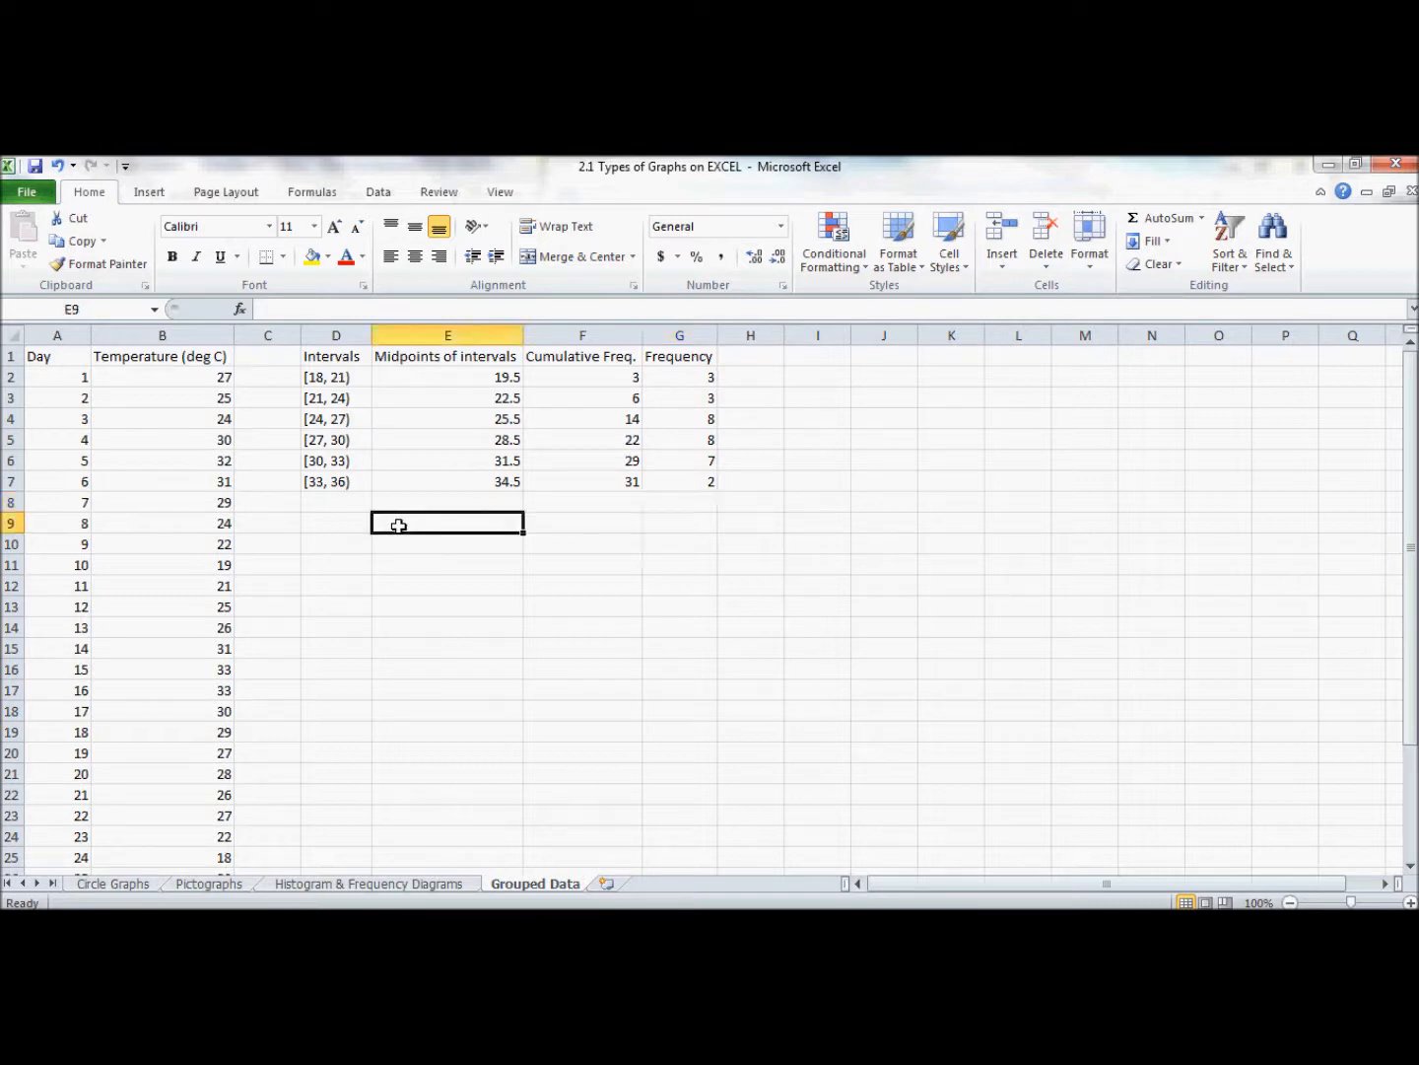
click(150, 191)
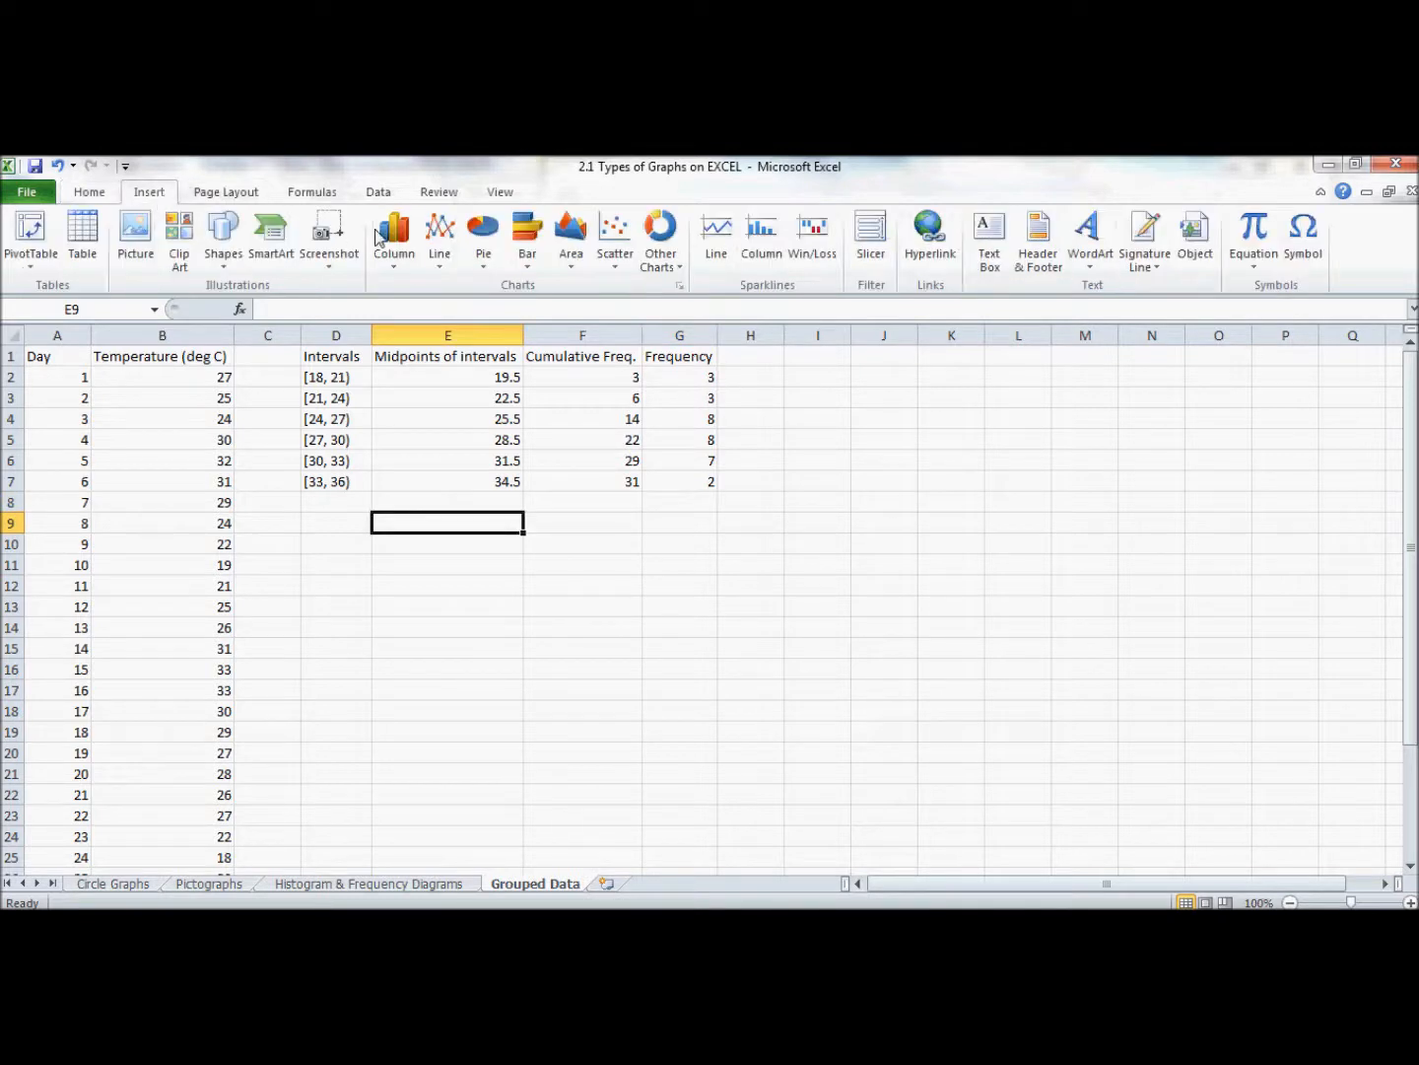
Insert a line chart below the table with Frequency G2:G7 as series and midpoints E2:E7 as axis labels.
click(438, 236)
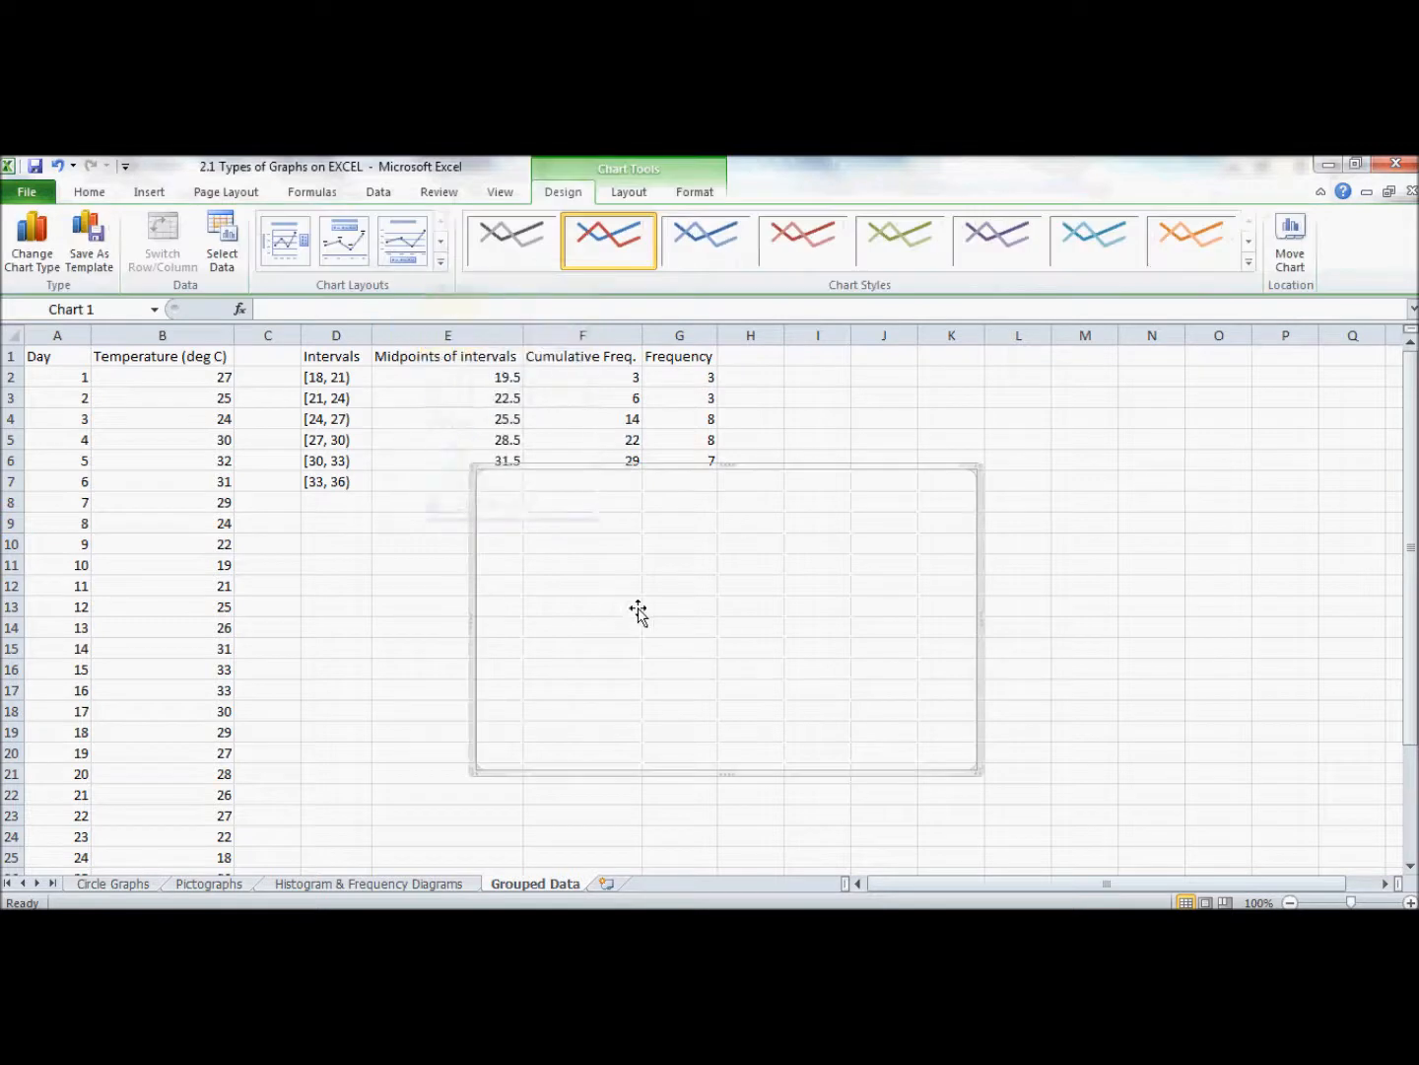
drag(639, 611, 450, 658)
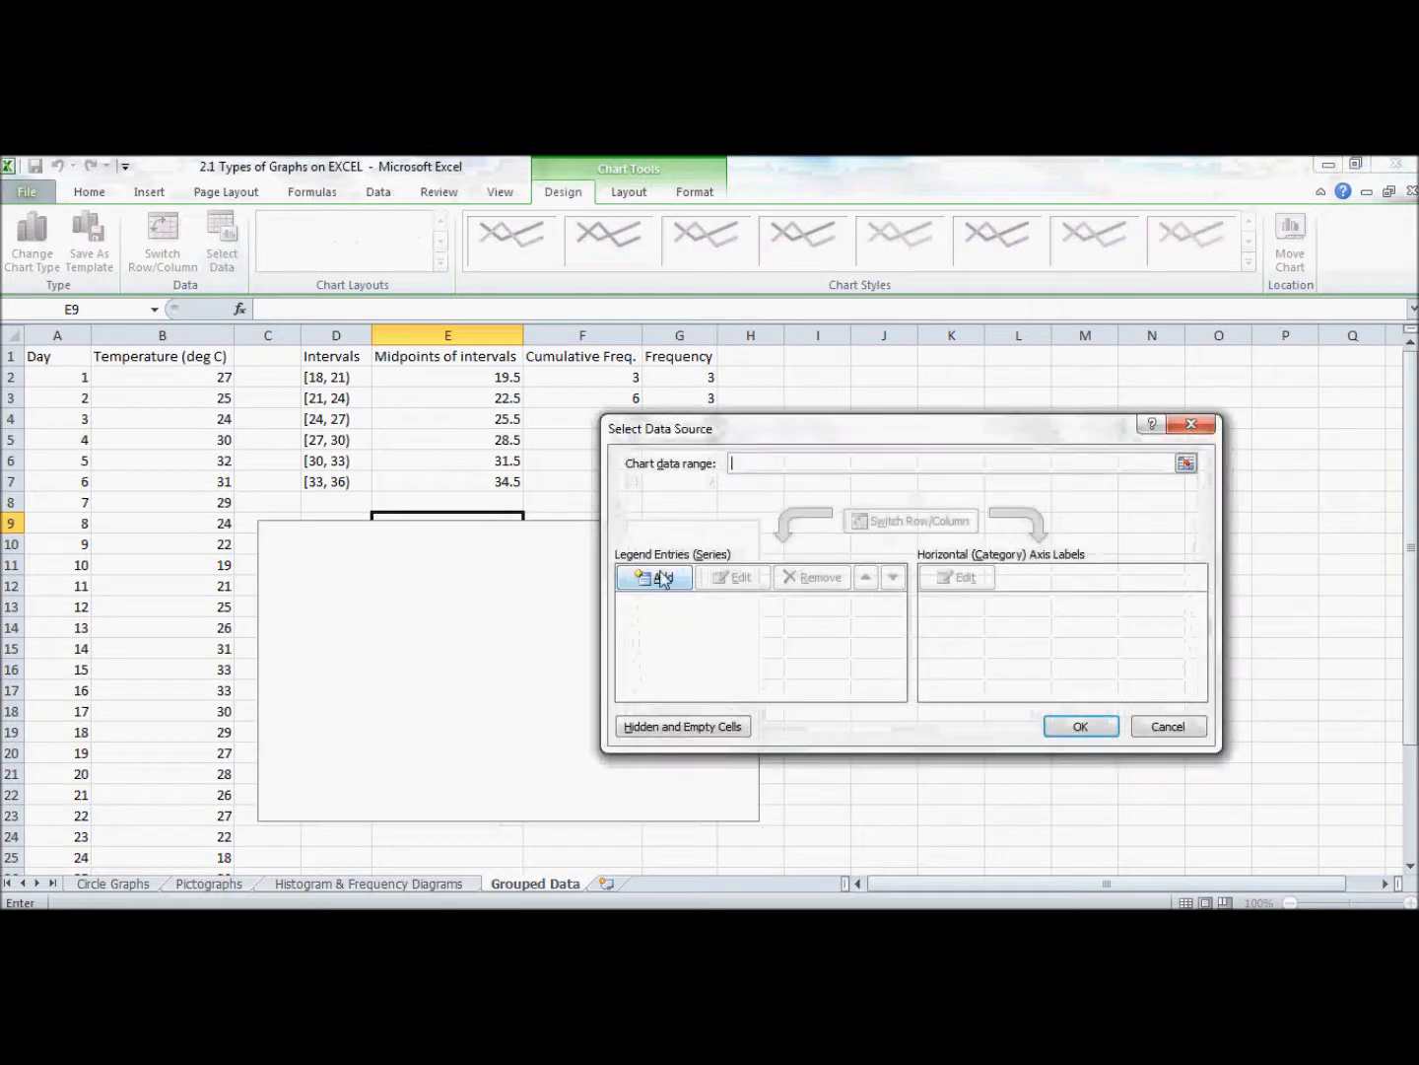
click(654, 576)
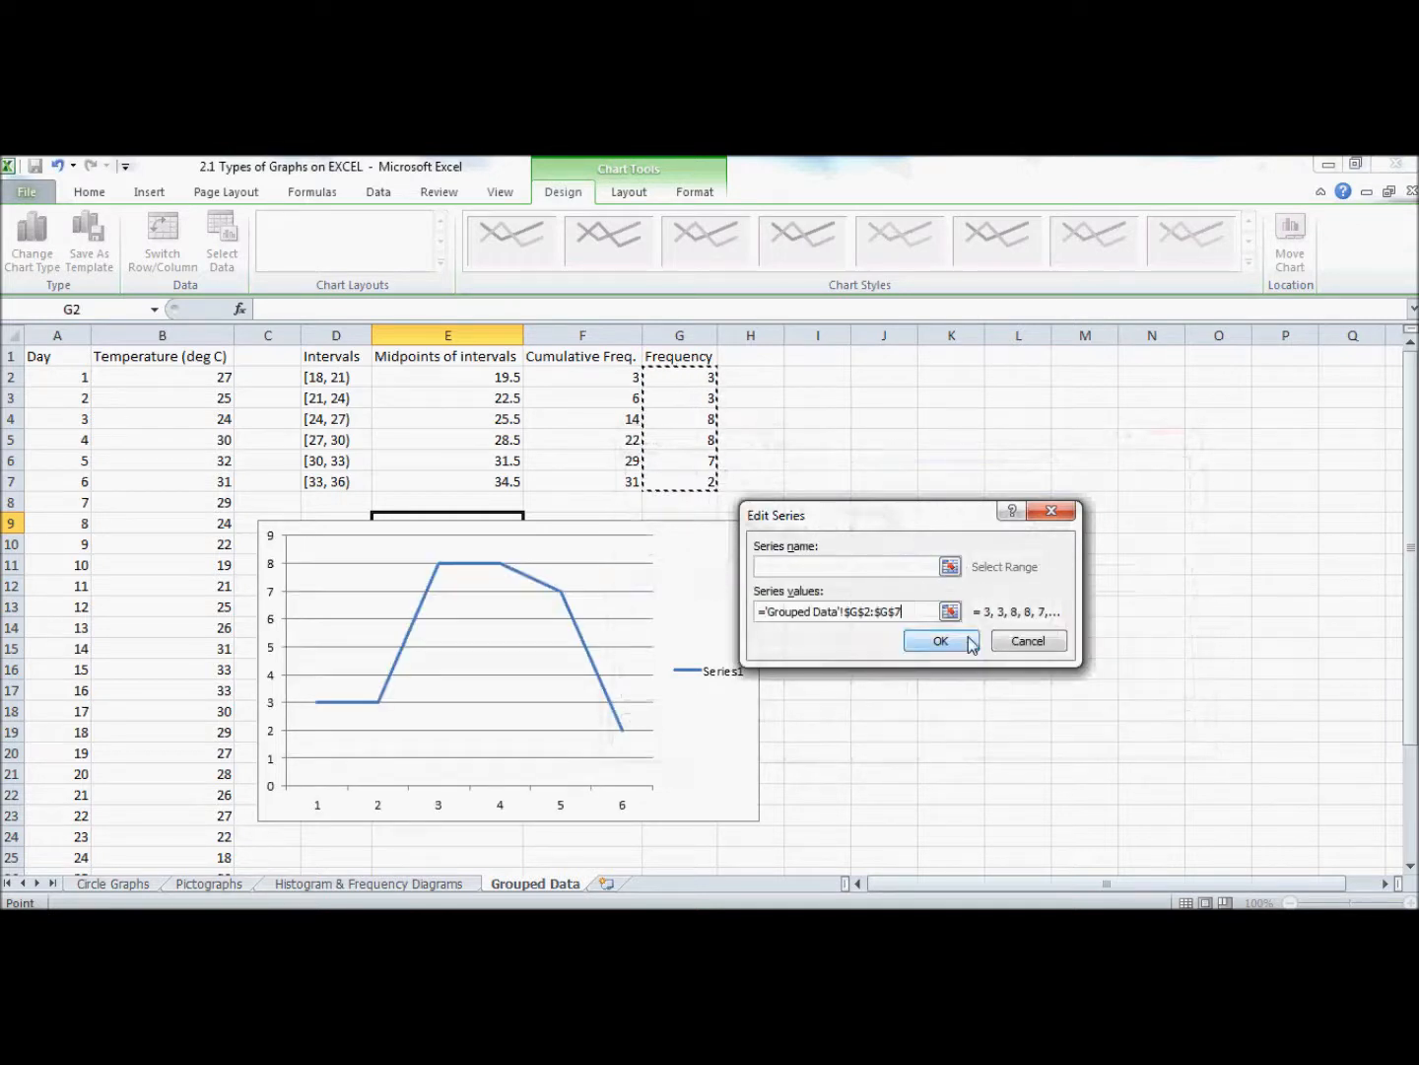
click(940, 641)
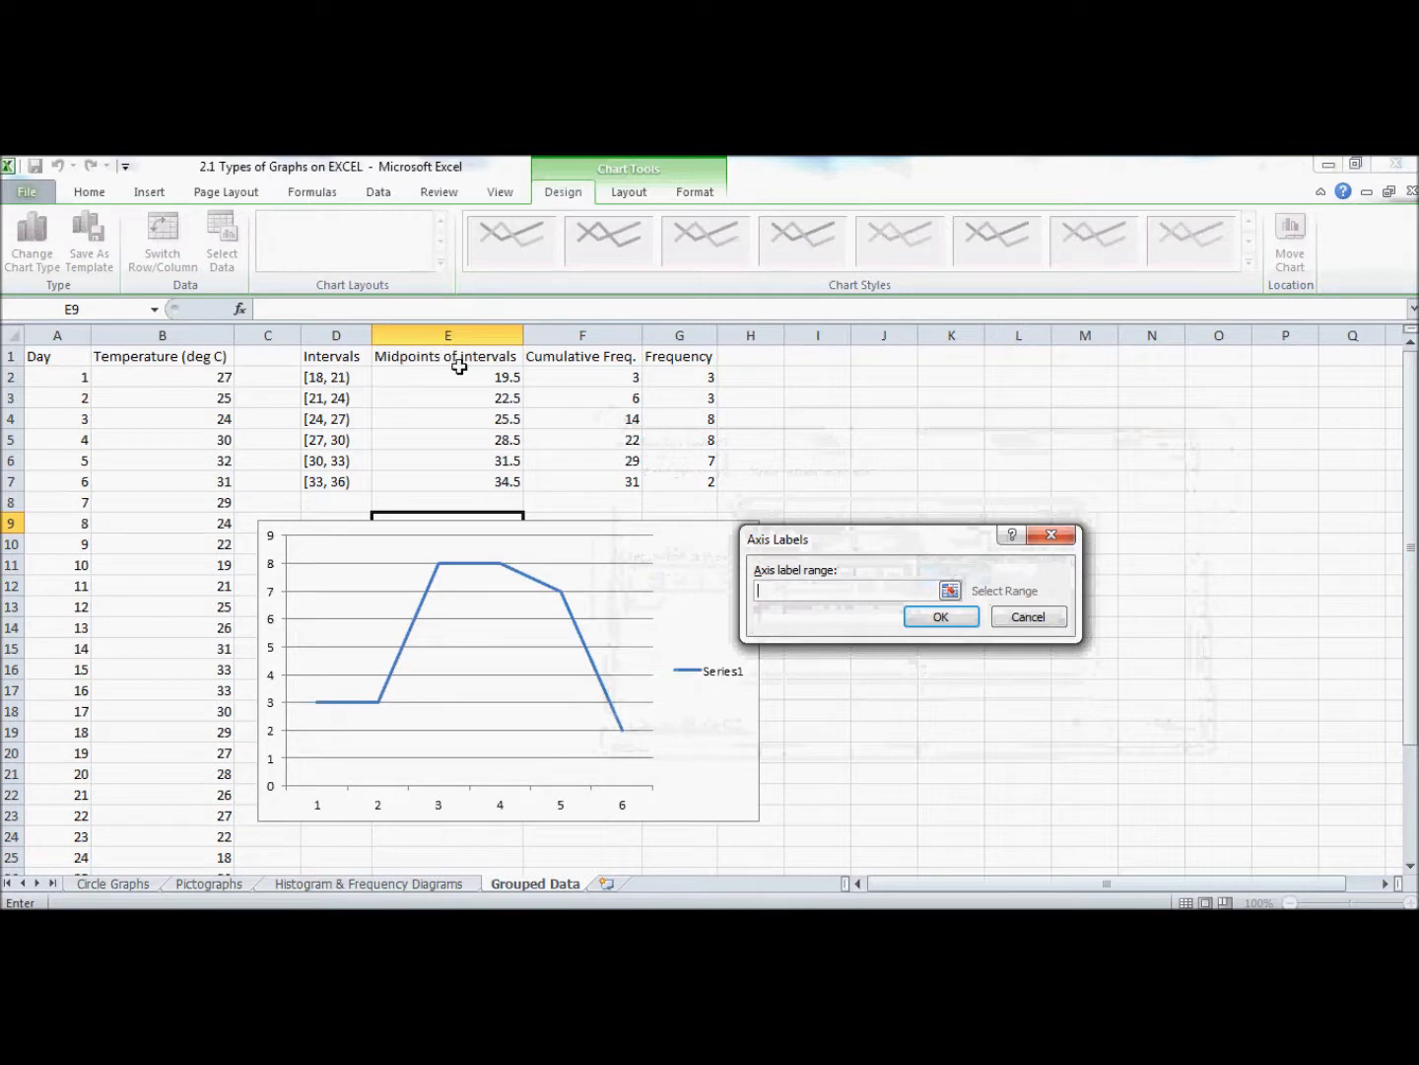
drag(447, 376, 447, 481)
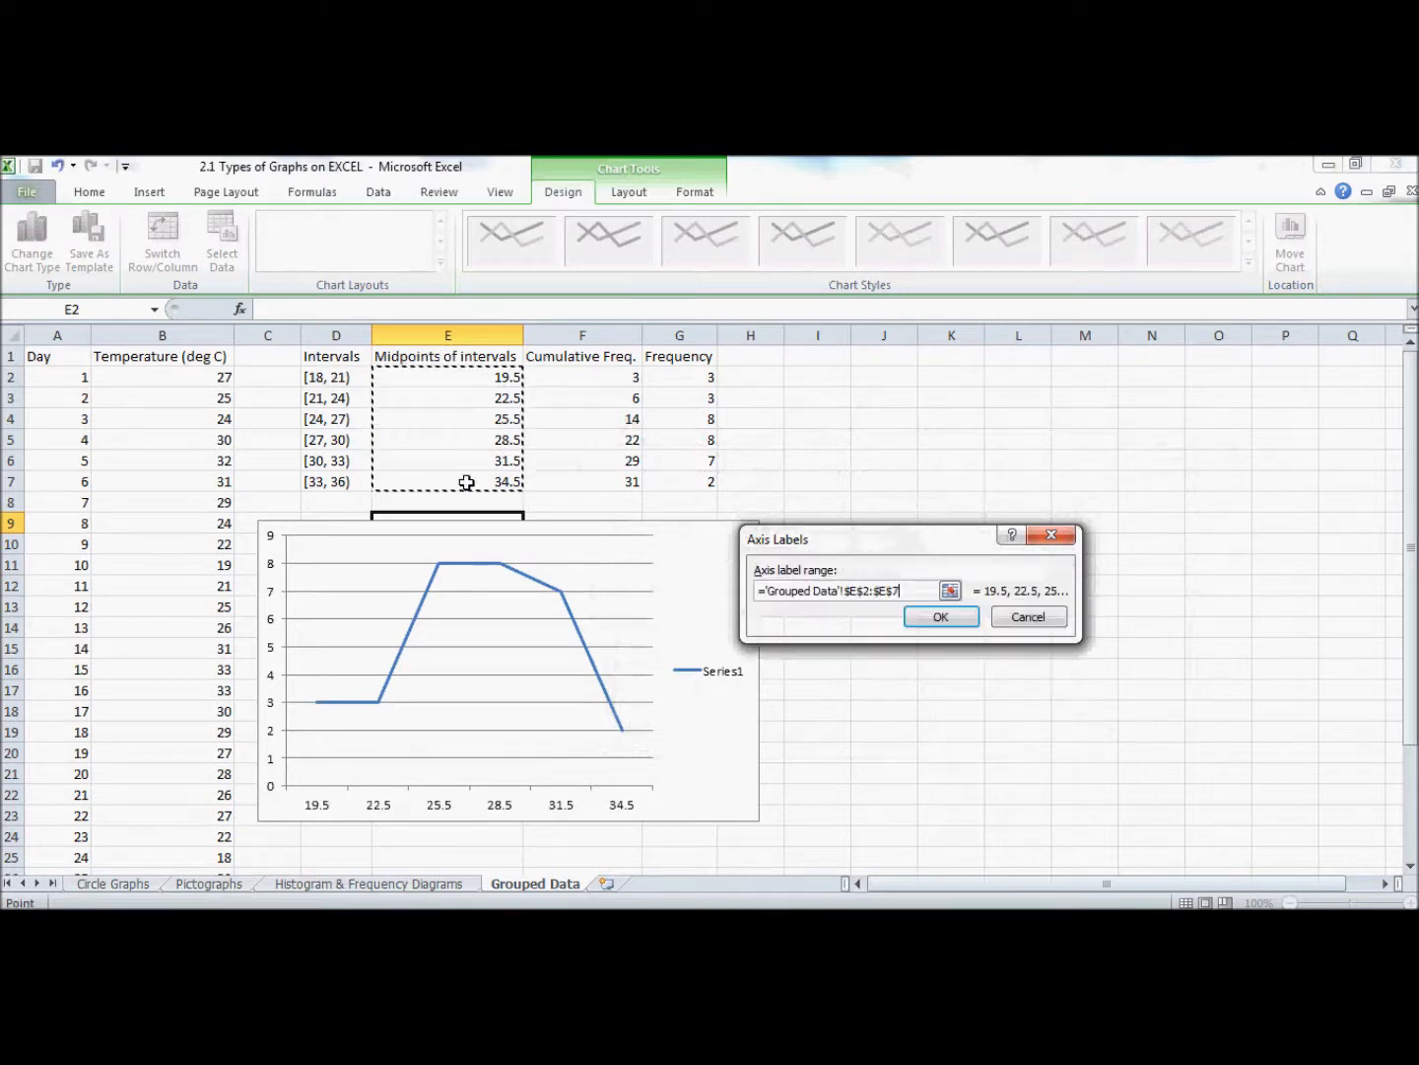
click(940, 615)
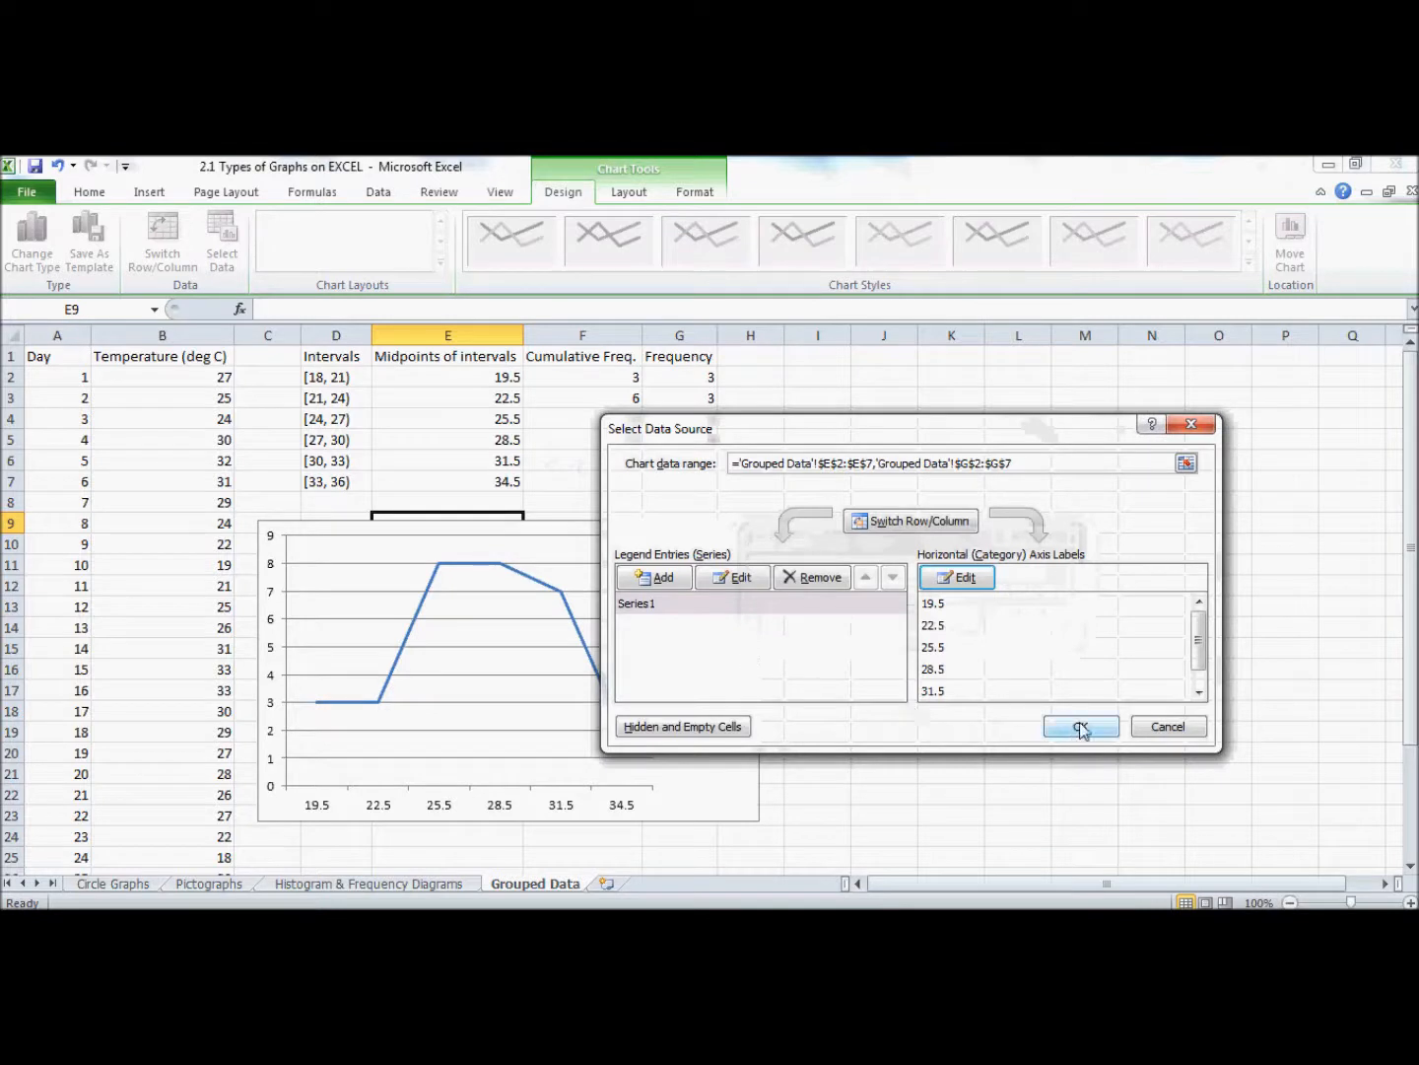
click(1081, 727)
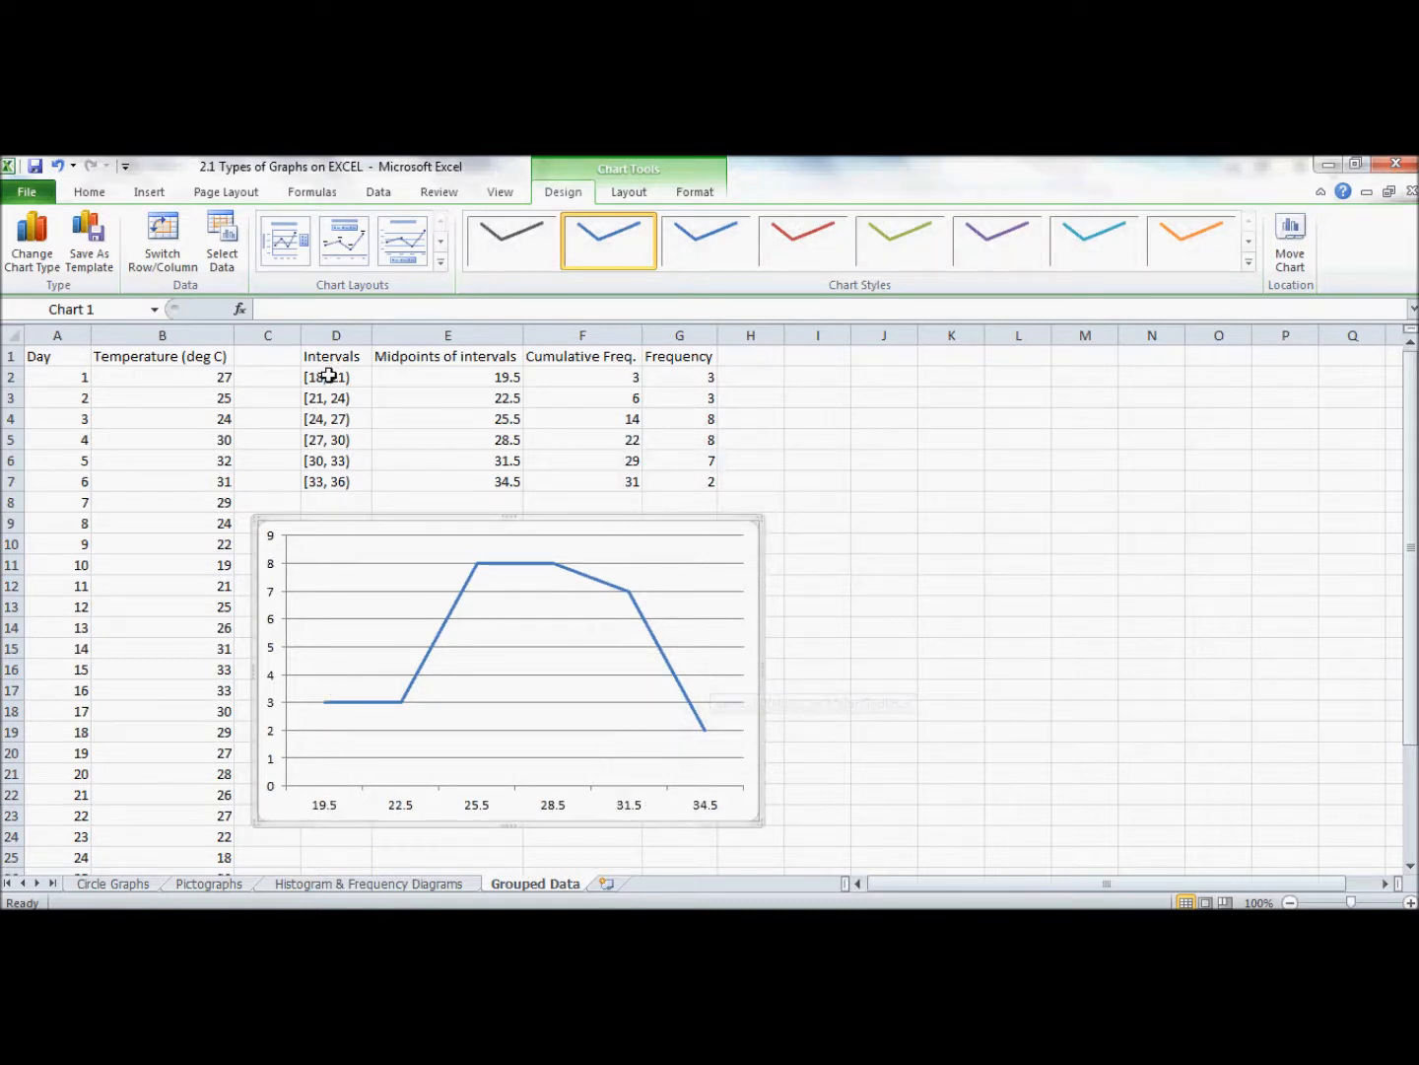
mouse_move(327, 481)
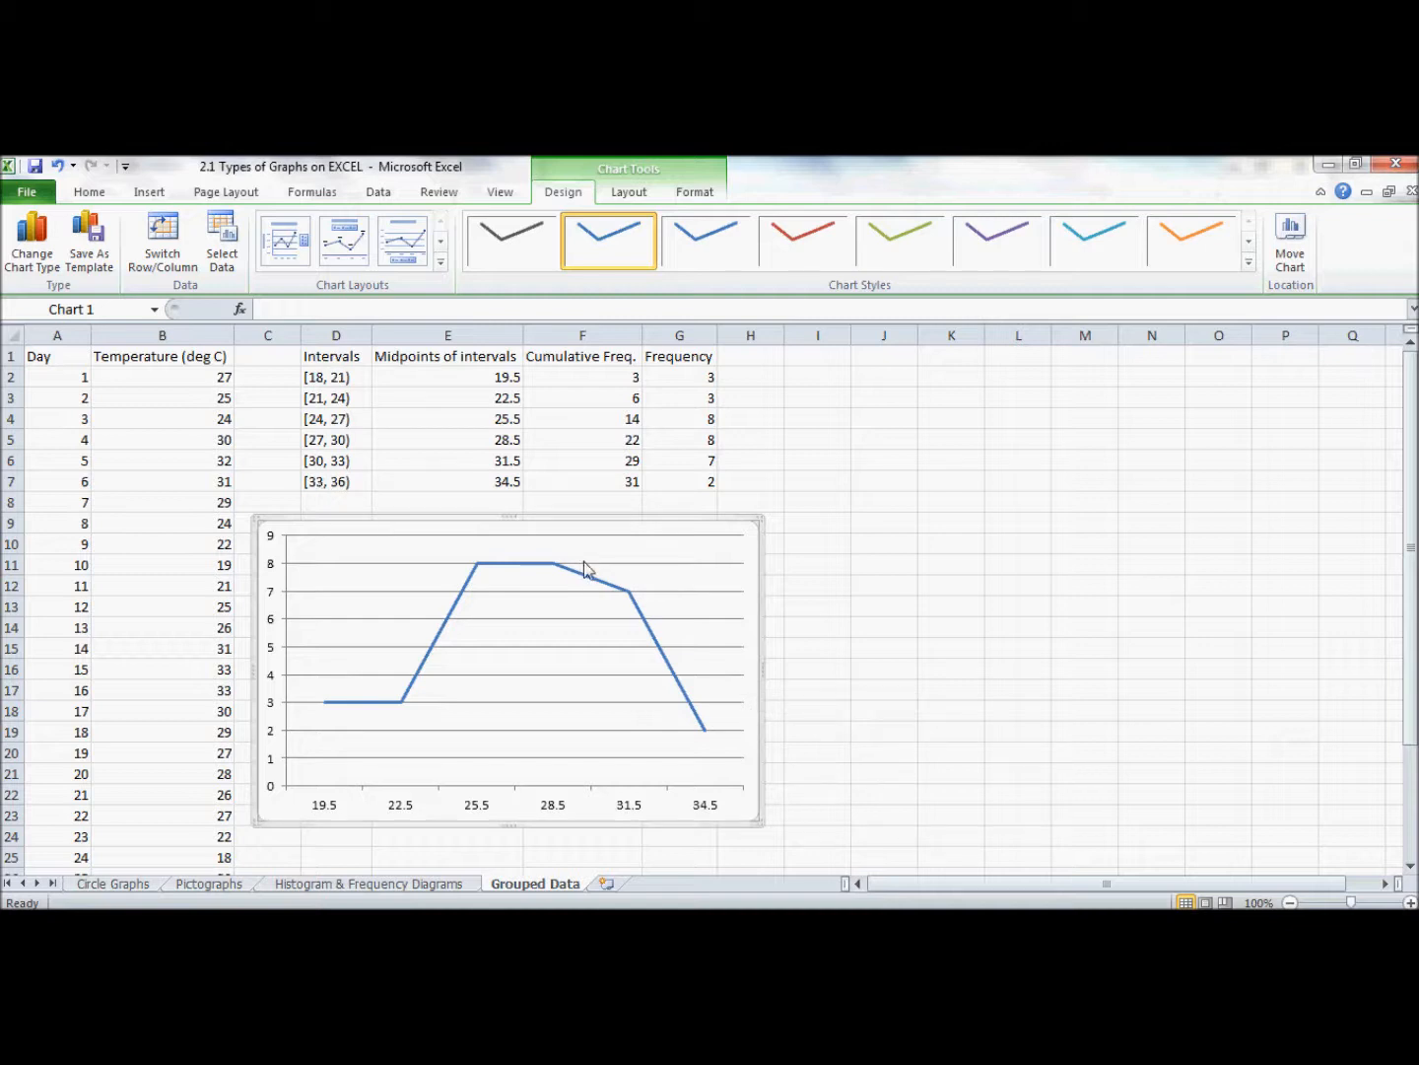
mouse_move(562, 602)
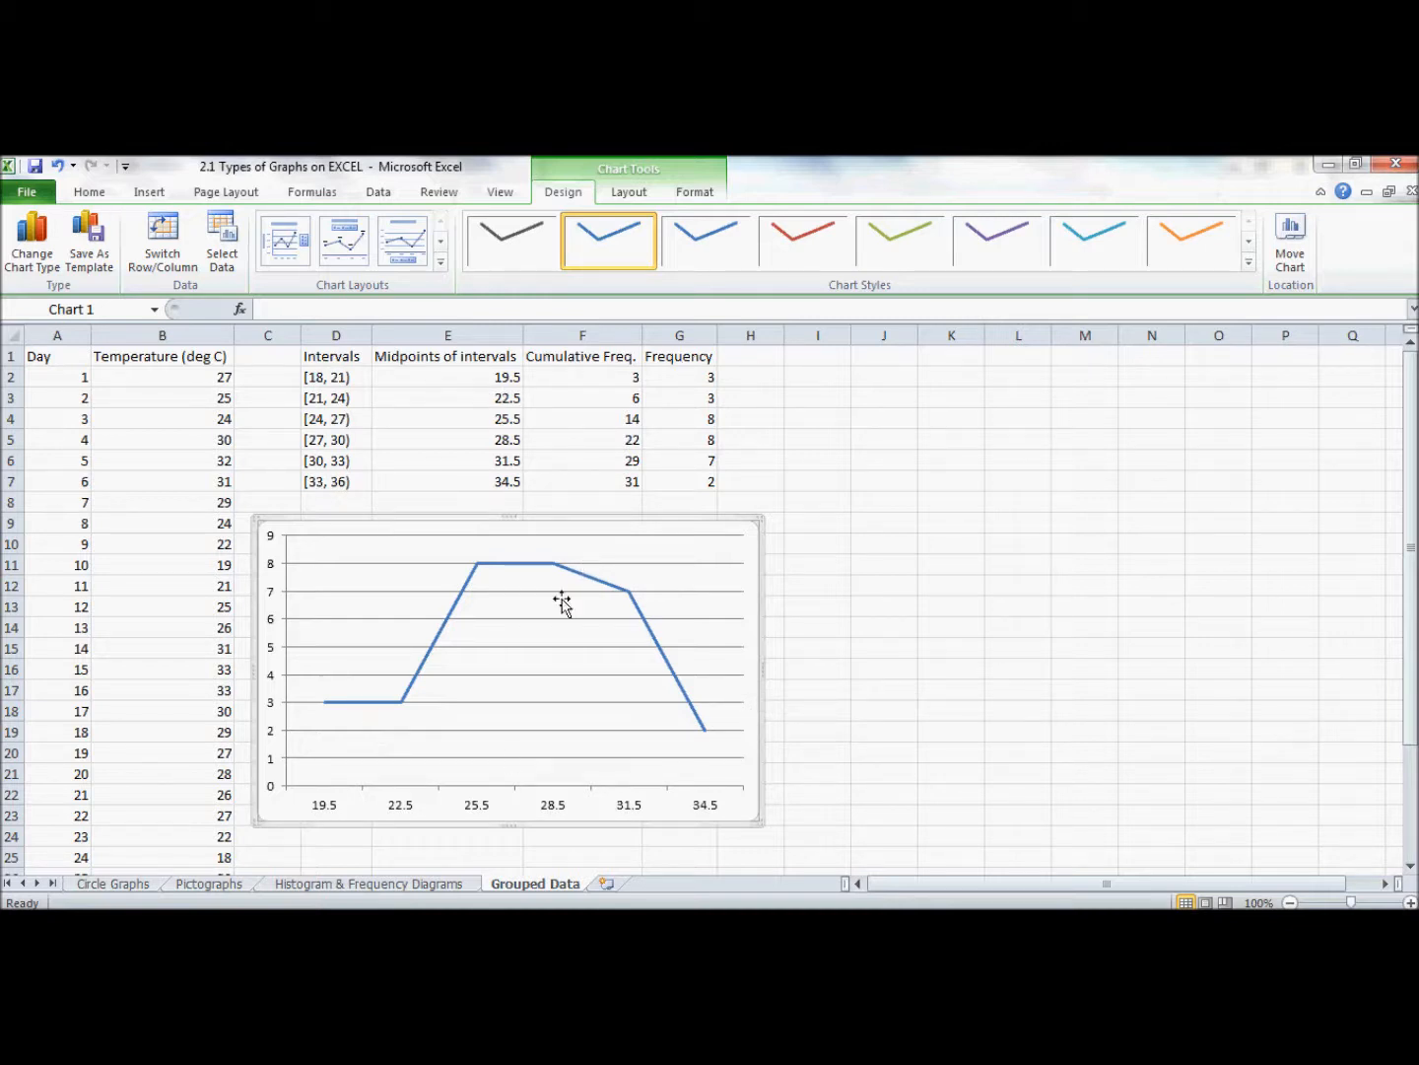
mouse_move(250, 244)
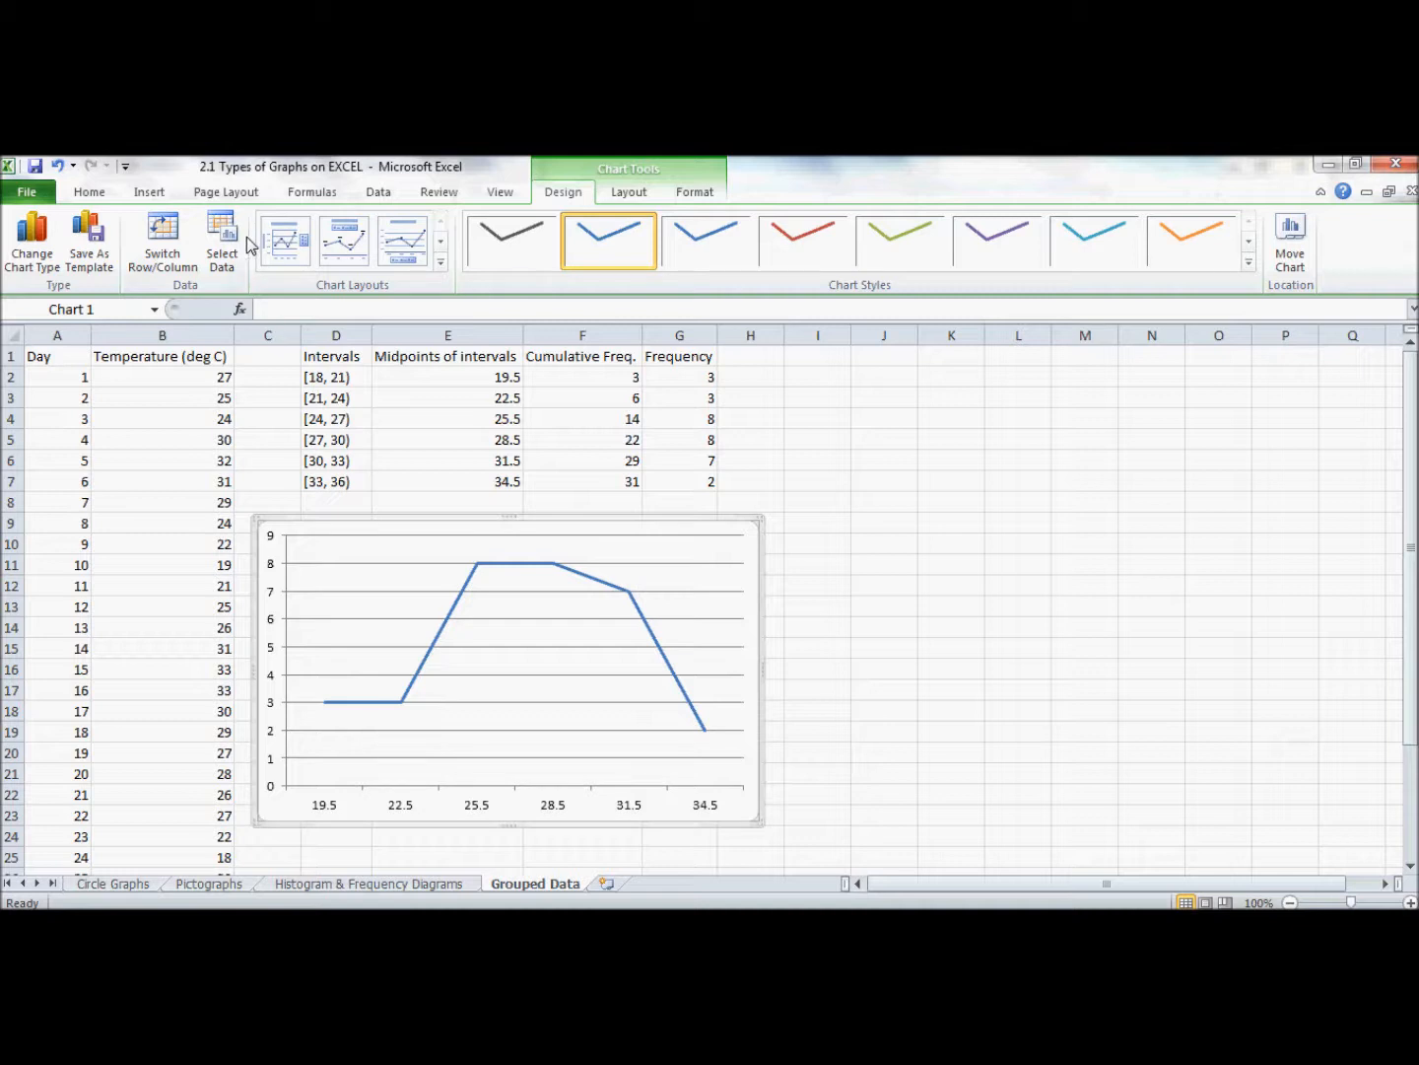
Add the horizontal axis title 'Temperature (C)' via the chart Layout options.
click(627, 191)
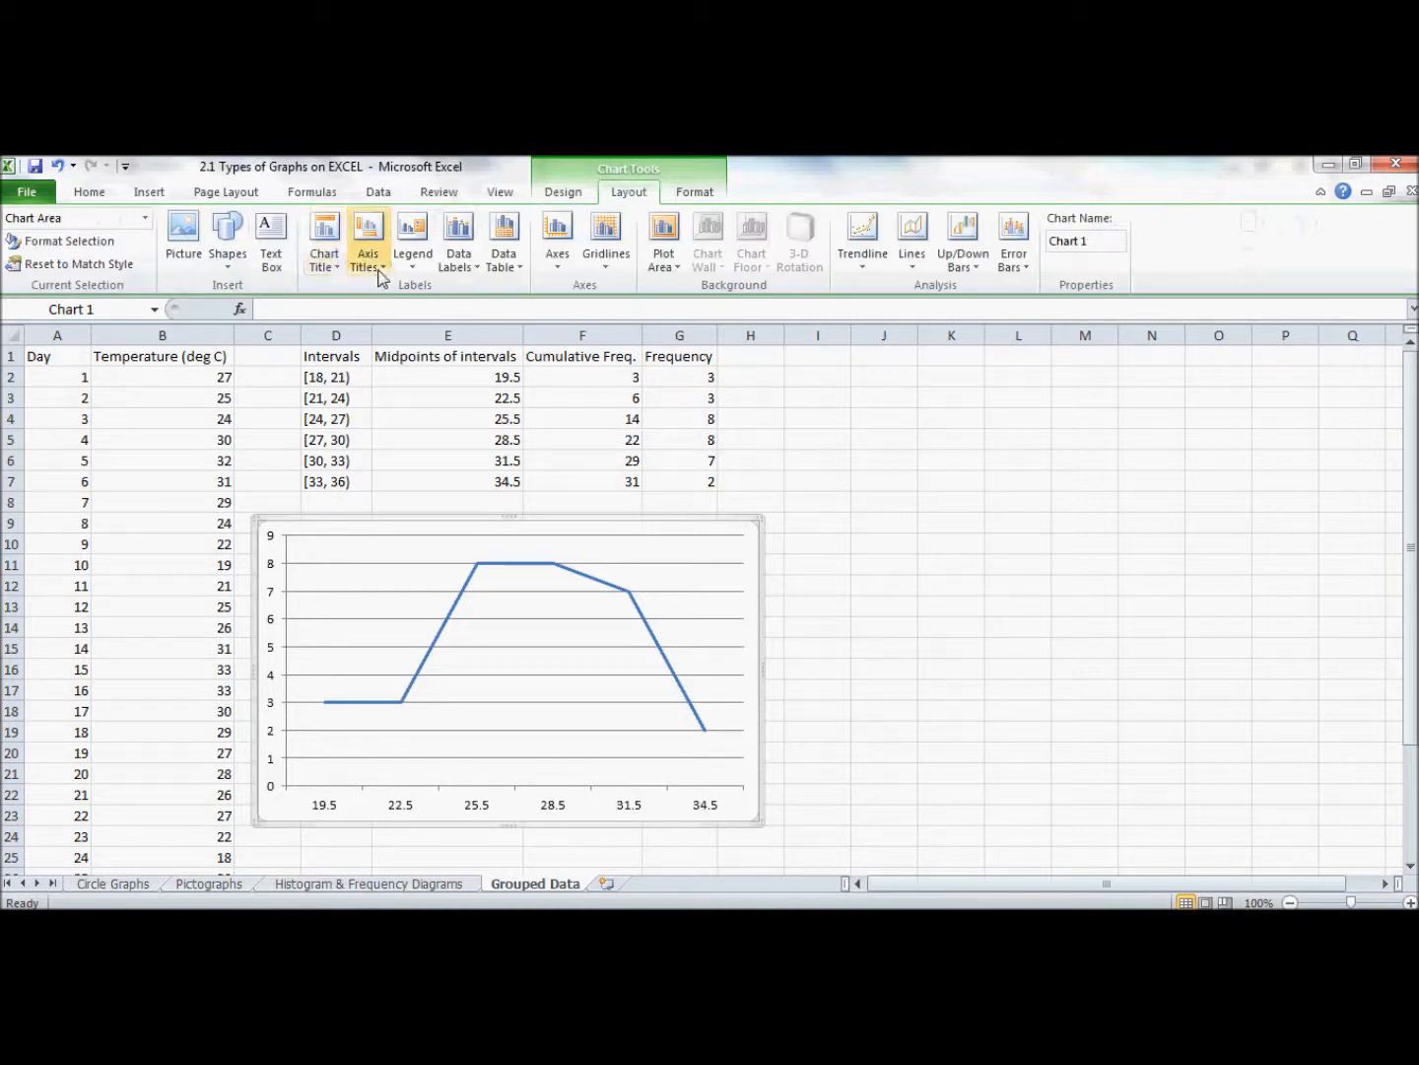
click(368, 241)
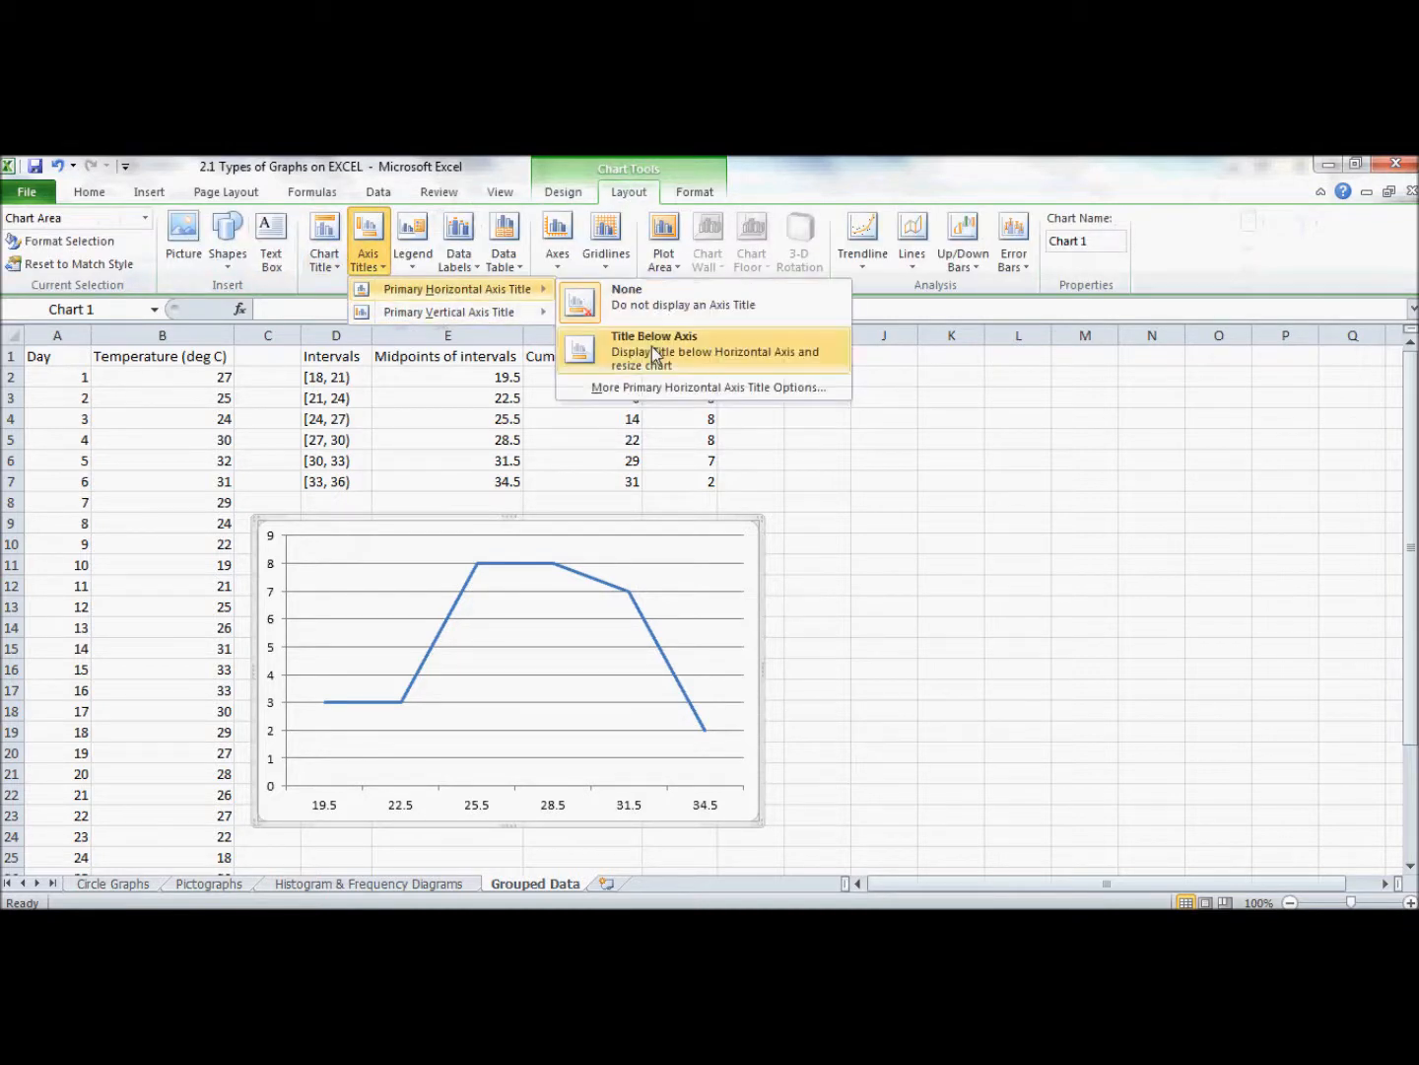
click(654, 351)
text(A)
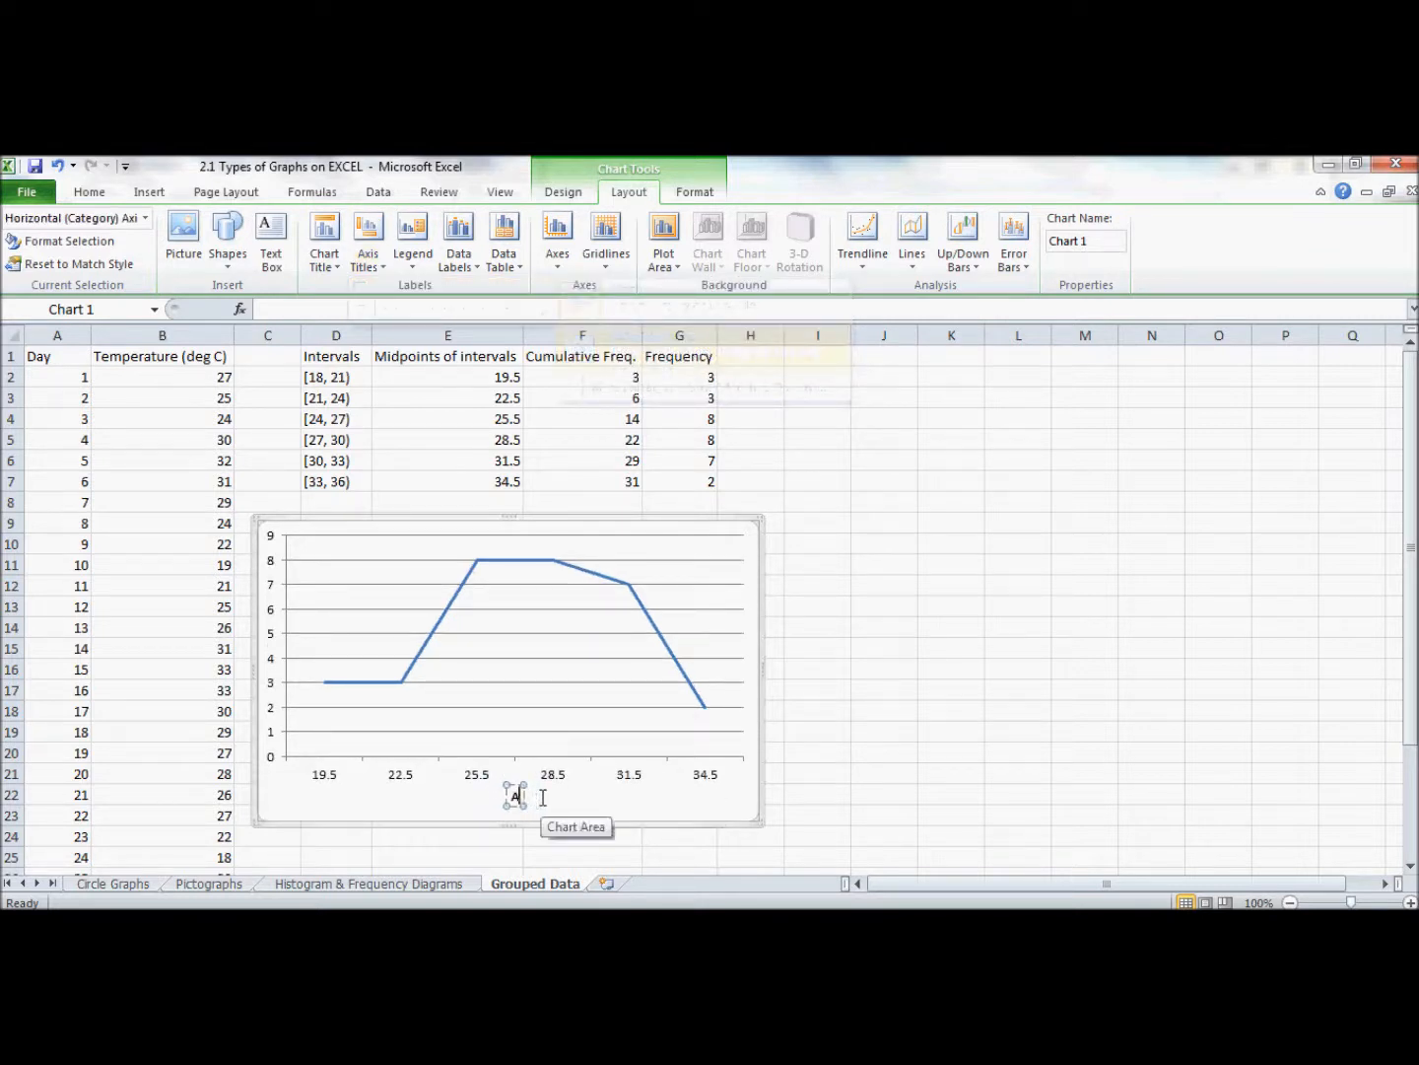
text(Temperature (C)
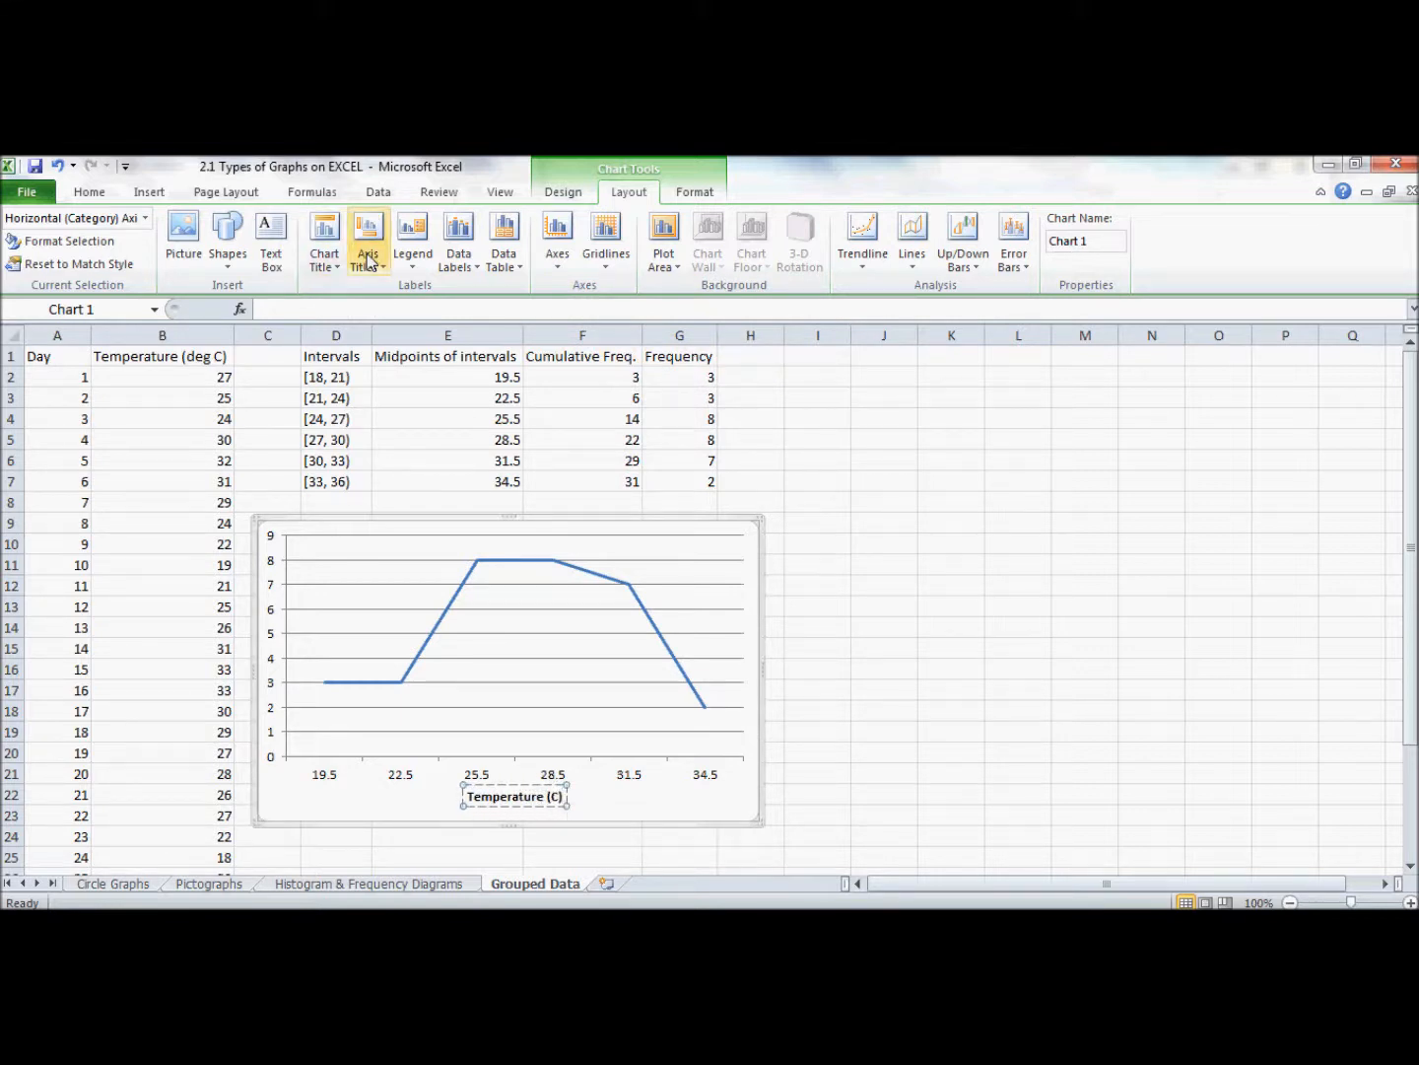
Add the rotated vertical axis title 'Frequency' and chart title 'Frequency of Temperature in July'.
click(368, 241)
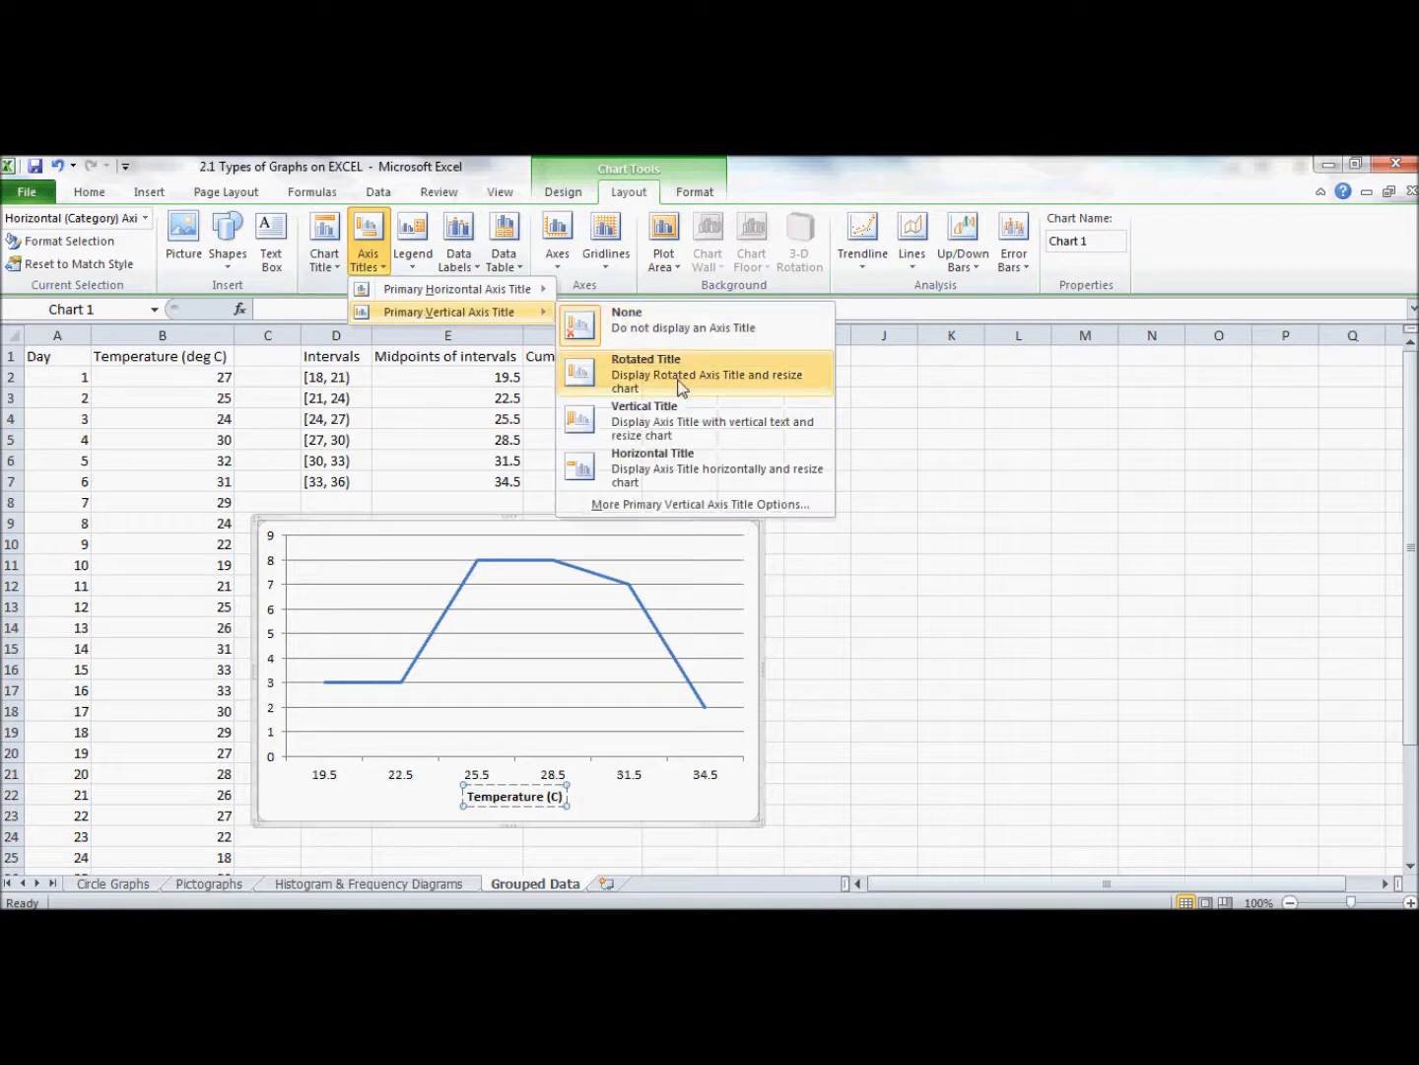
click(682, 372)
text(Frequency)
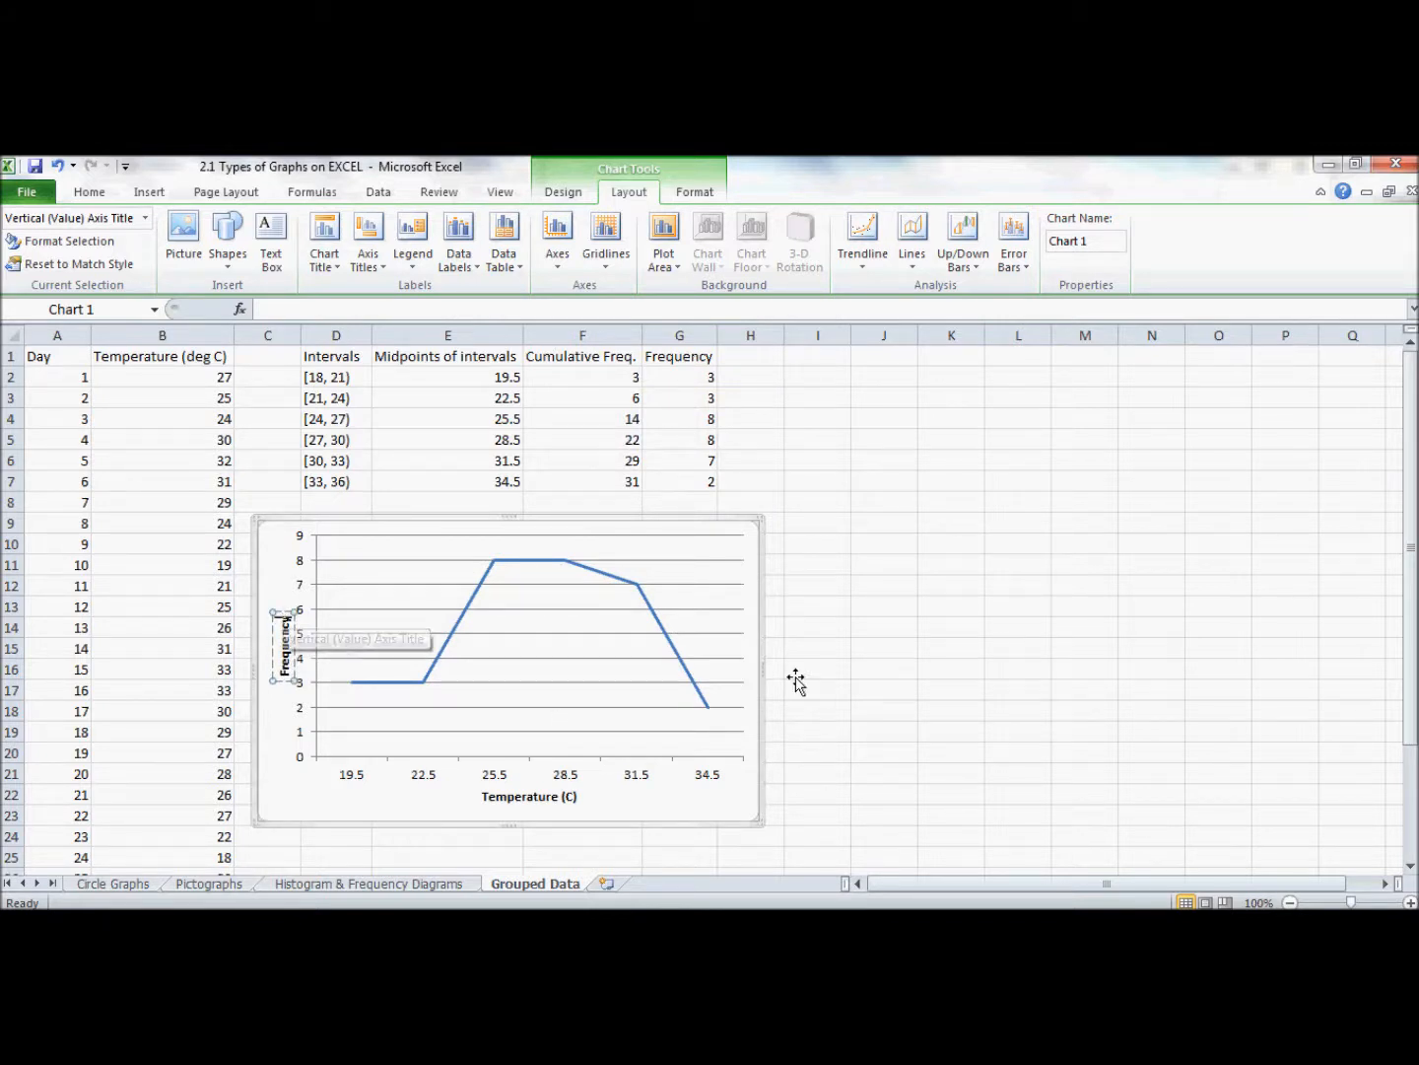
click(323, 241)
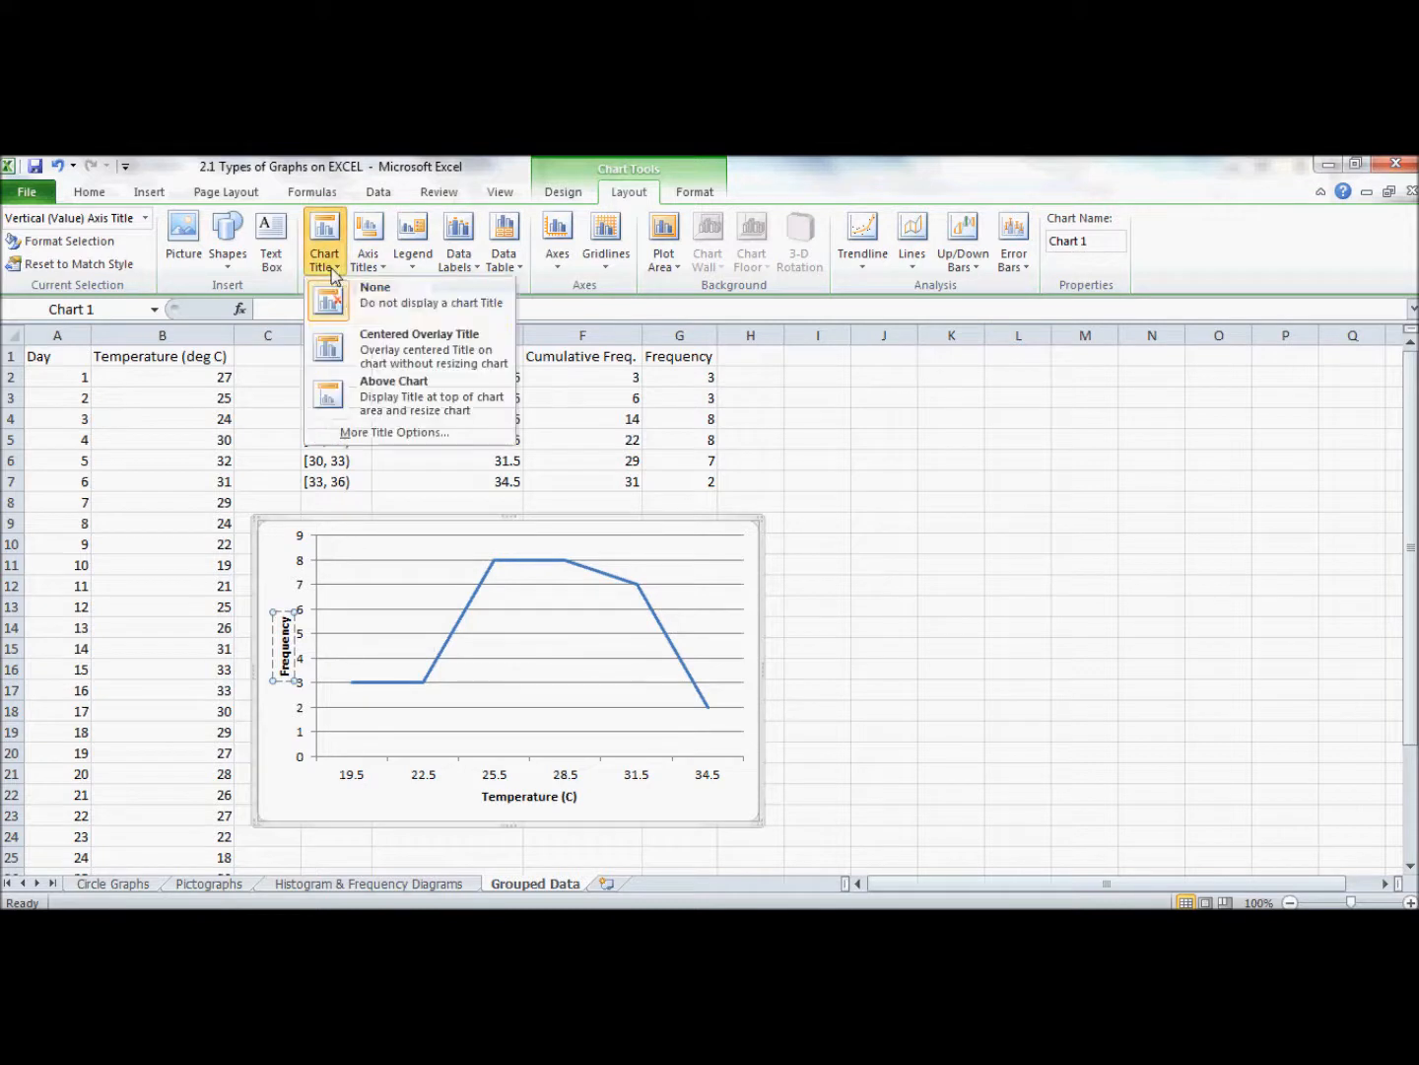
mouse_move(418, 351)
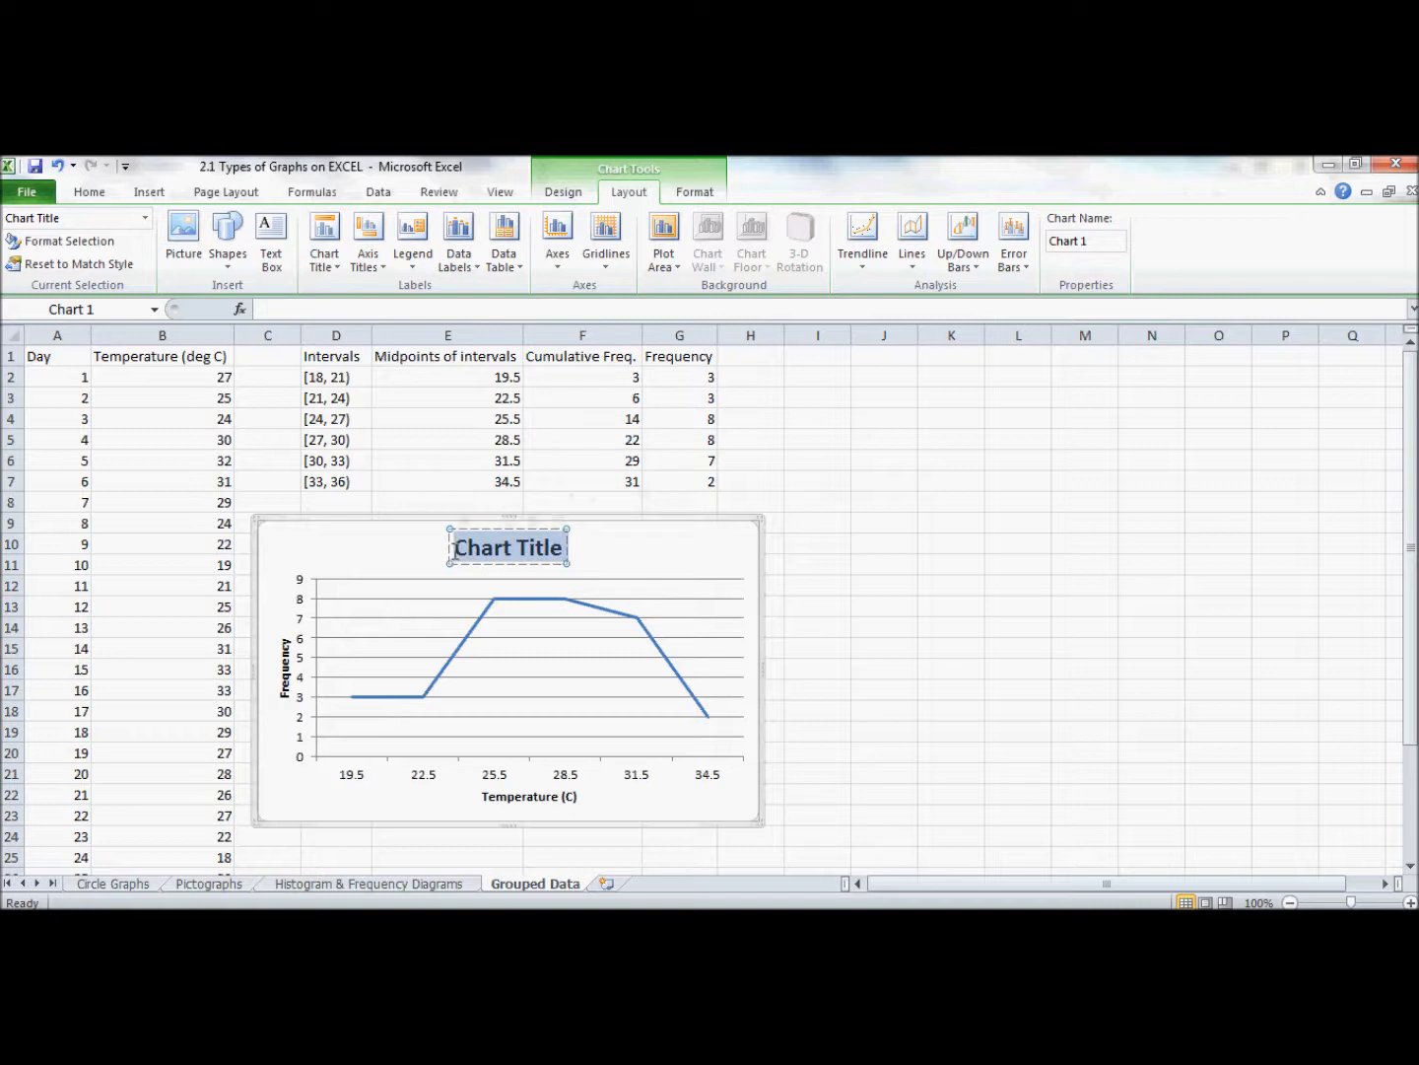
text(Frency)
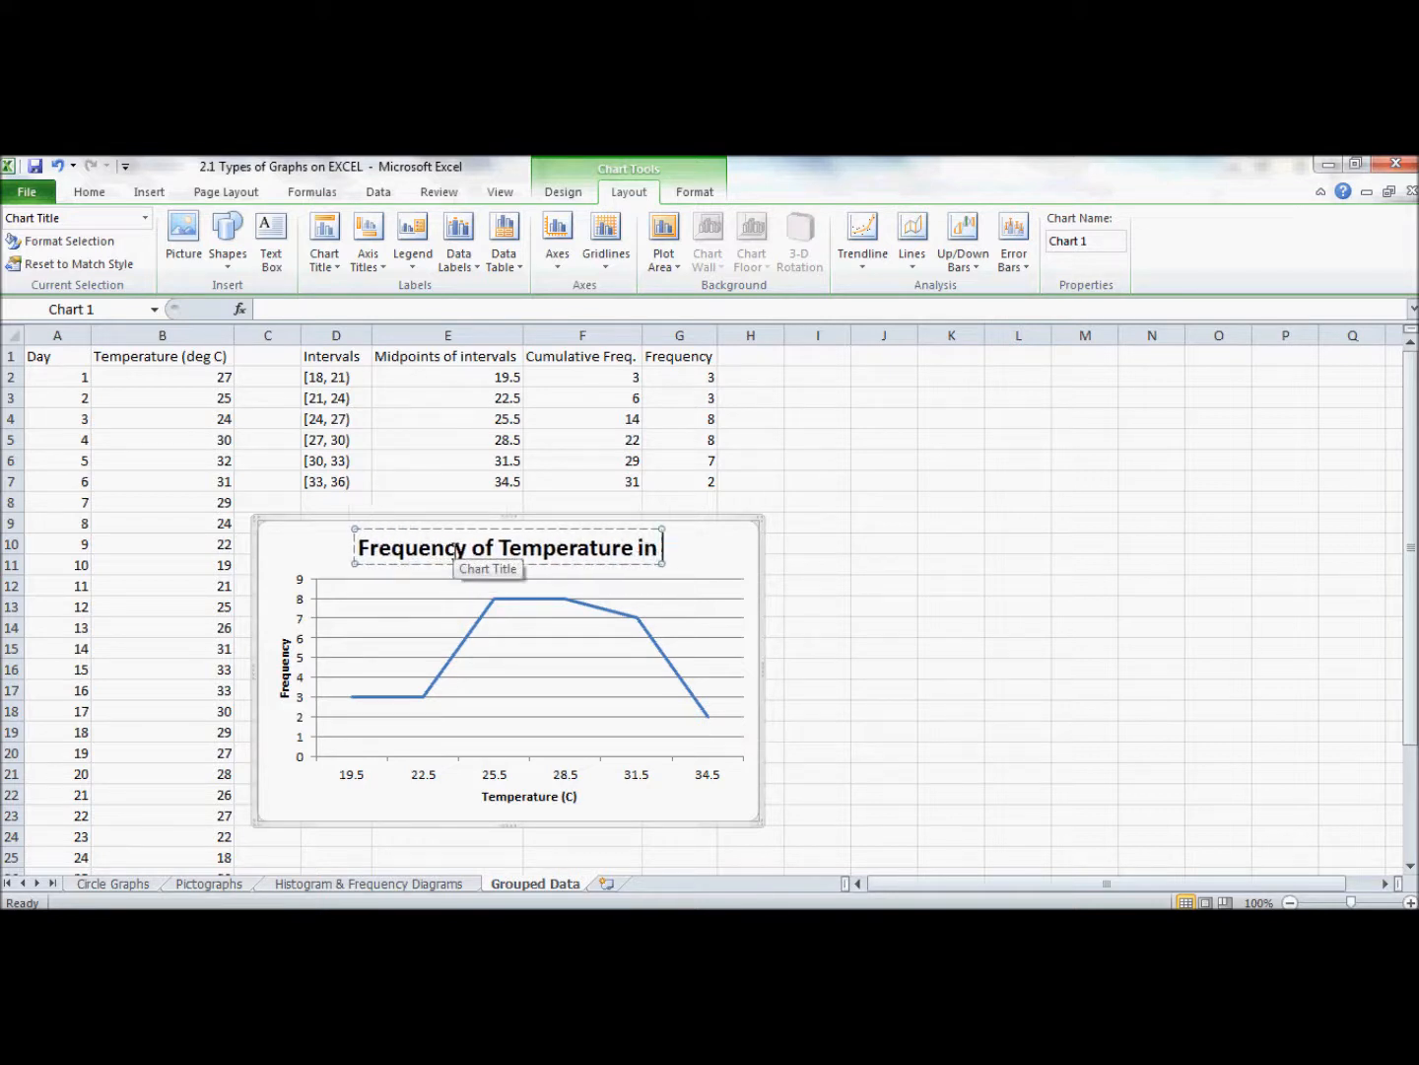
text(July)
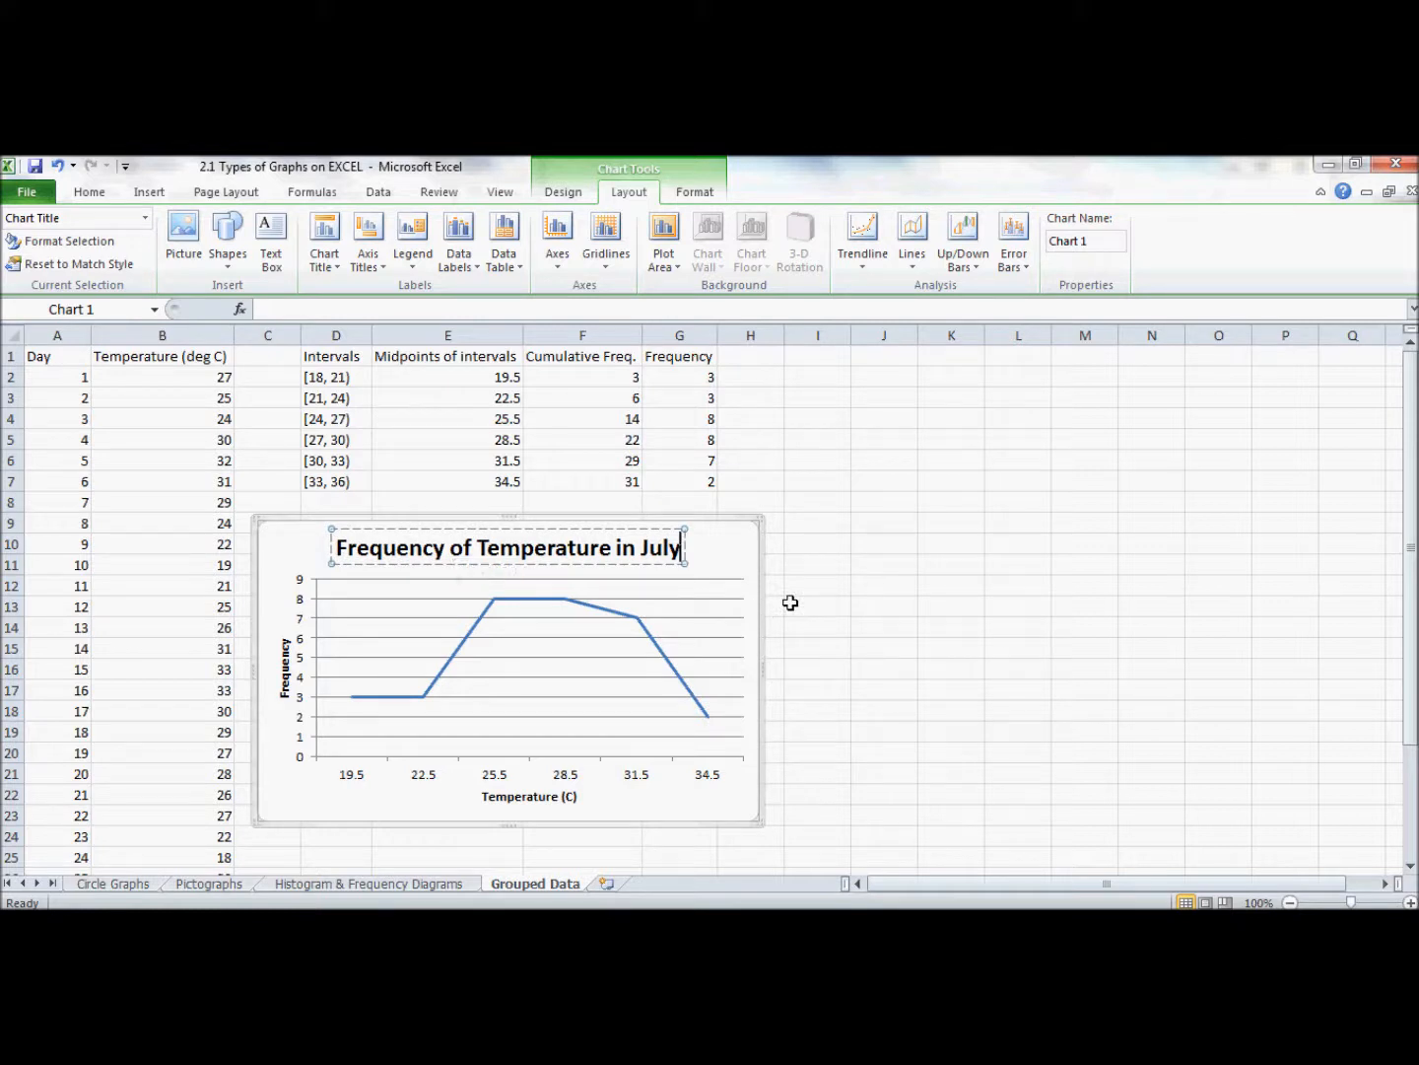
For the copied chart, clear its data source by removing the existing frequency series.
click(816, 605)
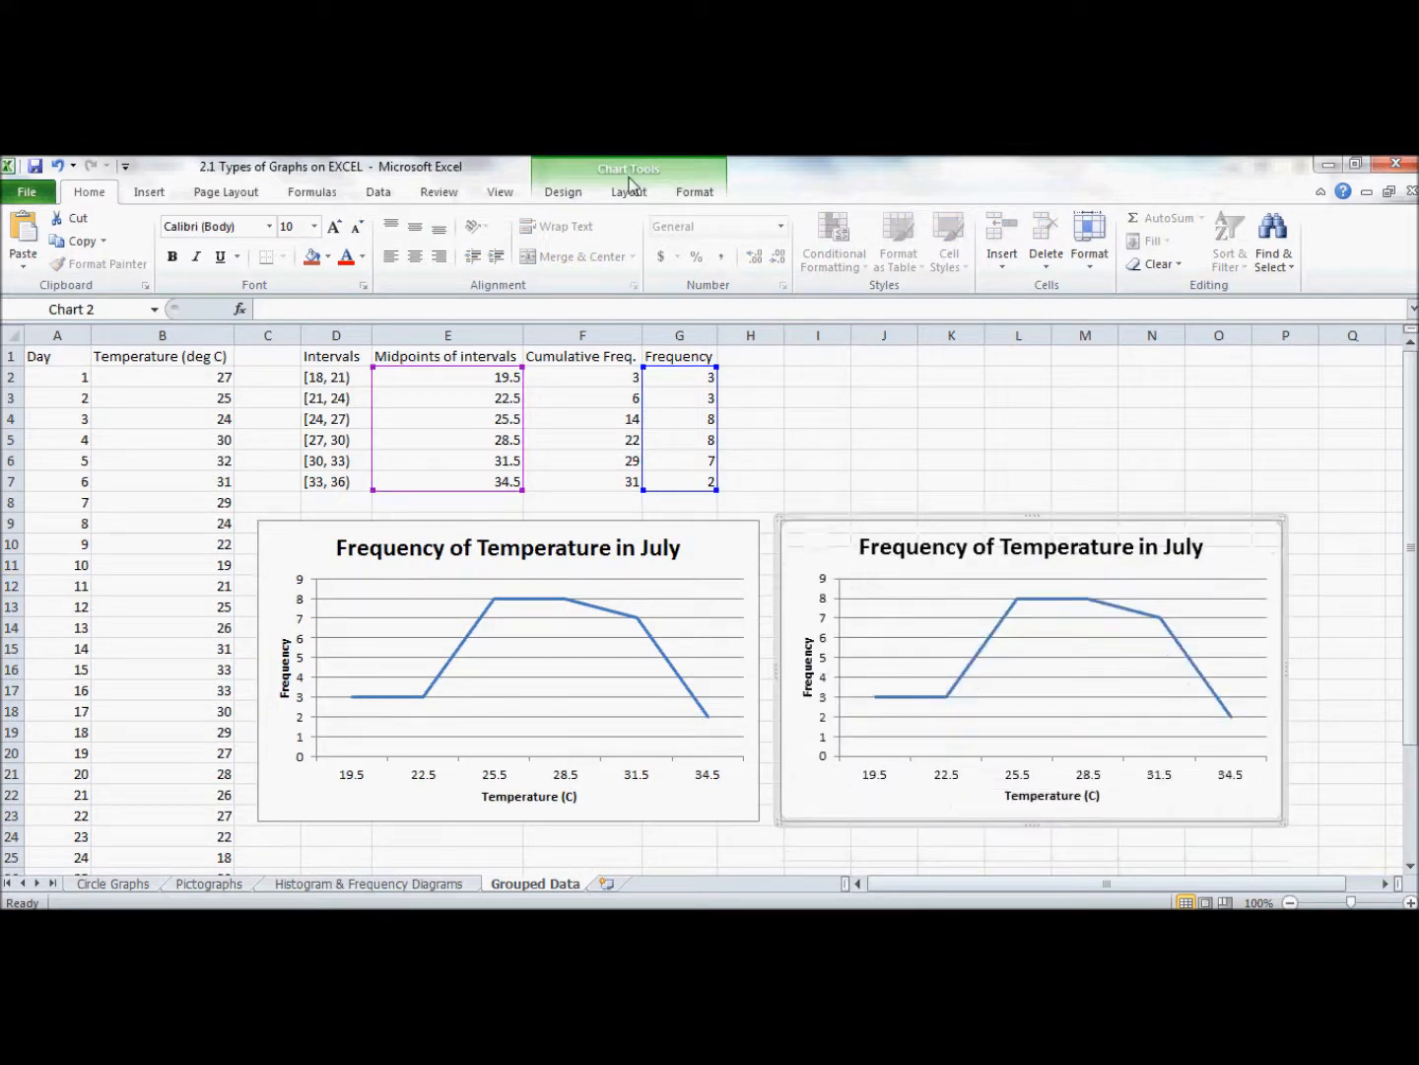
click(563, 191)
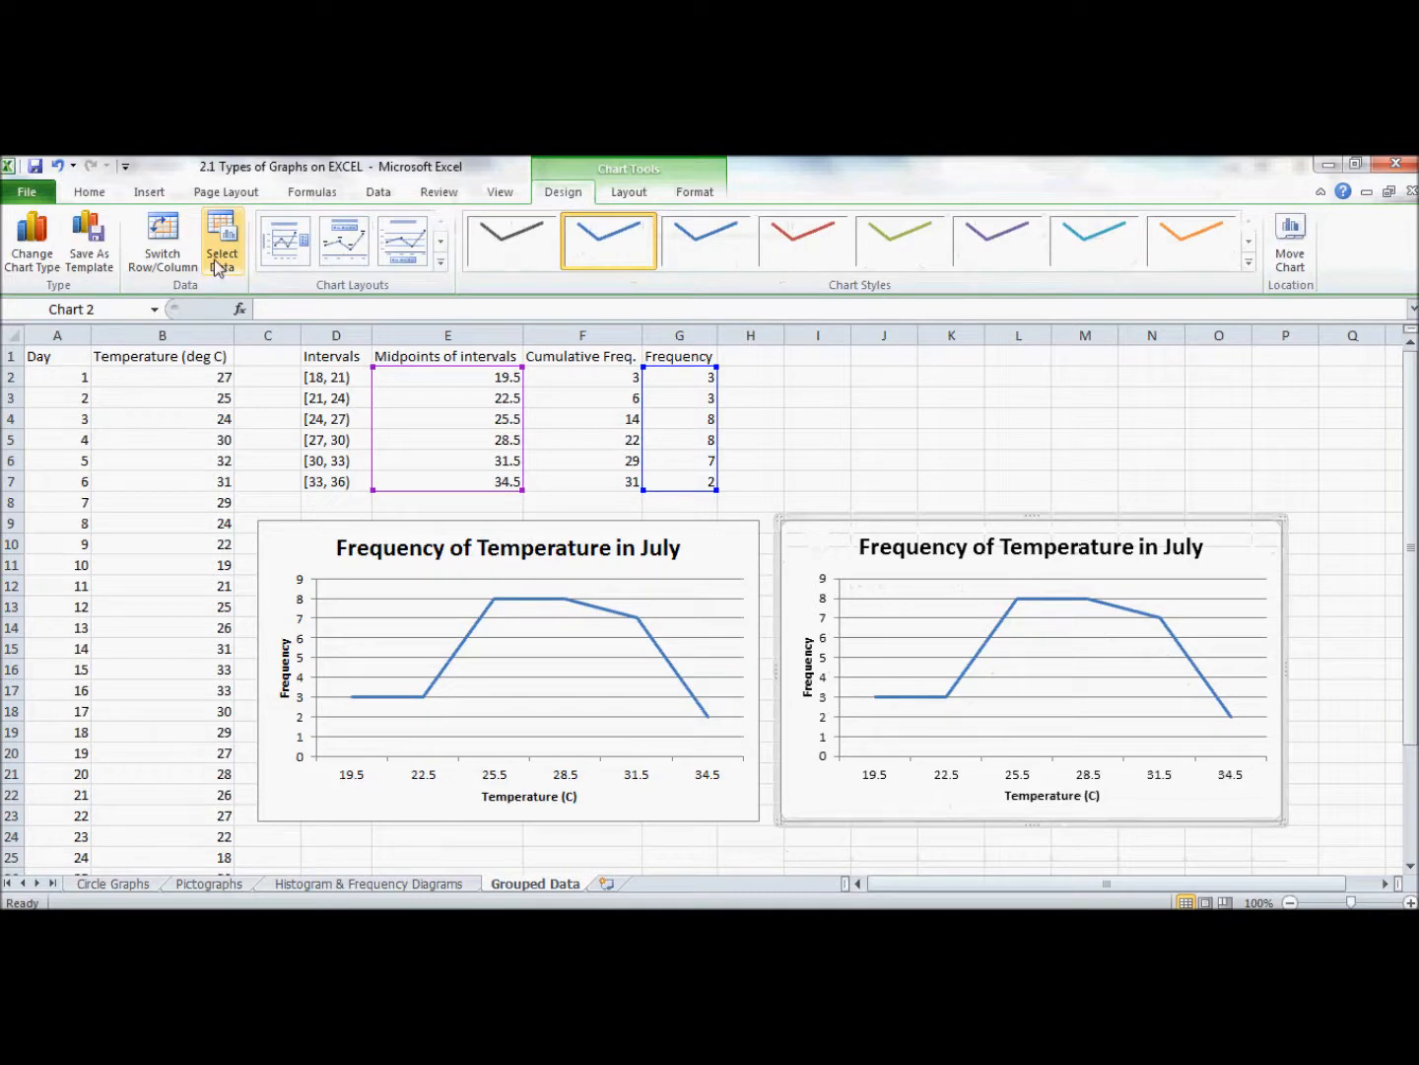
click(221, 241)
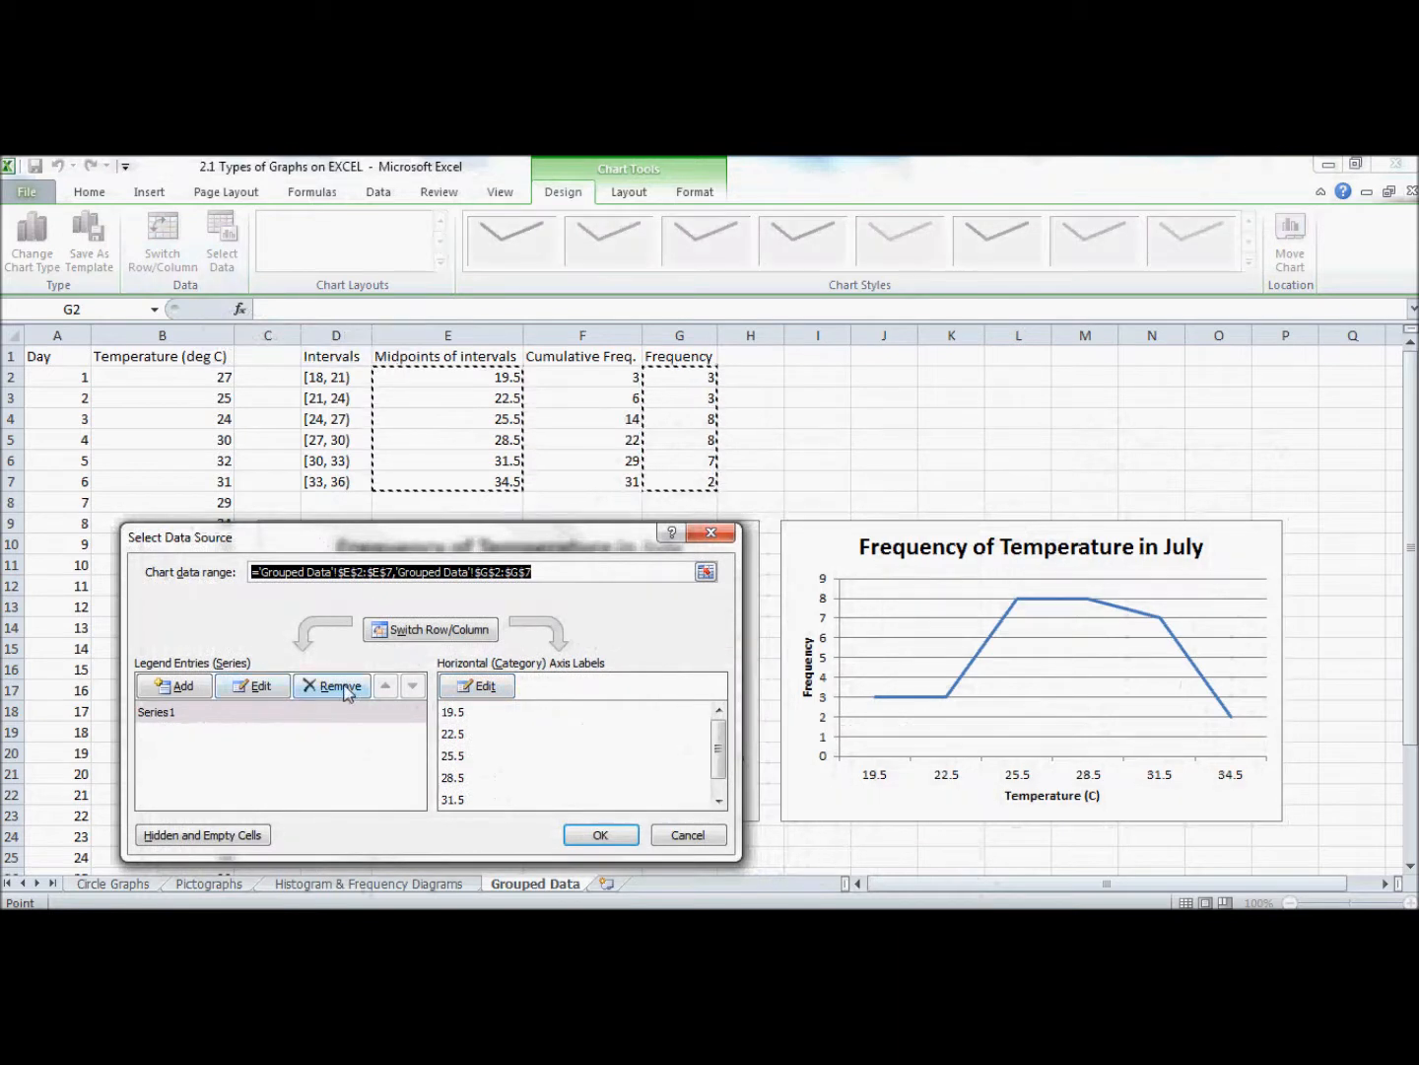
click(339, 686)
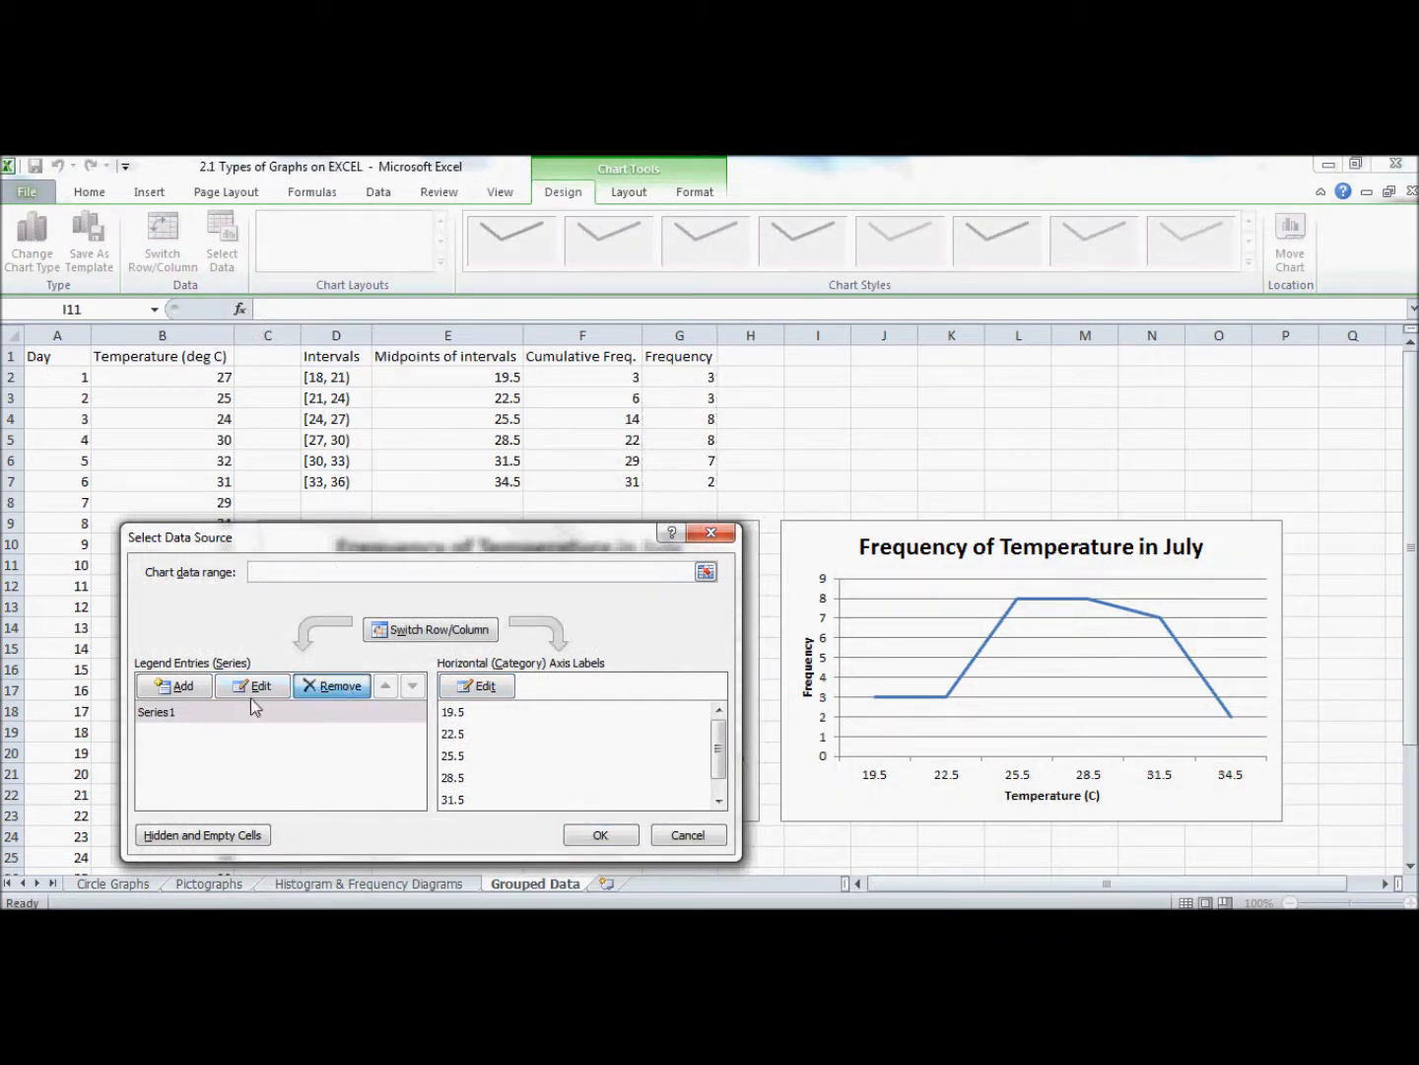
click(331, 686)
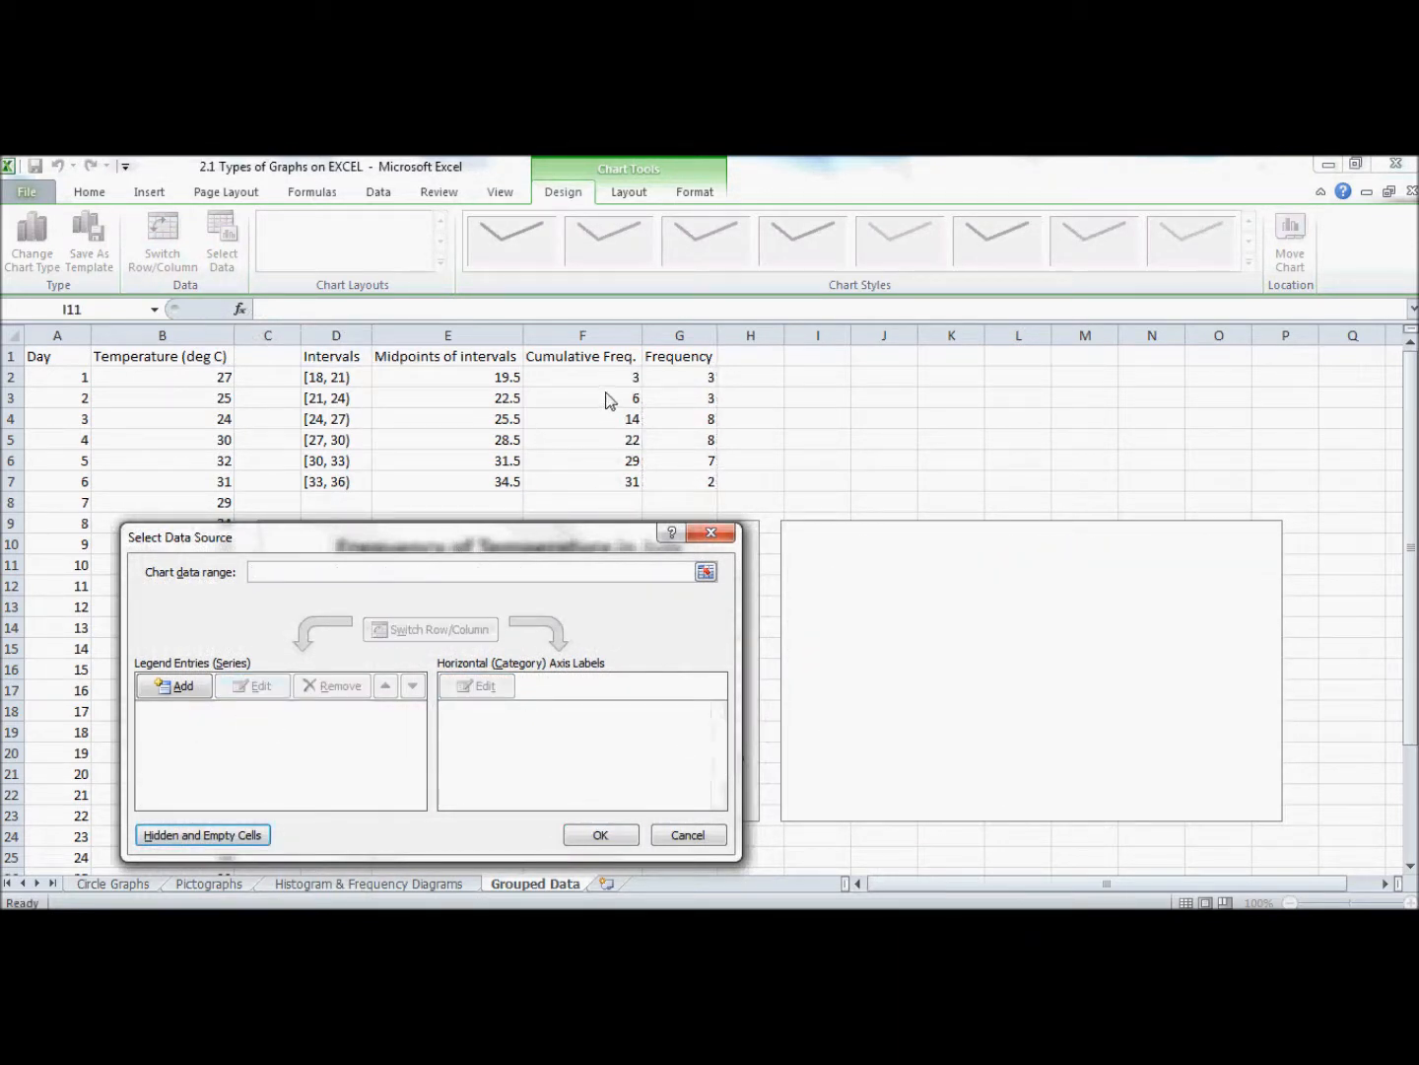
mouse_move(288, 718)
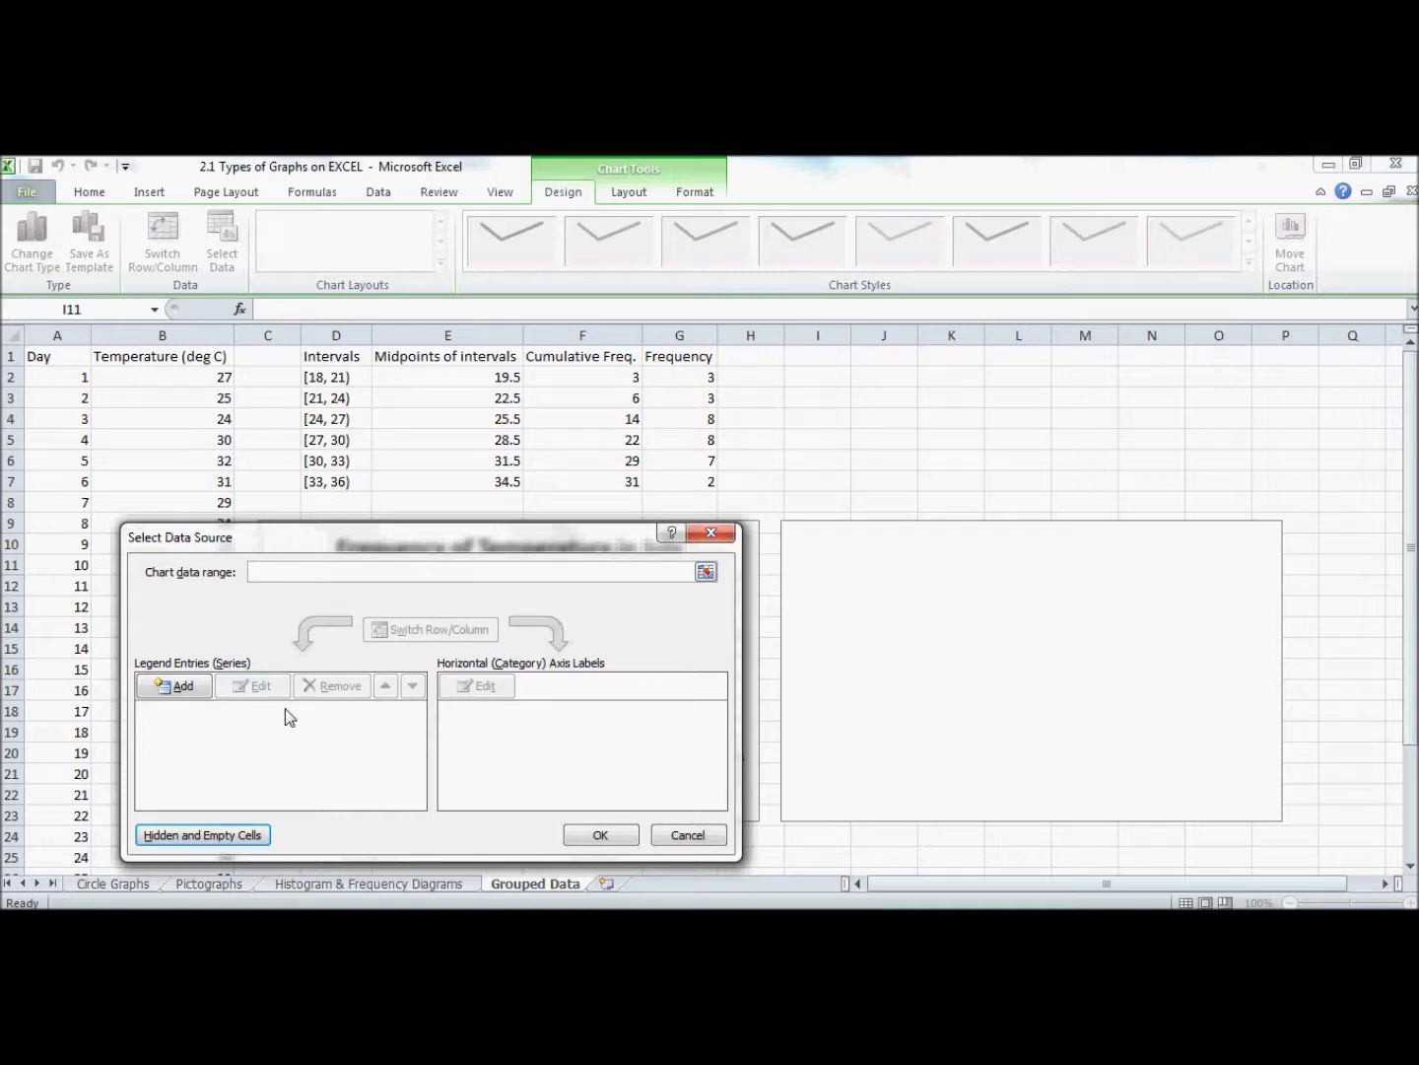
Plot cumulative frequency F2:F7 against interval midpoints E2:E7 as axis labels.
click(174, 686)
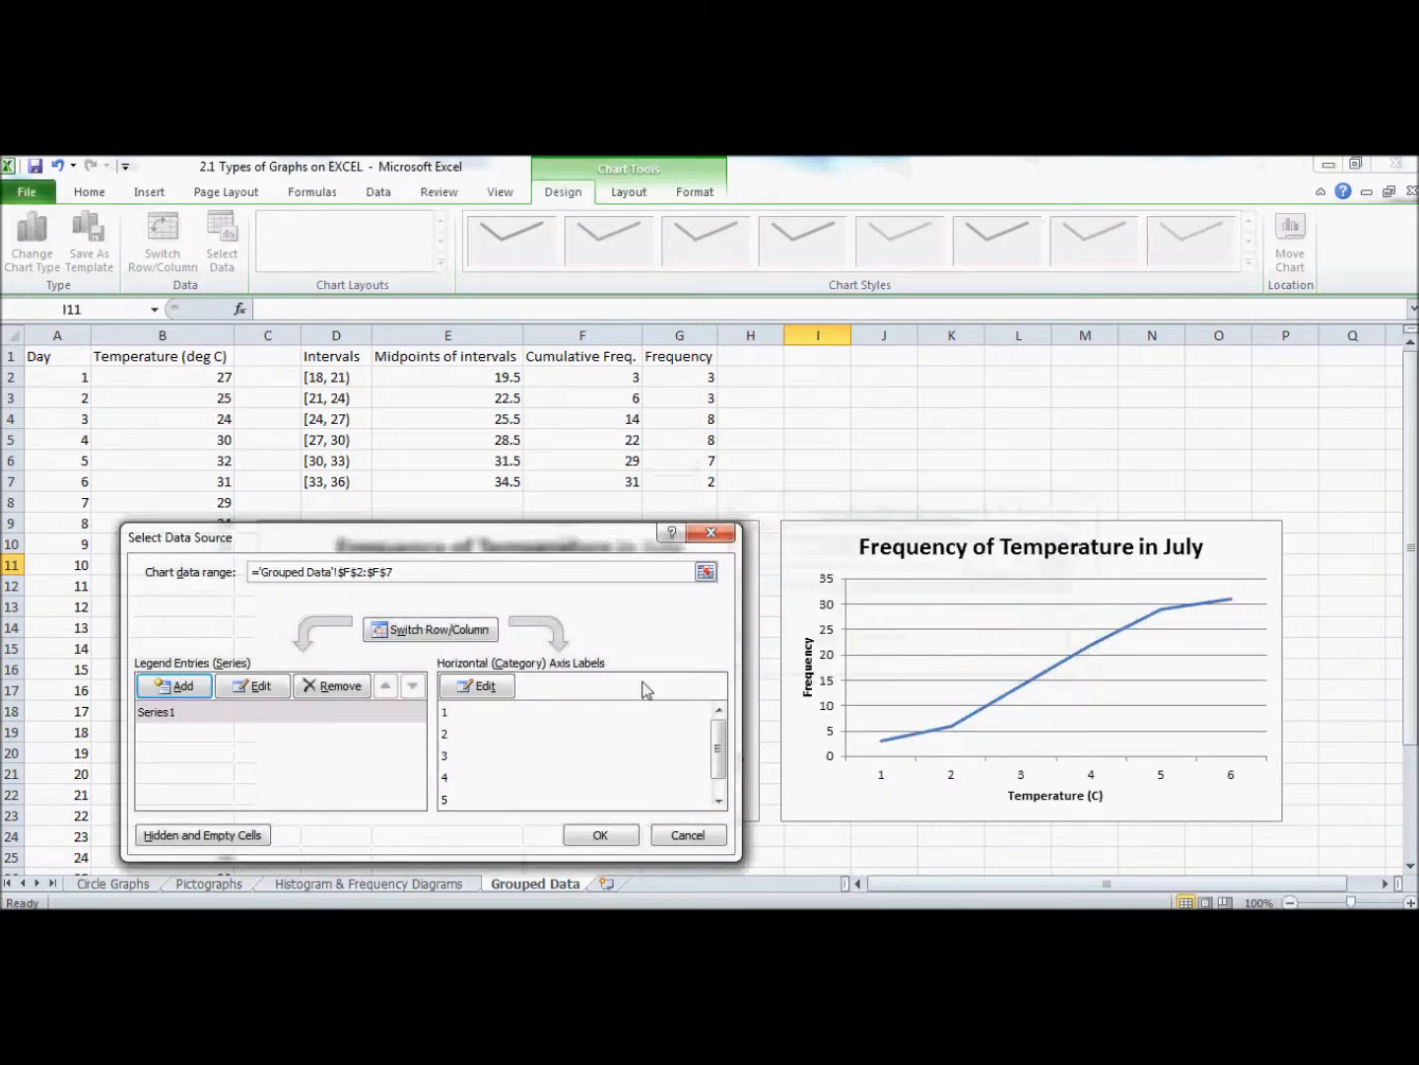
click(475, 687)
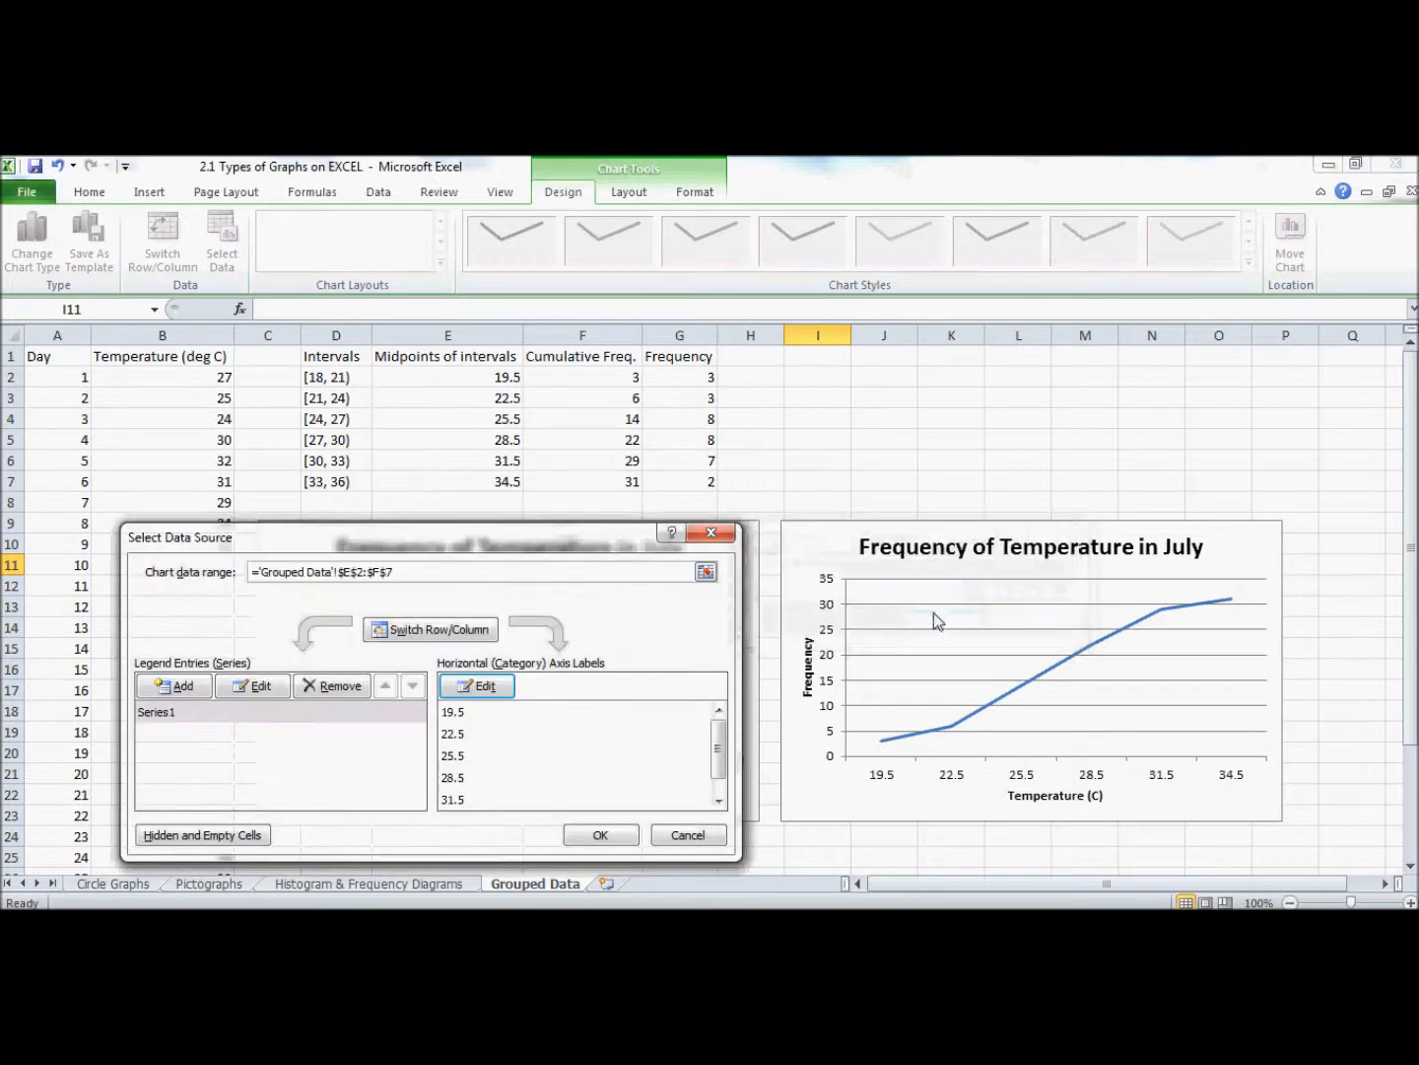
click(599, 834)
text(Cumulative )
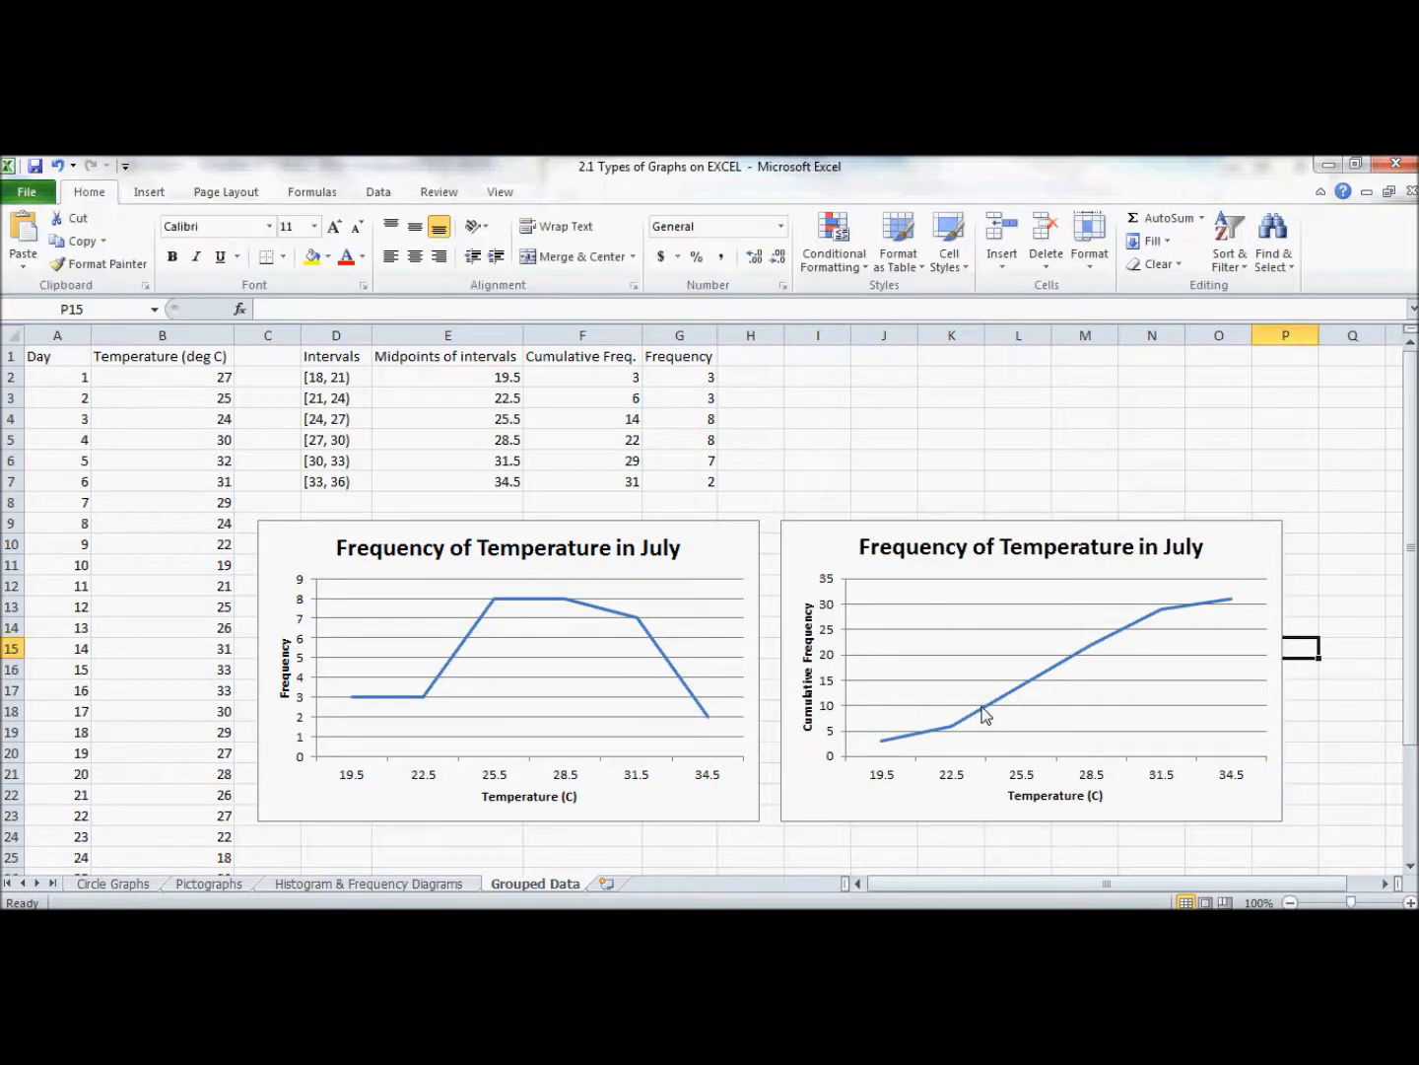
Set the cumulative frequency series markers to Automatic via Format Data Series.
right_click(983, 716)
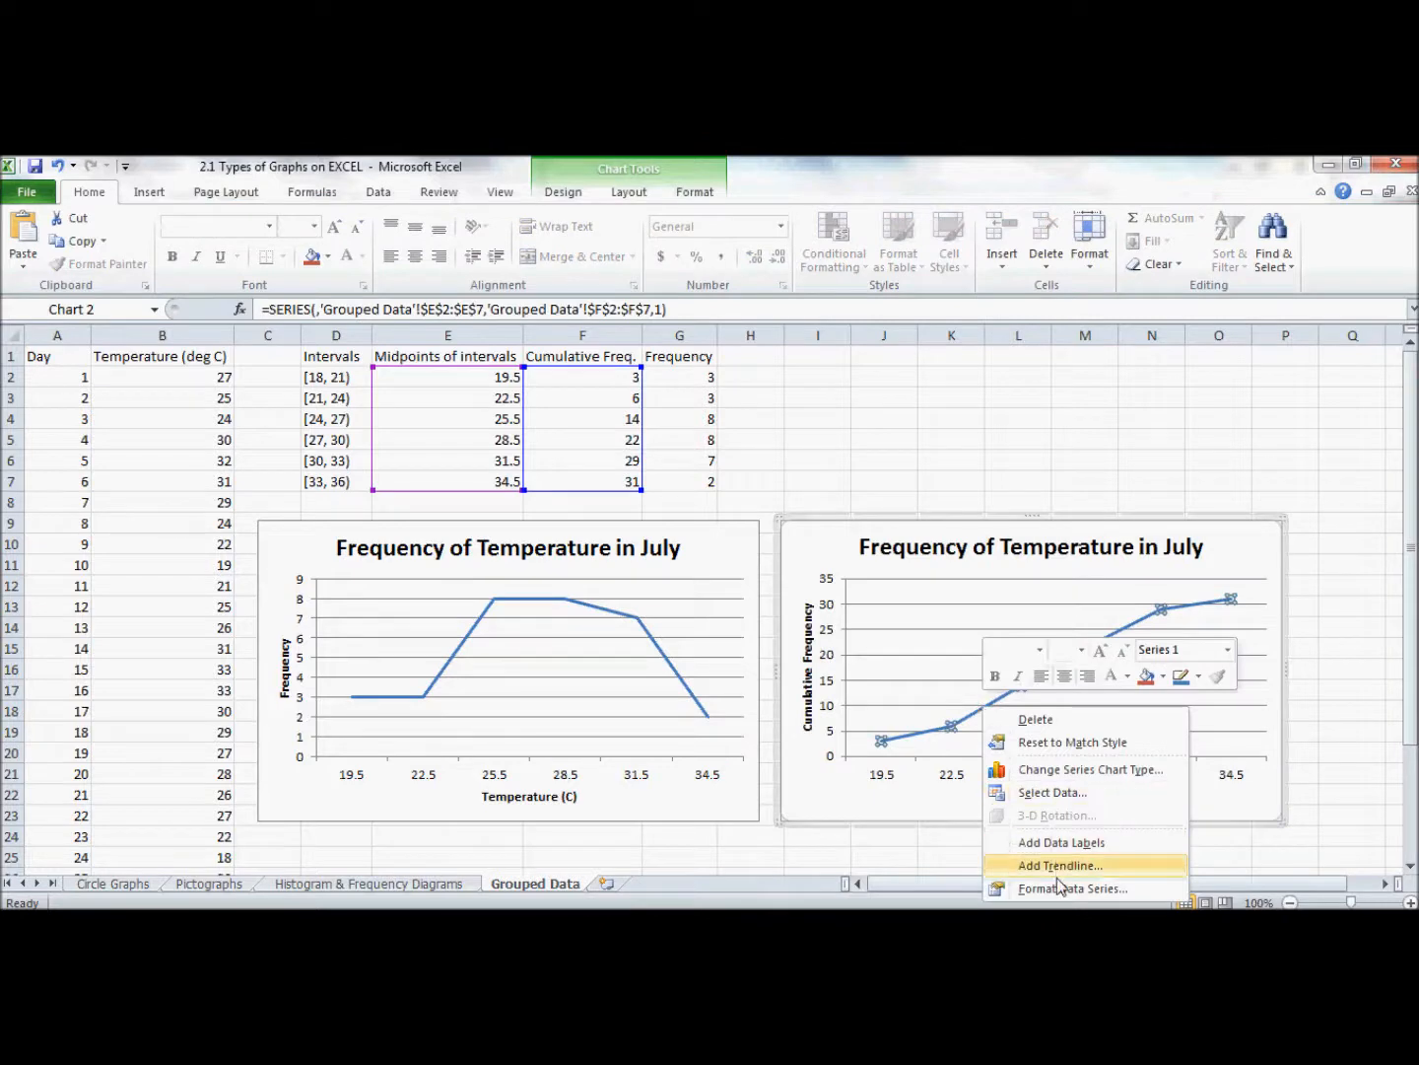
click(1076, 888)
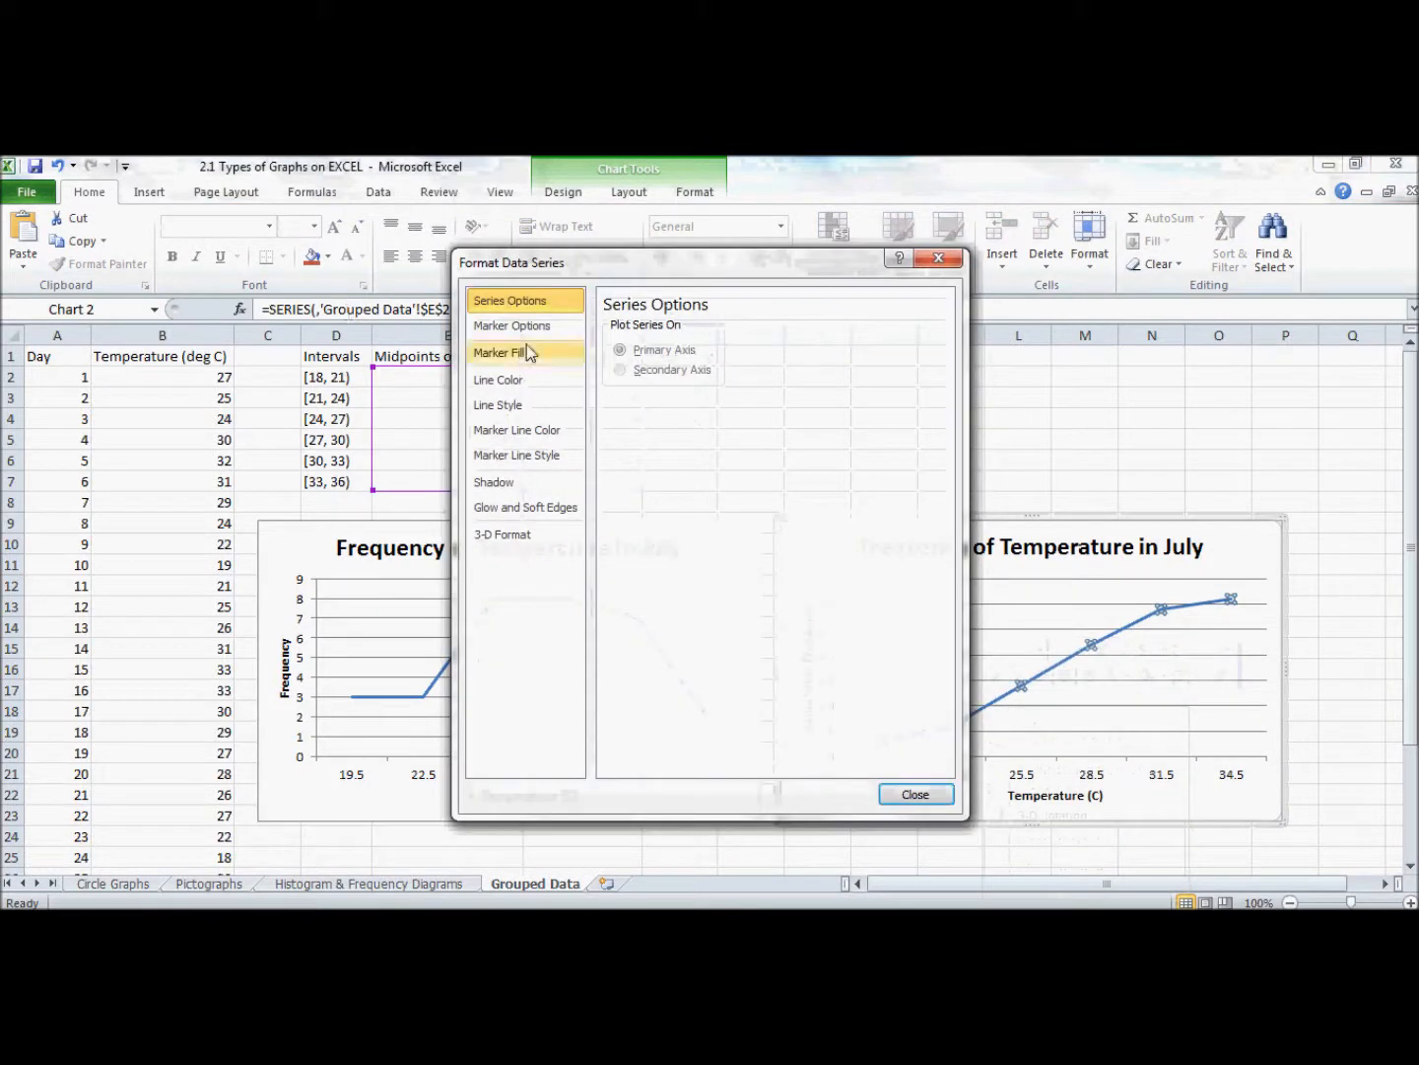
click(513, 326)
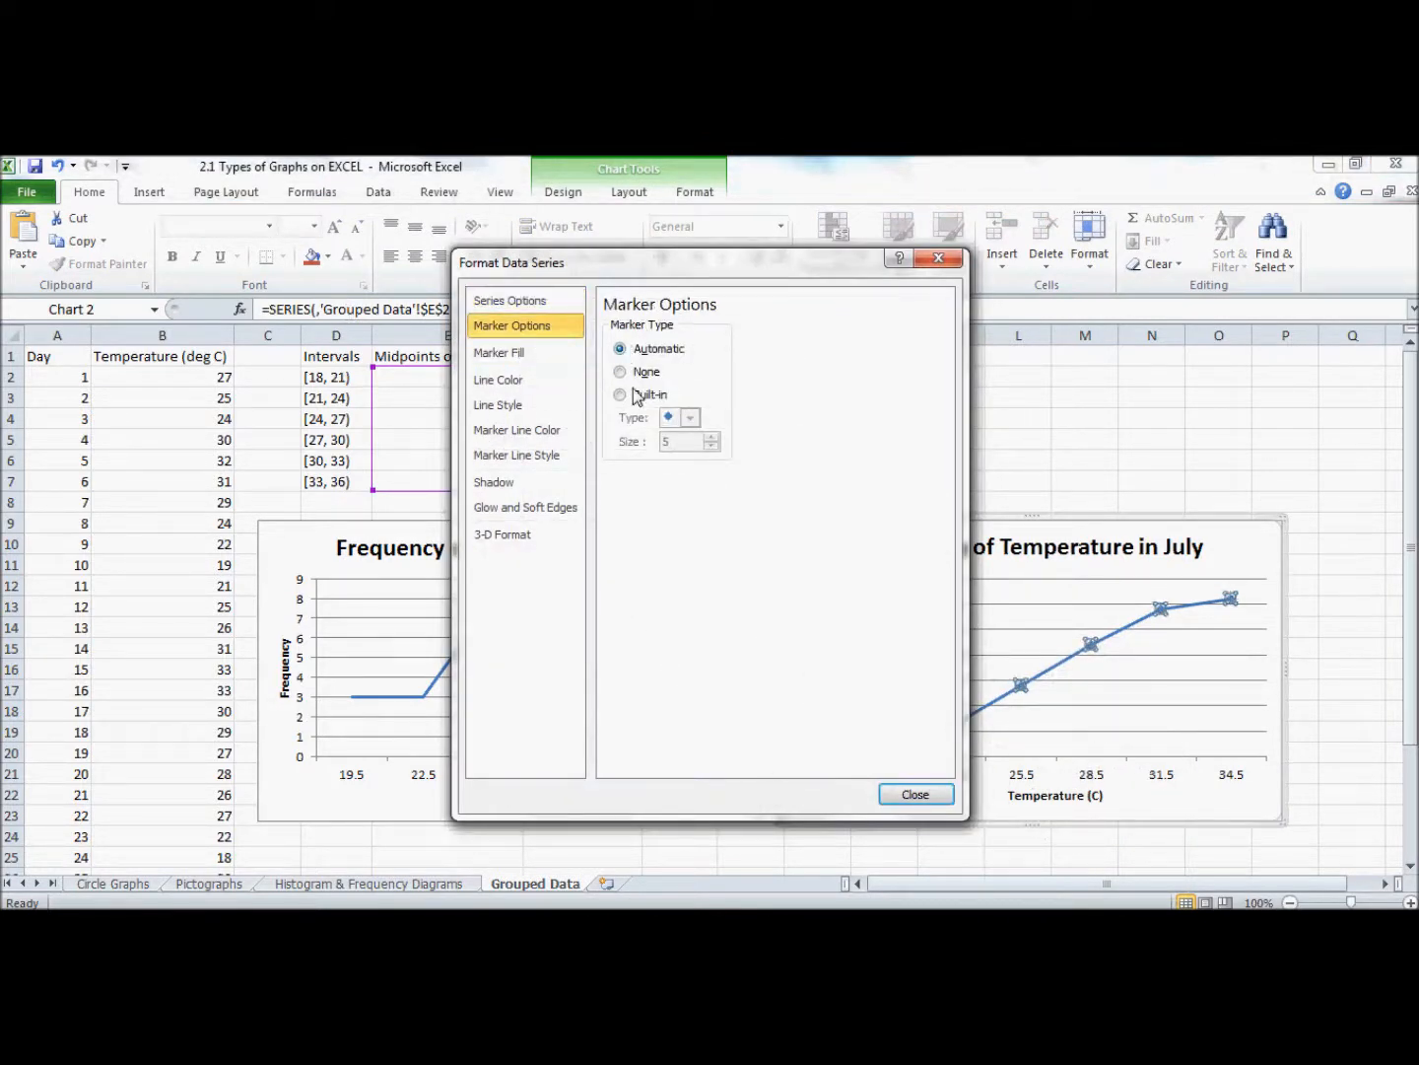
click(915, 793)
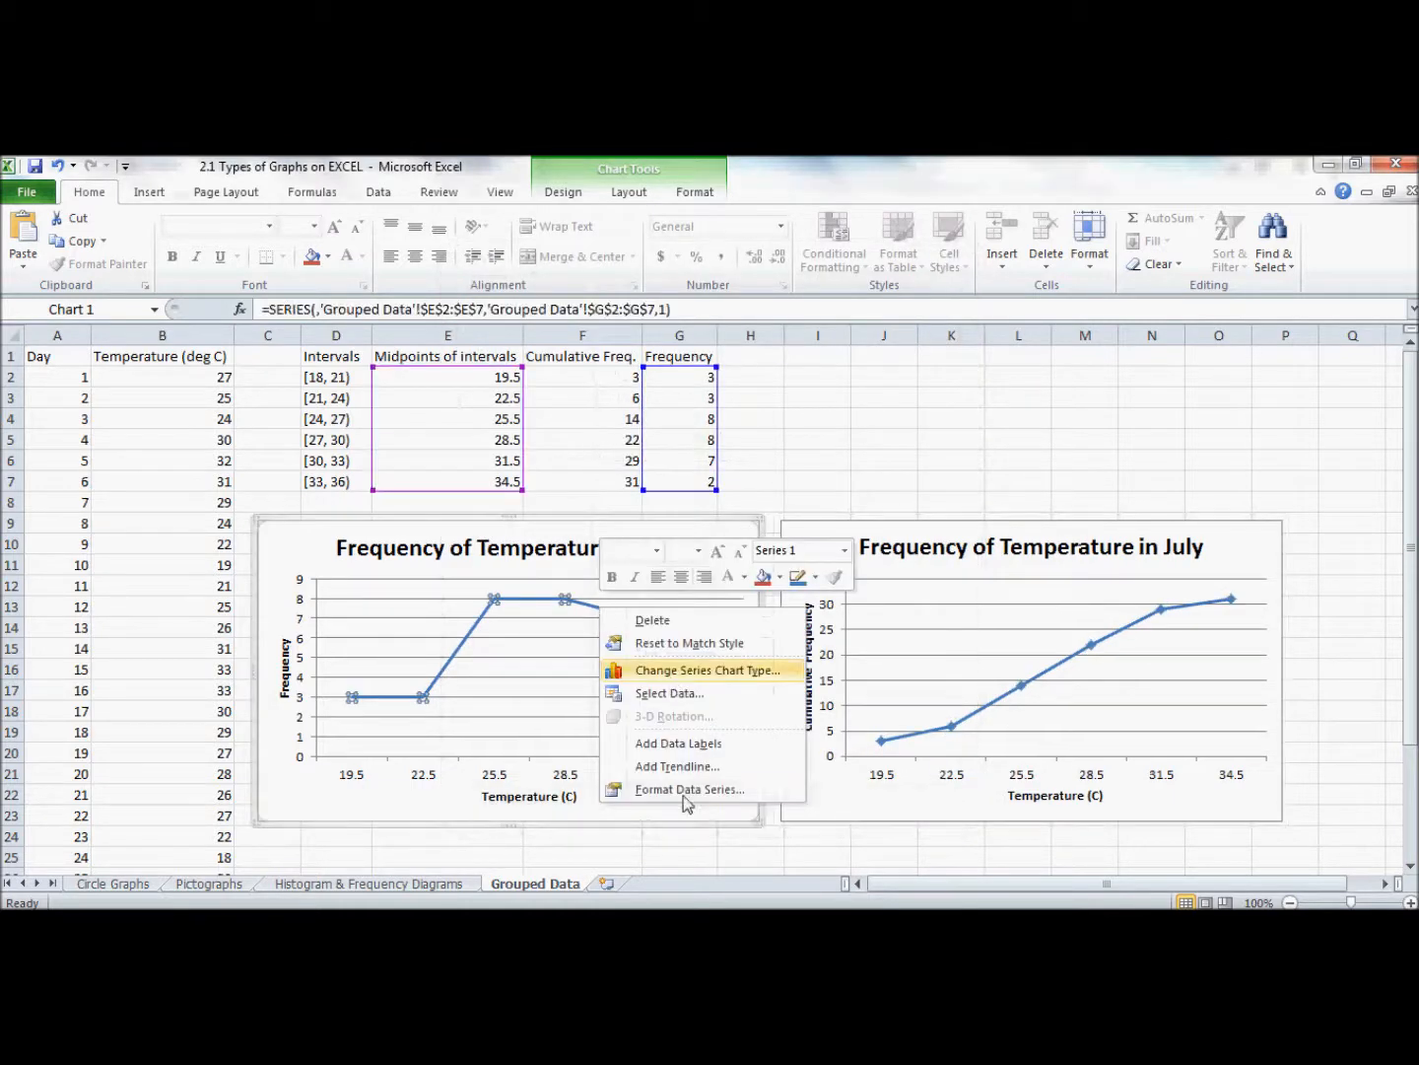
Set the first chart's frequency series markers to Automatic as well.
click(690, 789)
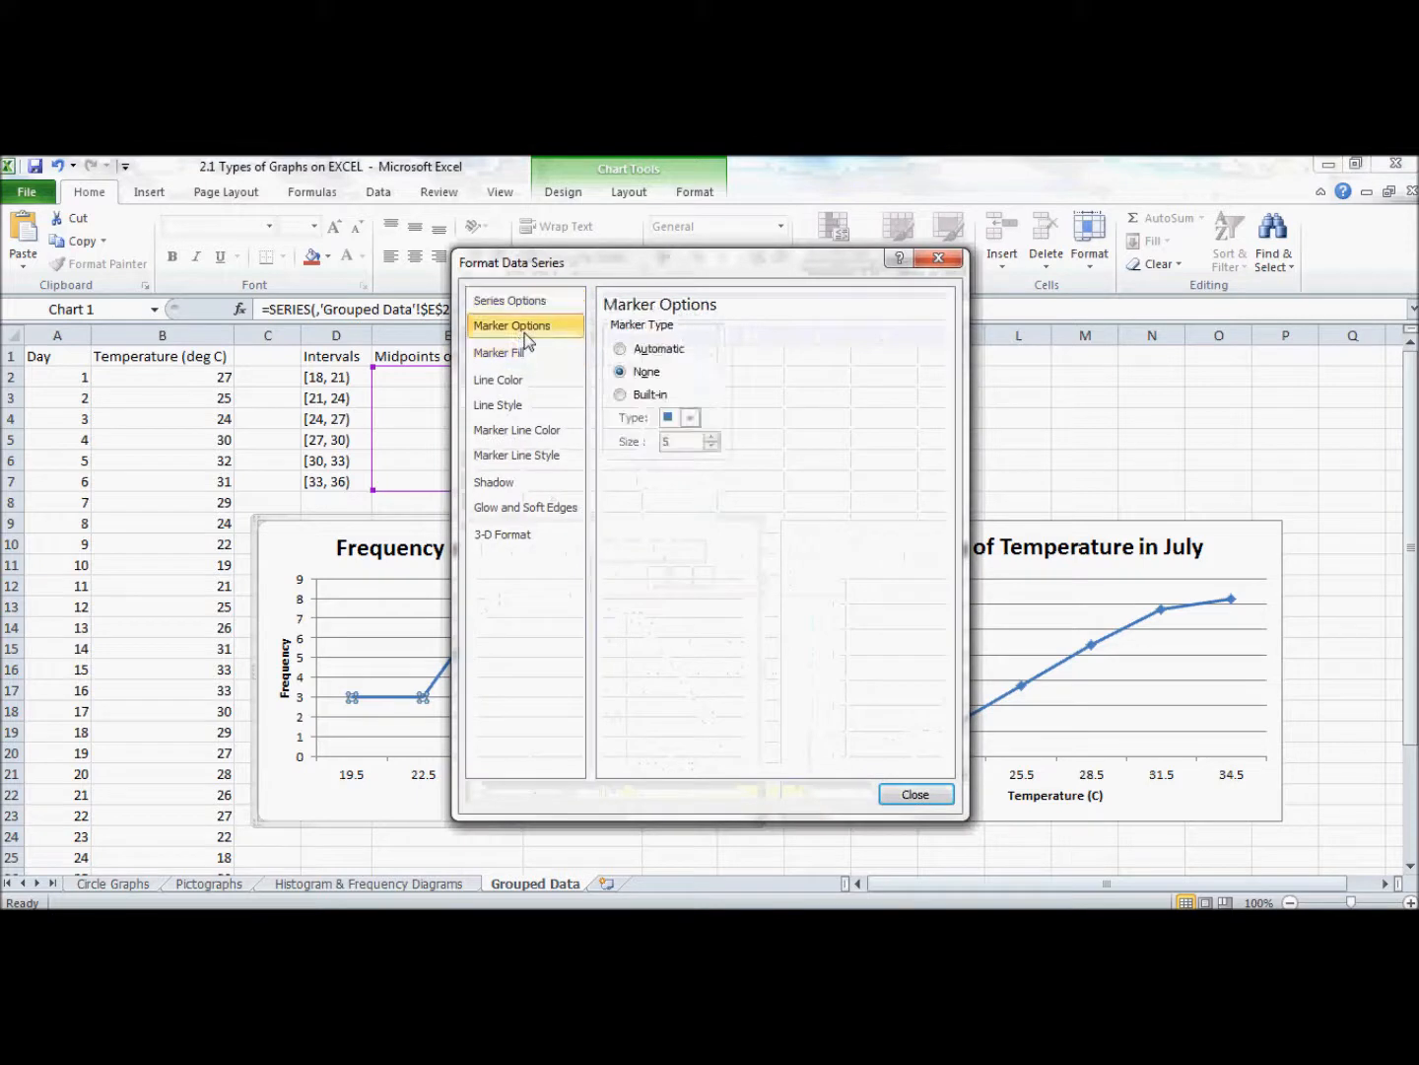
click(619, 347)
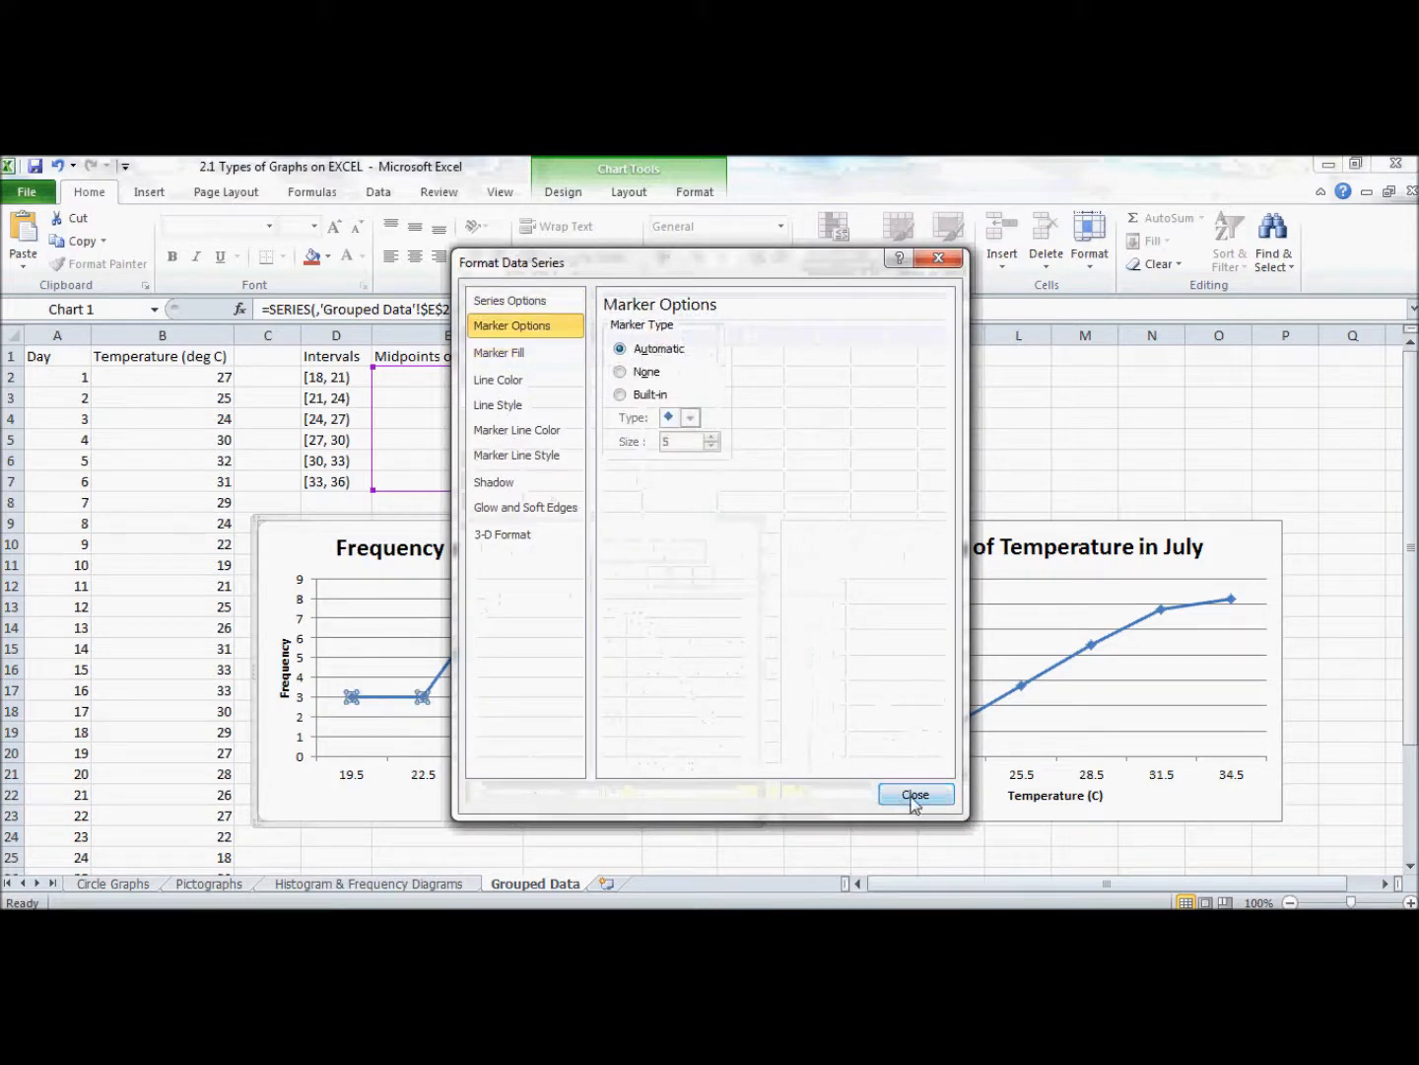
click(915, 792)
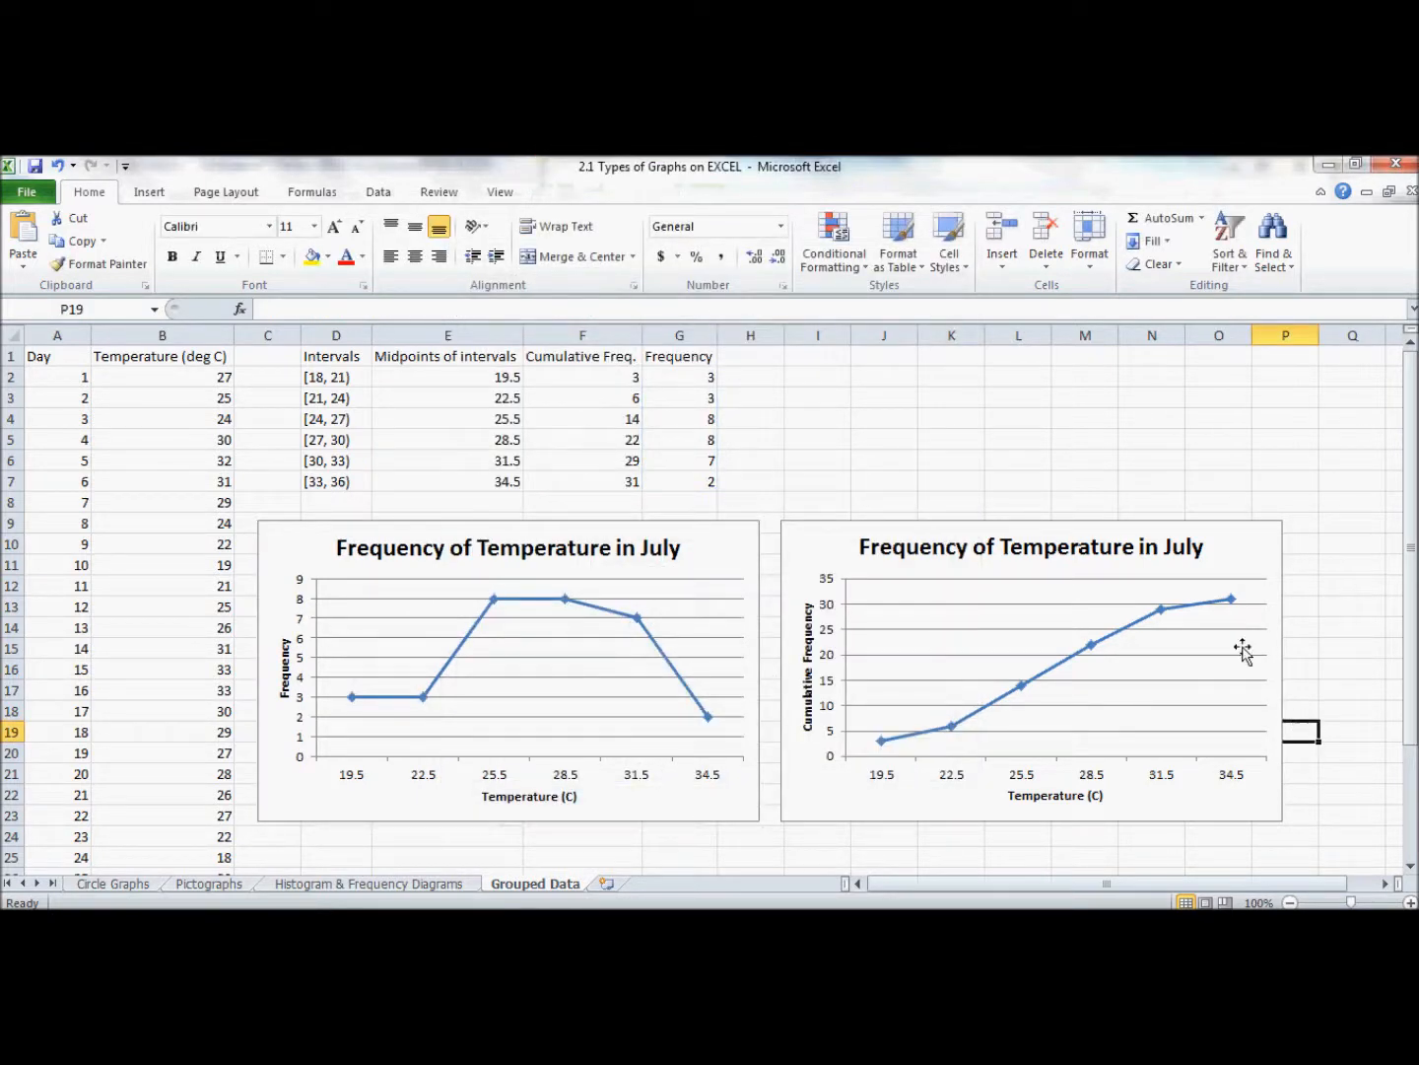
mouse_move(962, 753)
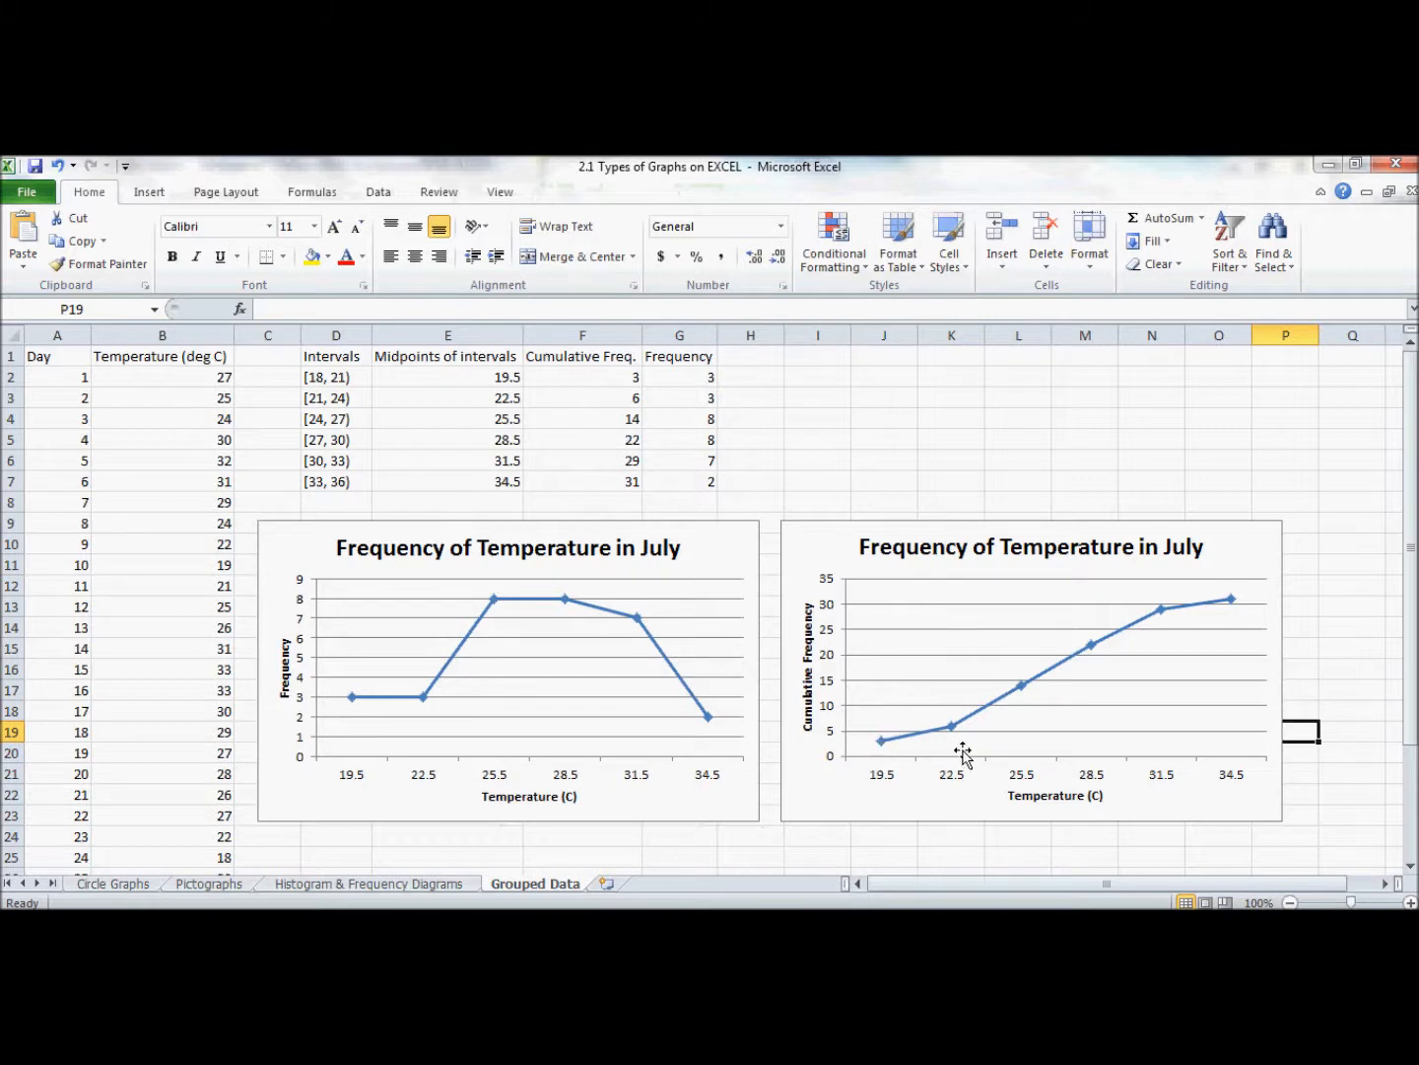
mouse_move(1051, 698)
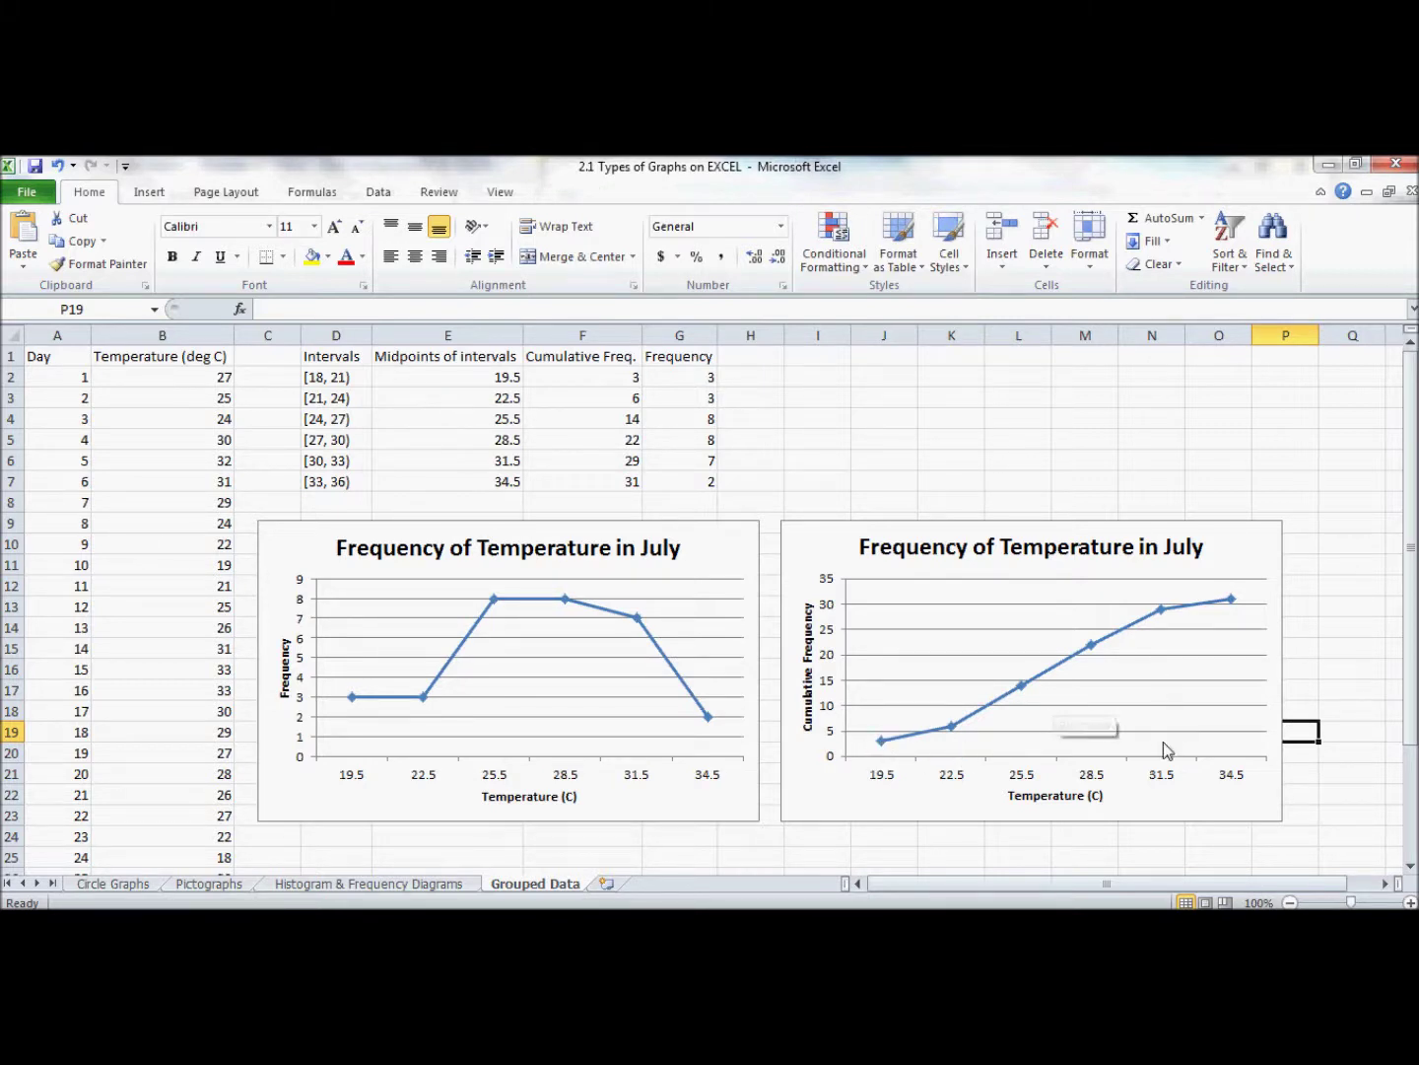
mouse_move(1160, 761)
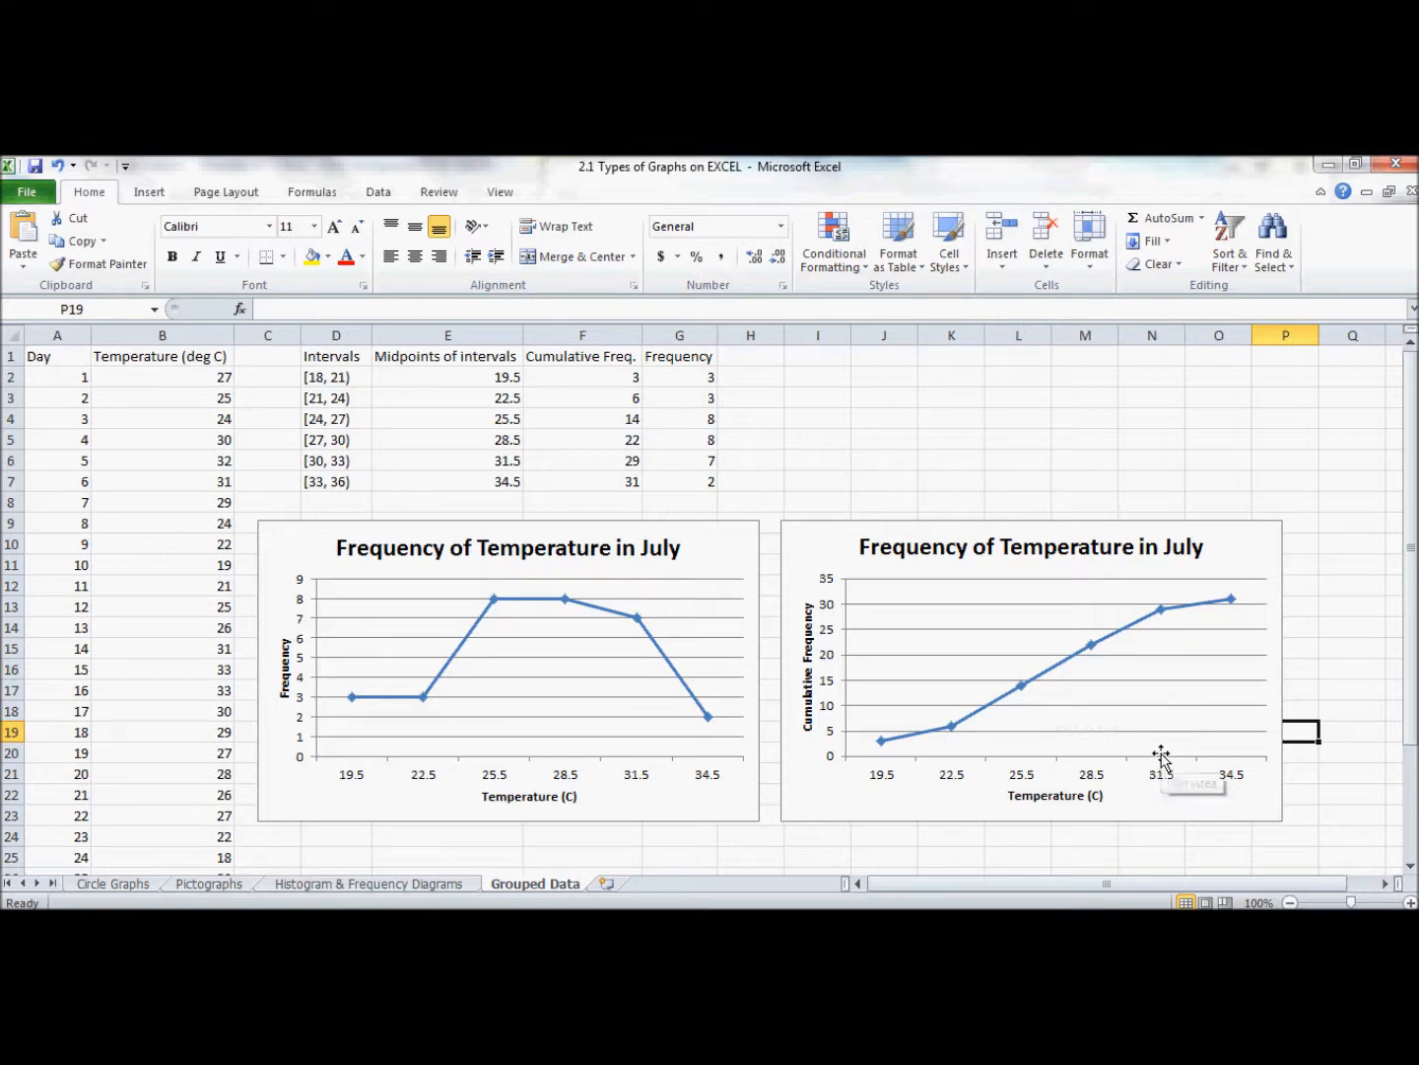
mouse_move(1159, 690)
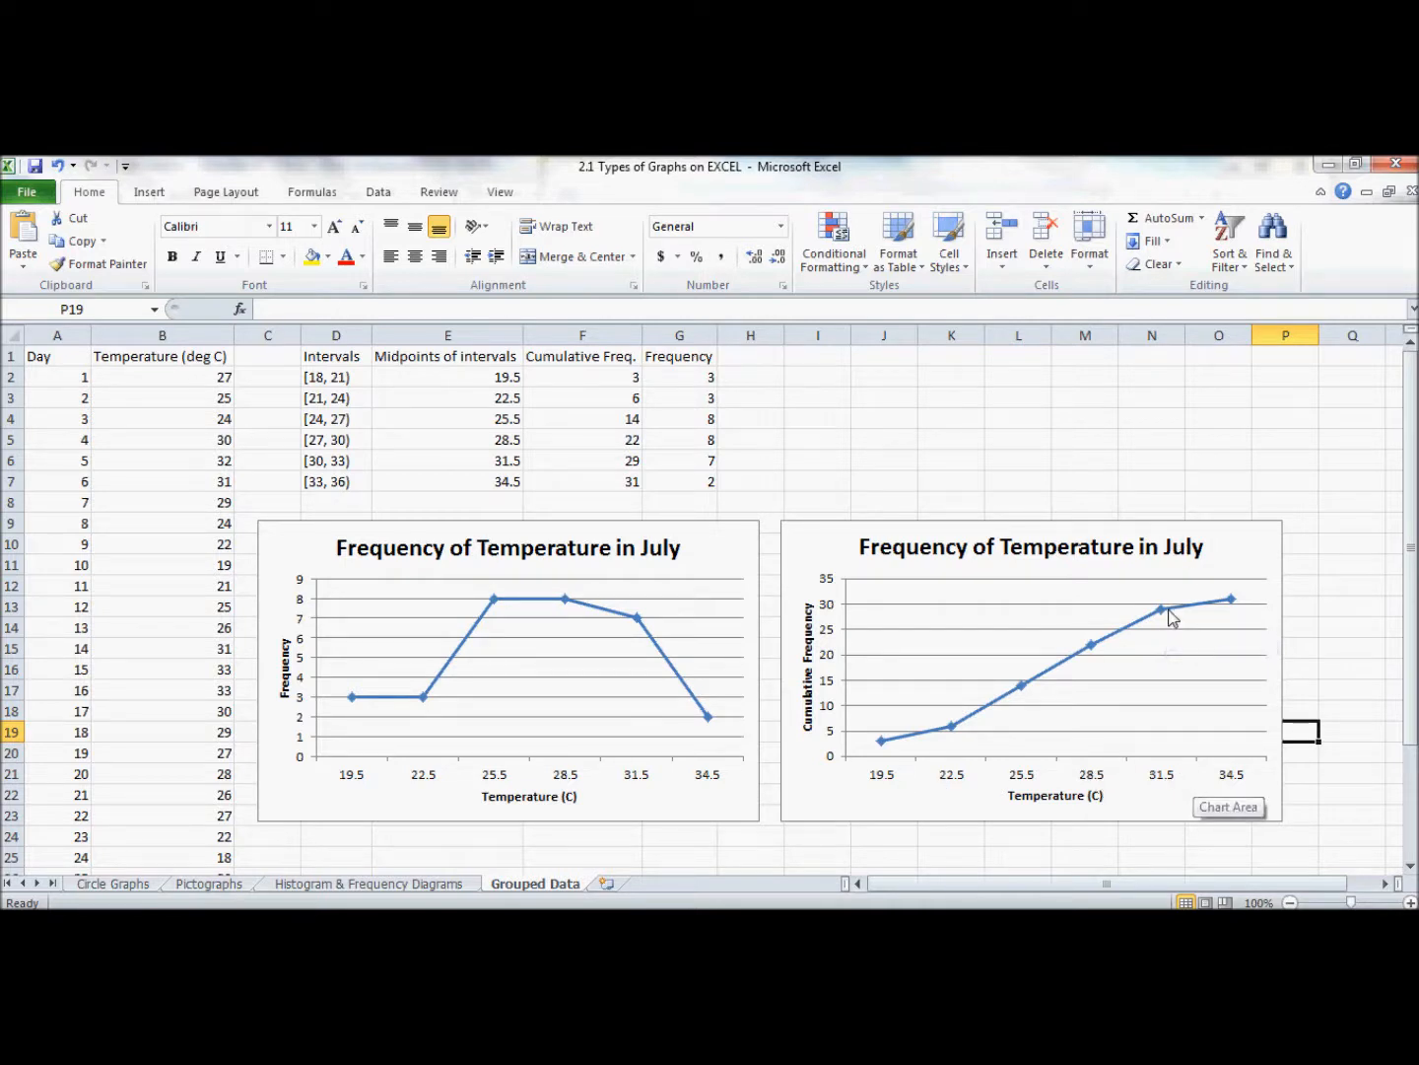
mouse_move(1163, 613)
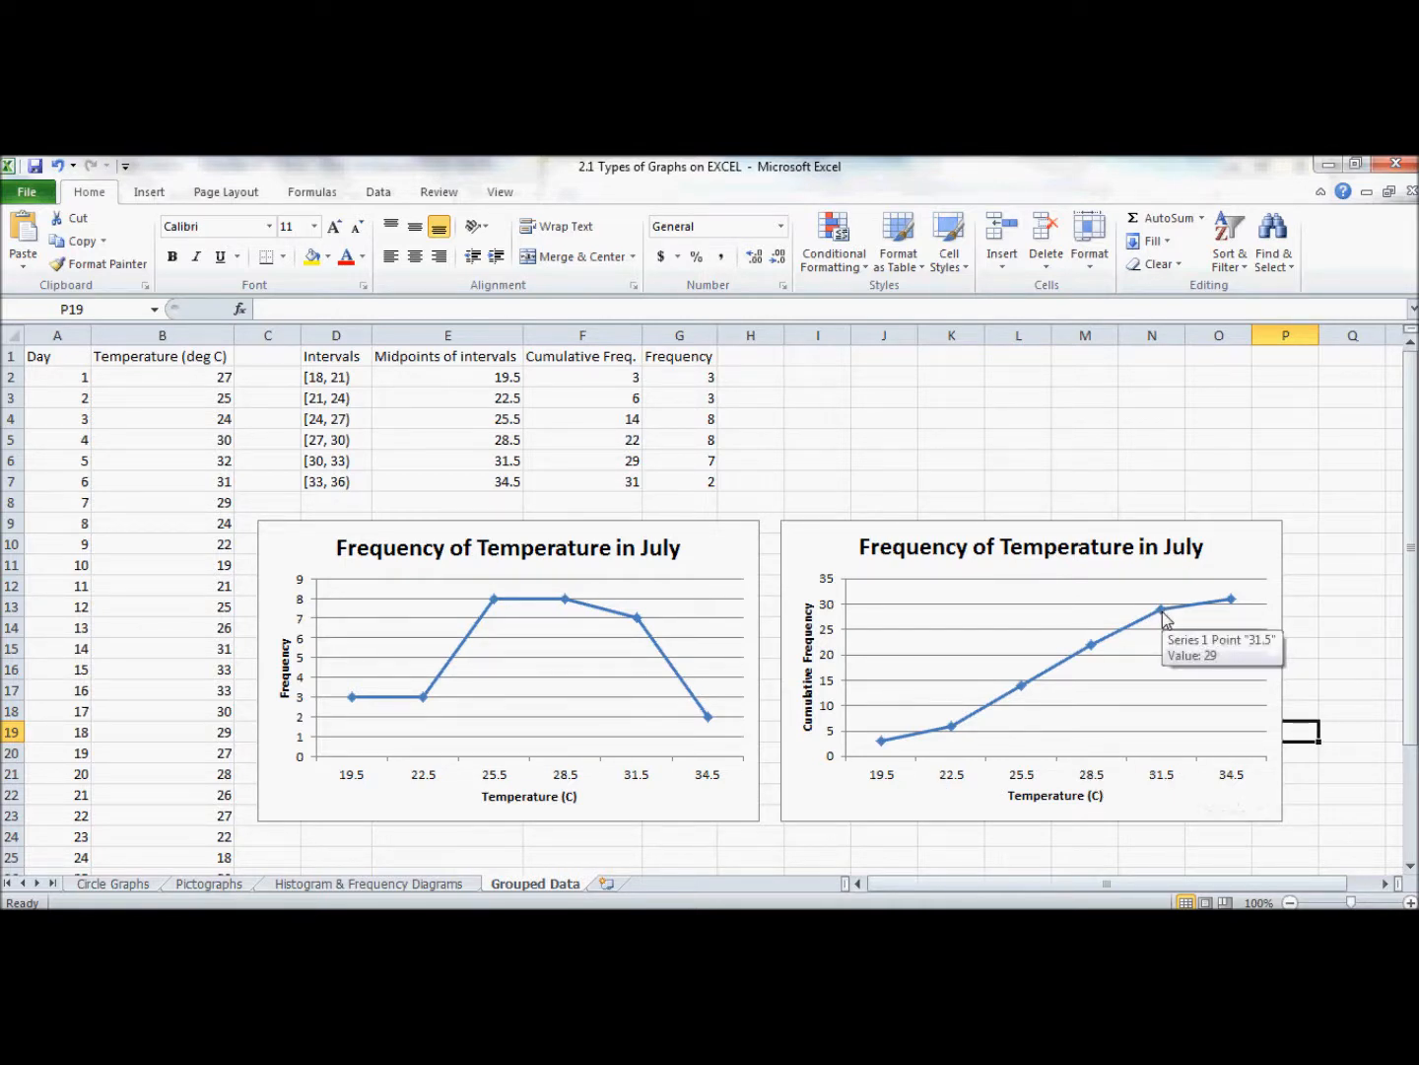